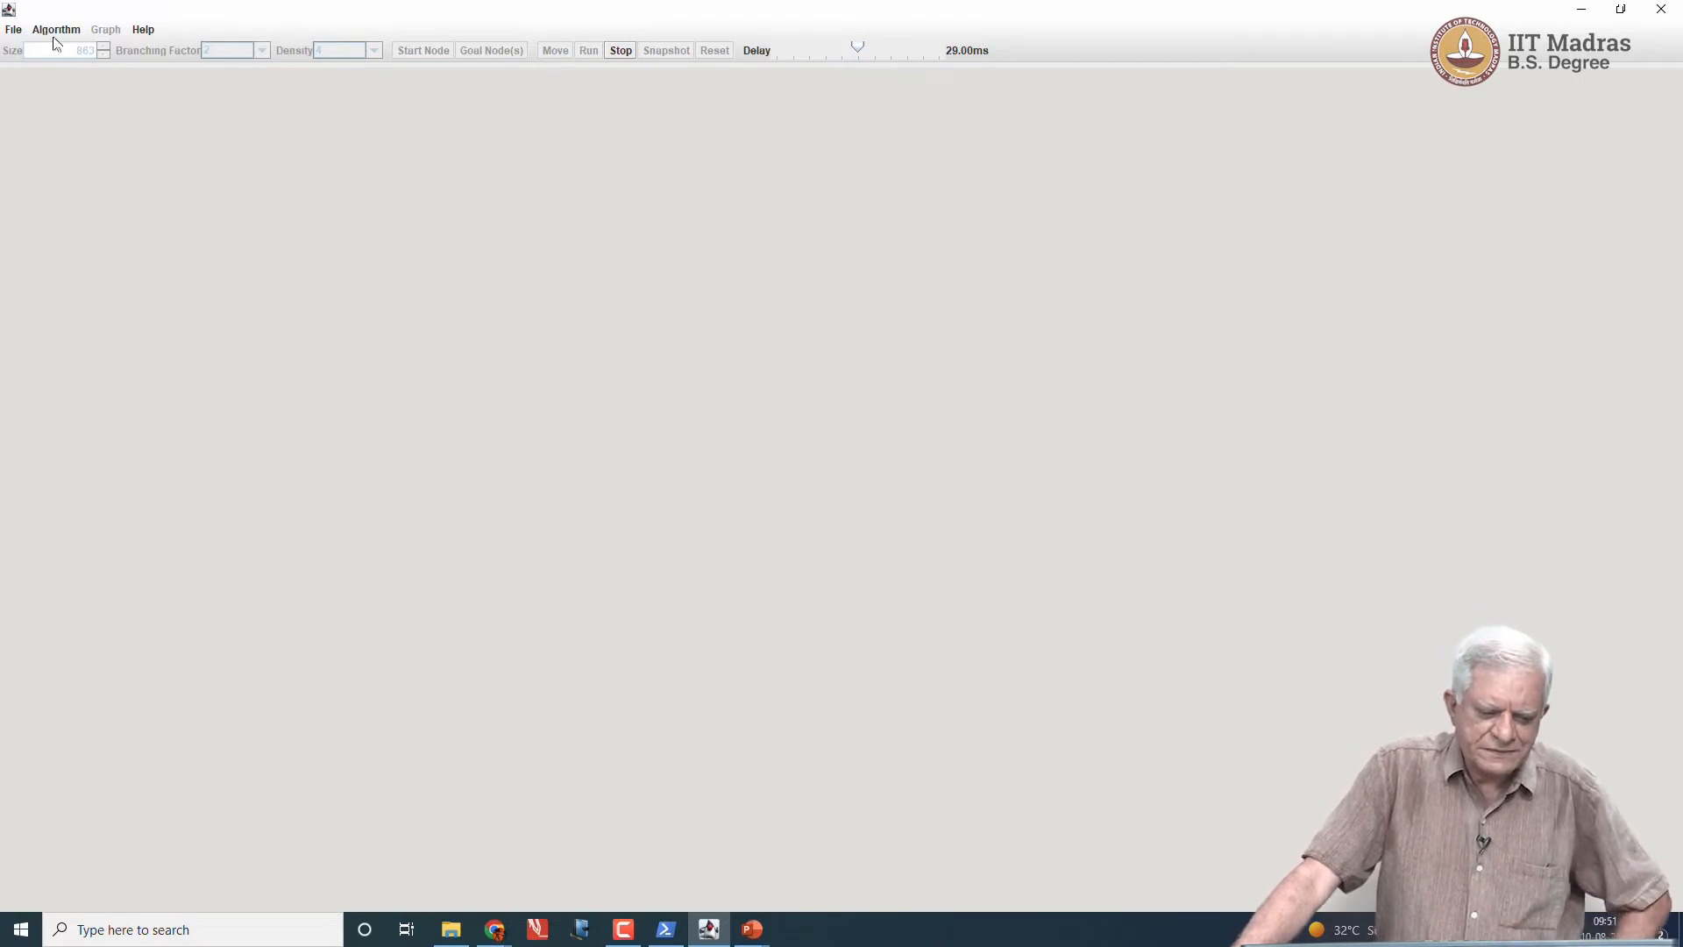
Step: Choose Best First as the algorithm and generate a sparse random graph
click(54, 30)
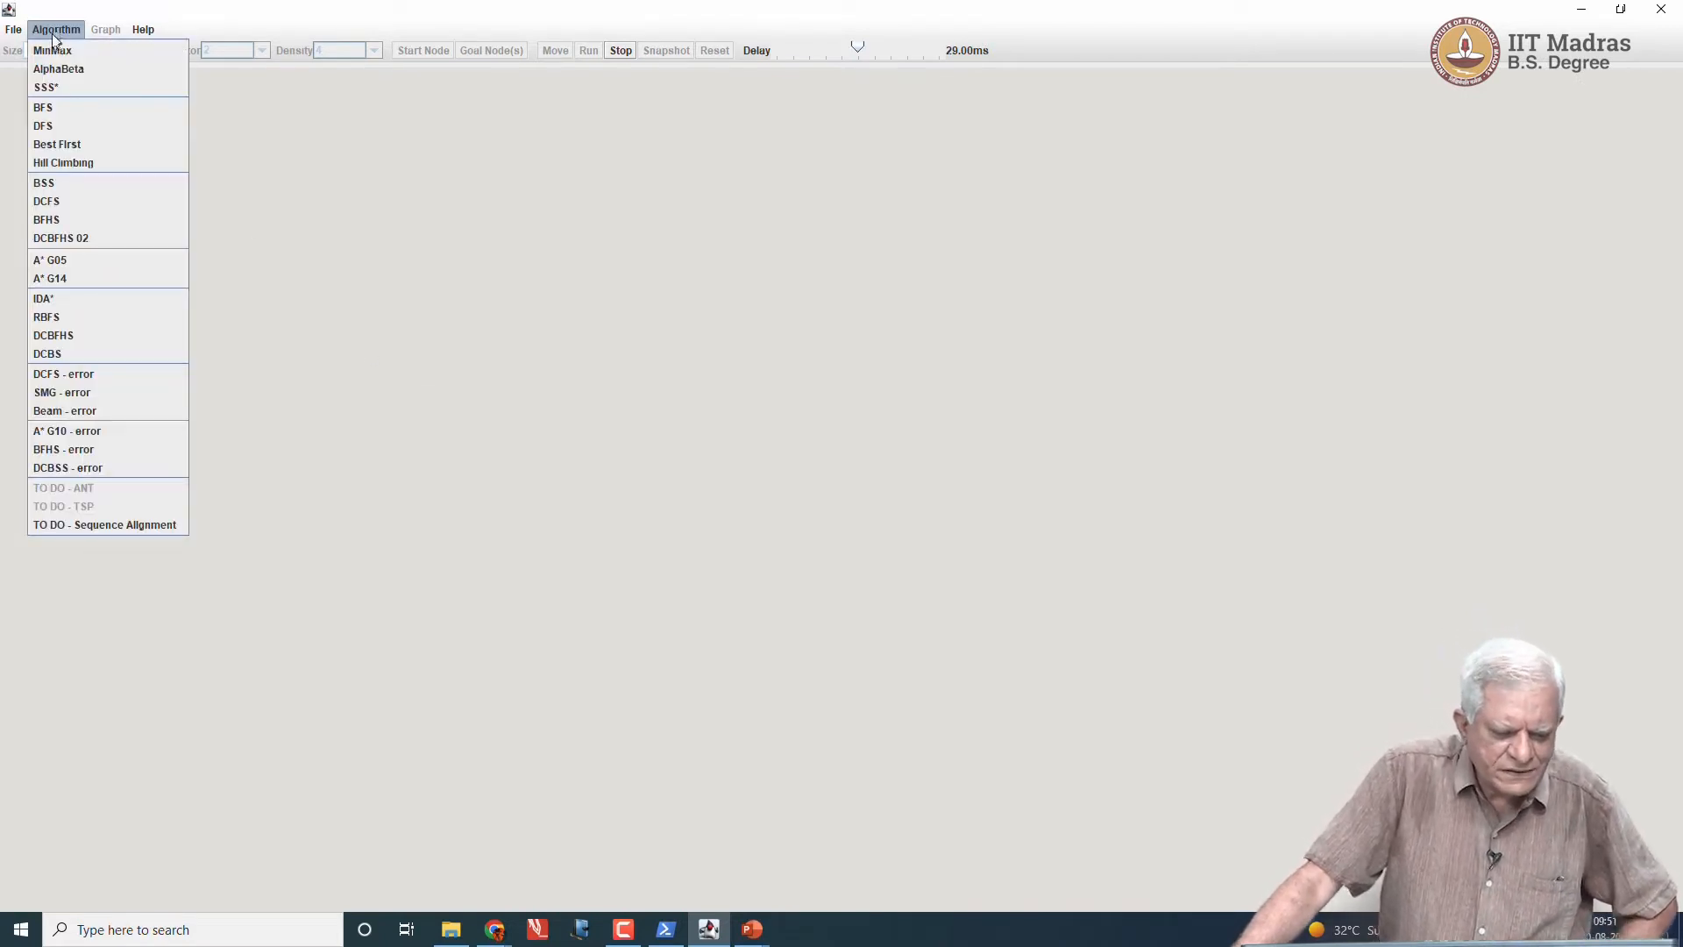
click(54, 30)
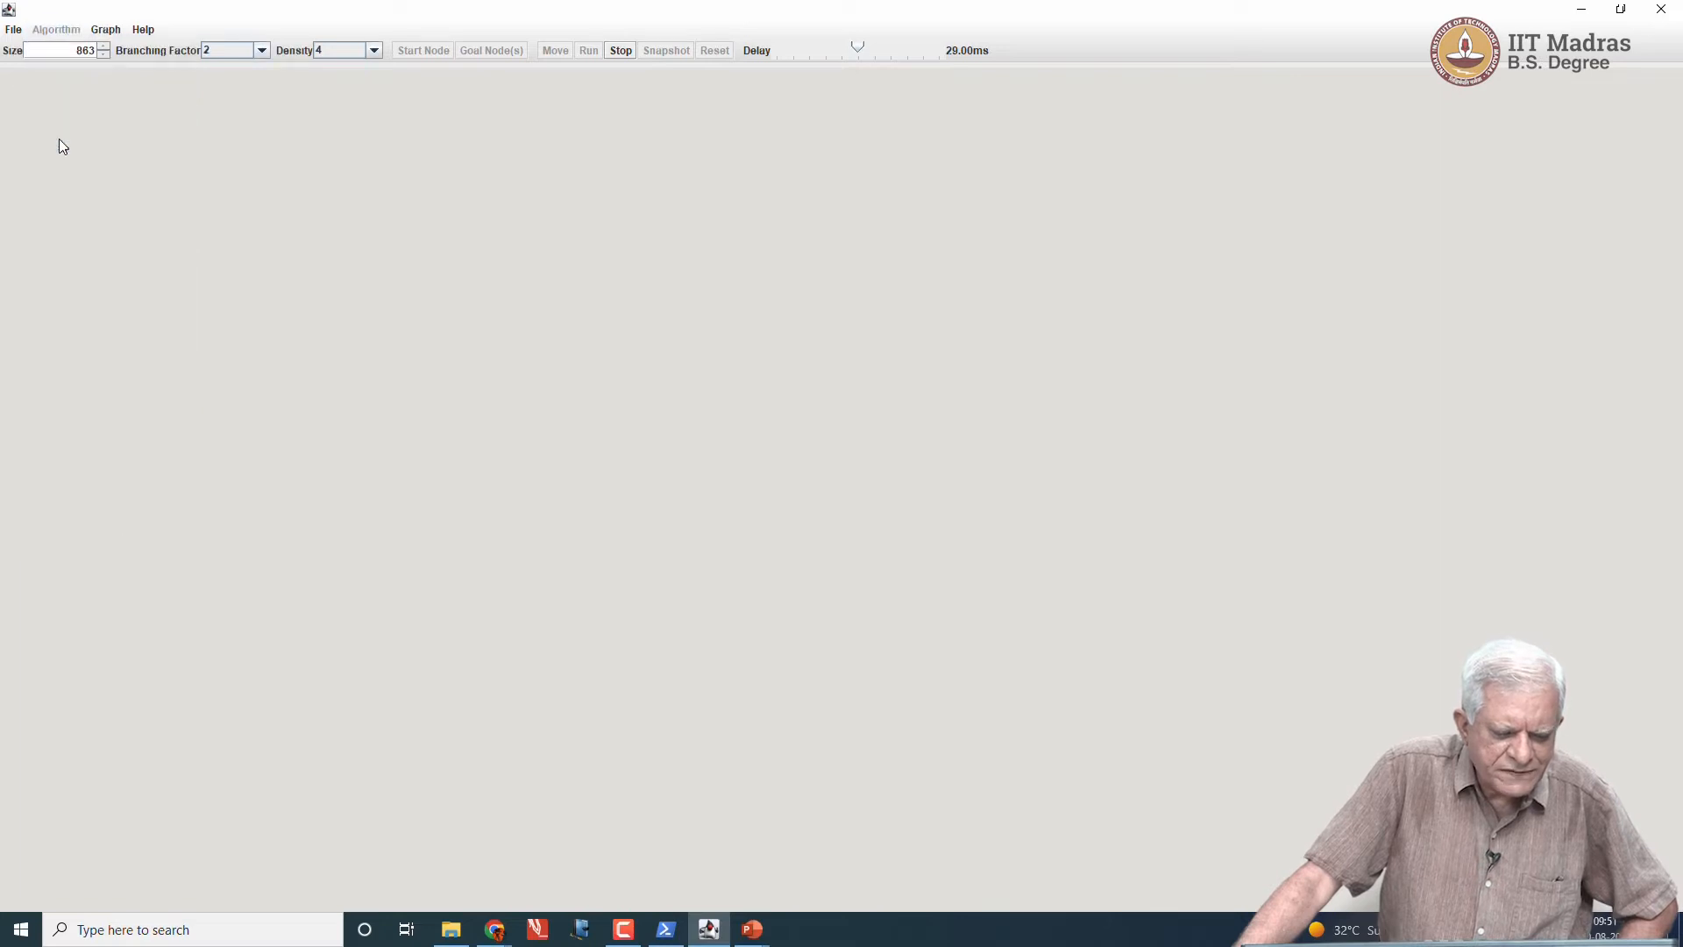
click(105, 30)
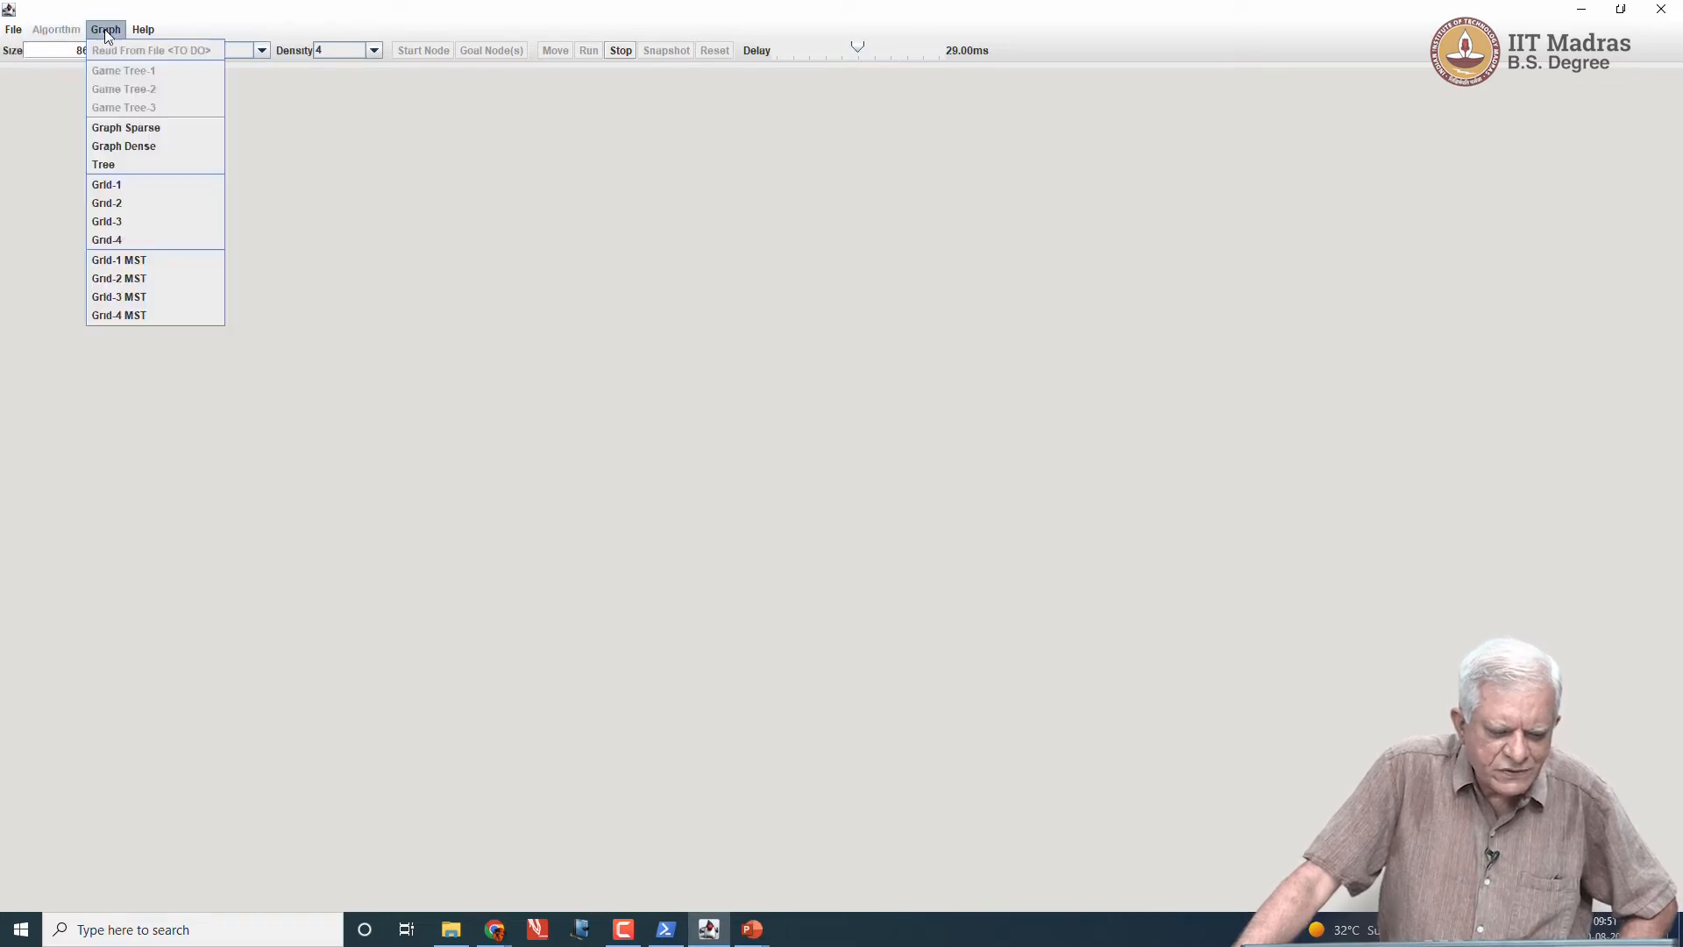
click(127, 126)
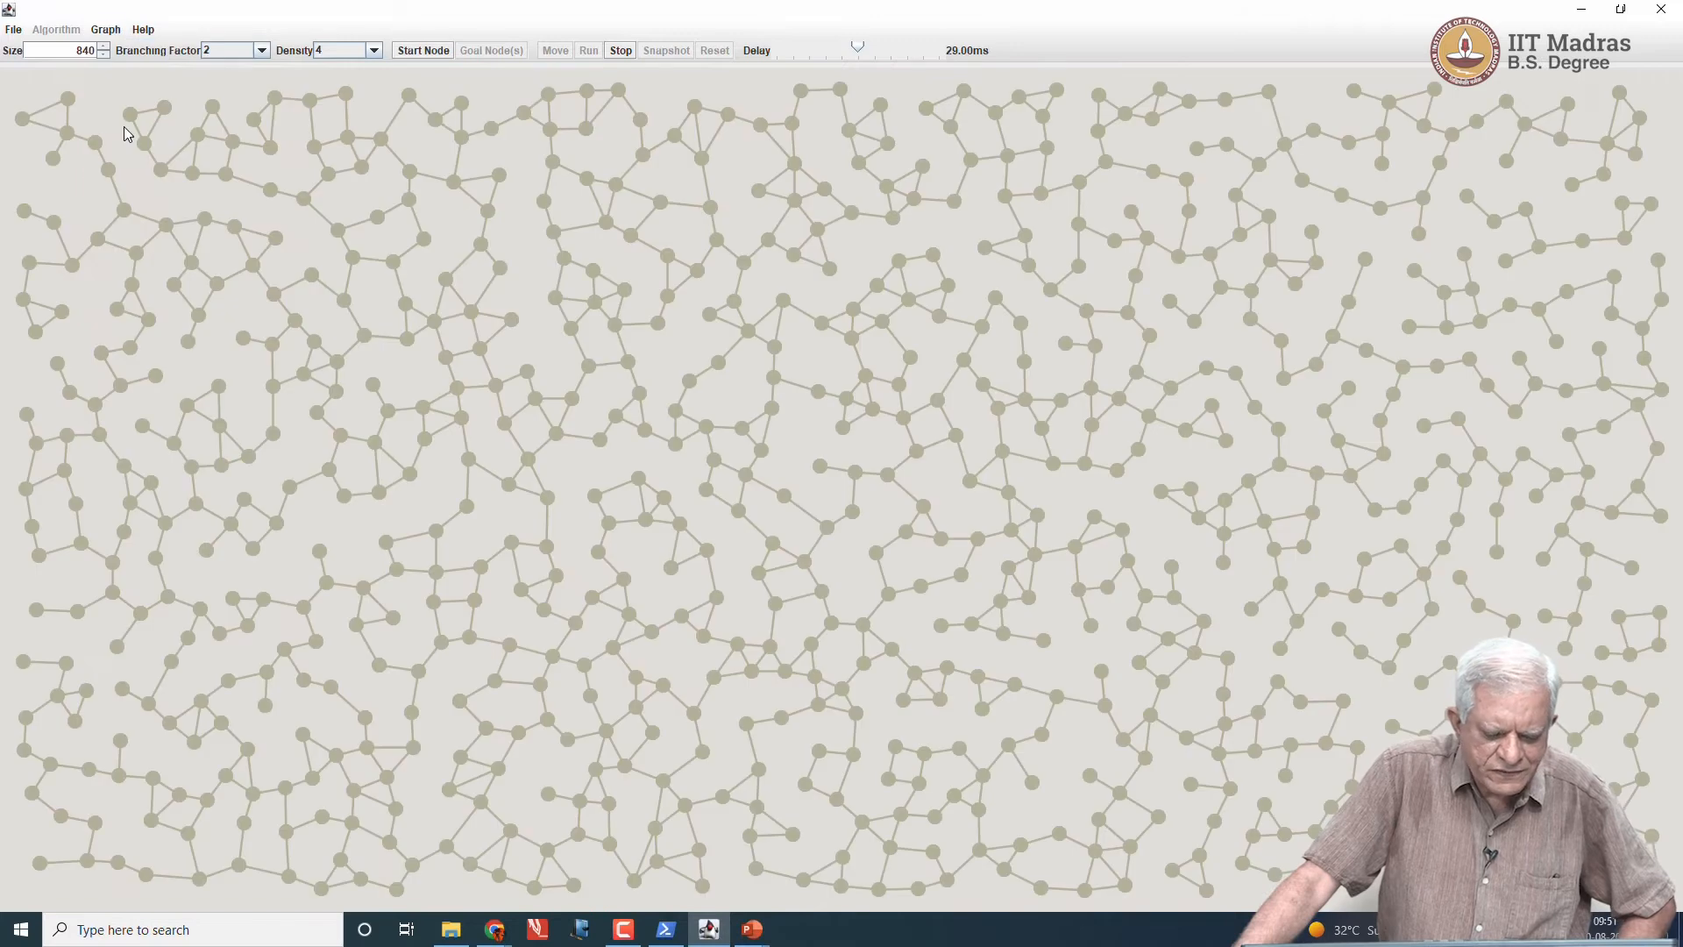
mouse_move(385, 549)
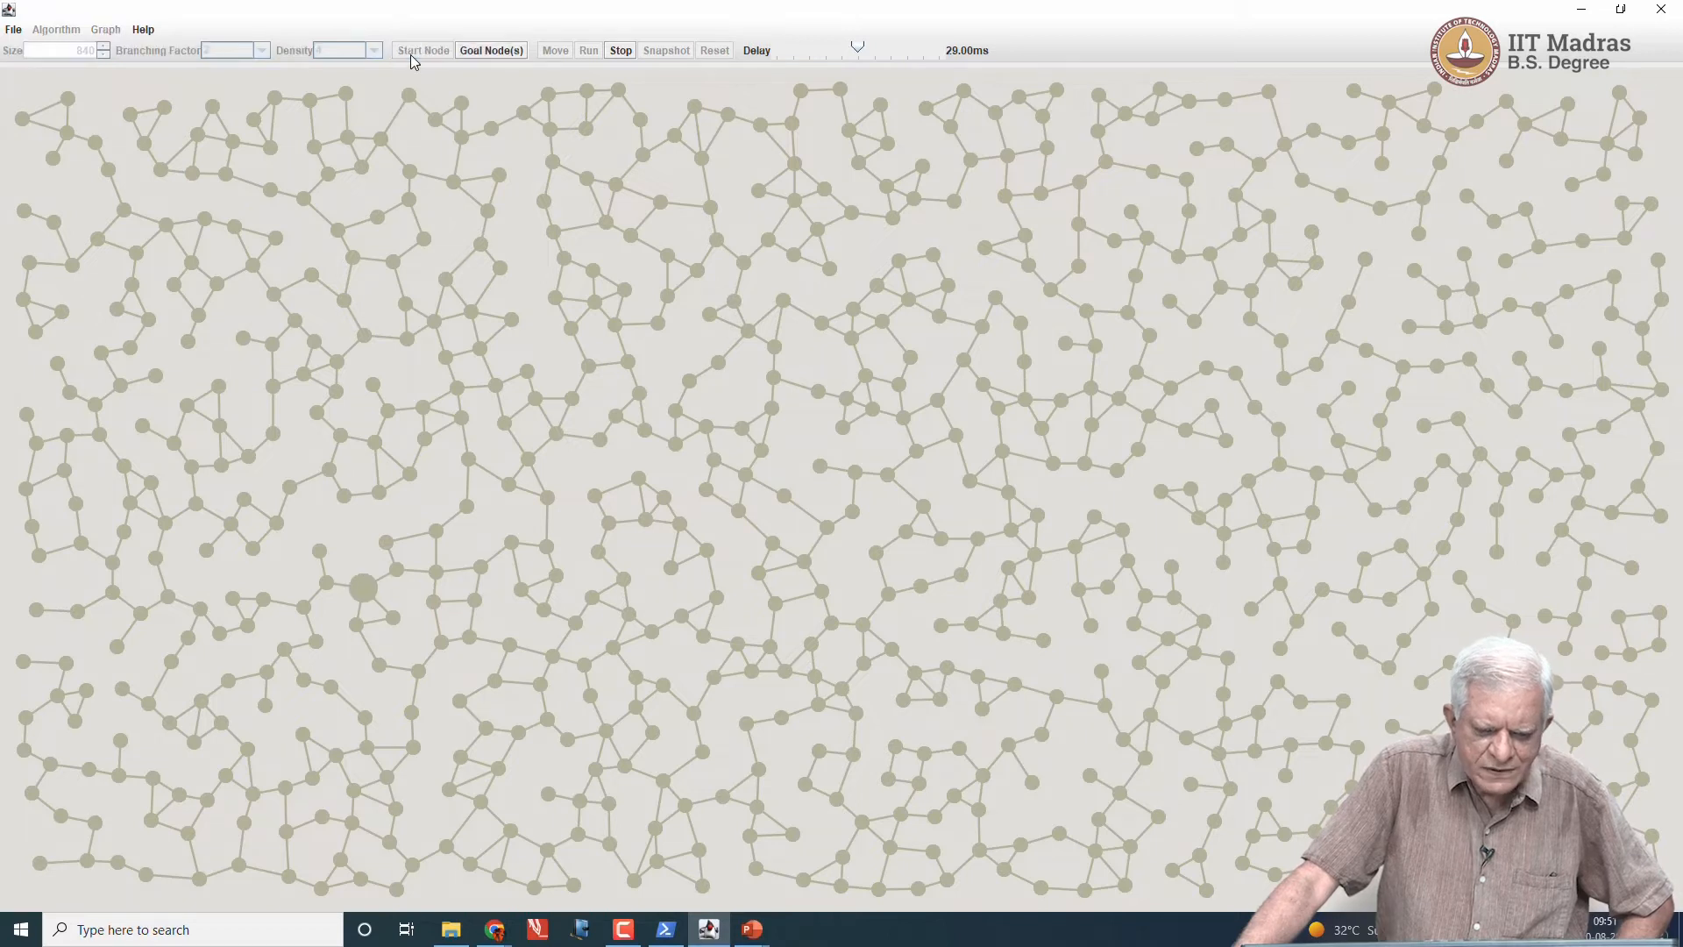
mouse_move(897, 356)
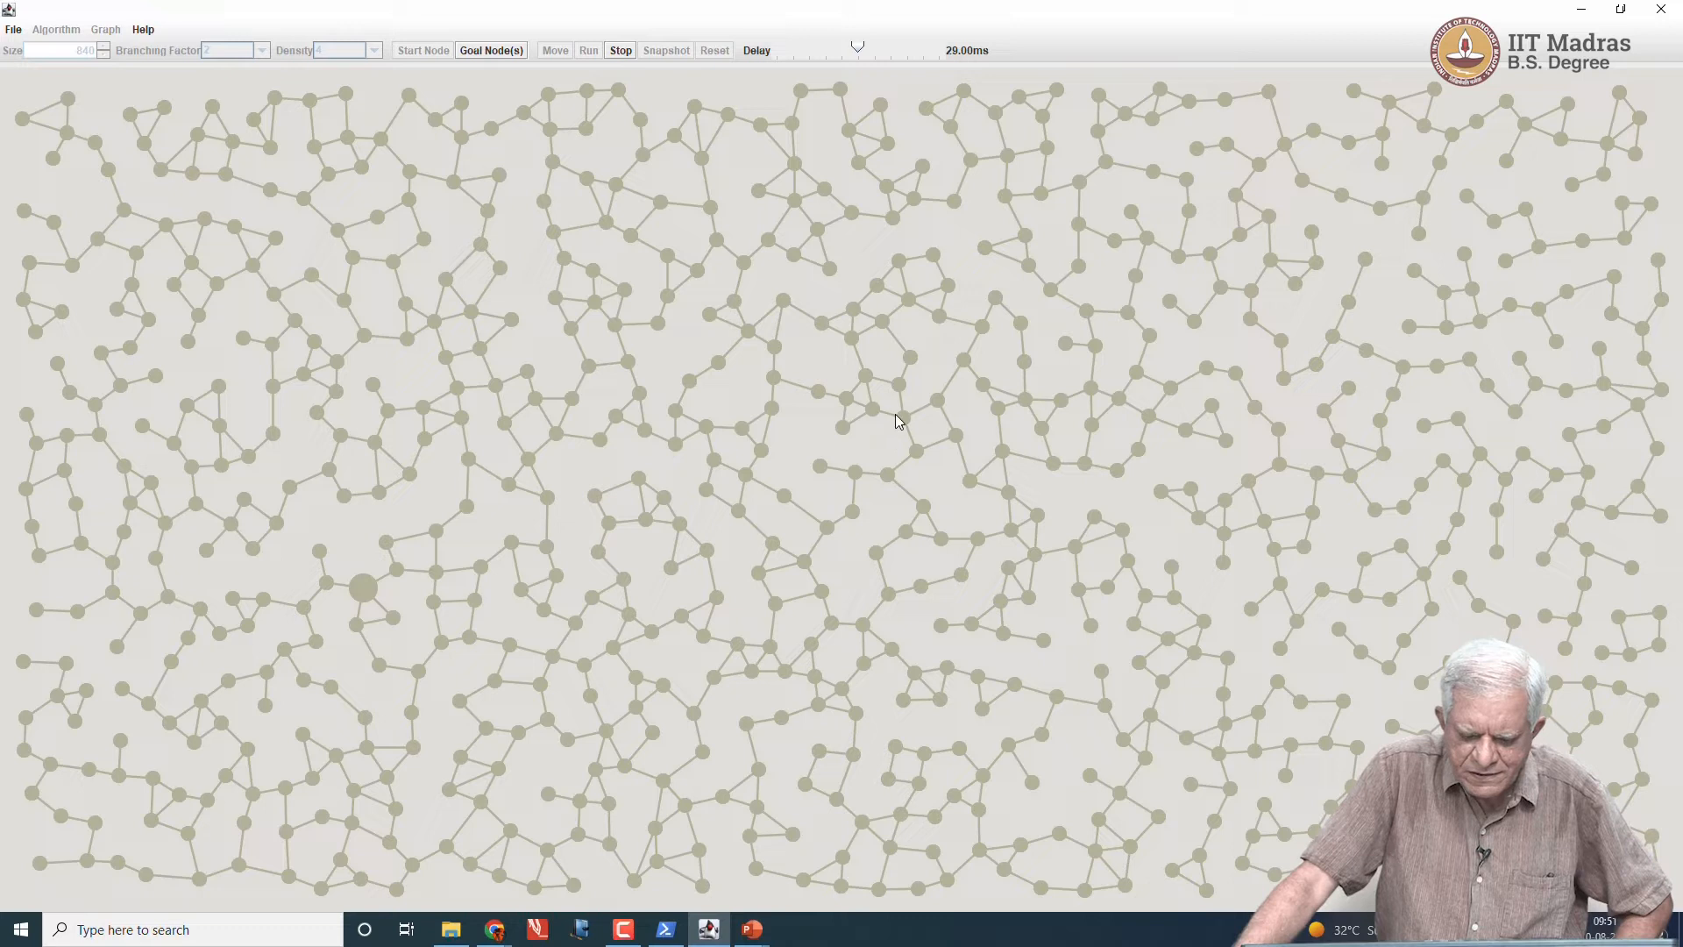
Step: Place the goal near the centre, shorten the delay, and snapshot the finished Best First path as a tab
click(902, 418)
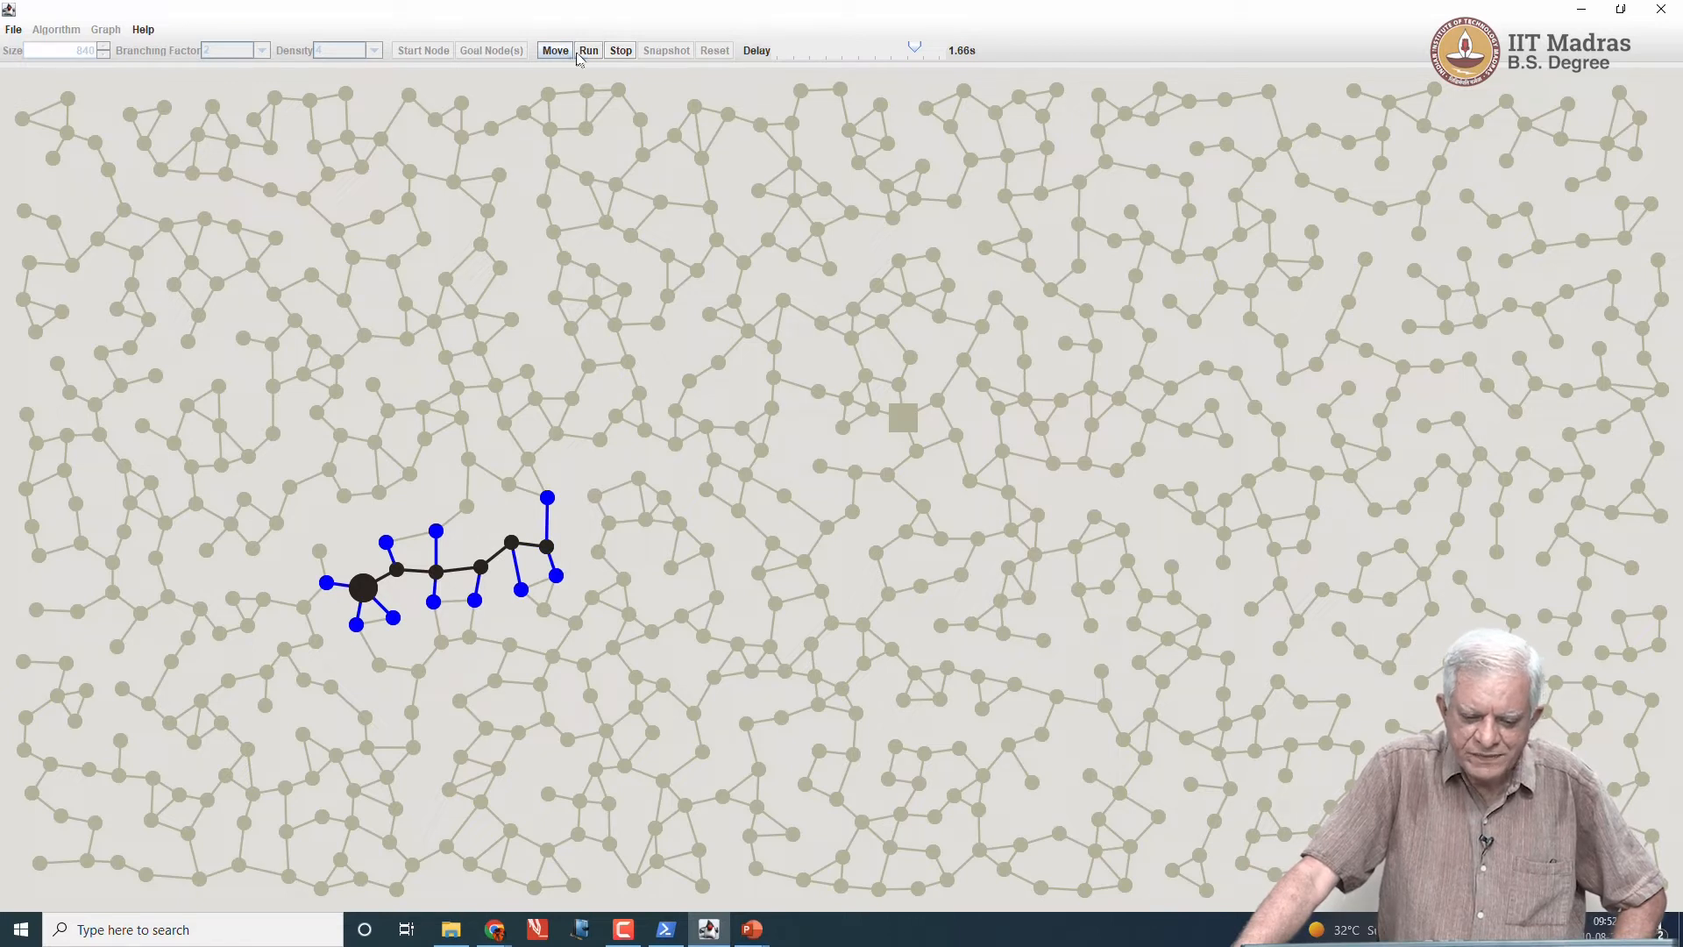
mouse_move(912, 54)
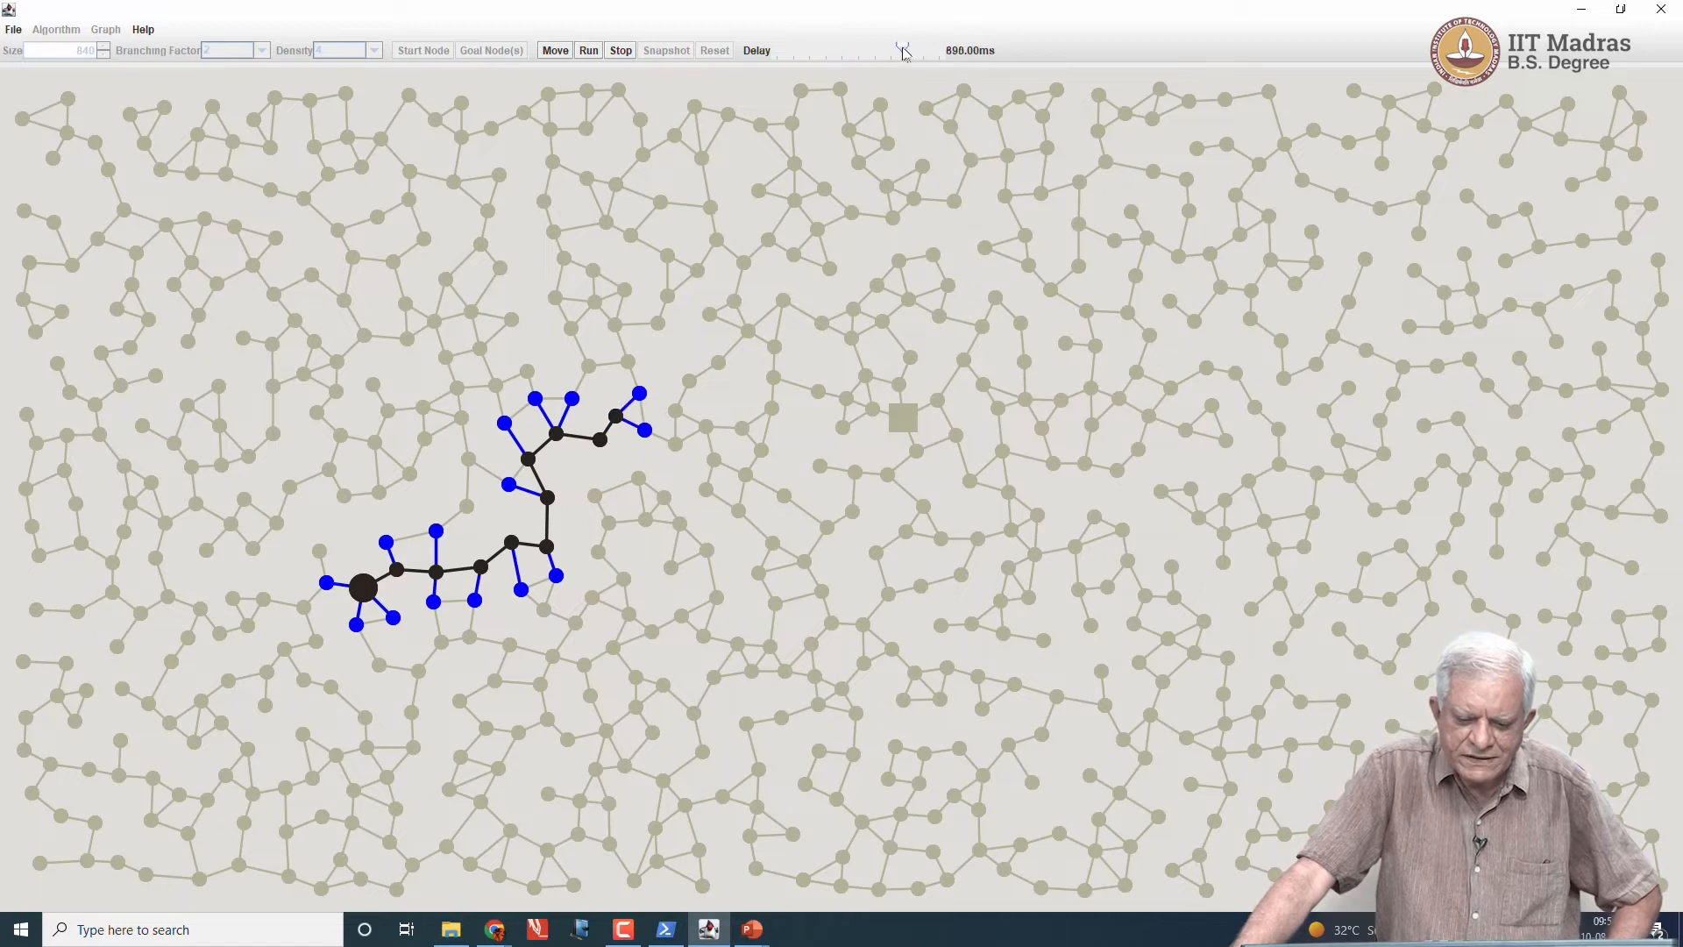
drag(903, 51, 889, 51)
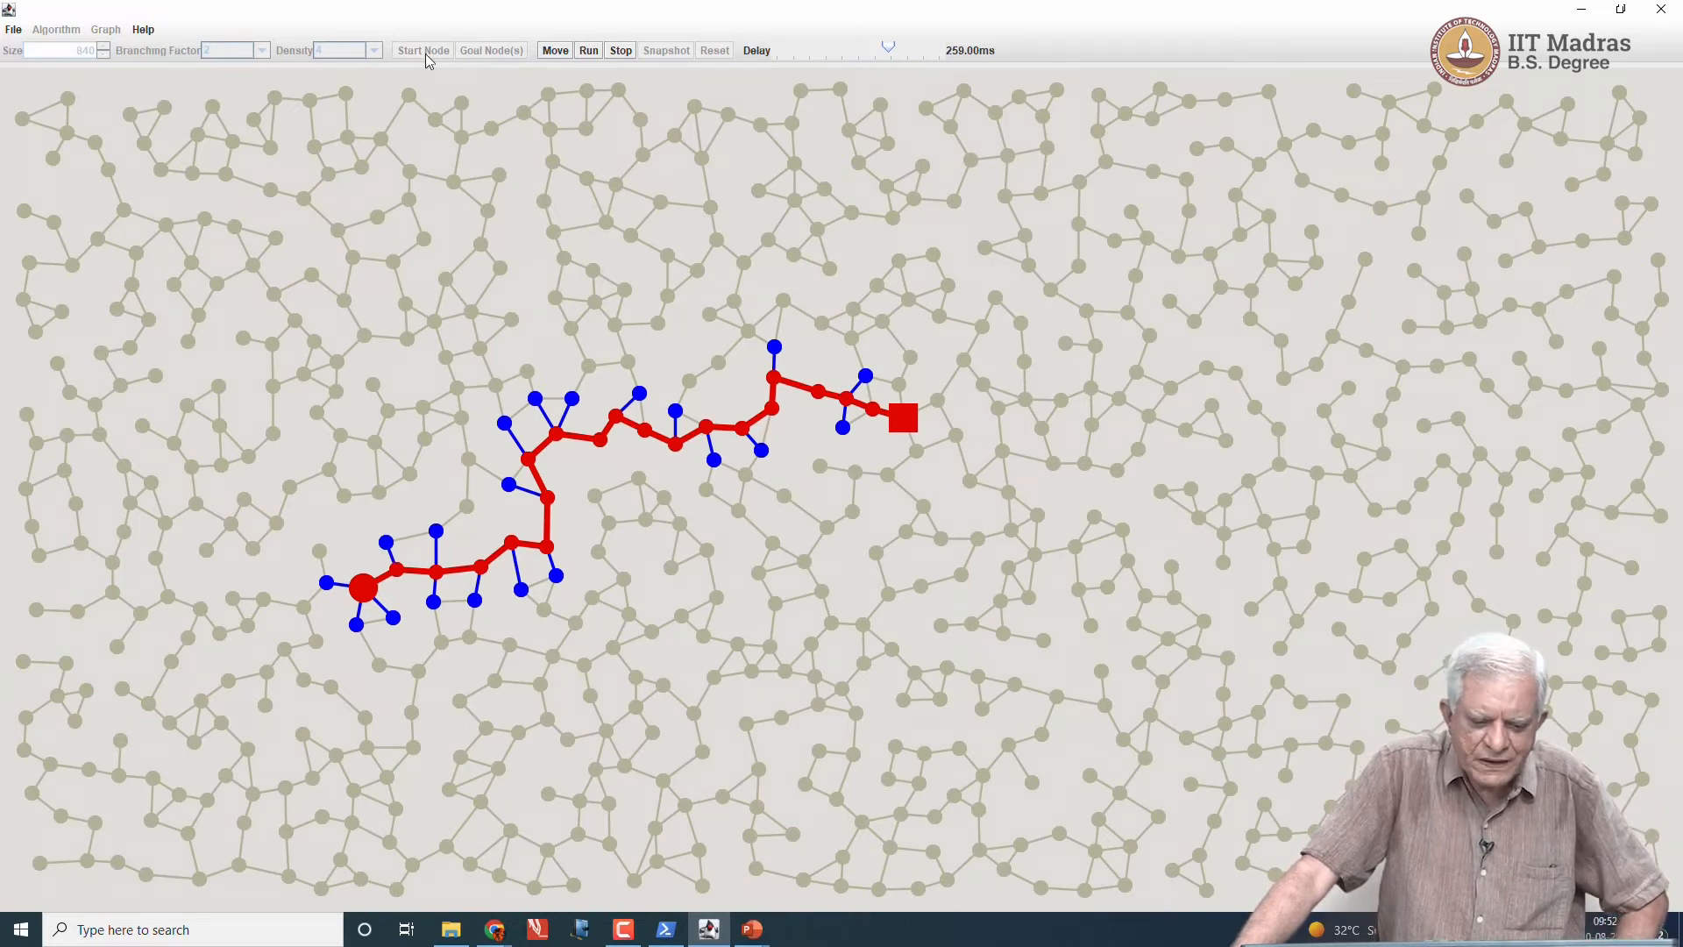
click(619, 49)
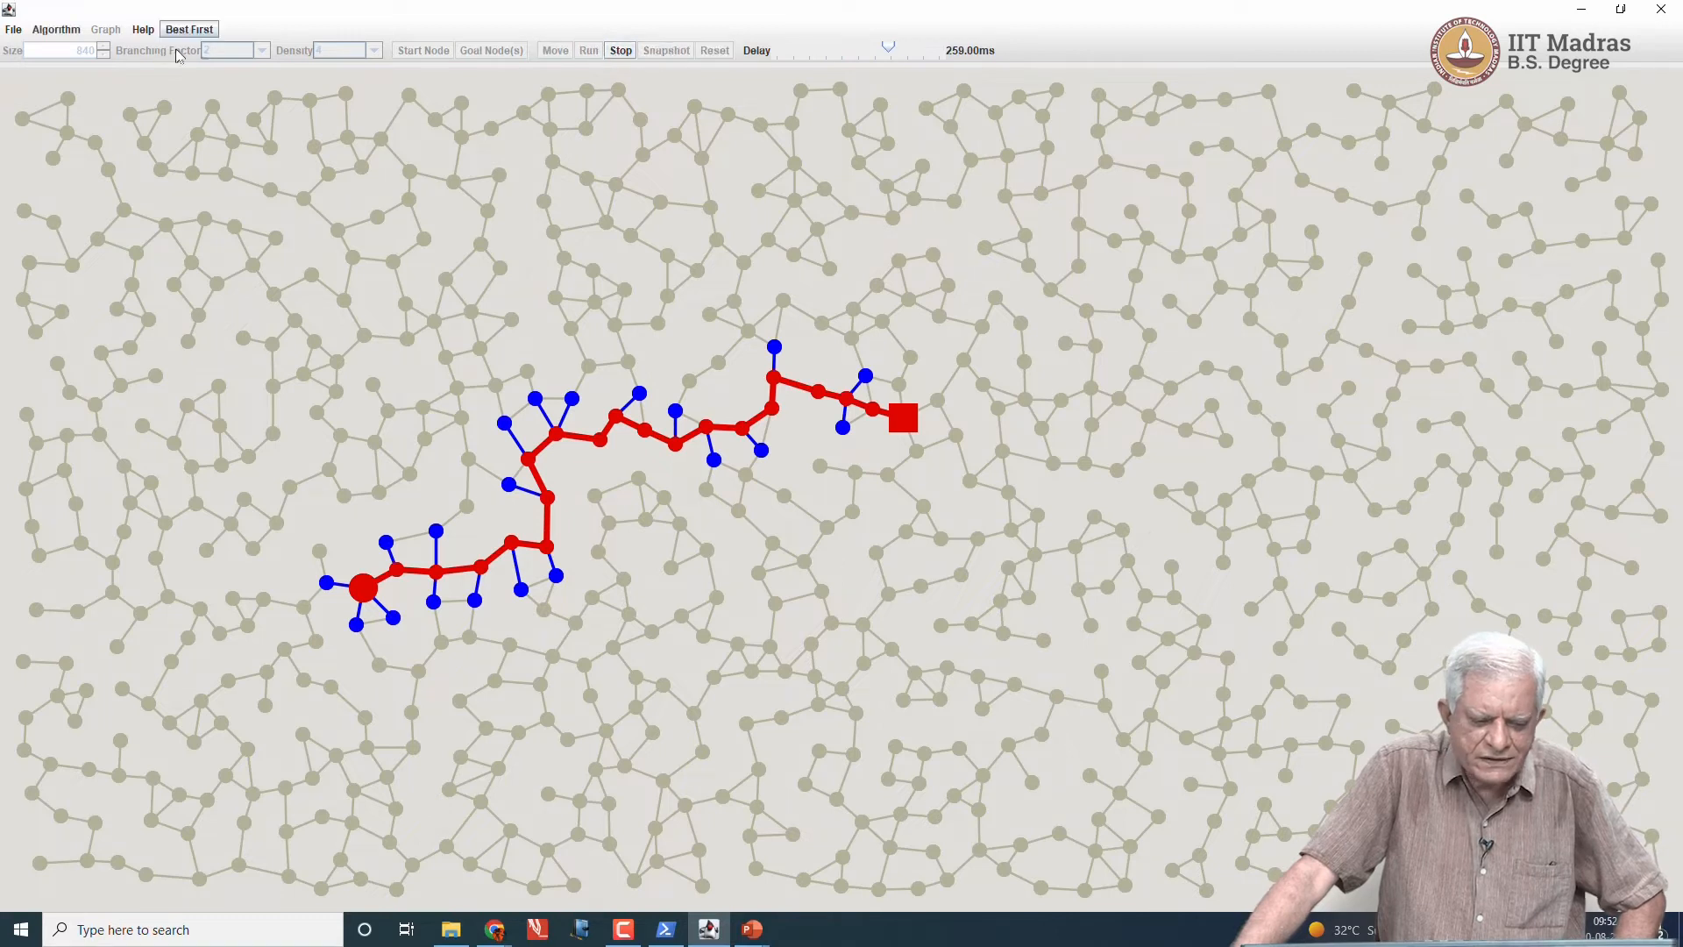
Step: Switch to A* G05 and run it to a start-to-goal path on the same graph
click(54, 29)
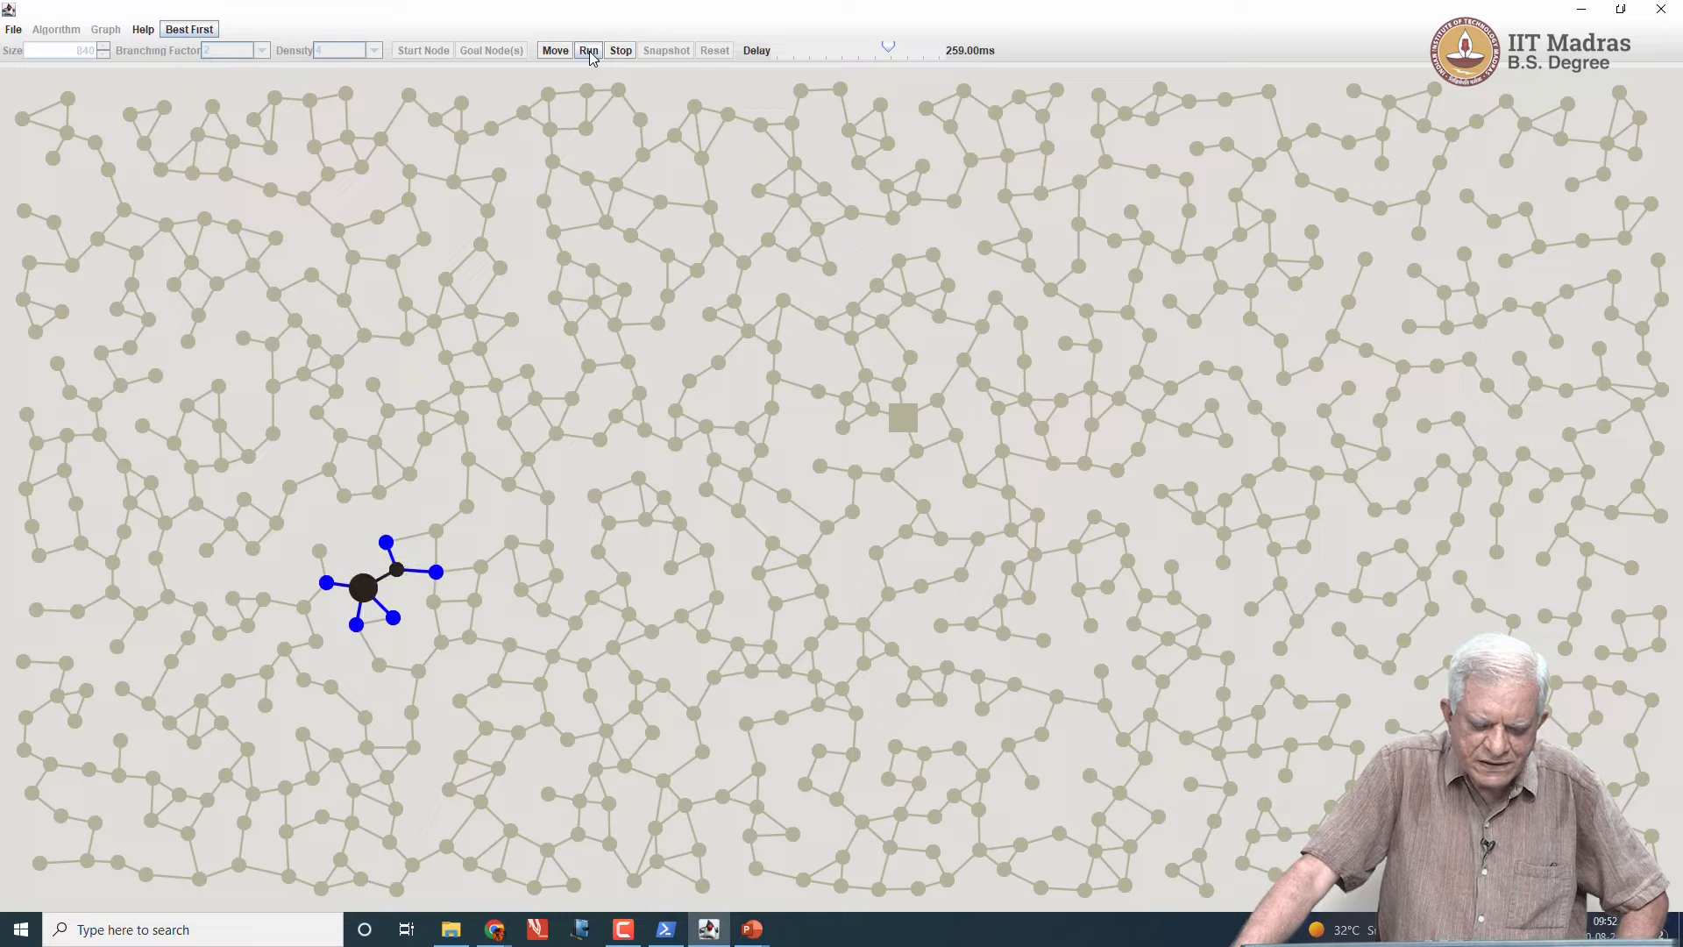
click(587, 49)
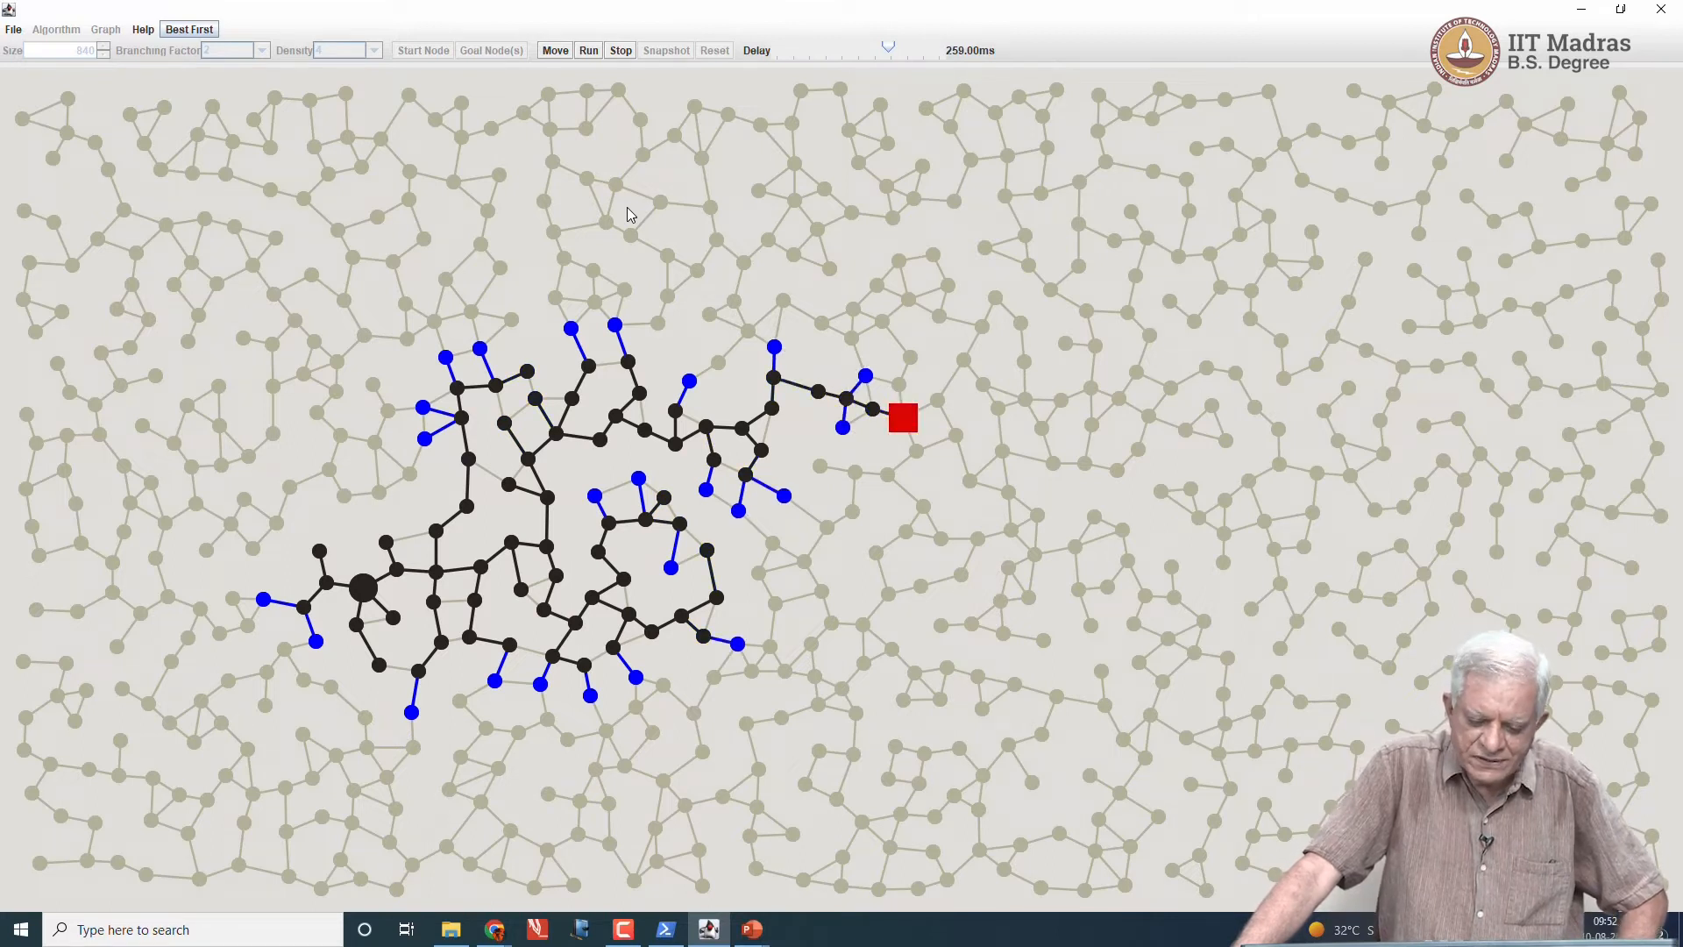
click(588, 49)
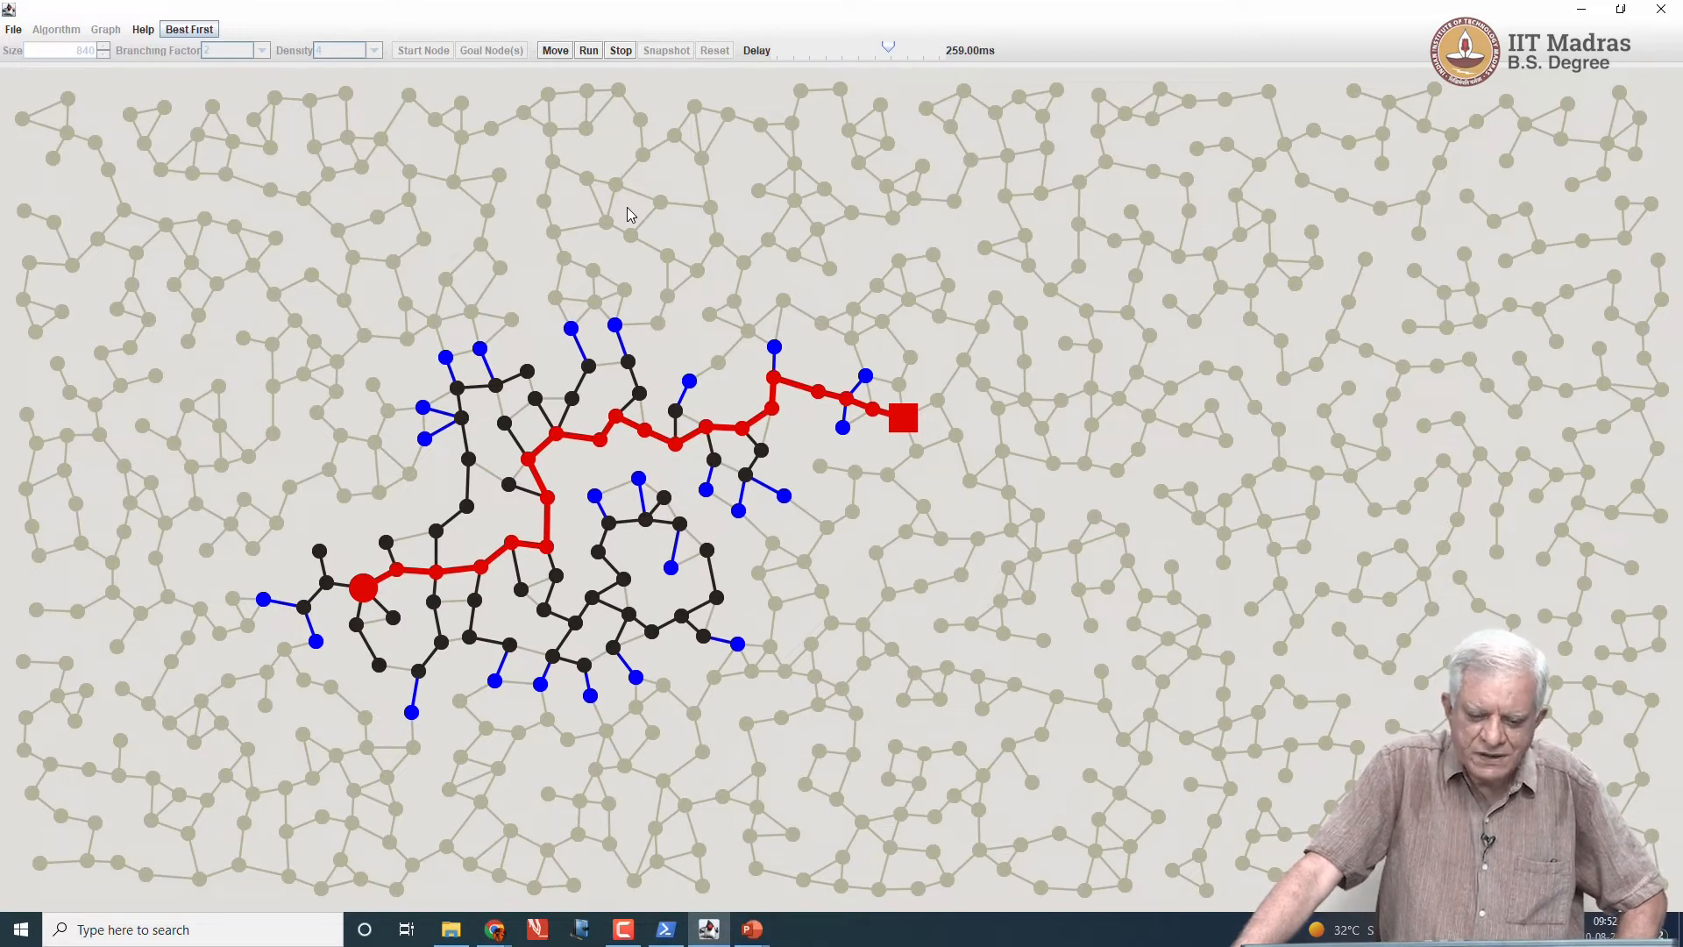
mouse_move(622, 73)
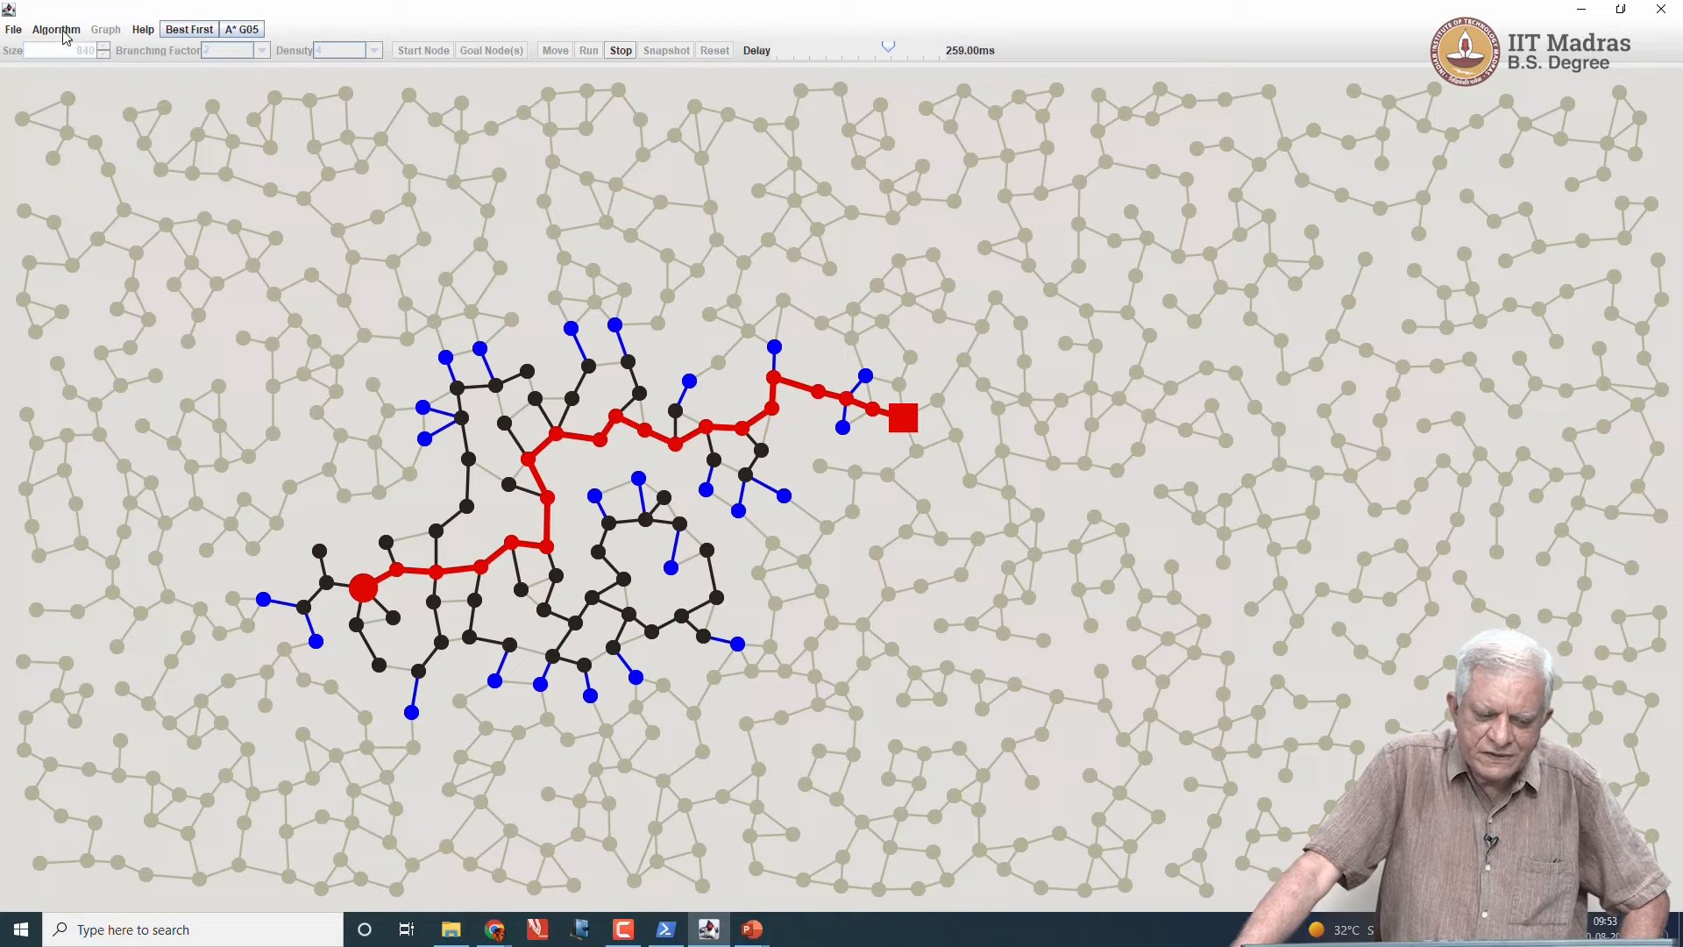
Step: Select IDA*, run it until the path is found, and snapshot it as an IDA* tab
click(54, 30)
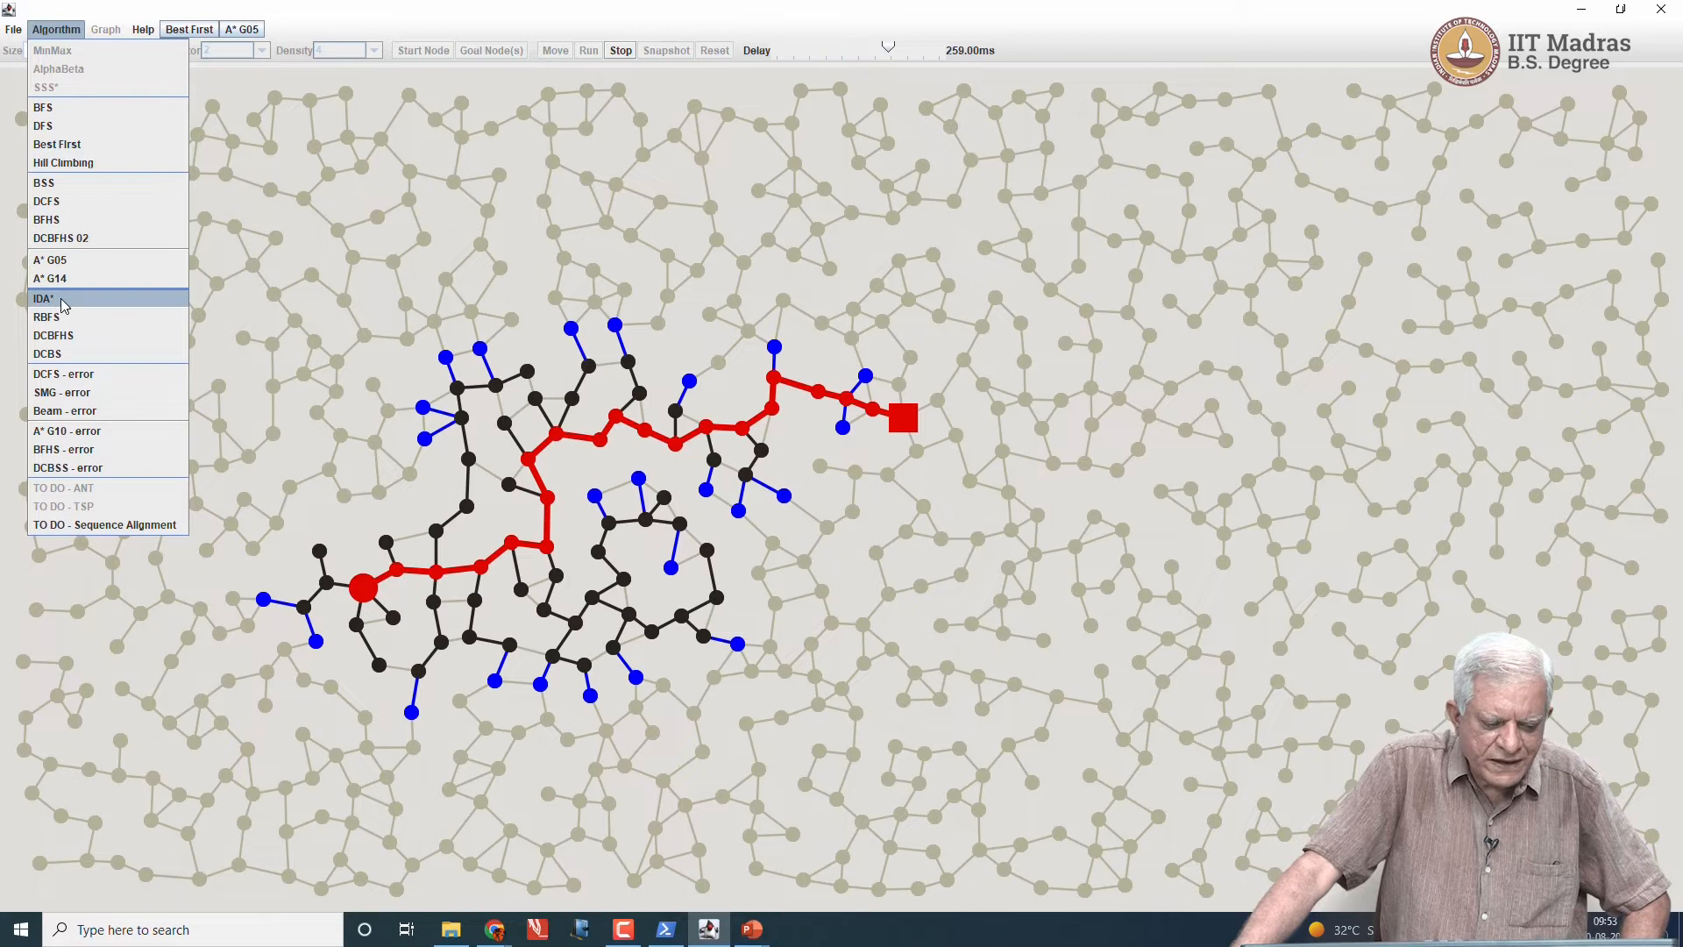
click(42, 298)
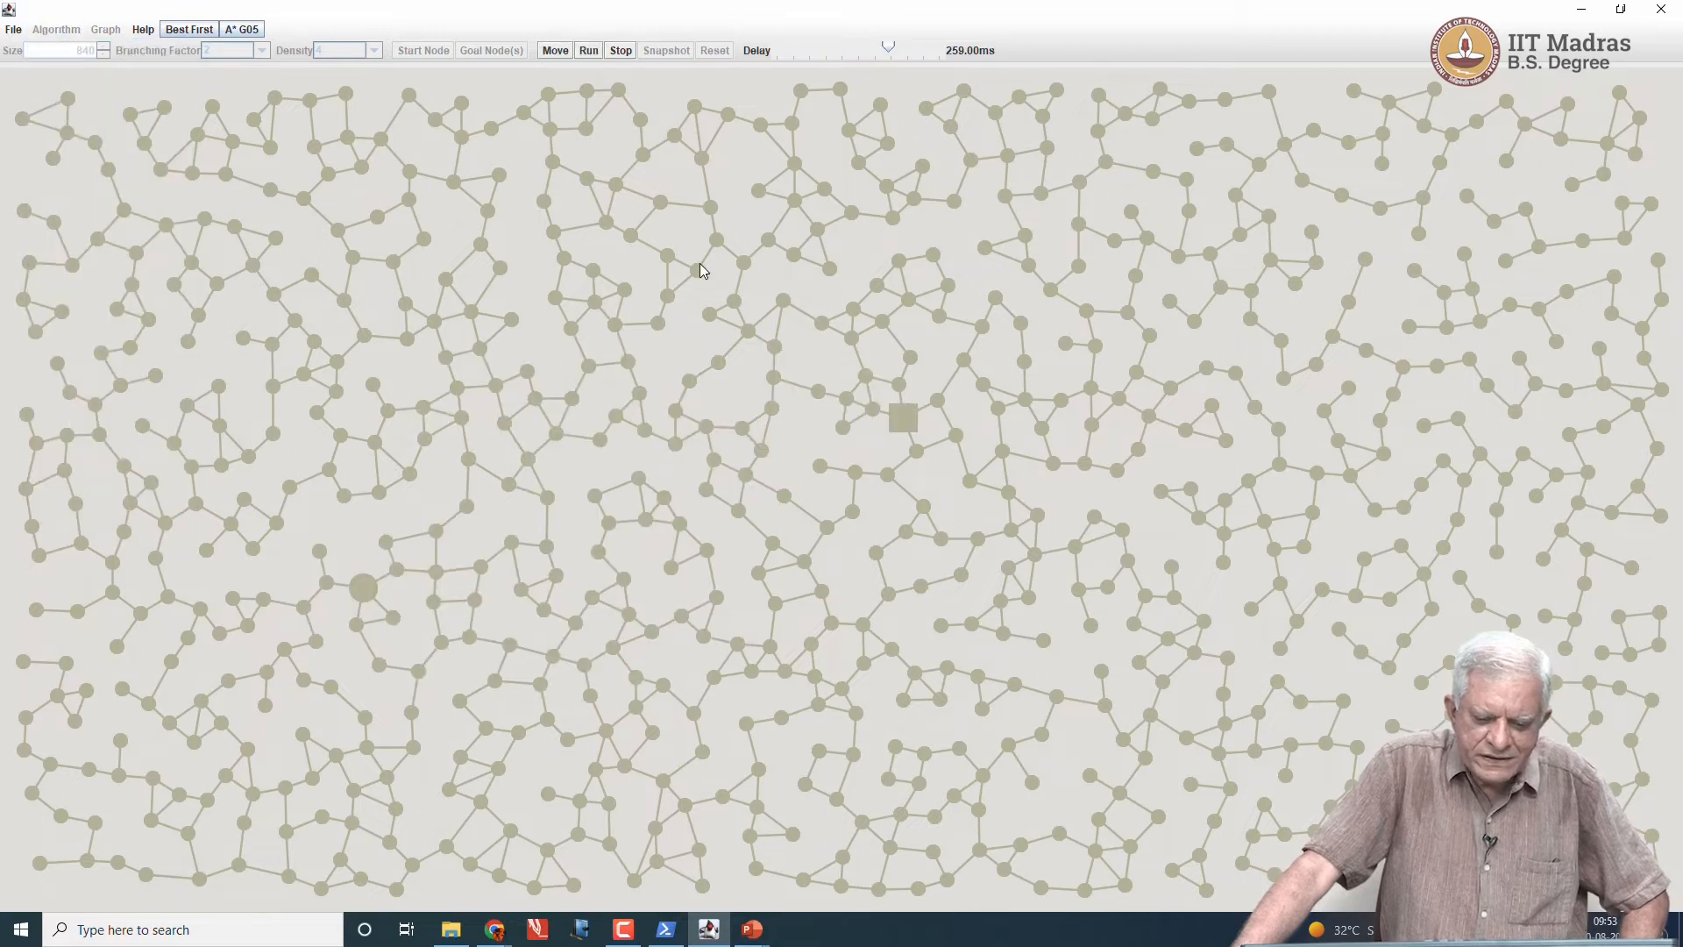
mouse_move(589, 51)
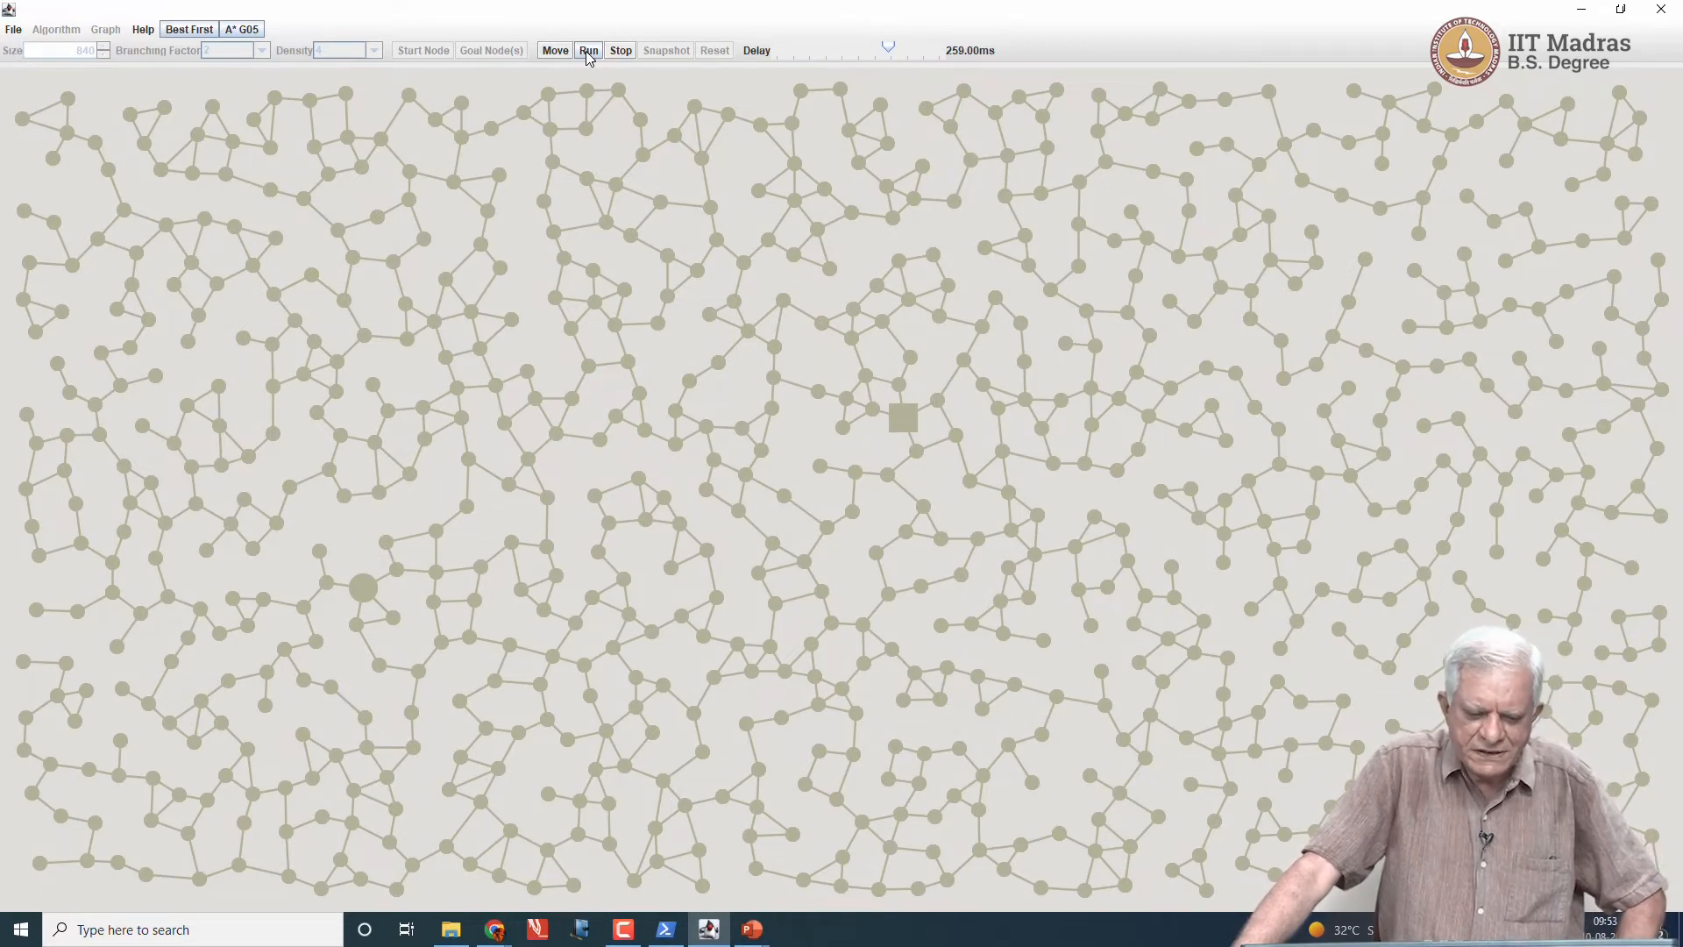
click(589, 49)
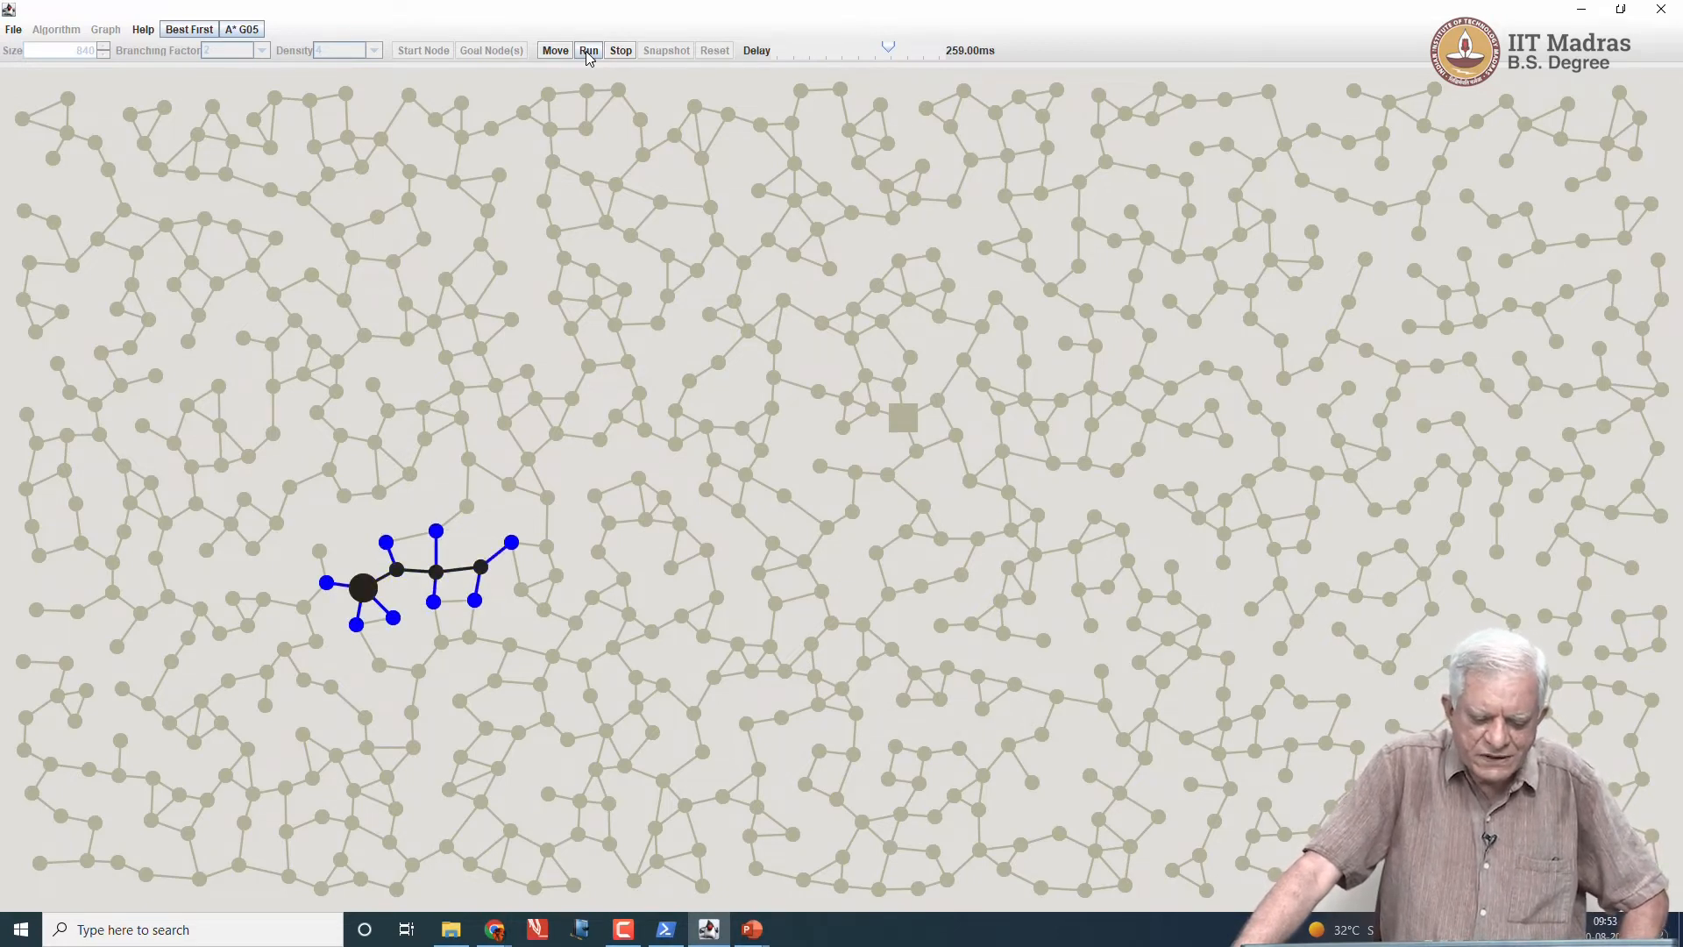
click(589, 51)
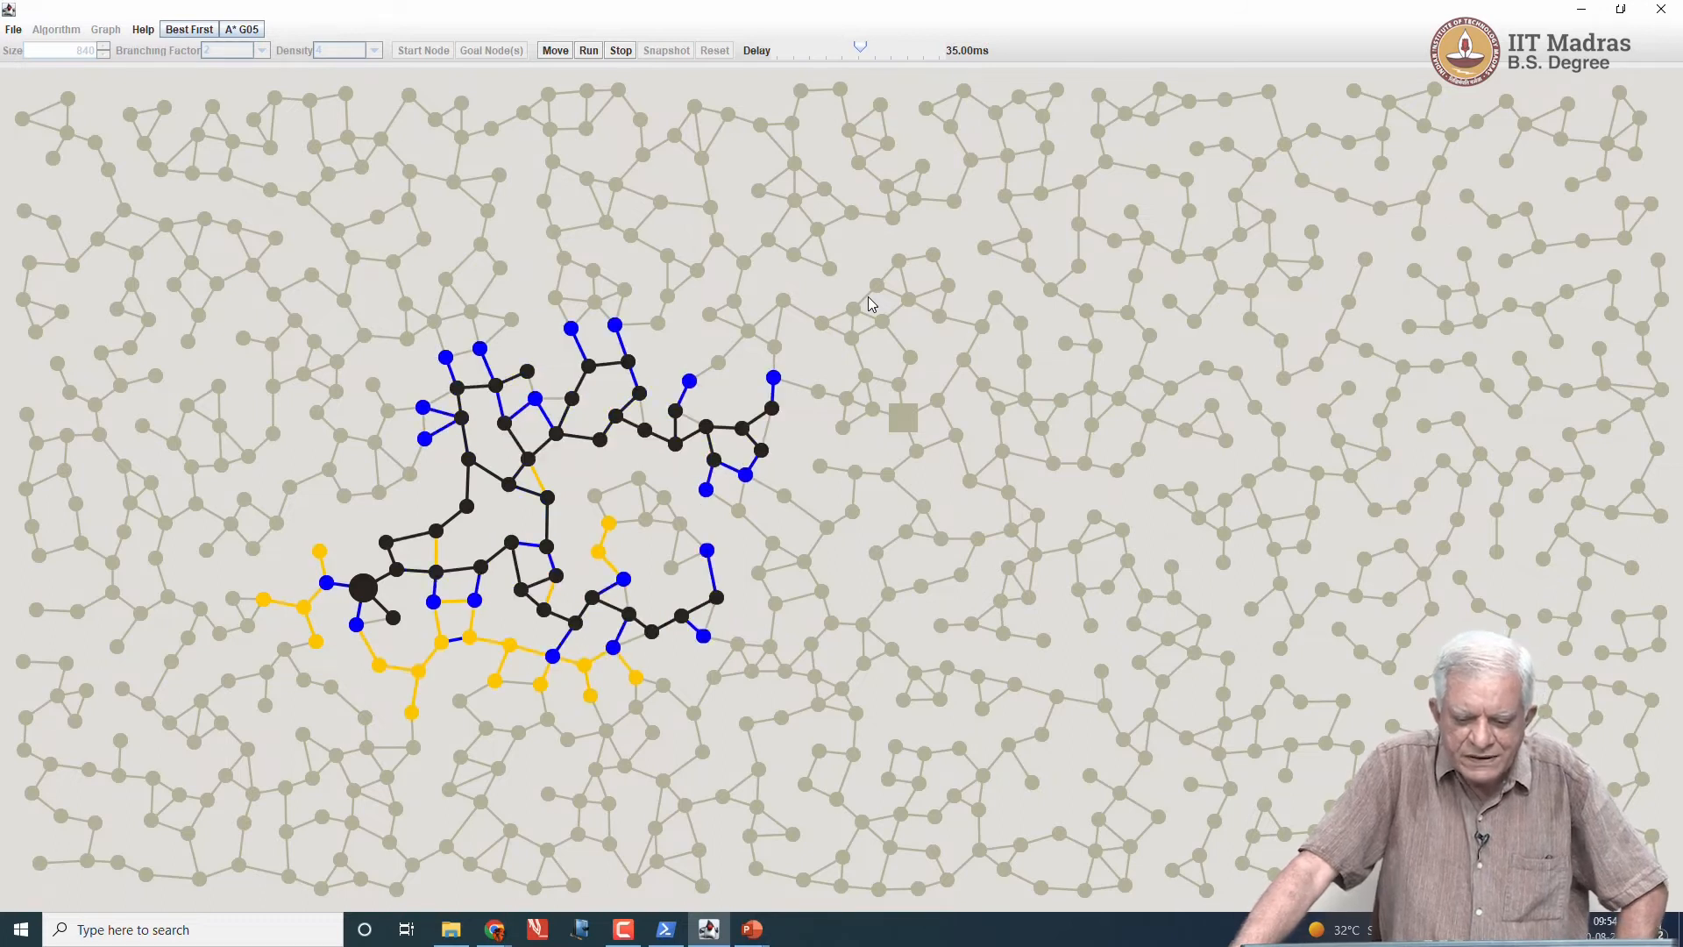
click(589, 49)
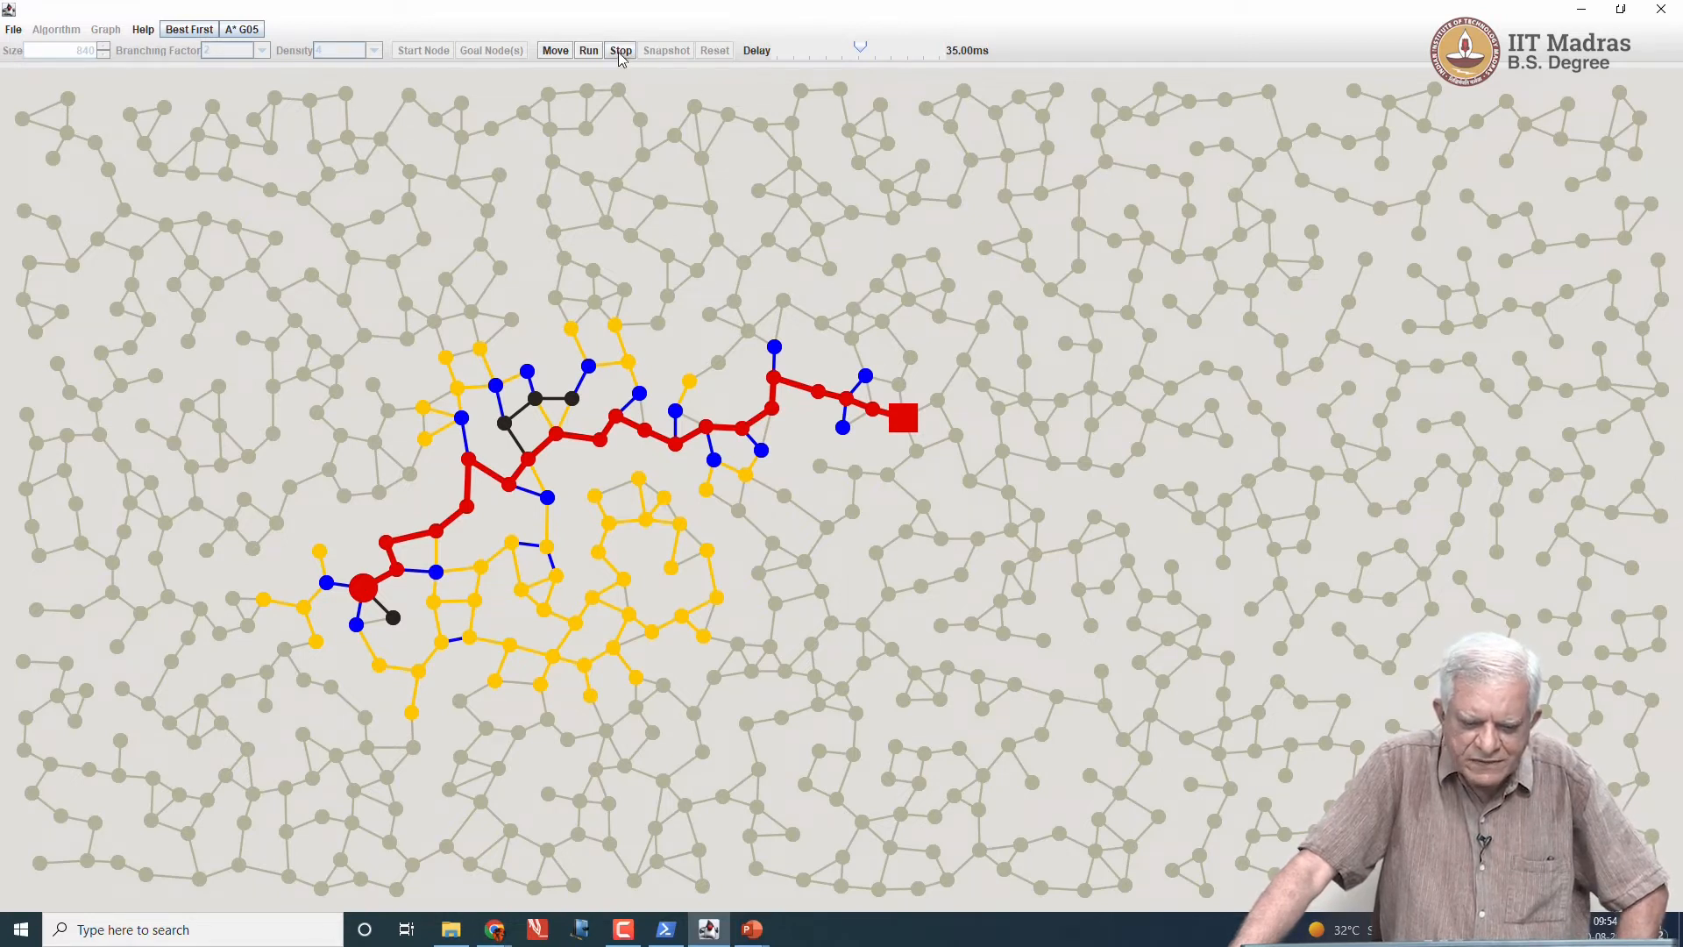
click(621, 49)
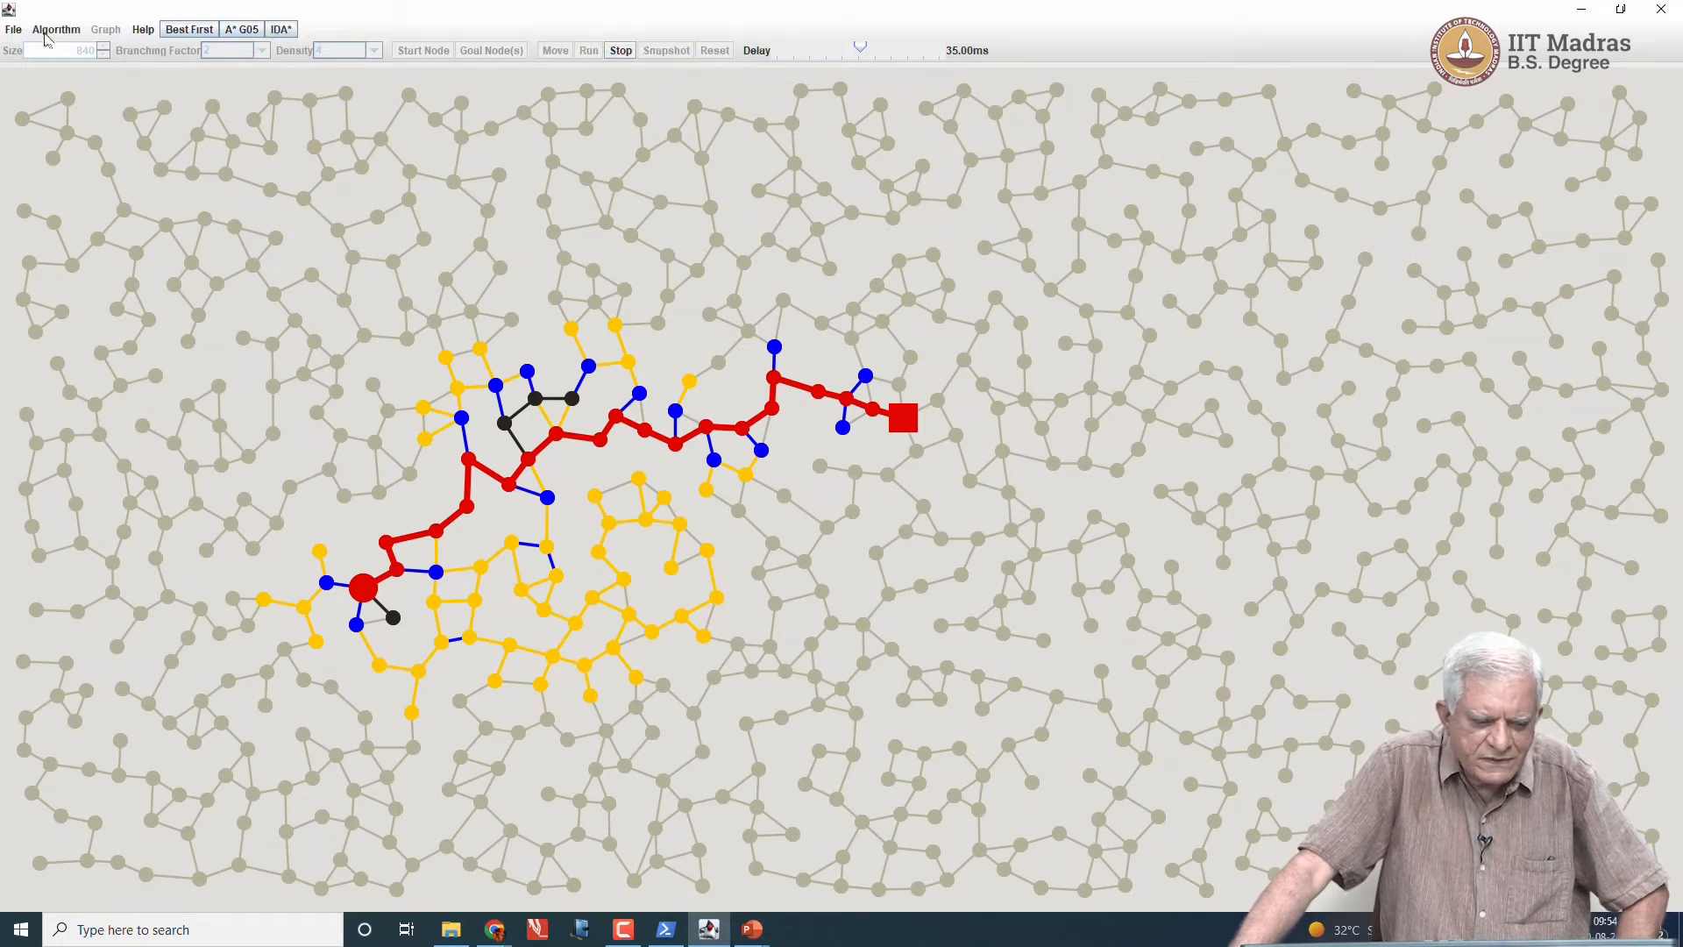
Step: Lengthen the delay, confirm the heuristic weight, and run the search toward the goal square
click(54, 30)
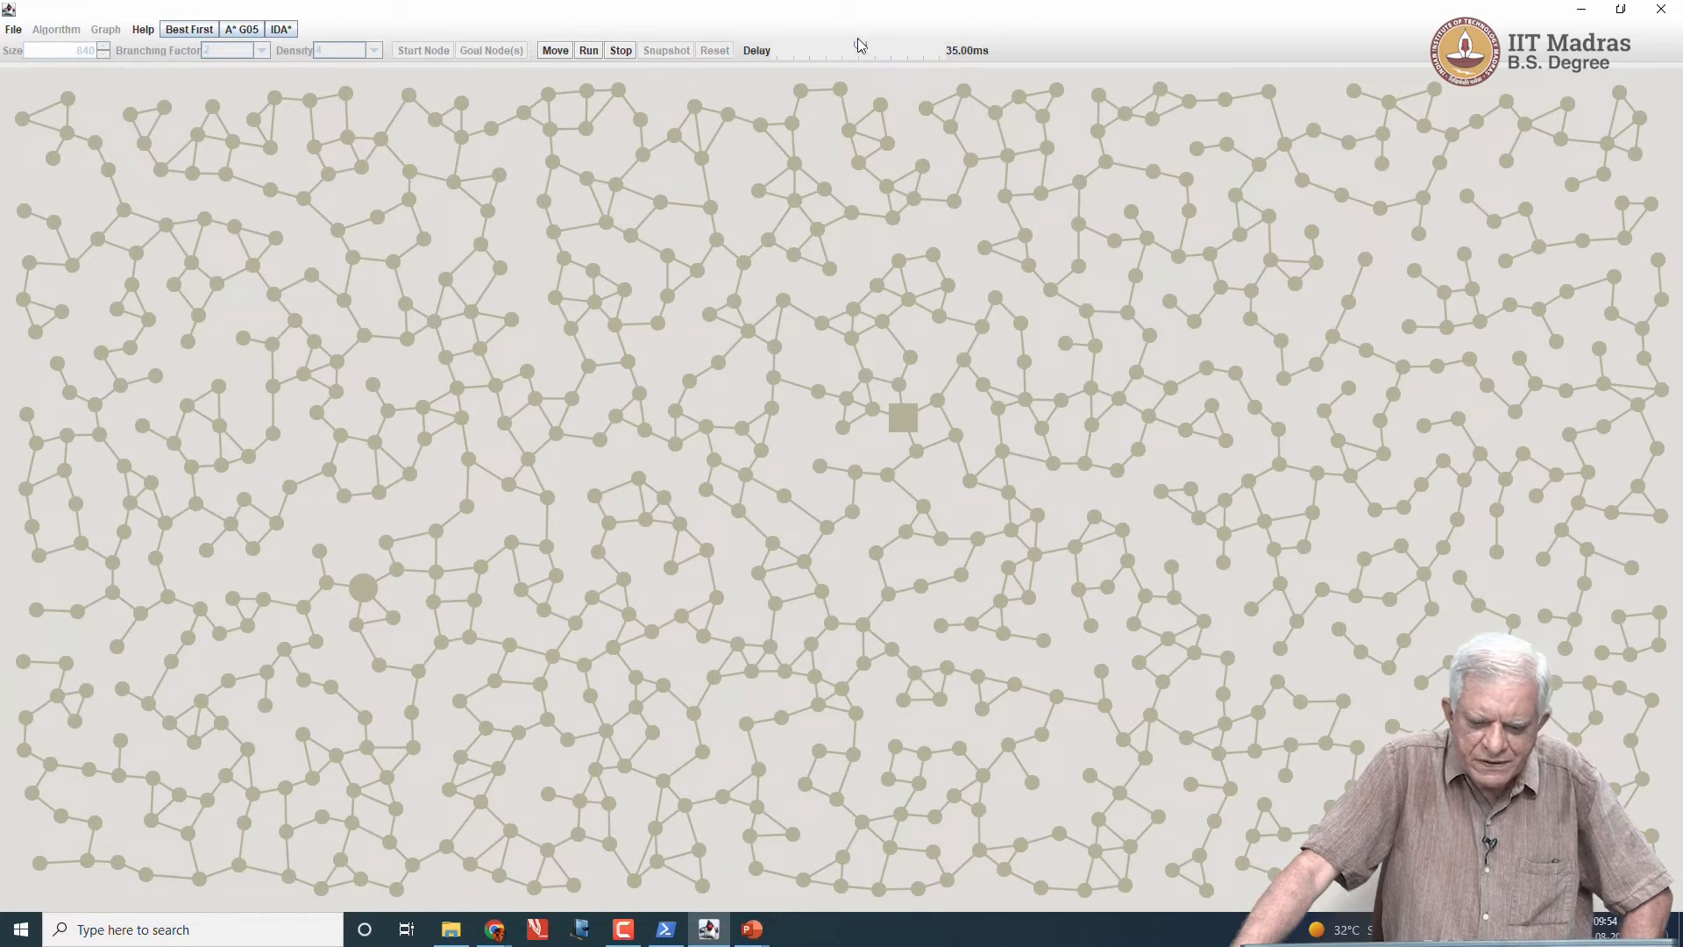
drag(856, 51, 882, 51)
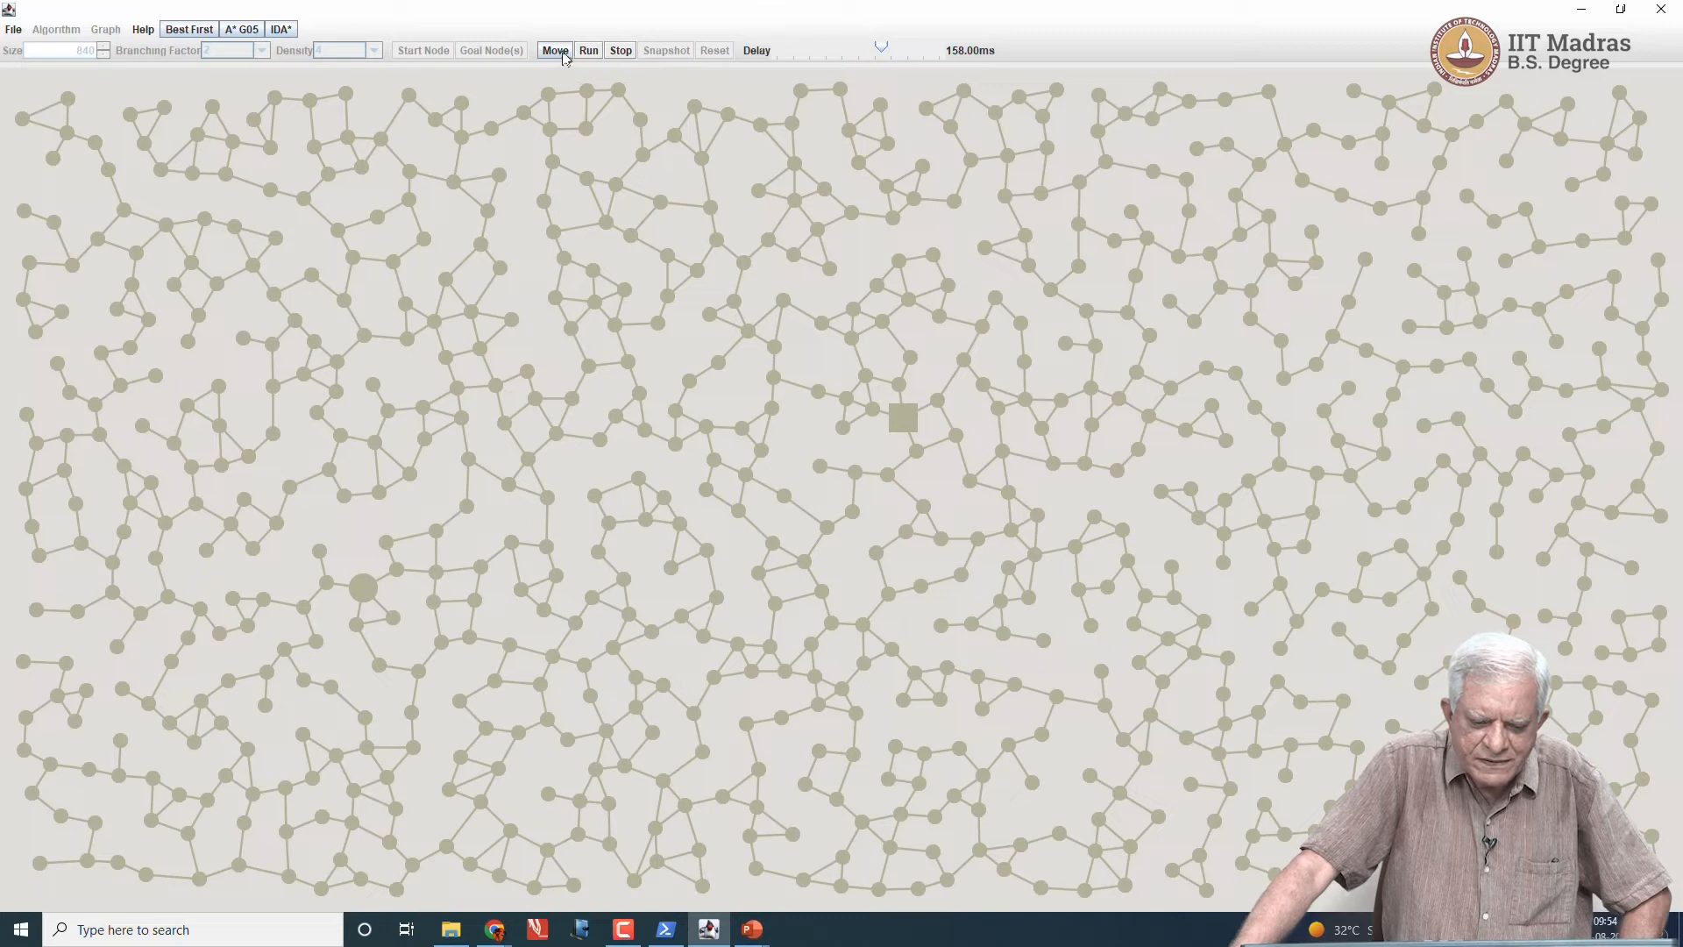
click(589, 49)
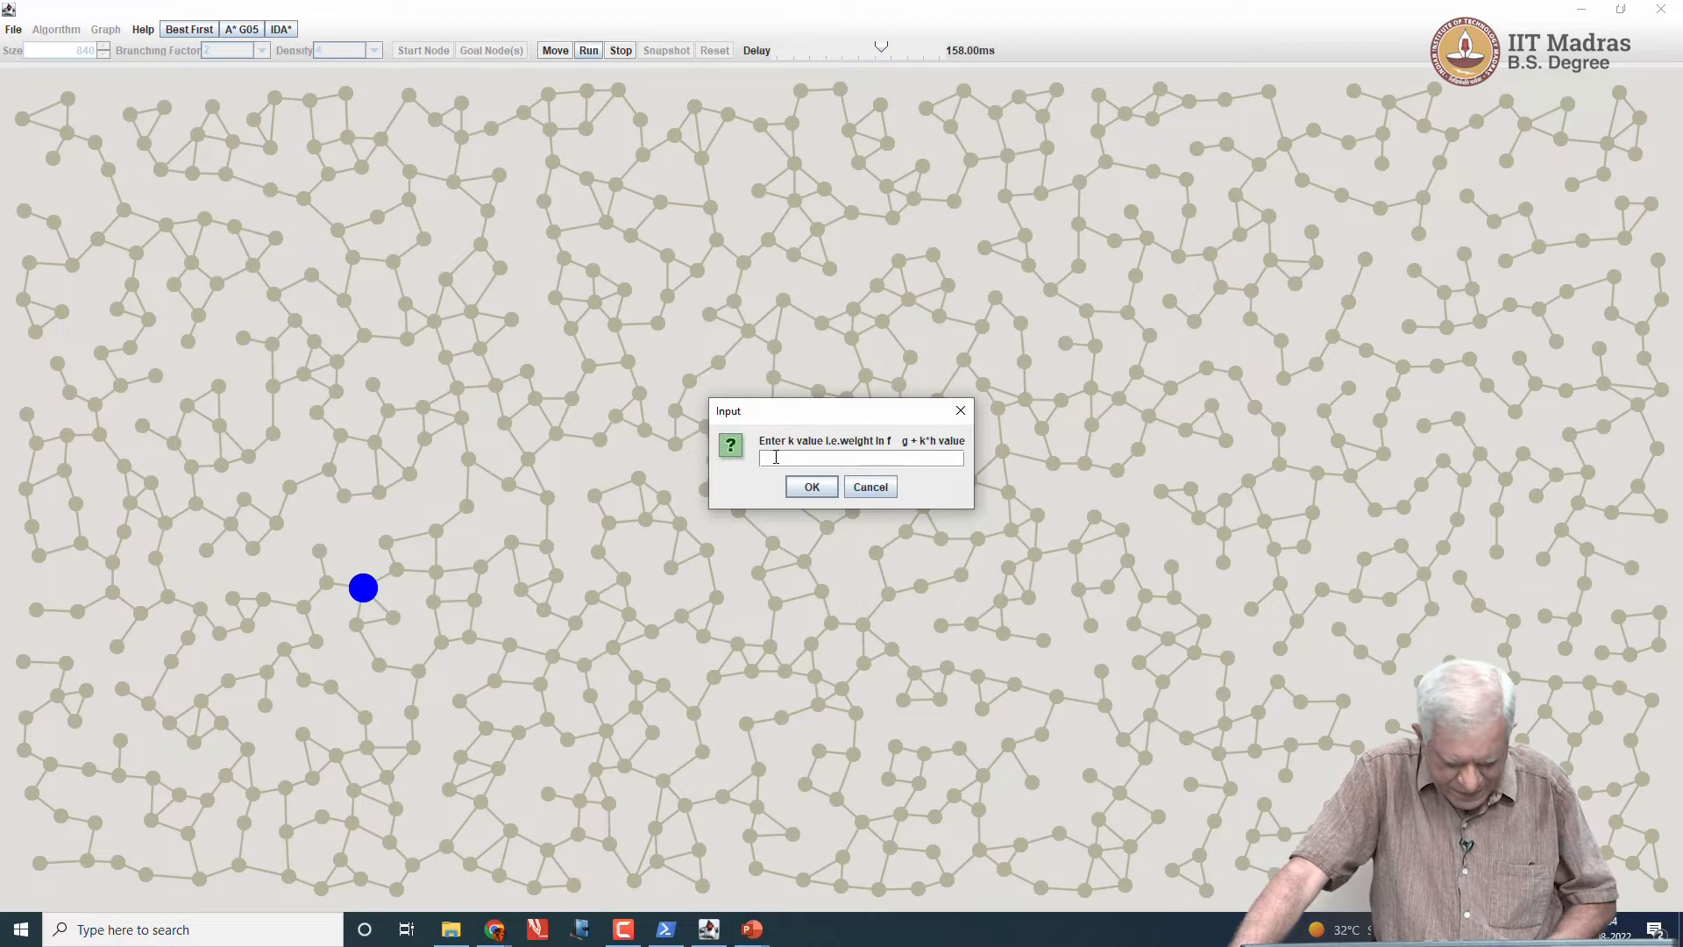
text(k)
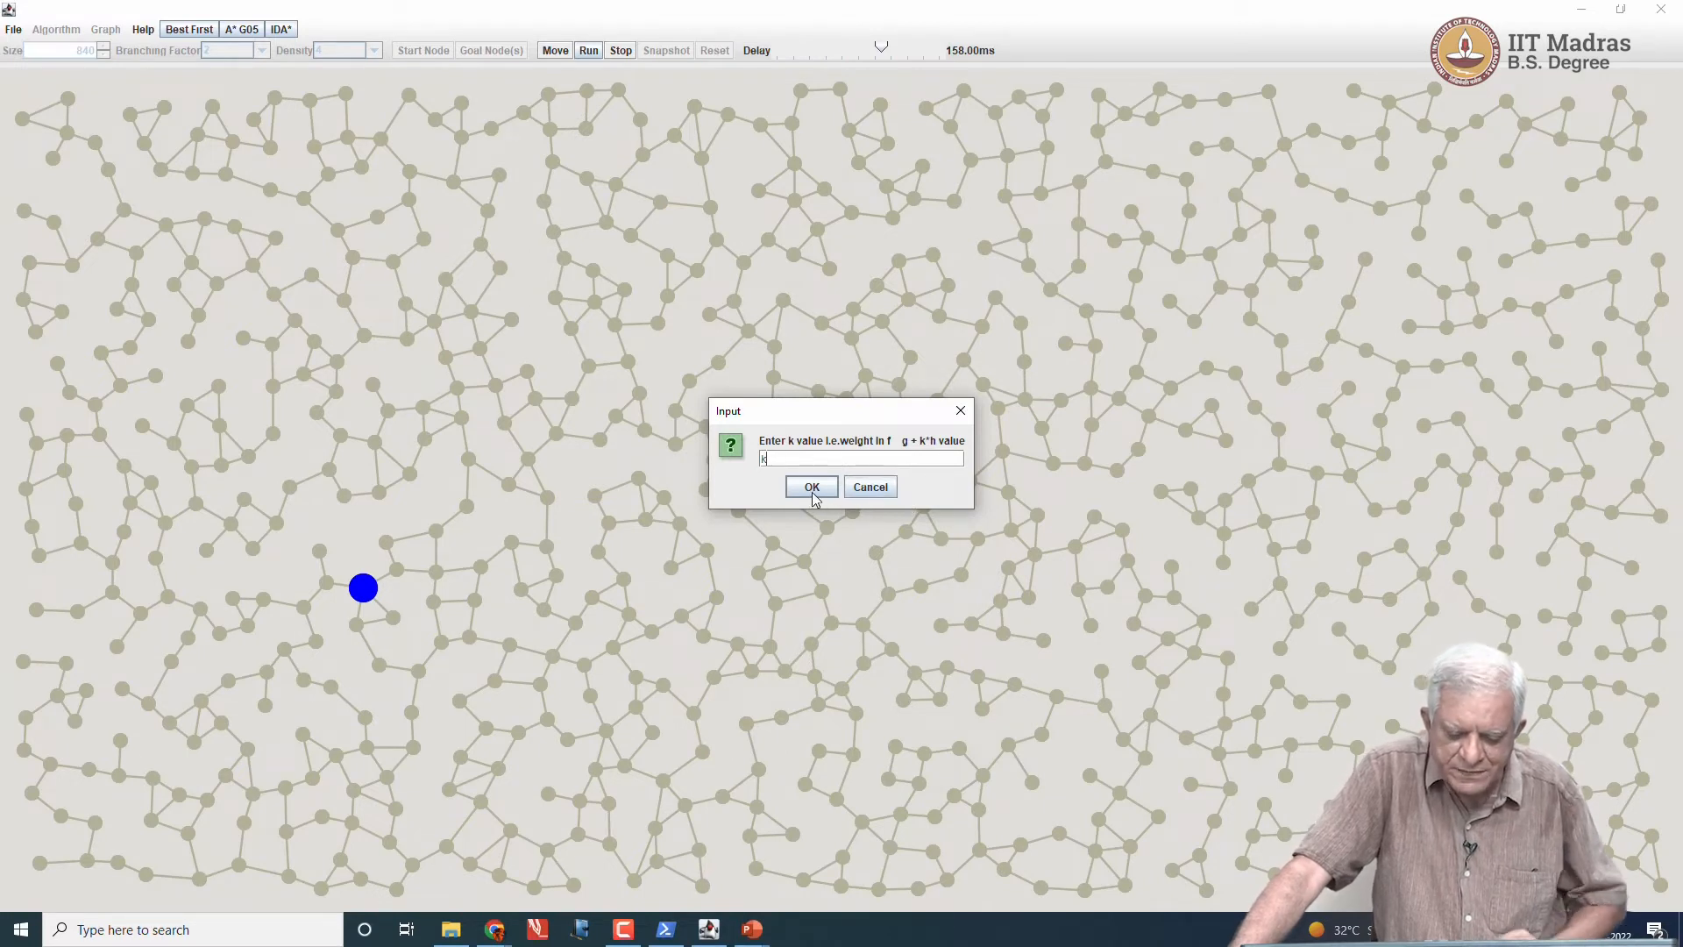
click(810, 485)
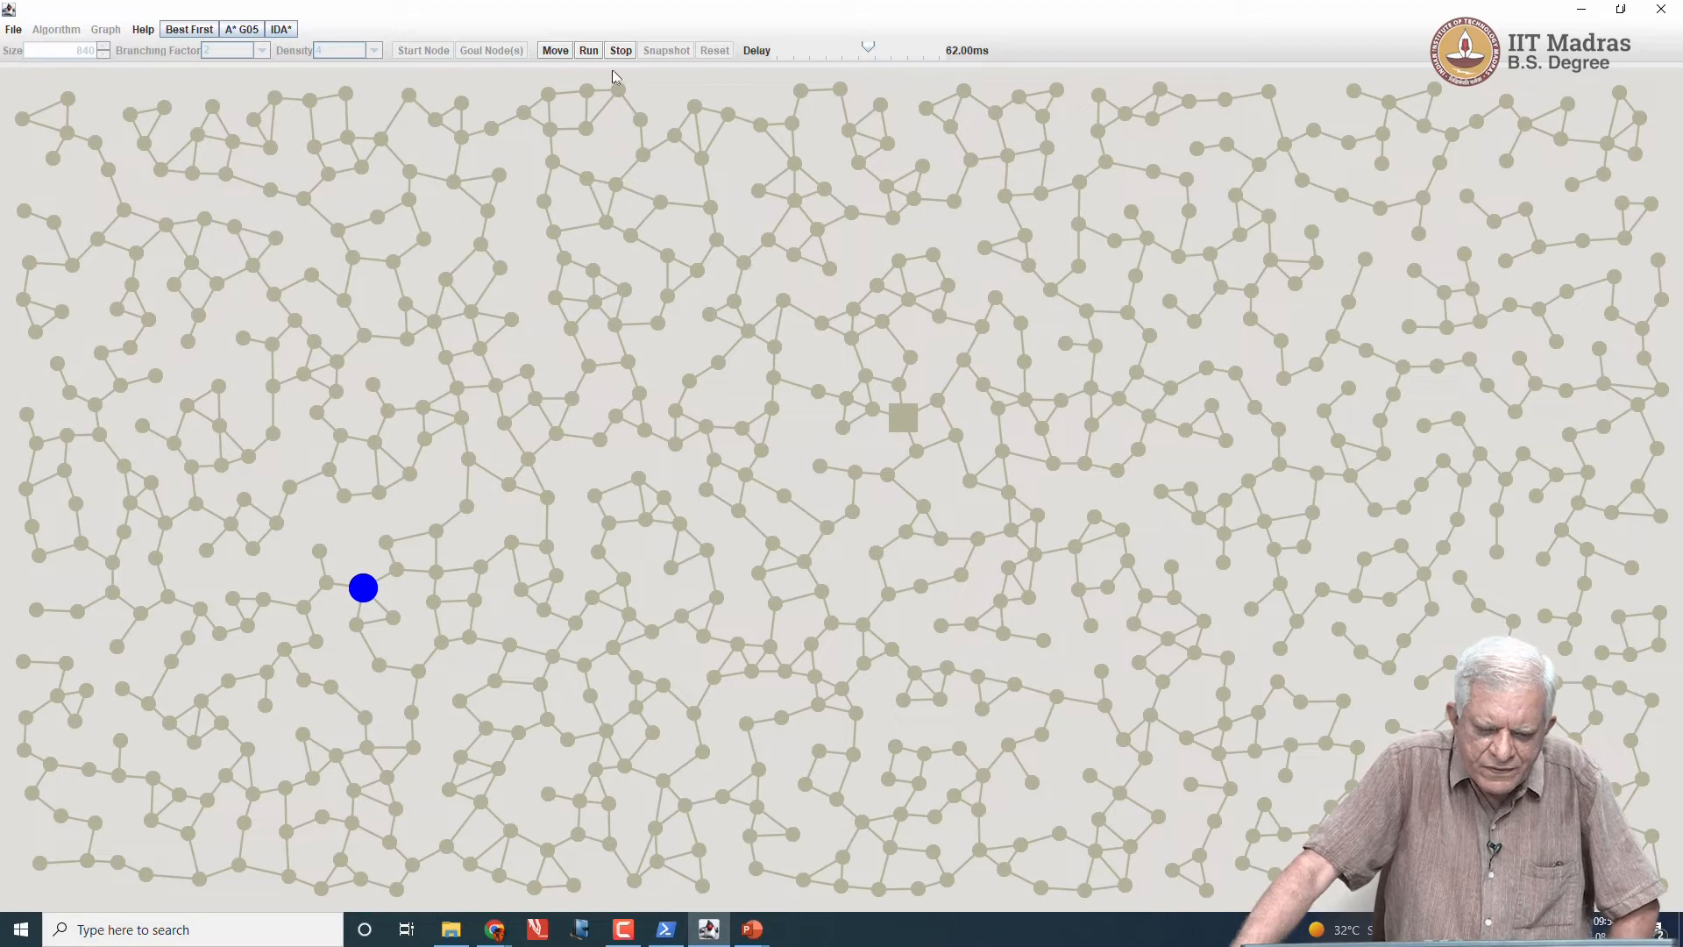
click(590, 49)
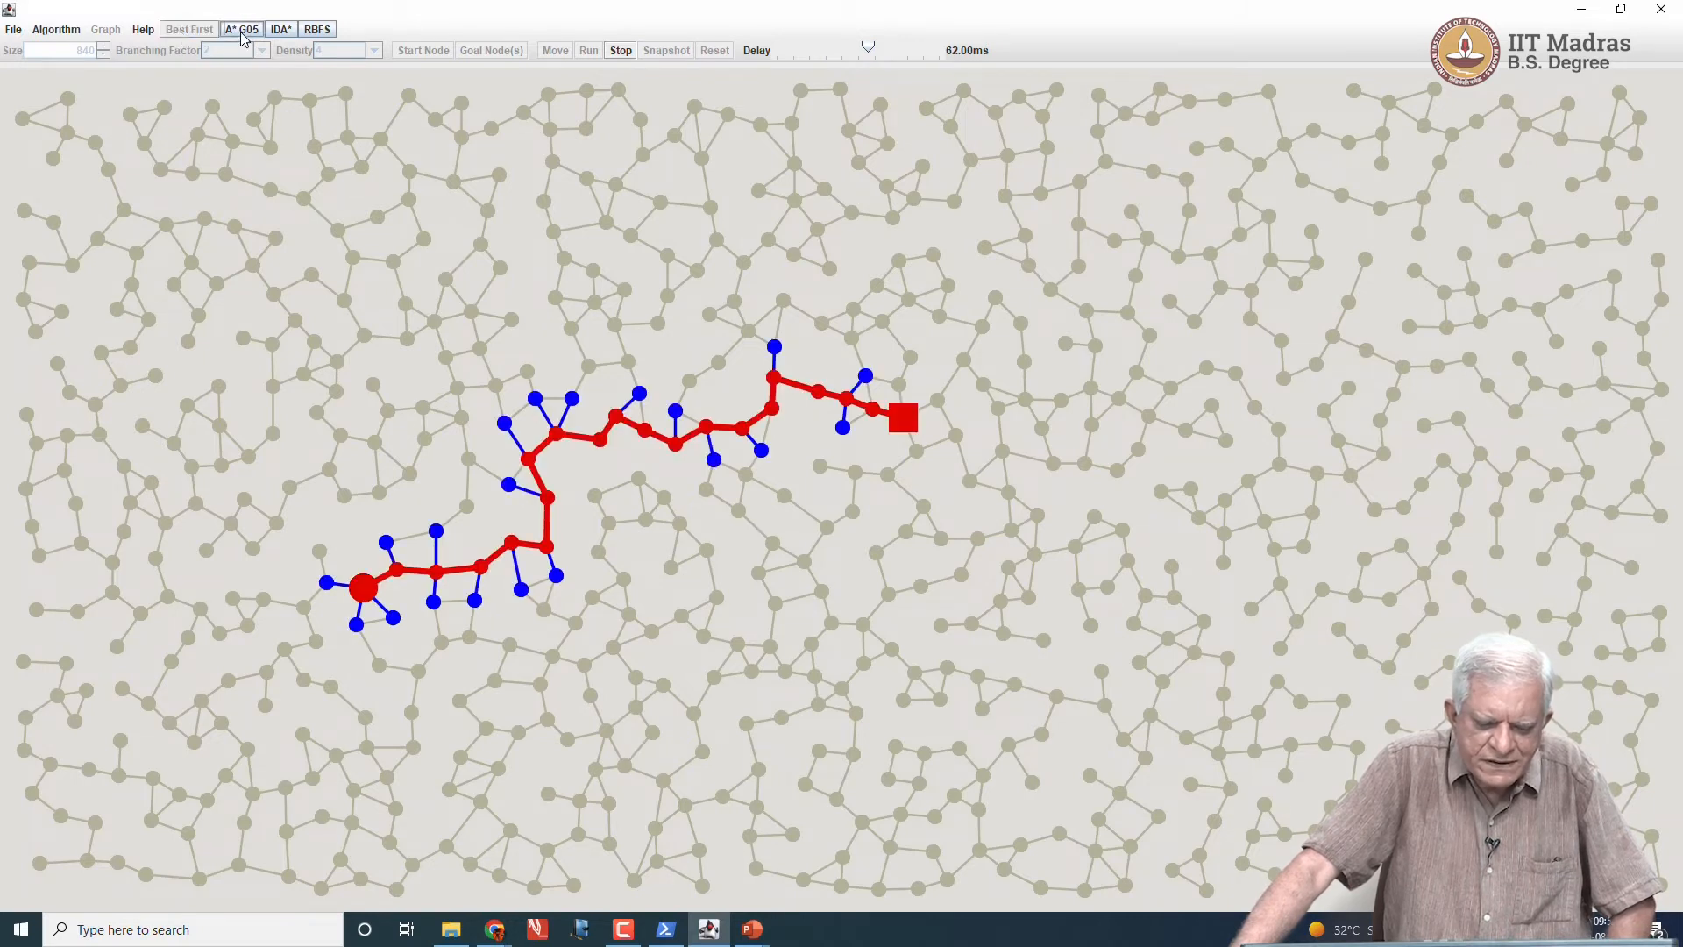
Step: View the A* G05 solution path, then the Best First path, for comparison
click(190, 30)
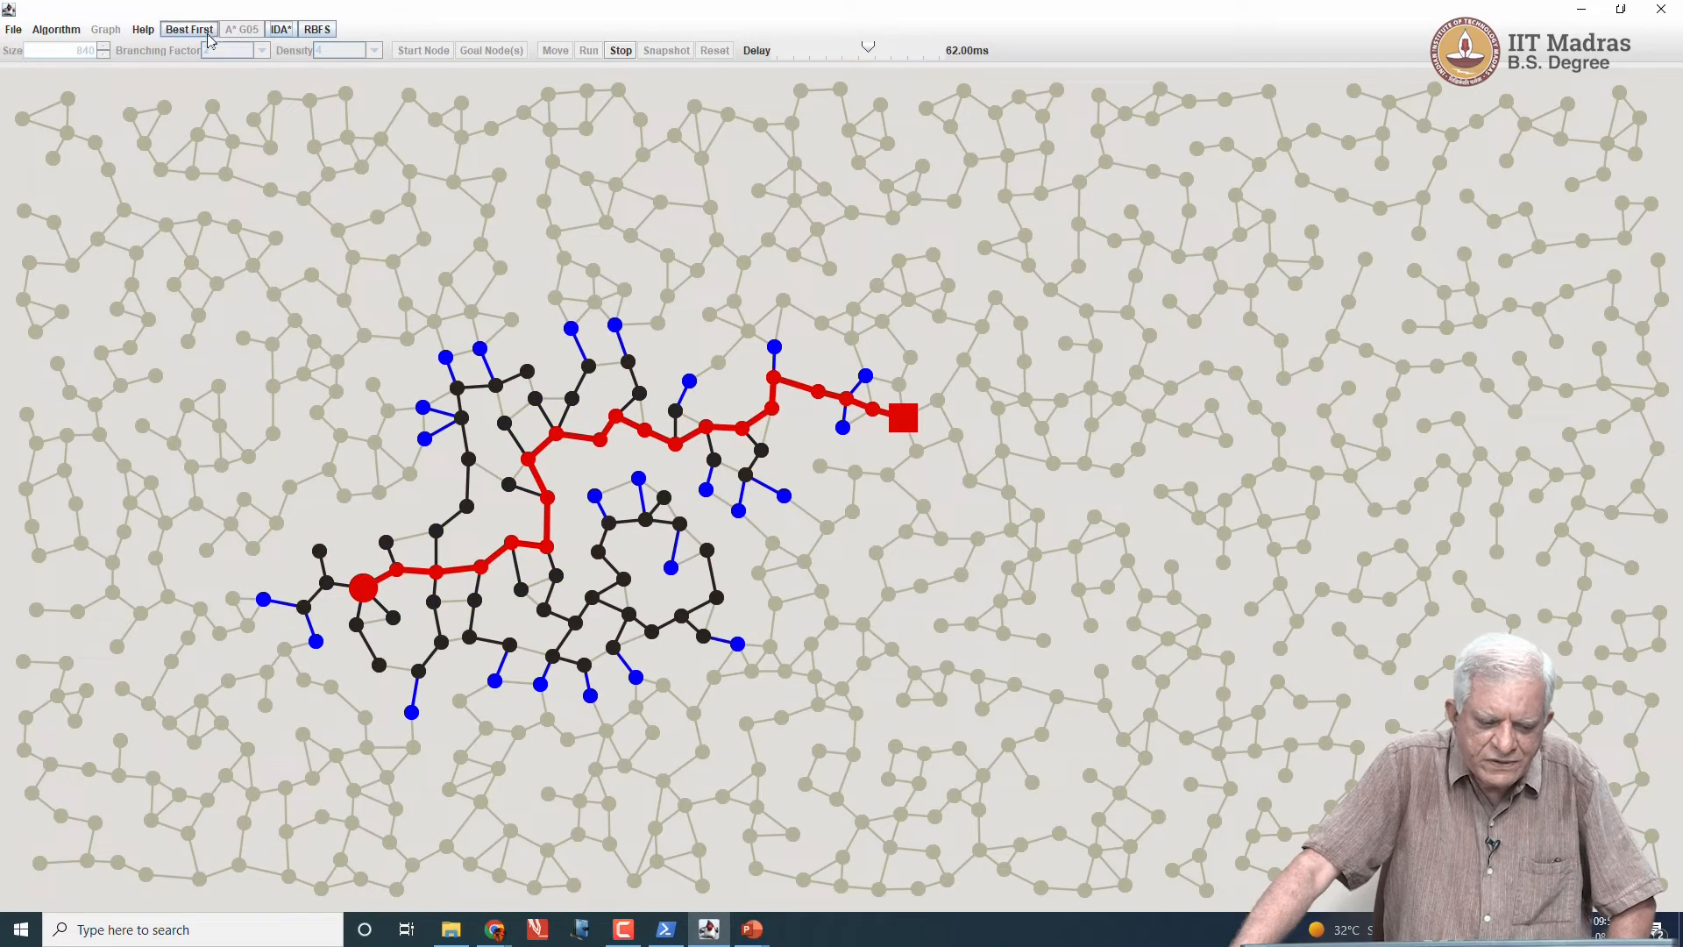
click(242, 30)
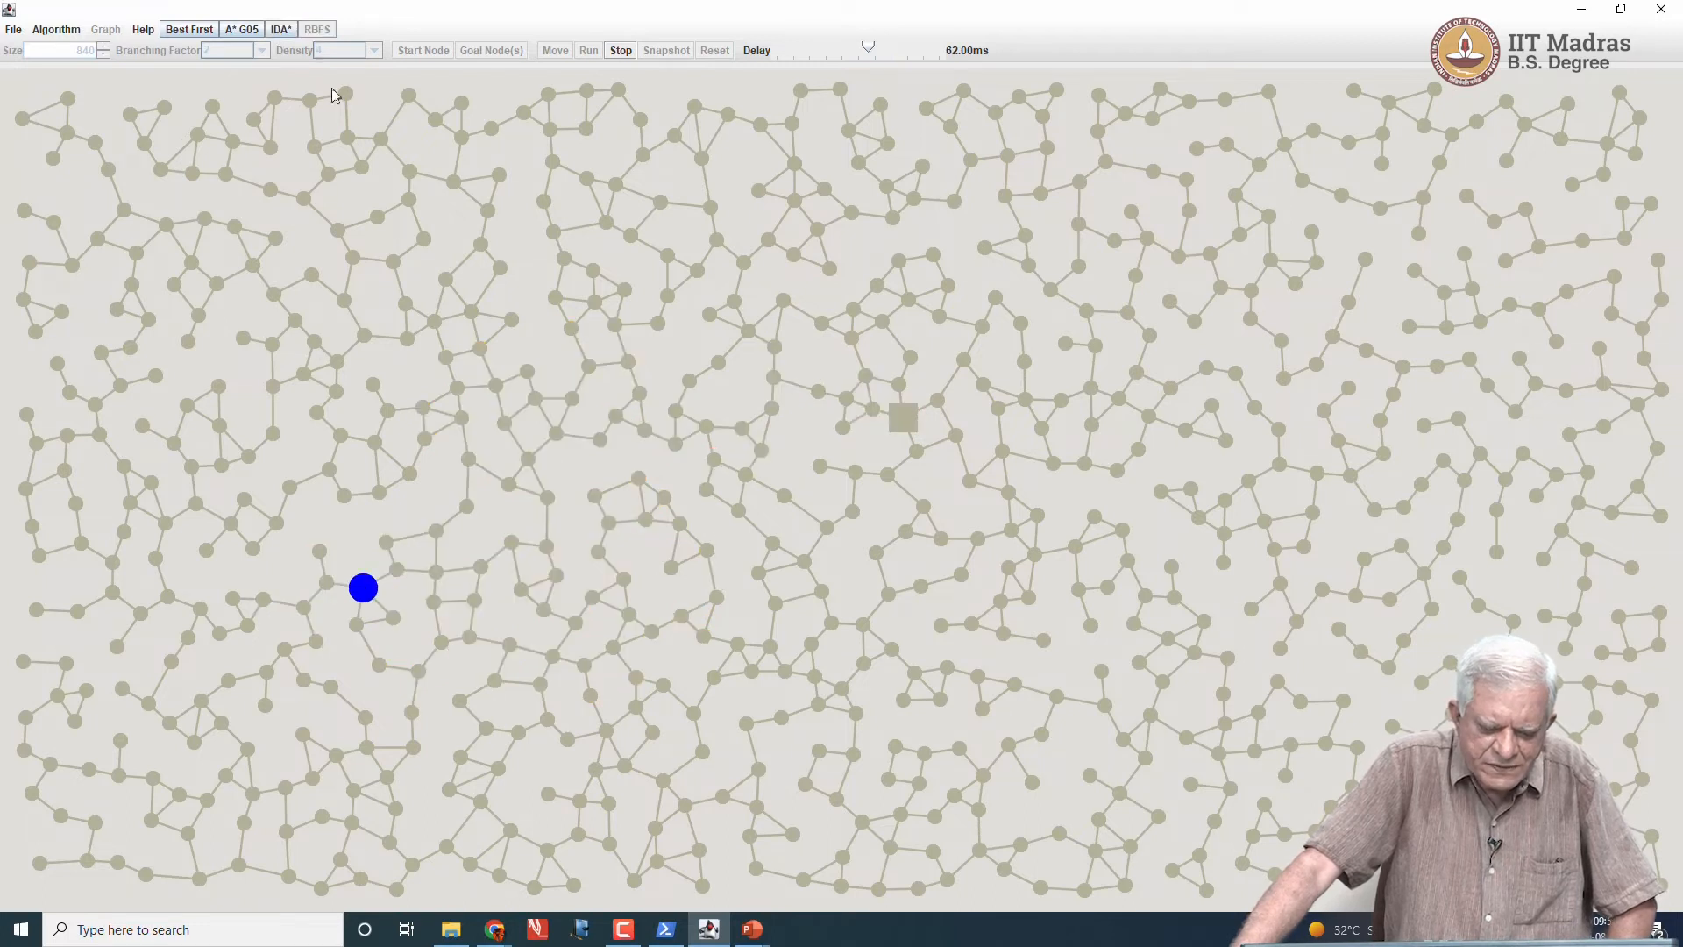
mouse_move(632, 145)
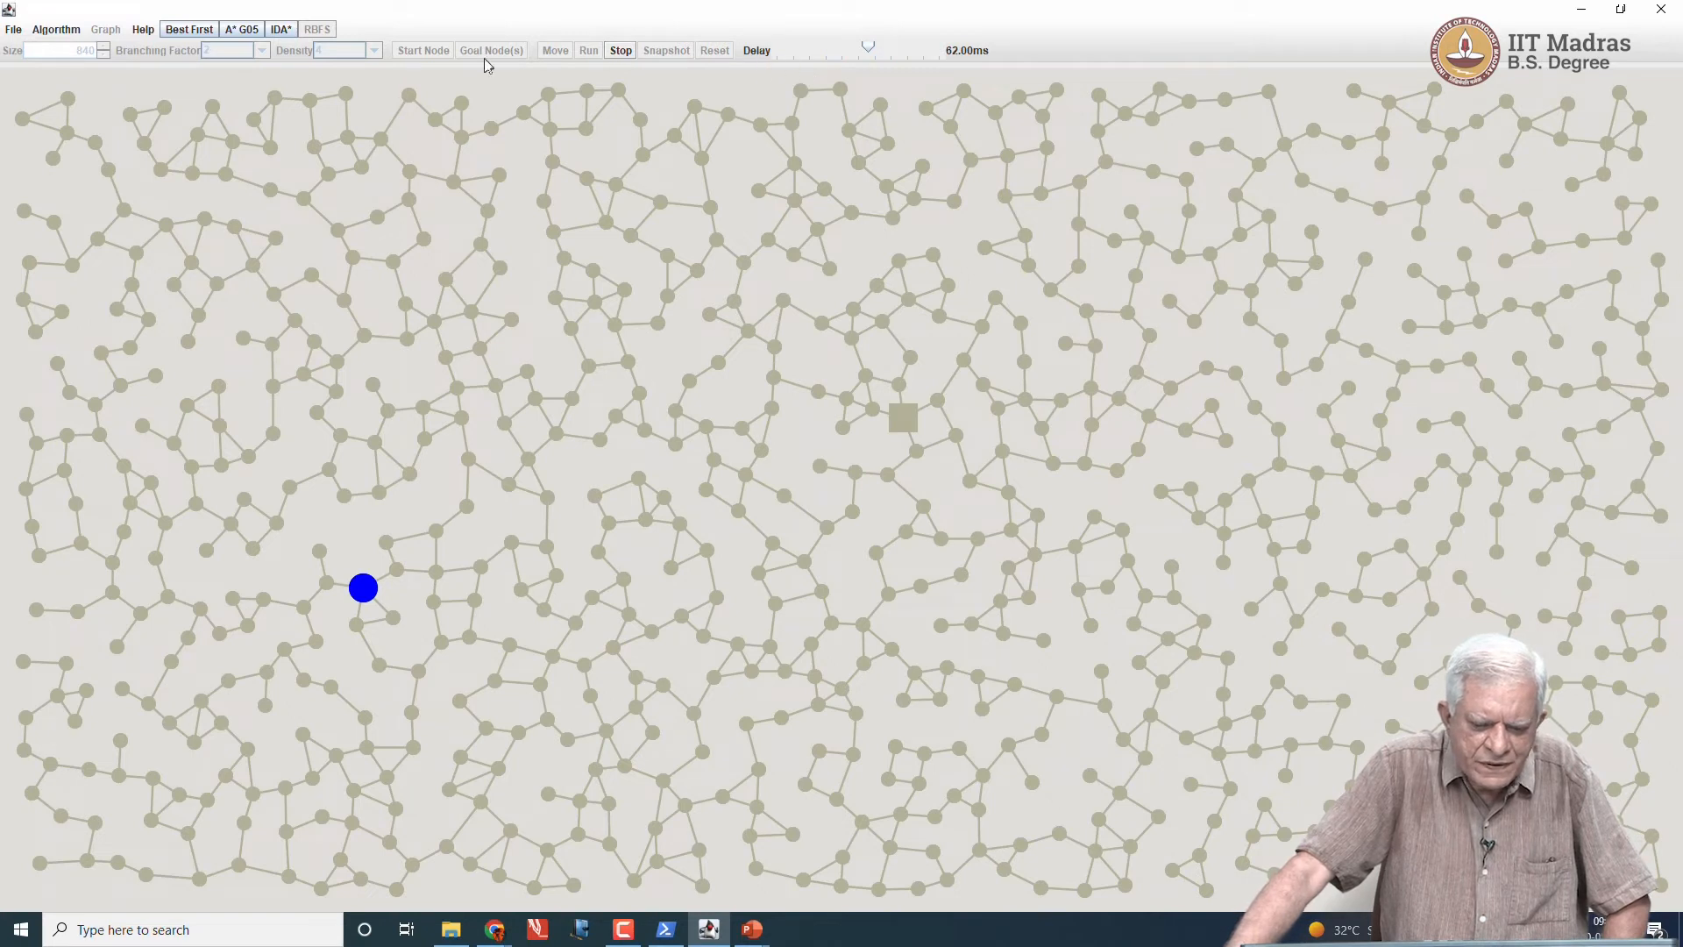
Step: Start a new problem with Best First and generate a fresh sparse random graph
click(14, 30)
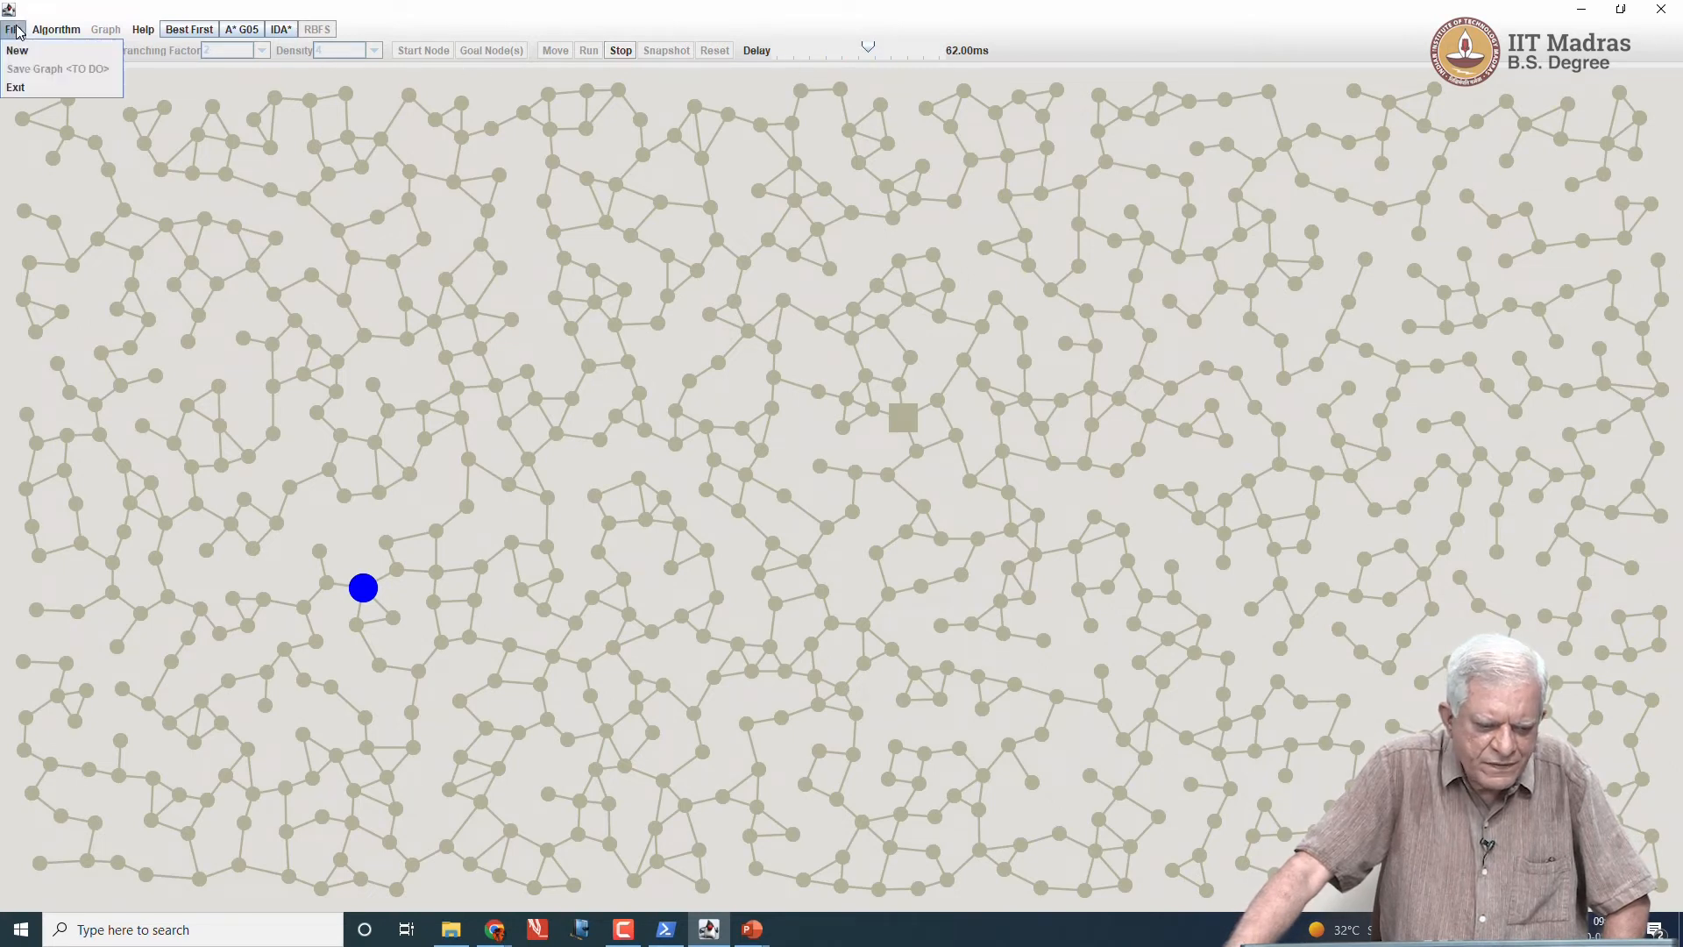
click(18, 51)
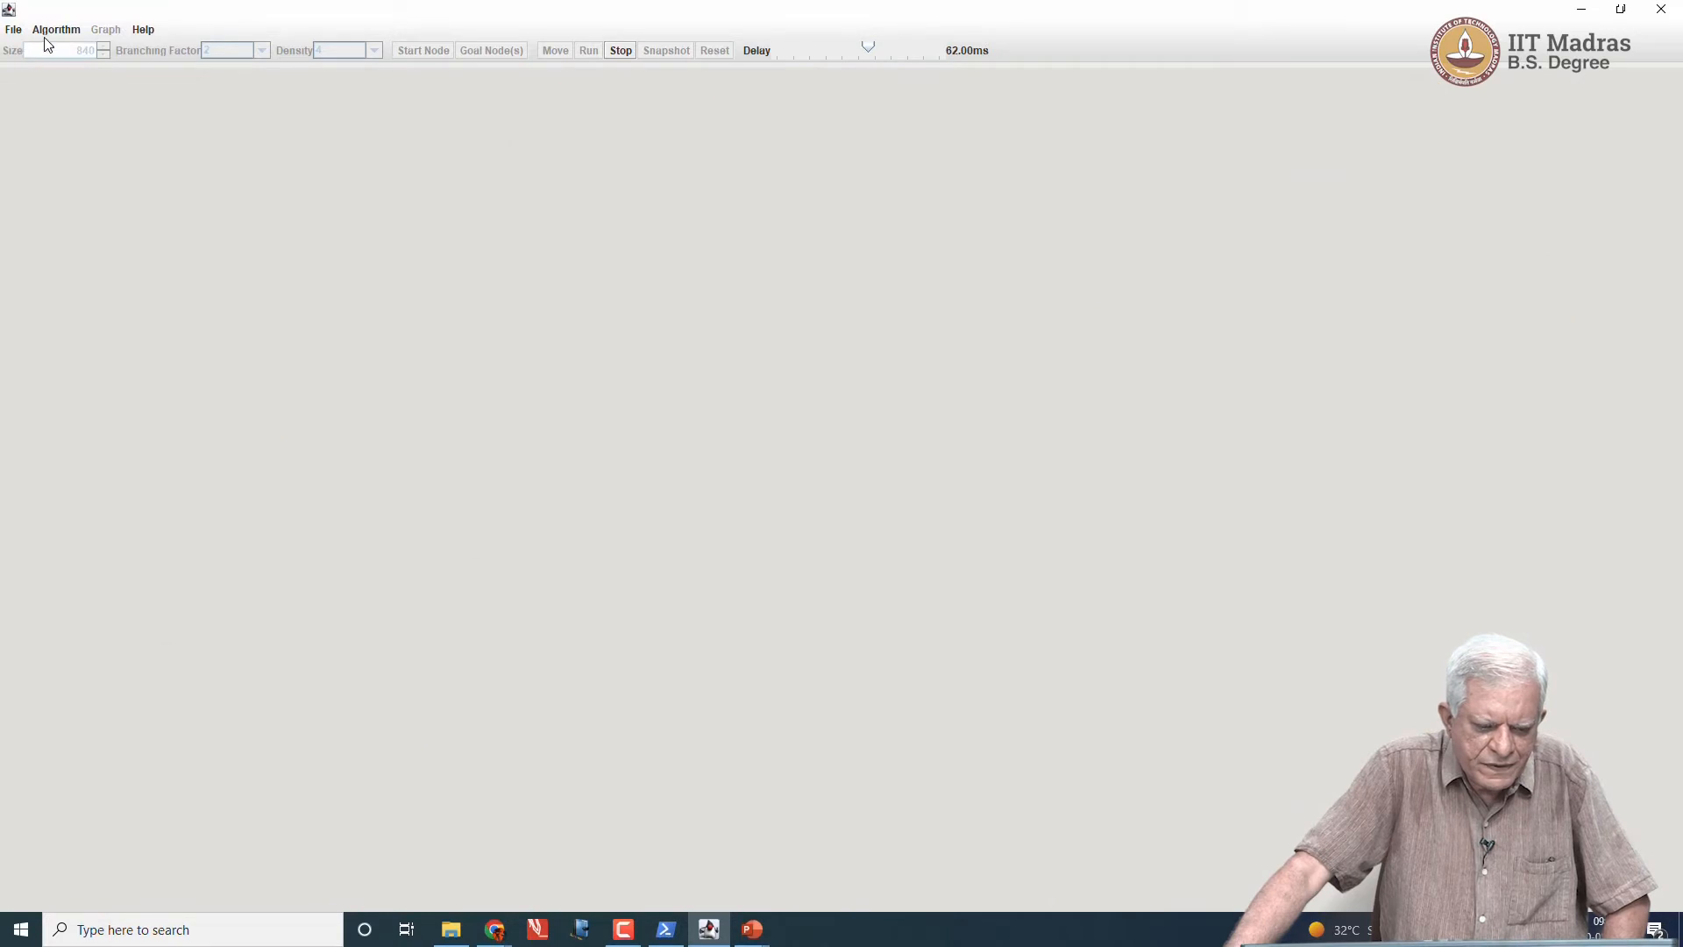
click(54, 30)
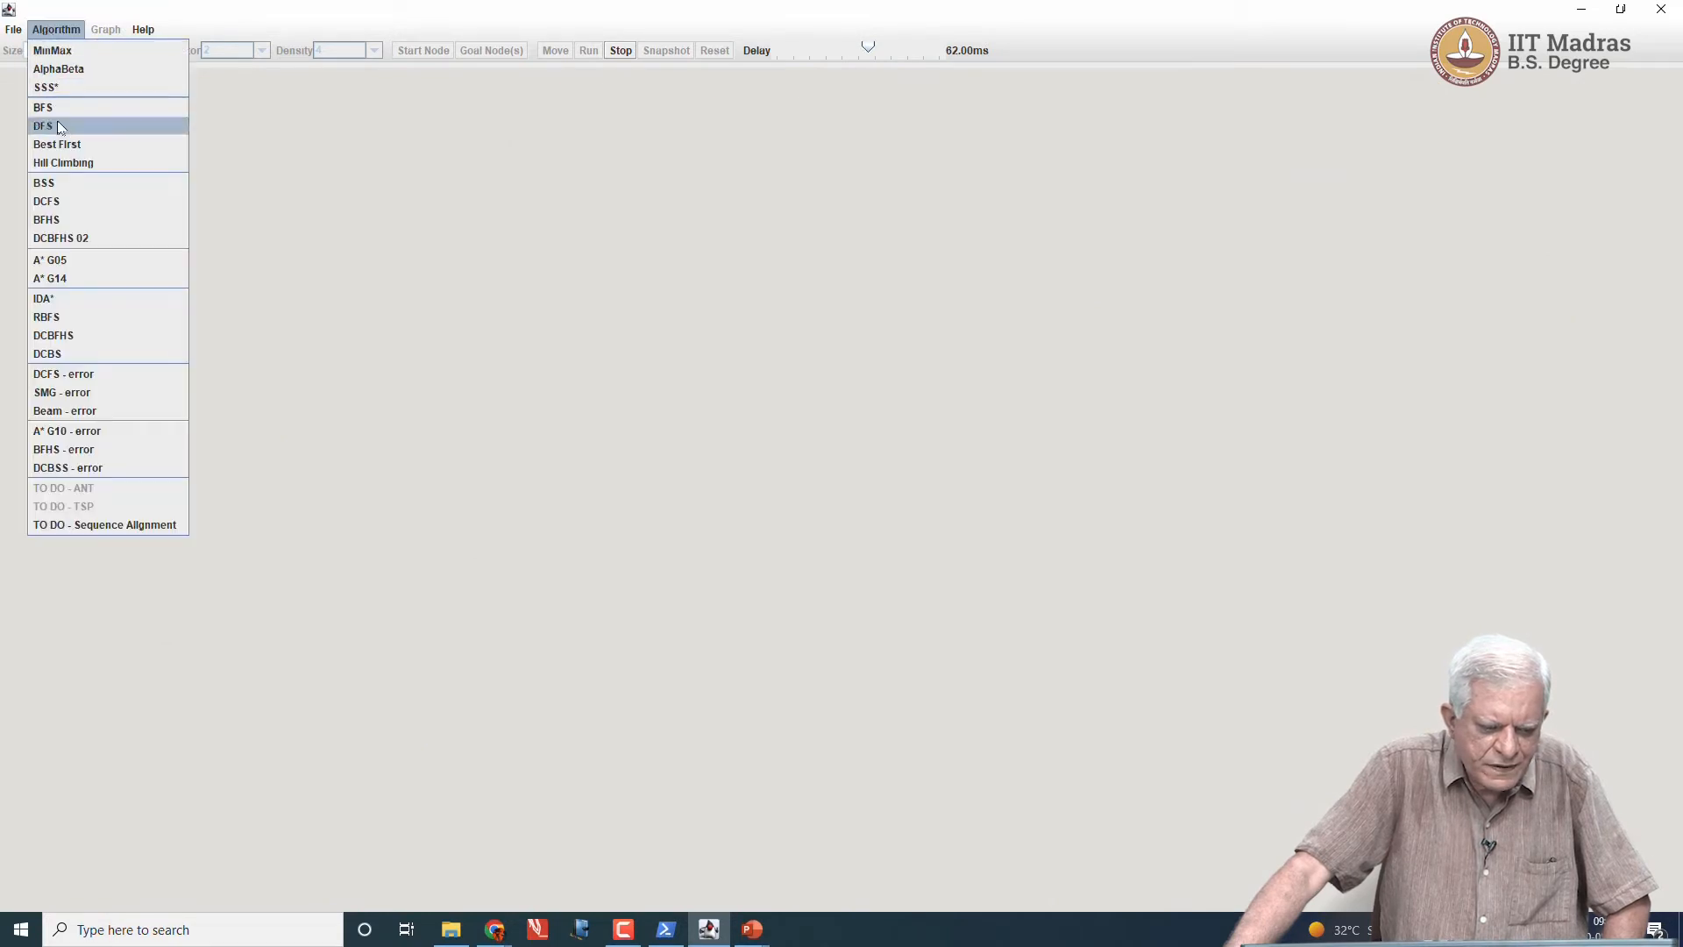
click(42, 126)
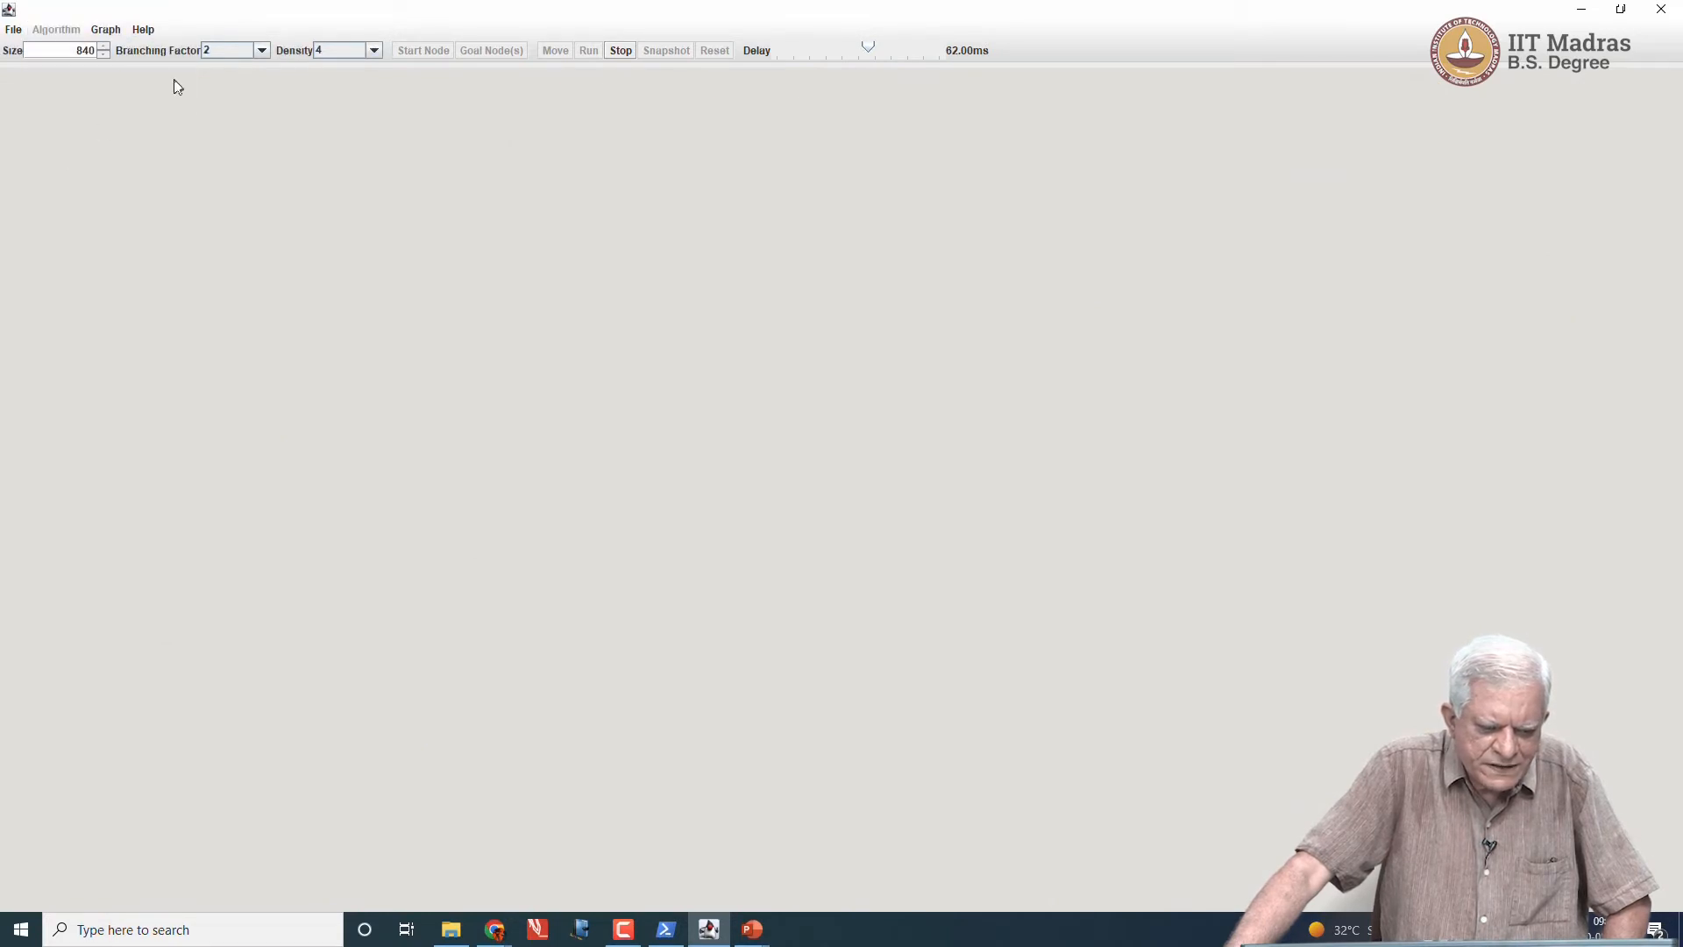
click(106, 30)
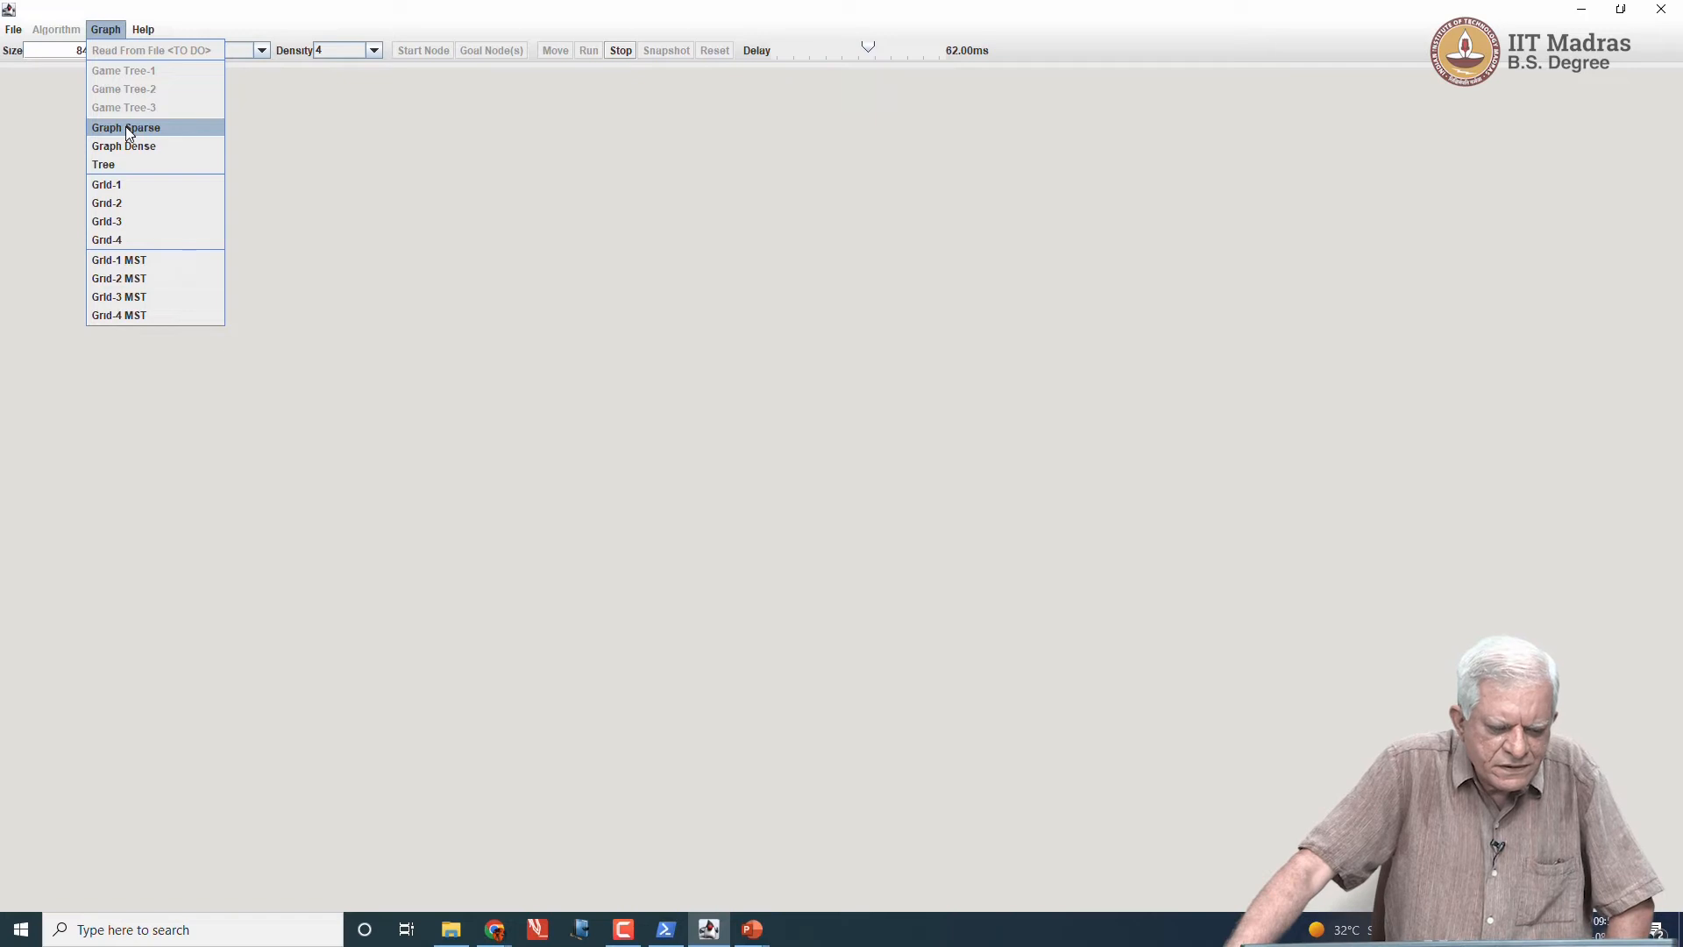
click(126, 126)
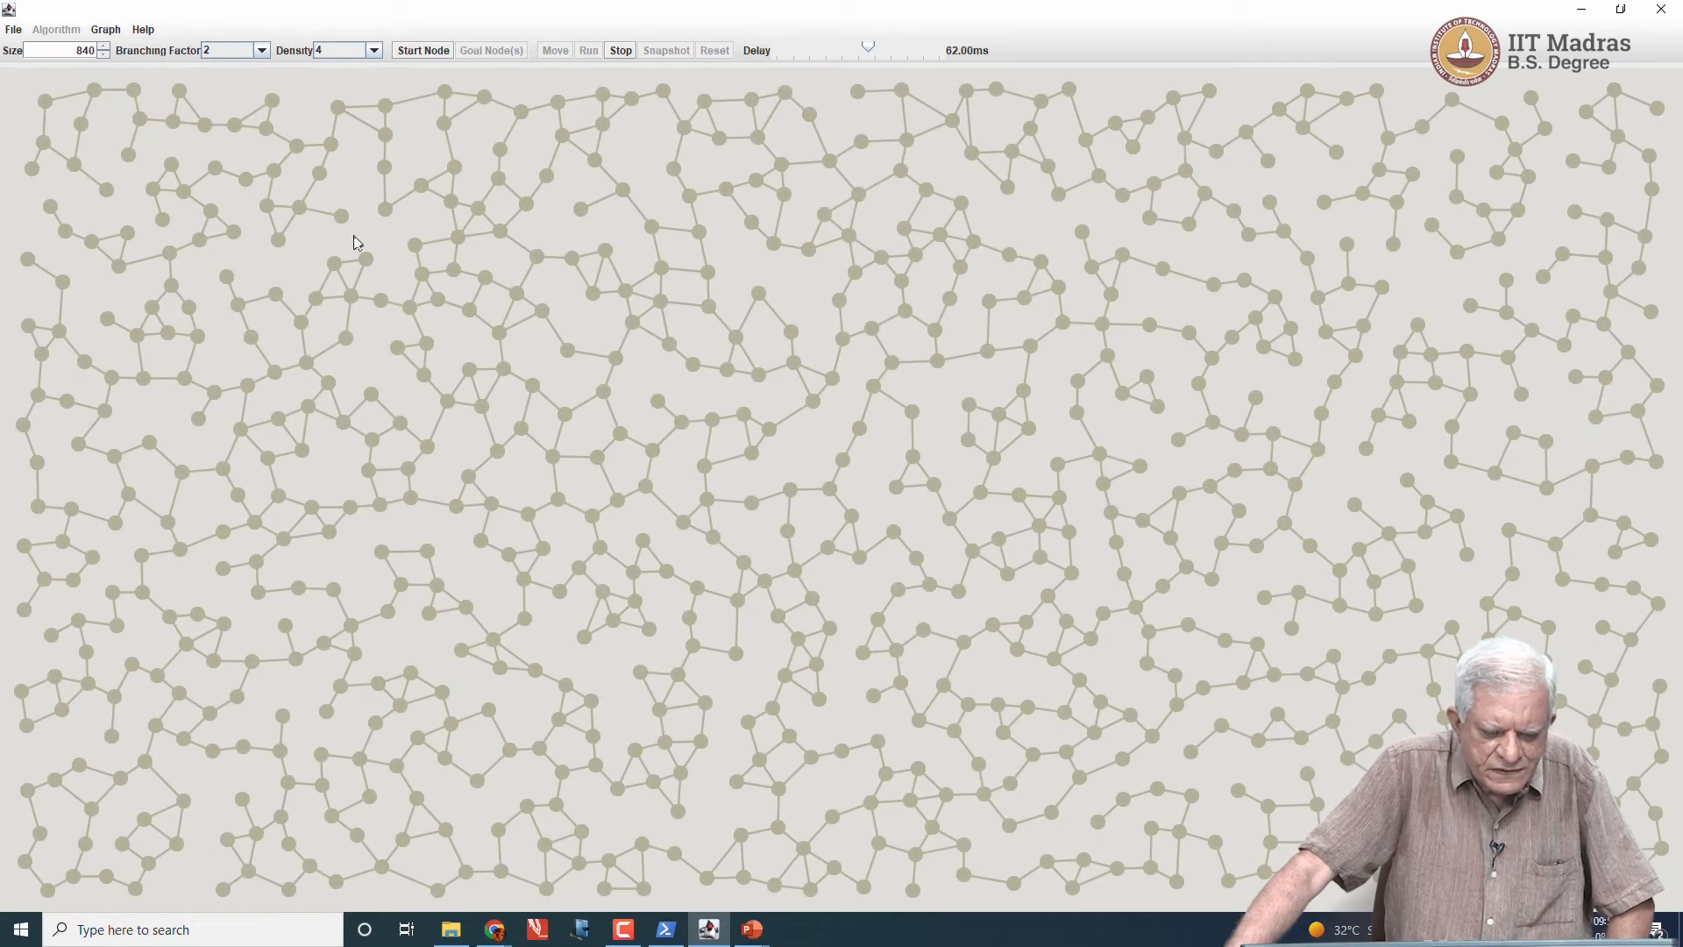
Step: Mark the start node in the upper left and the goal node in the lower left
click(342, 217)
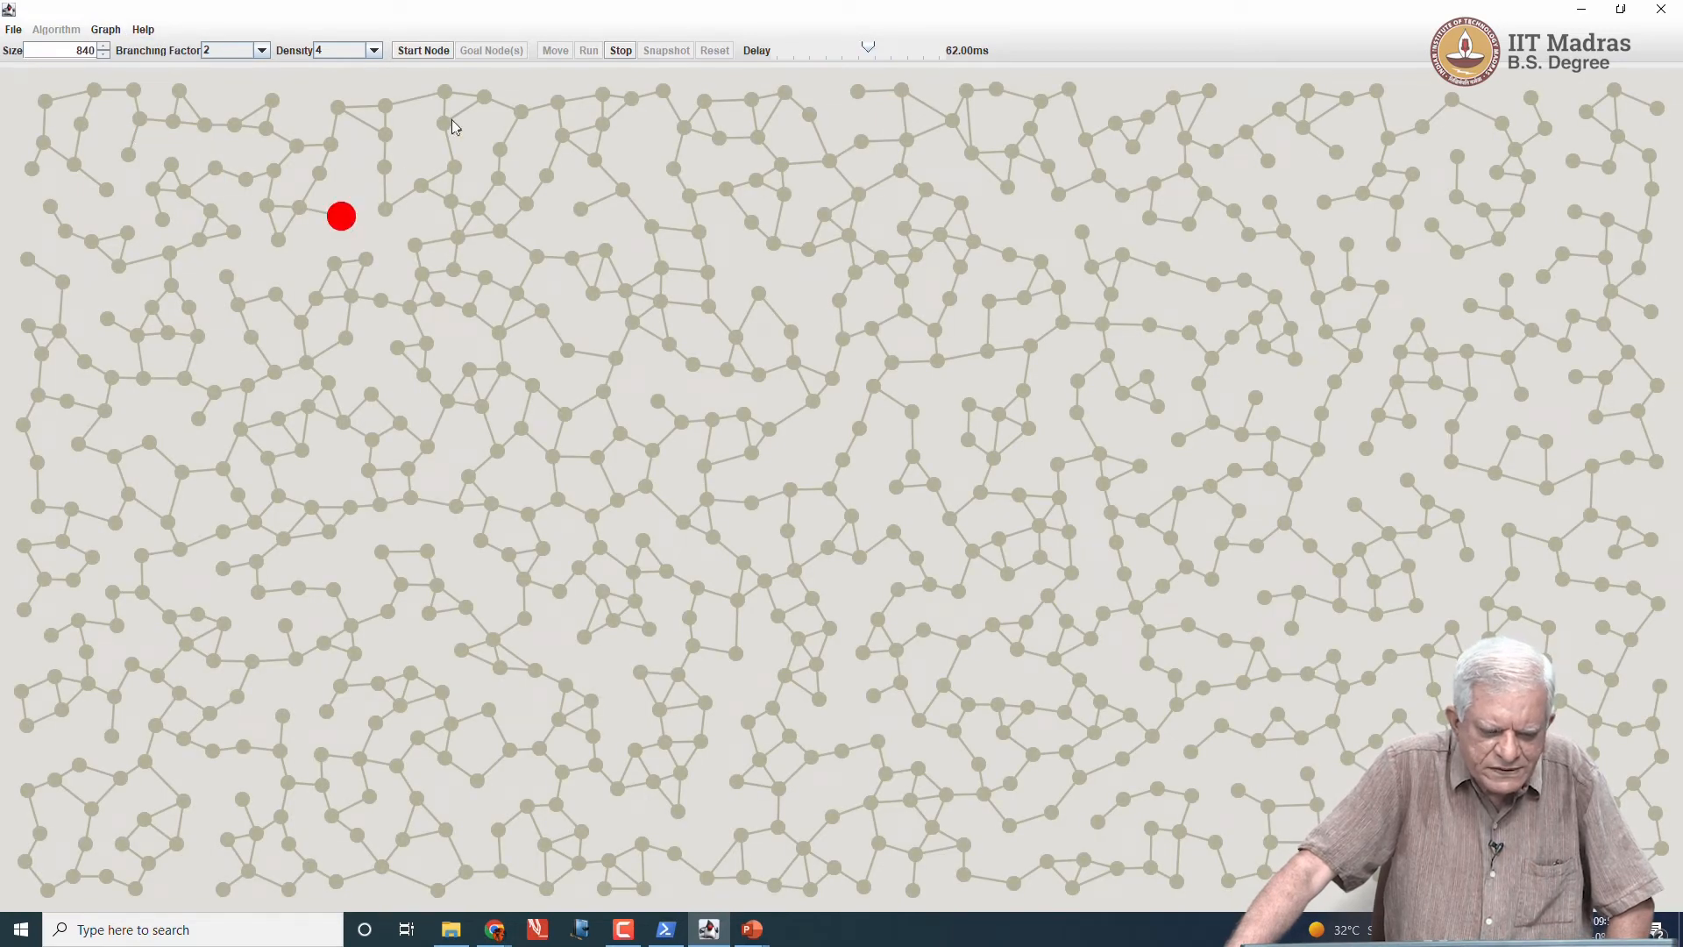
click(491, 49)
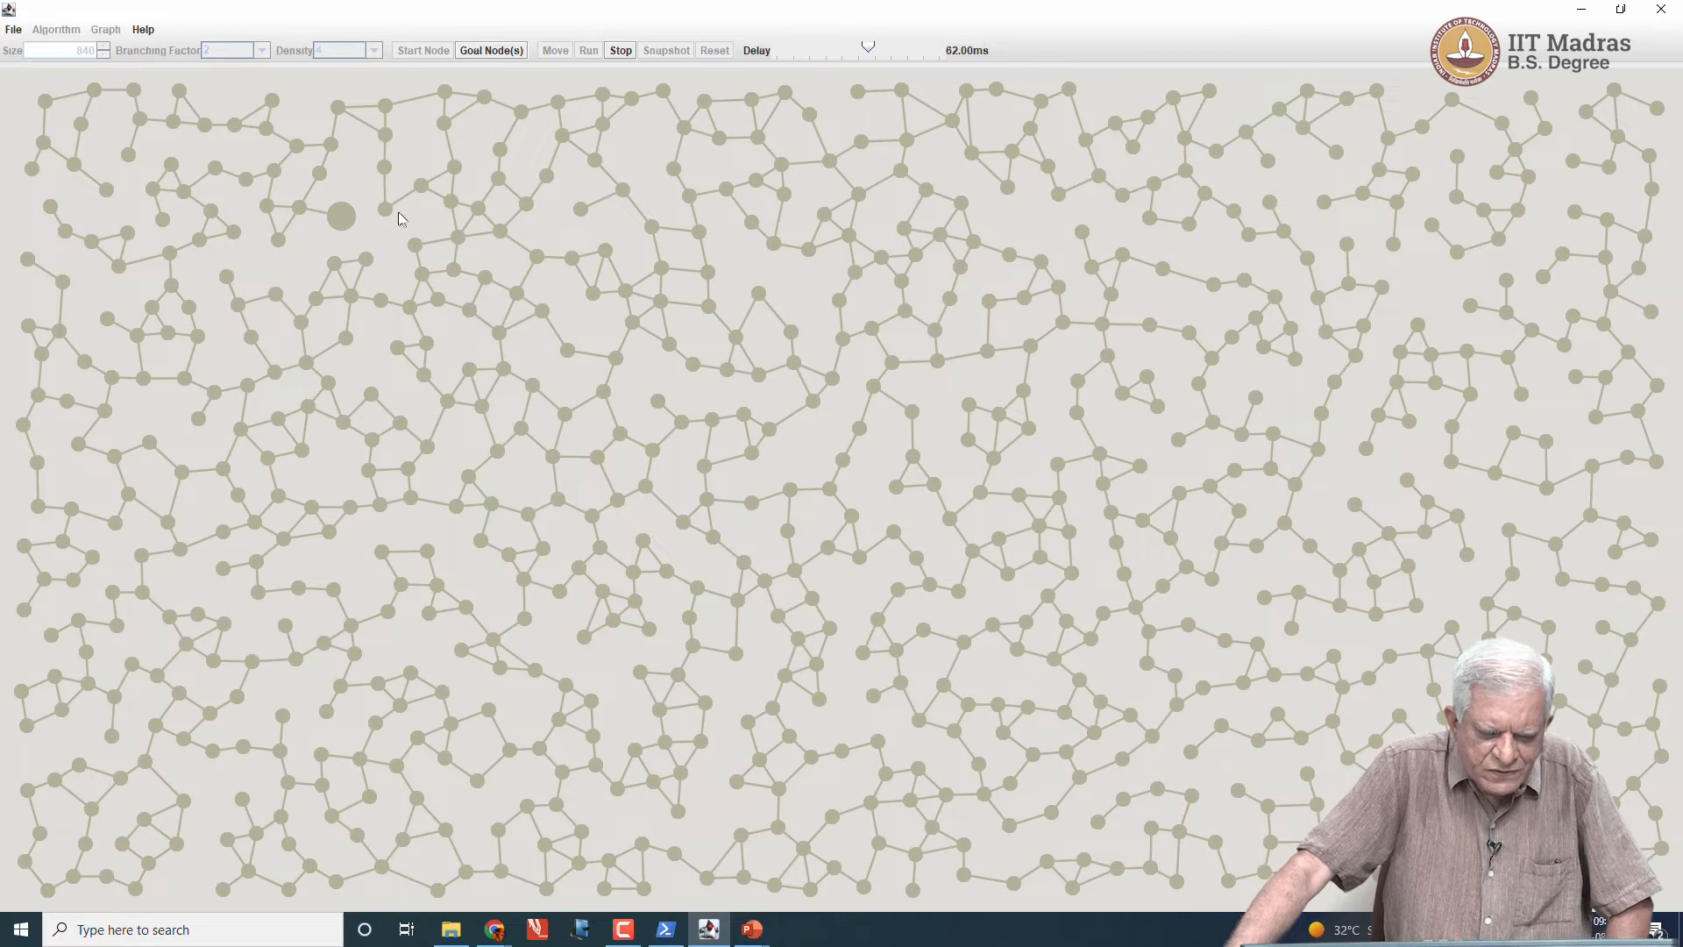
mouse_move(537, 674)
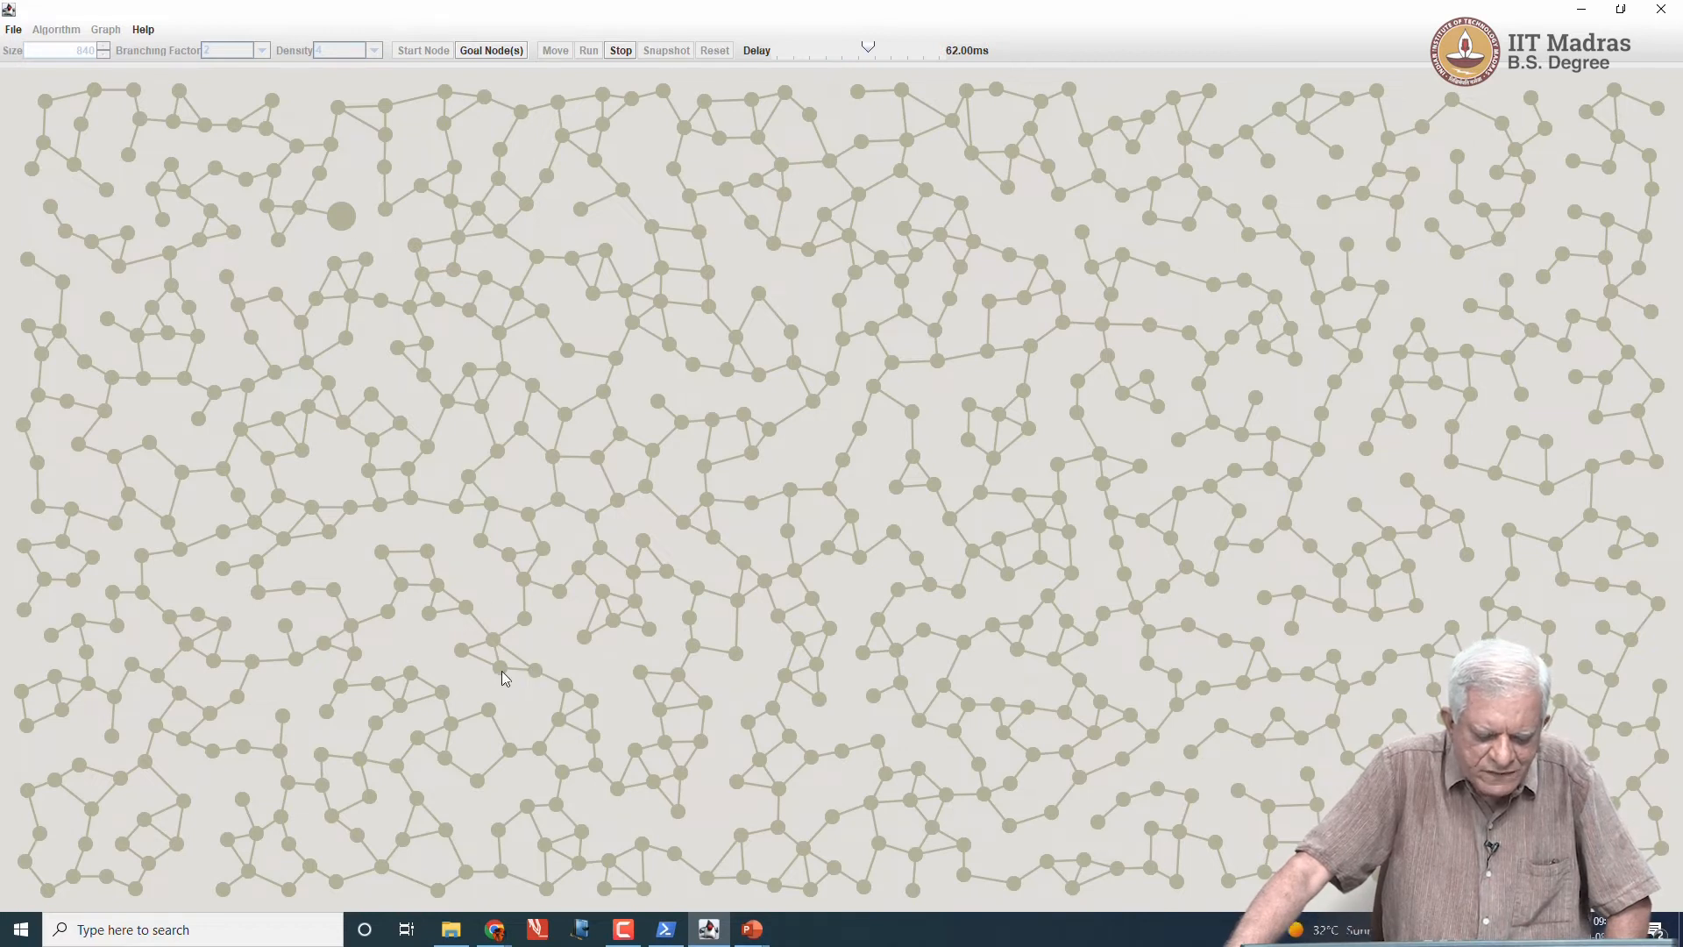
click(500, 668)
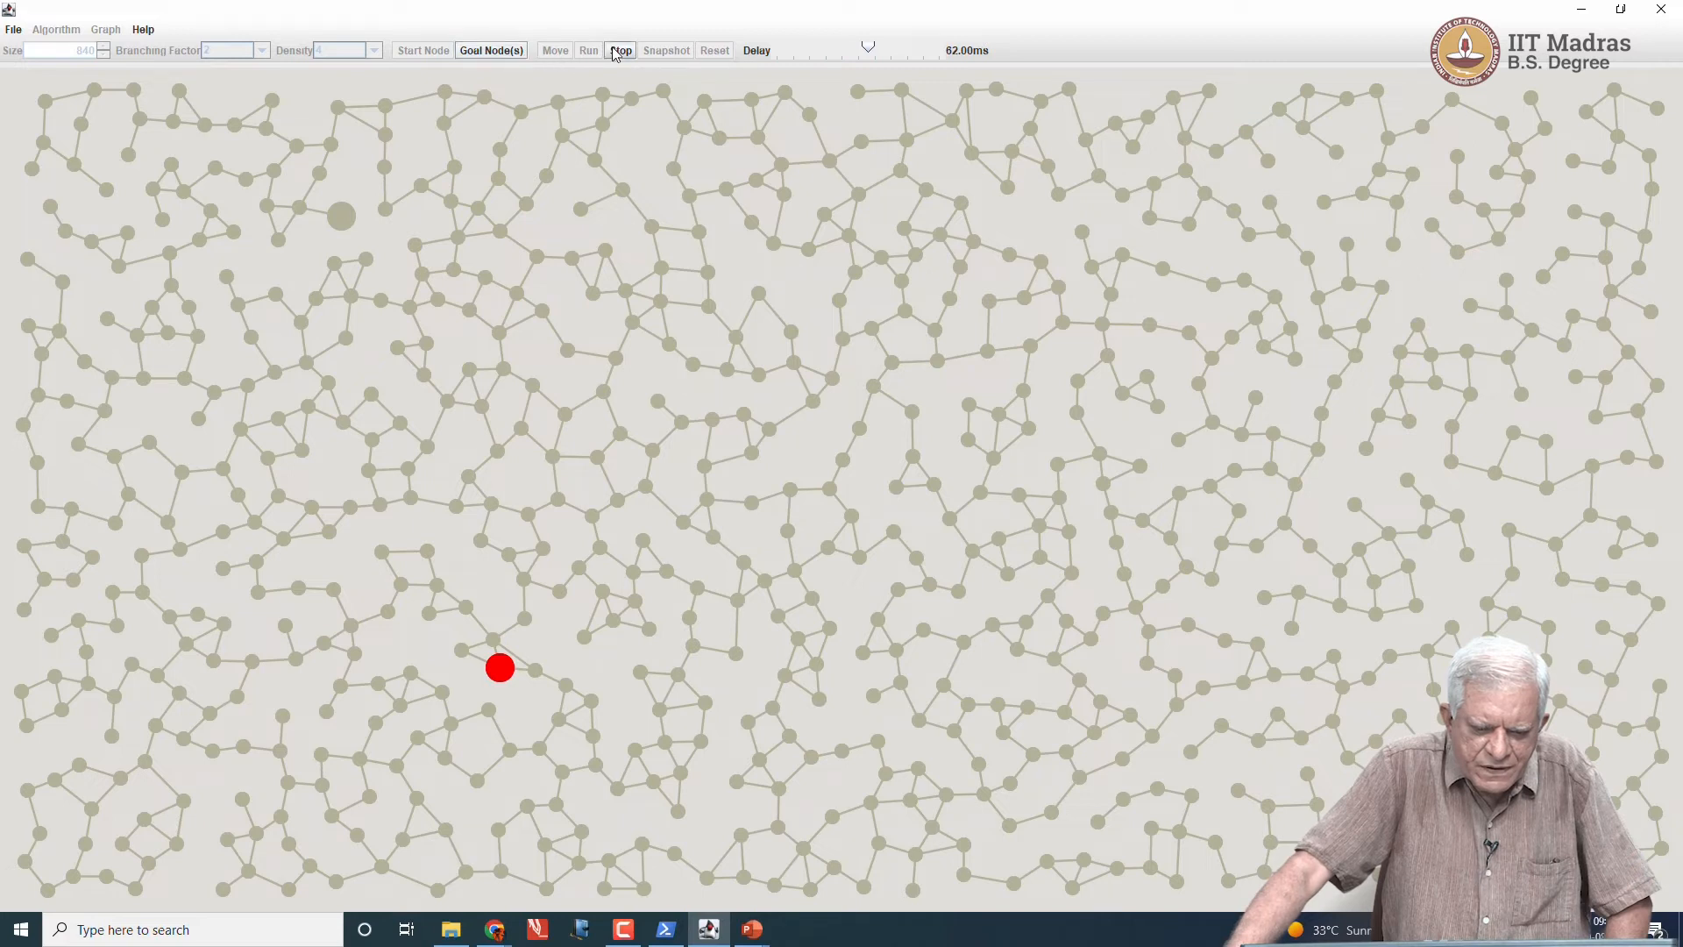
click(619, 51)
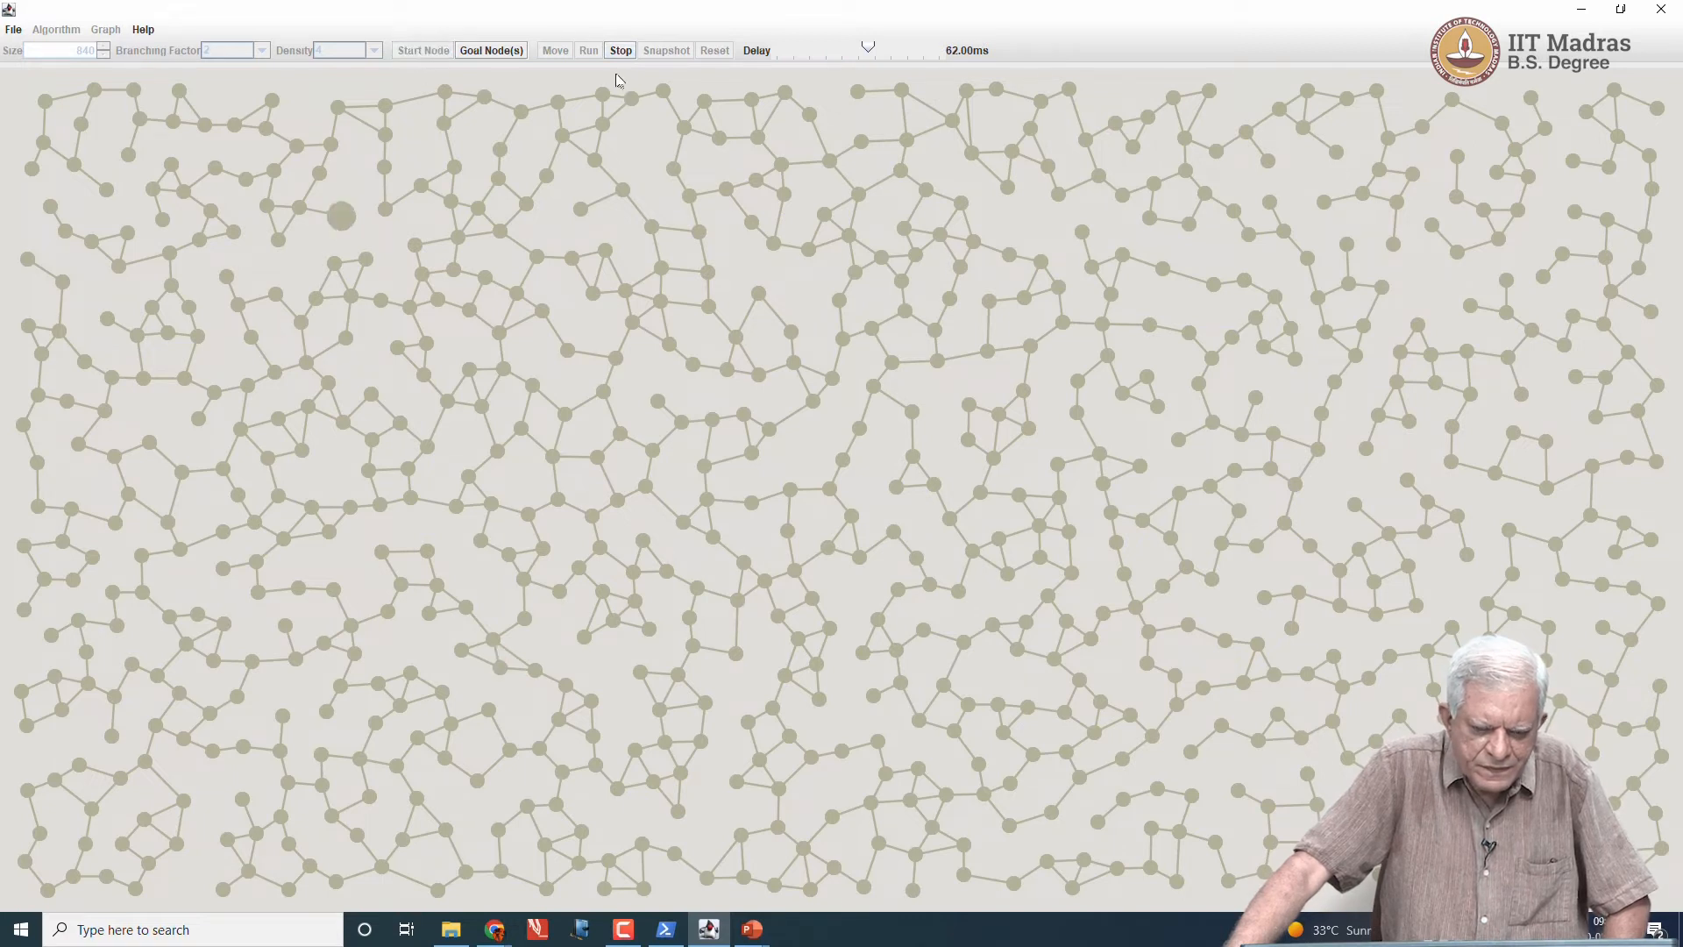
mouse_move(496, 674)
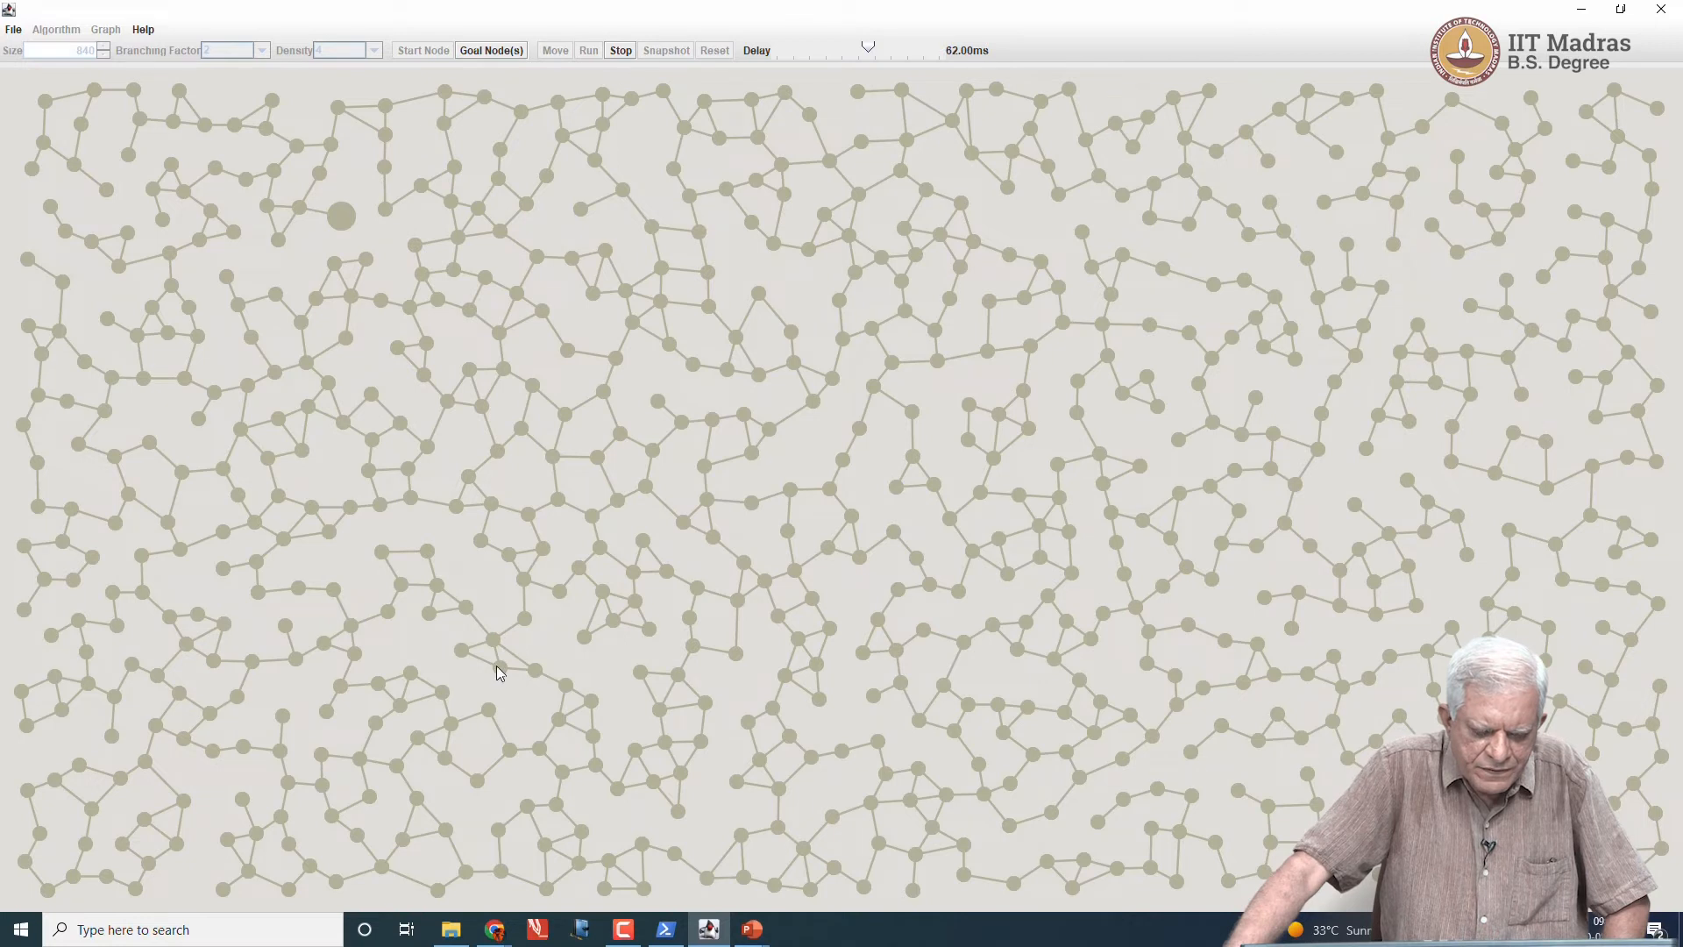
click(500, 668)
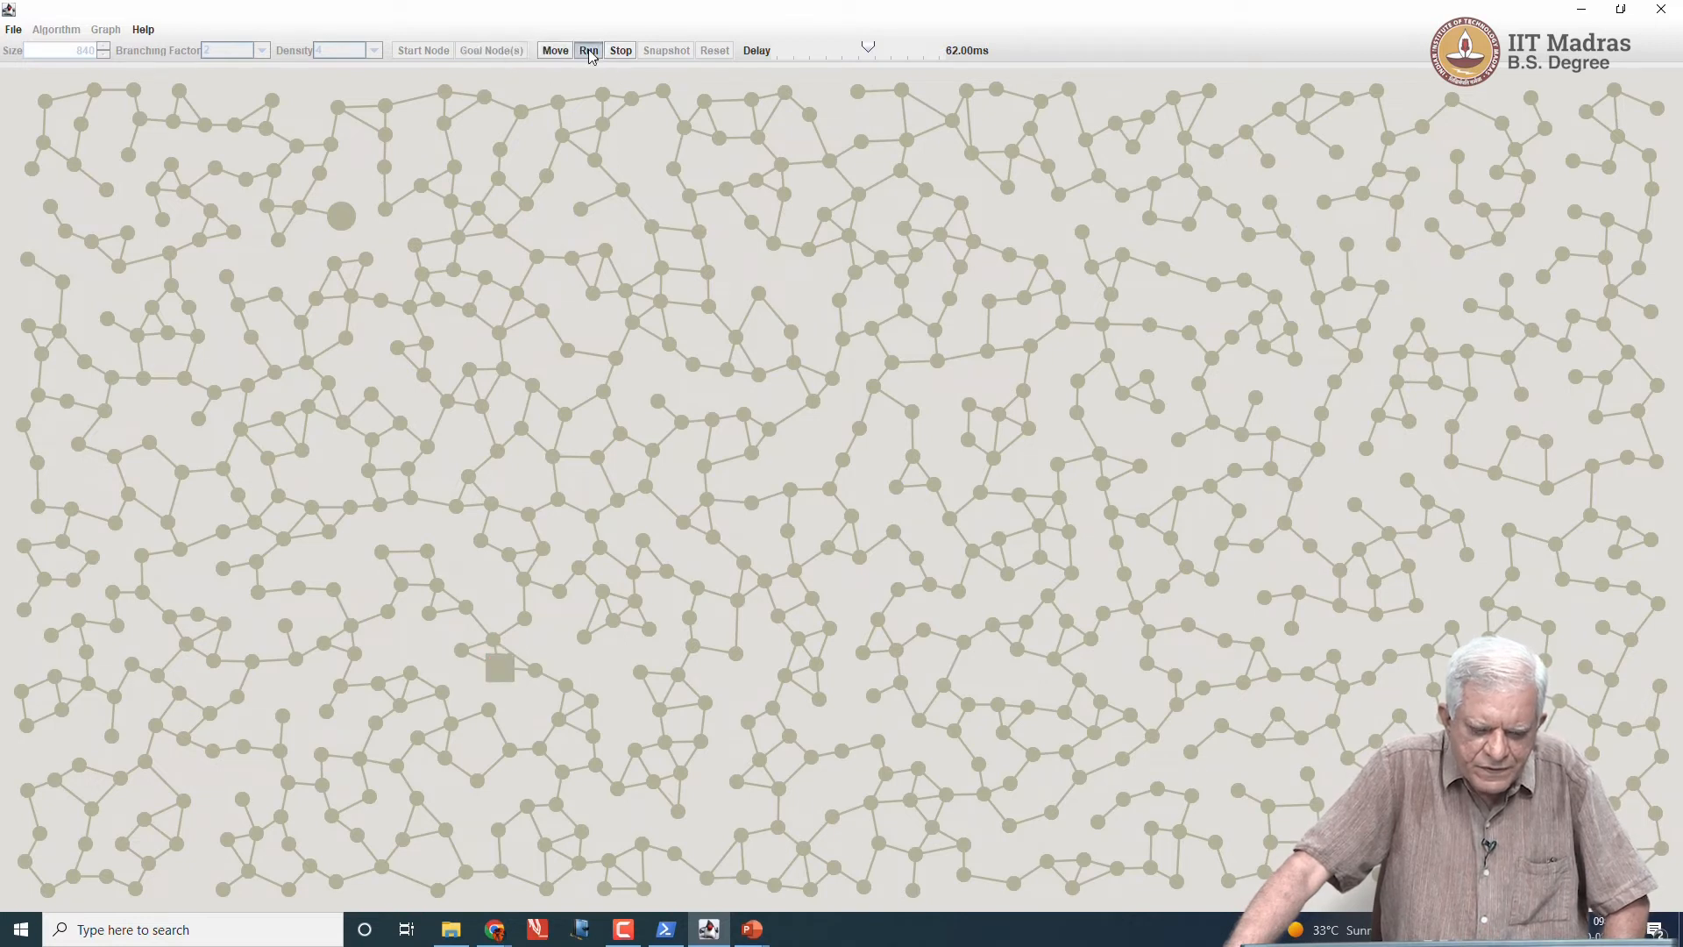
Step: Run Best First until its red path reaches the lower-left goal
click(588, 51)
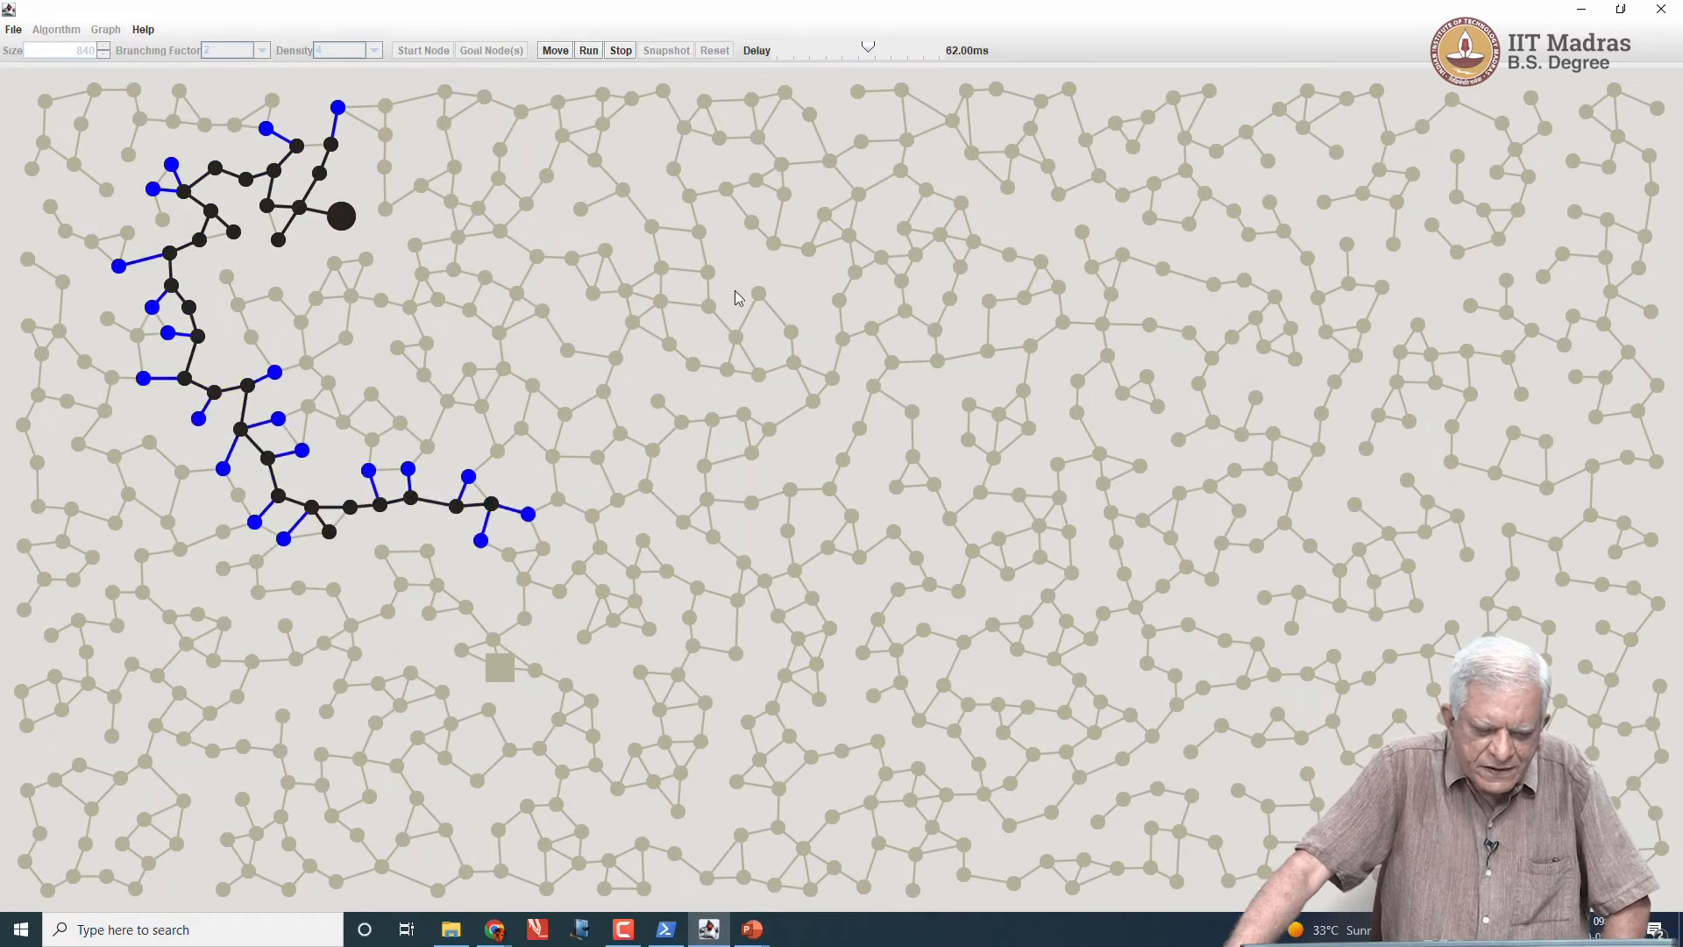
click(589, 49)
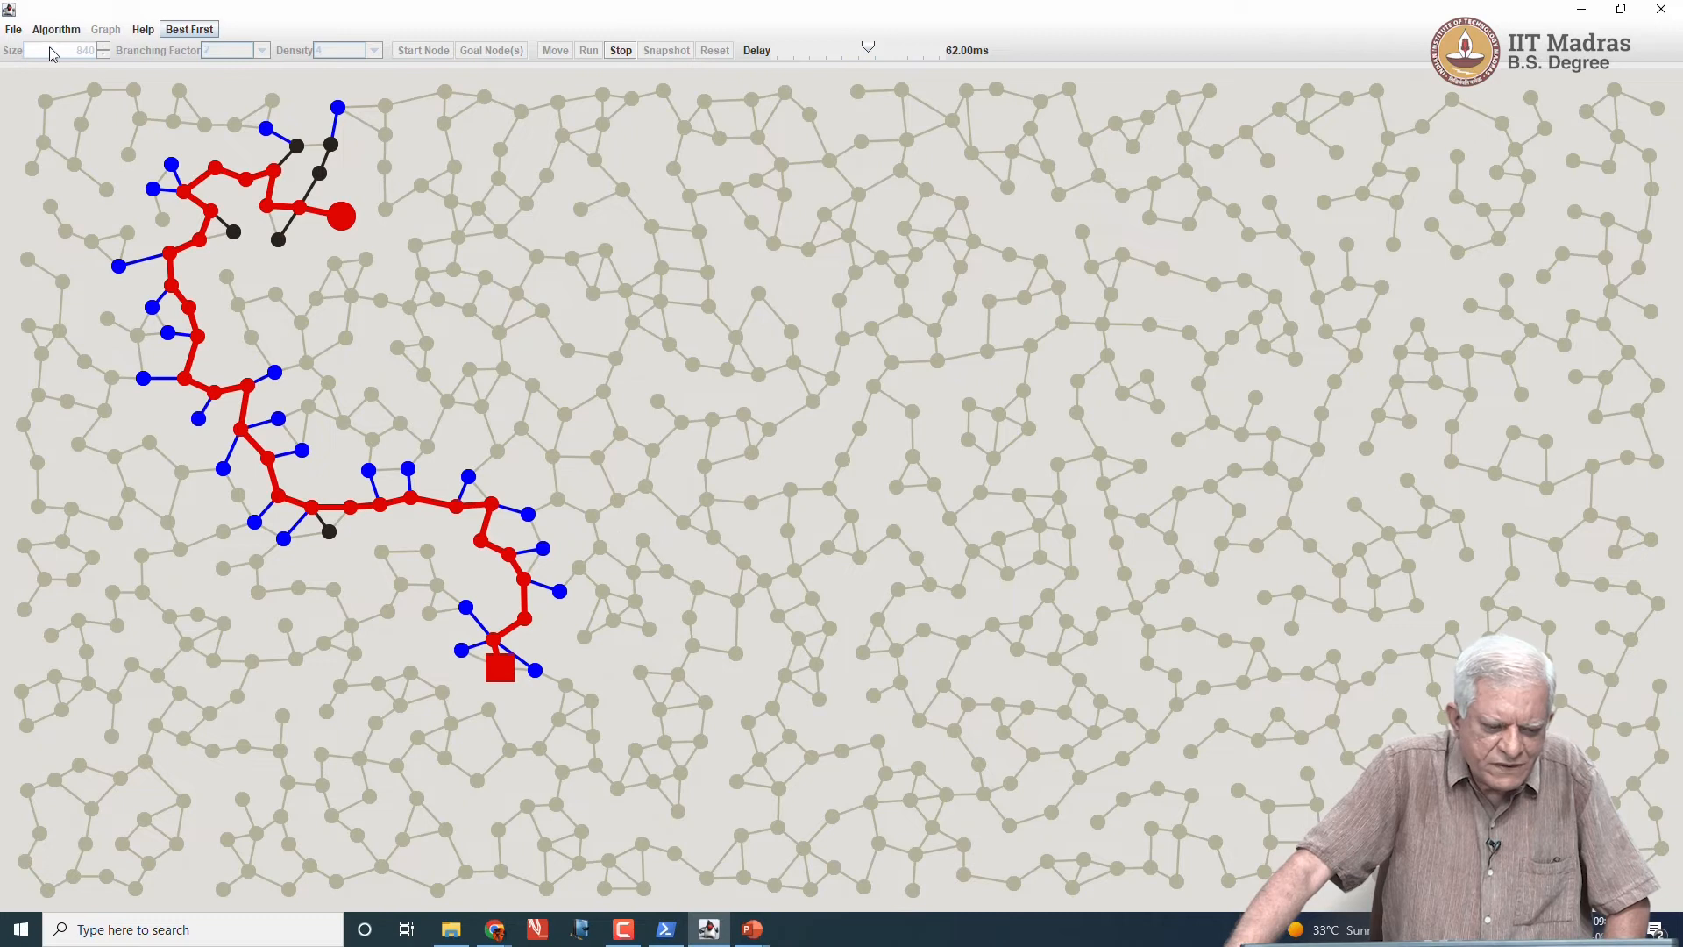
click(14, 30)
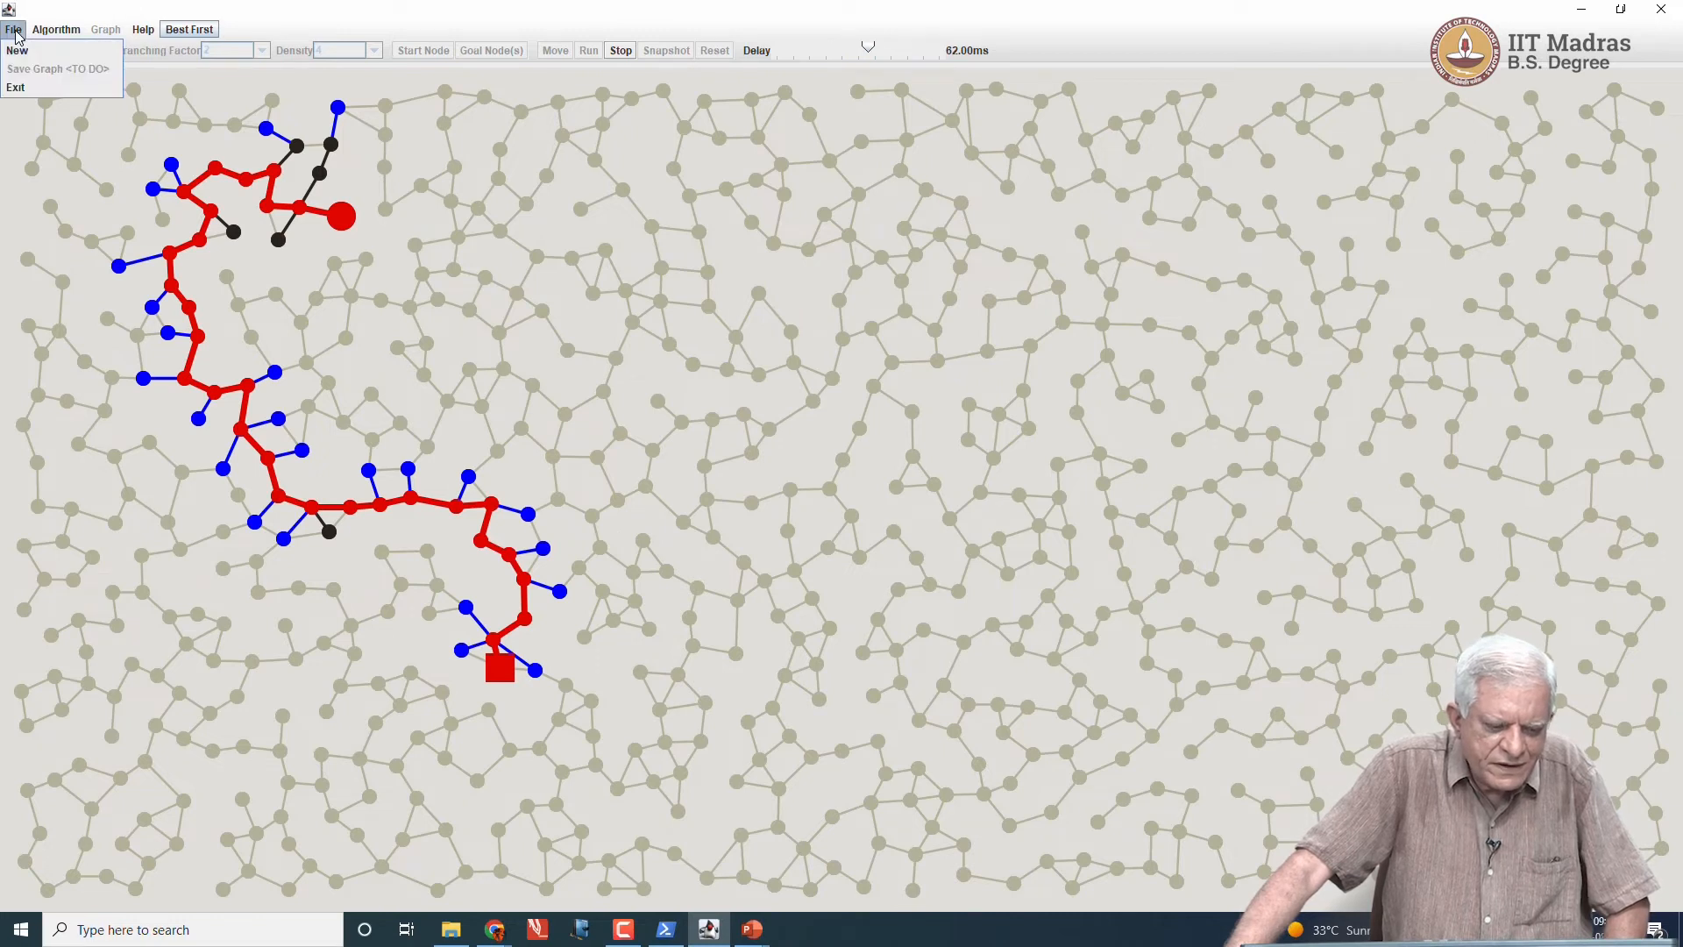
Step: Snapshot the Best First result and open a fresh search on the same graph
click(56, 30)
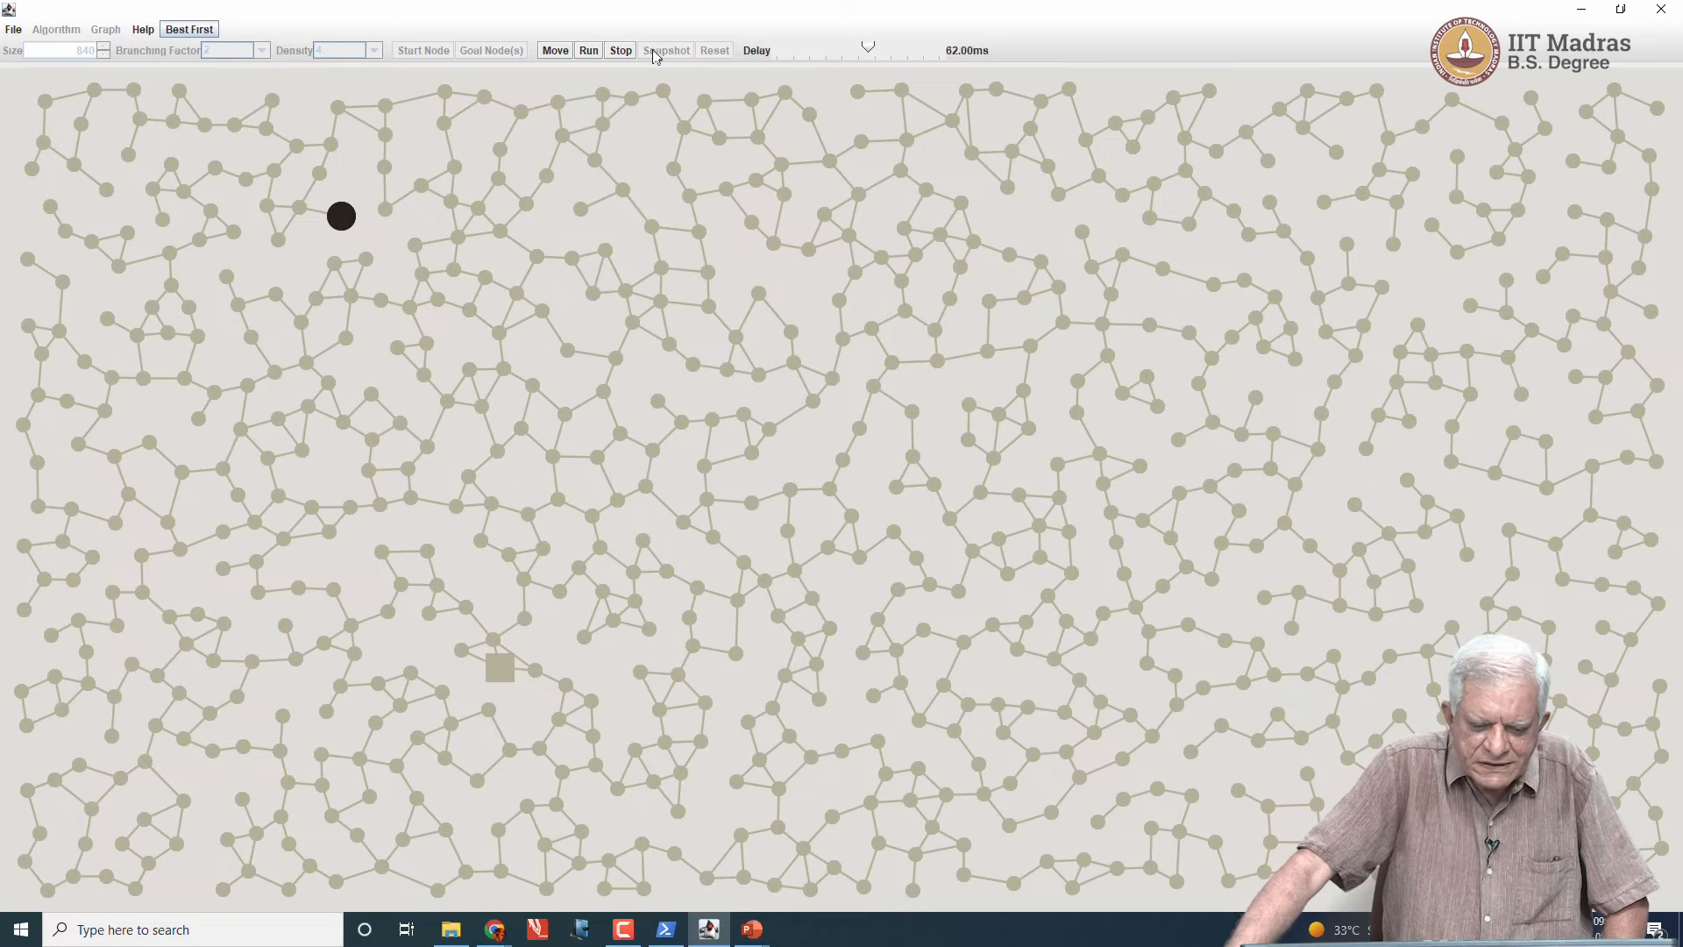
click(619, 50)
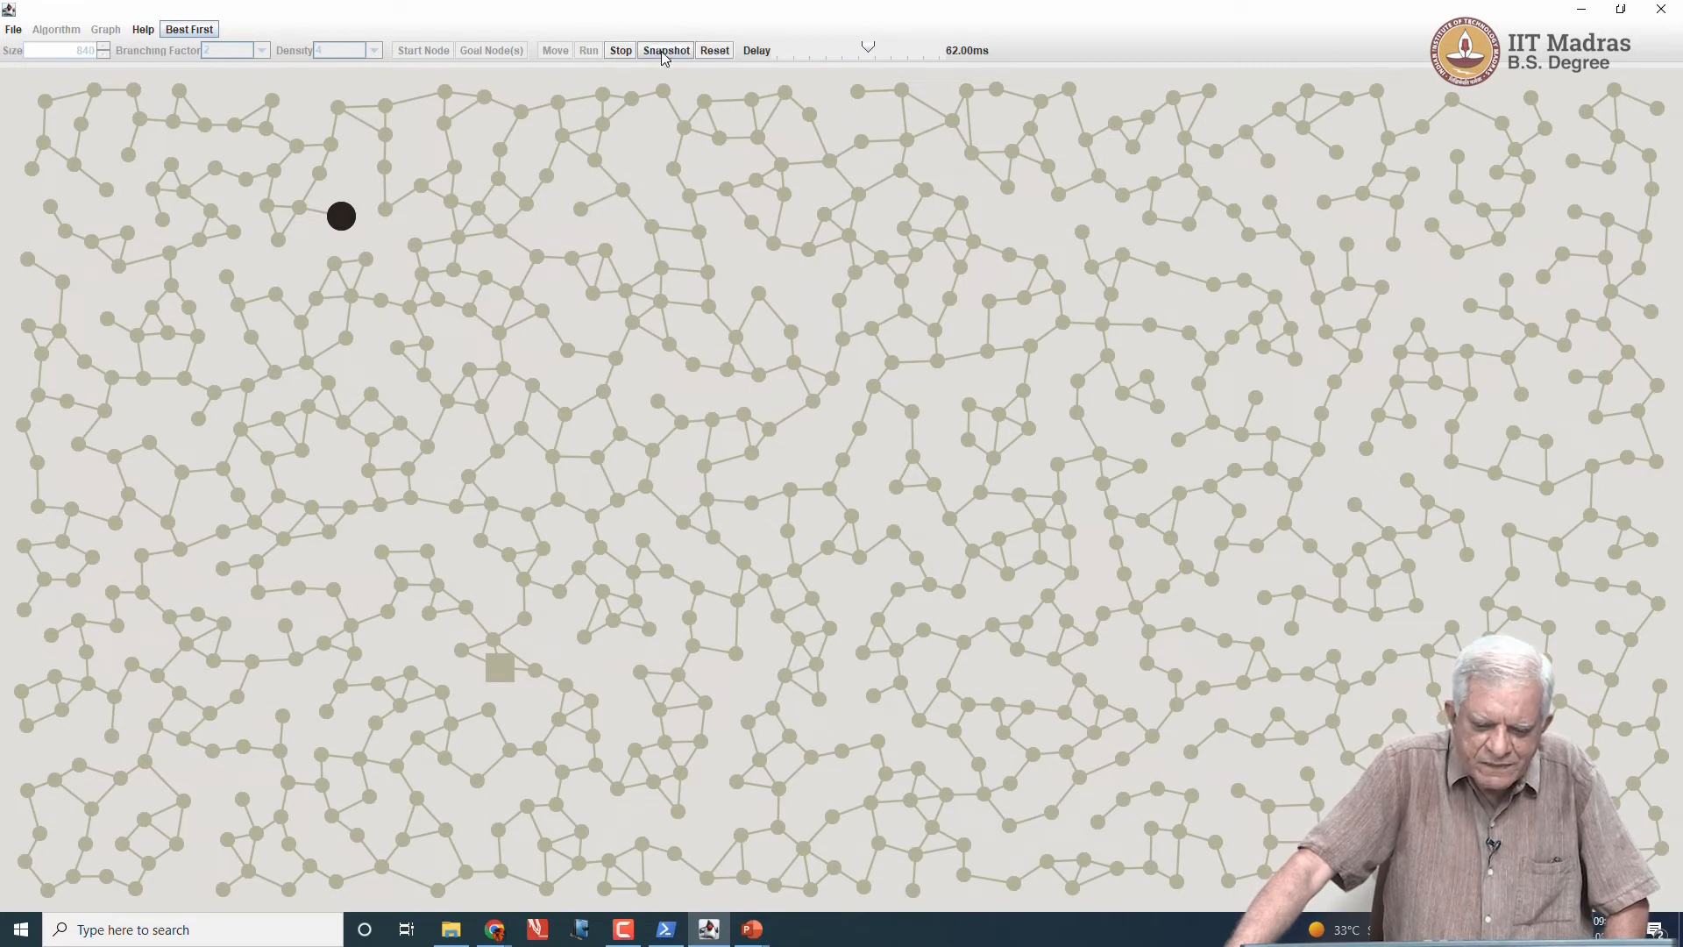
click(54, 30)
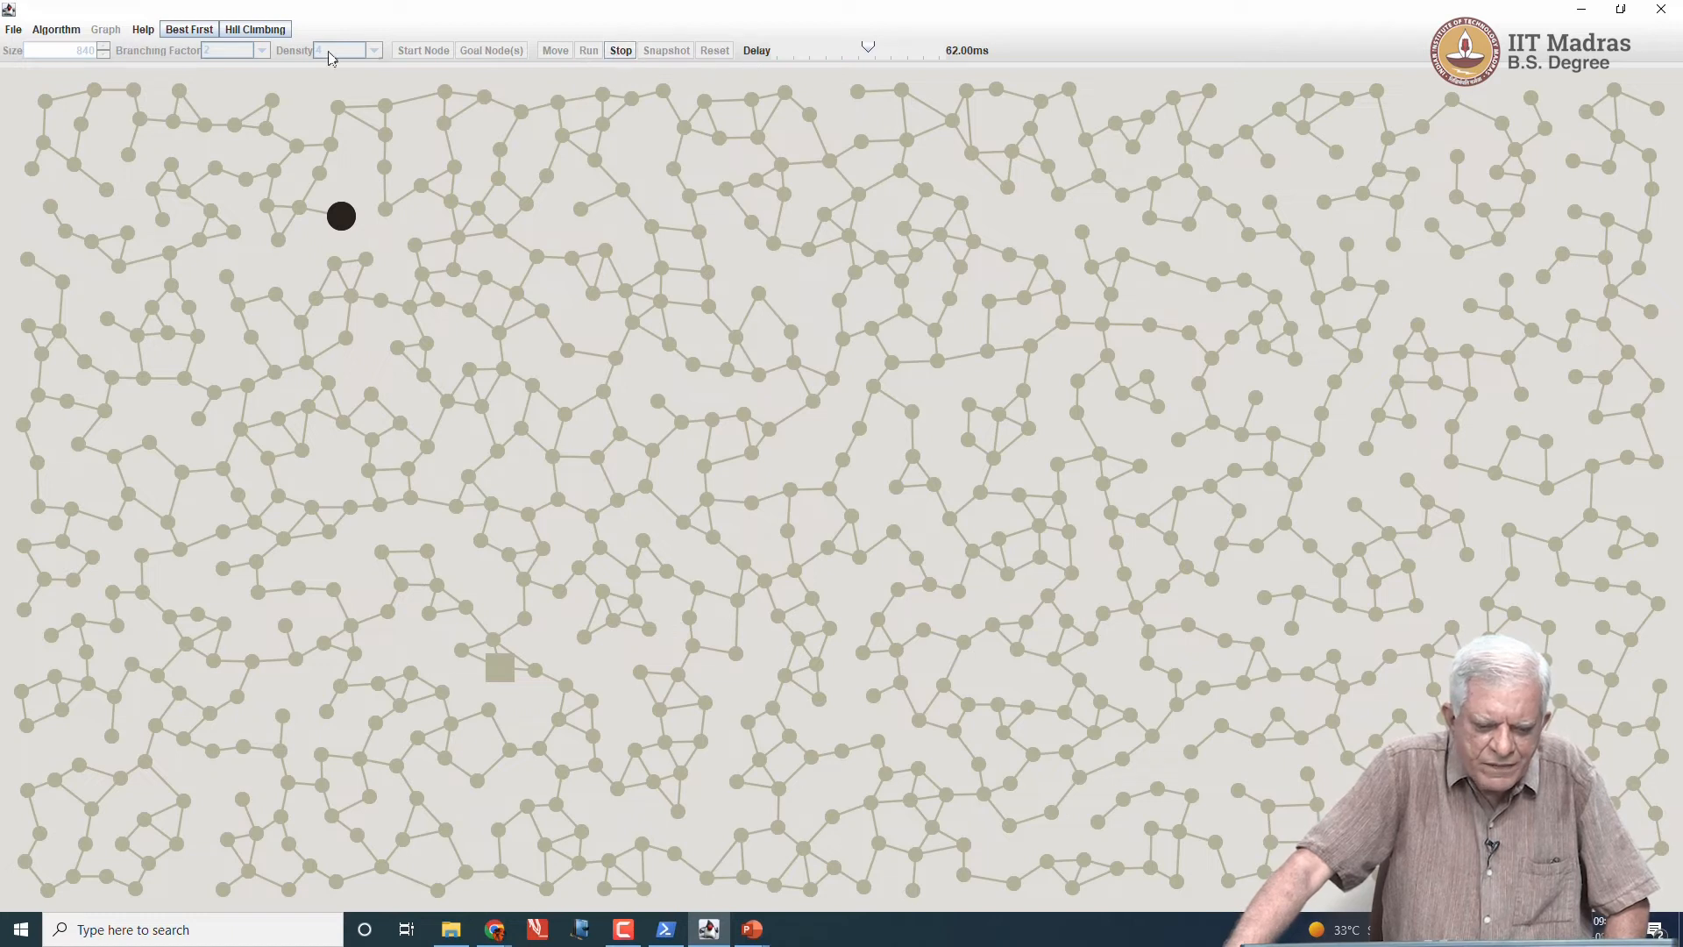
Step: Run Hill Climbing to the goal, then clear the finished search from the graph
click(55, 30)
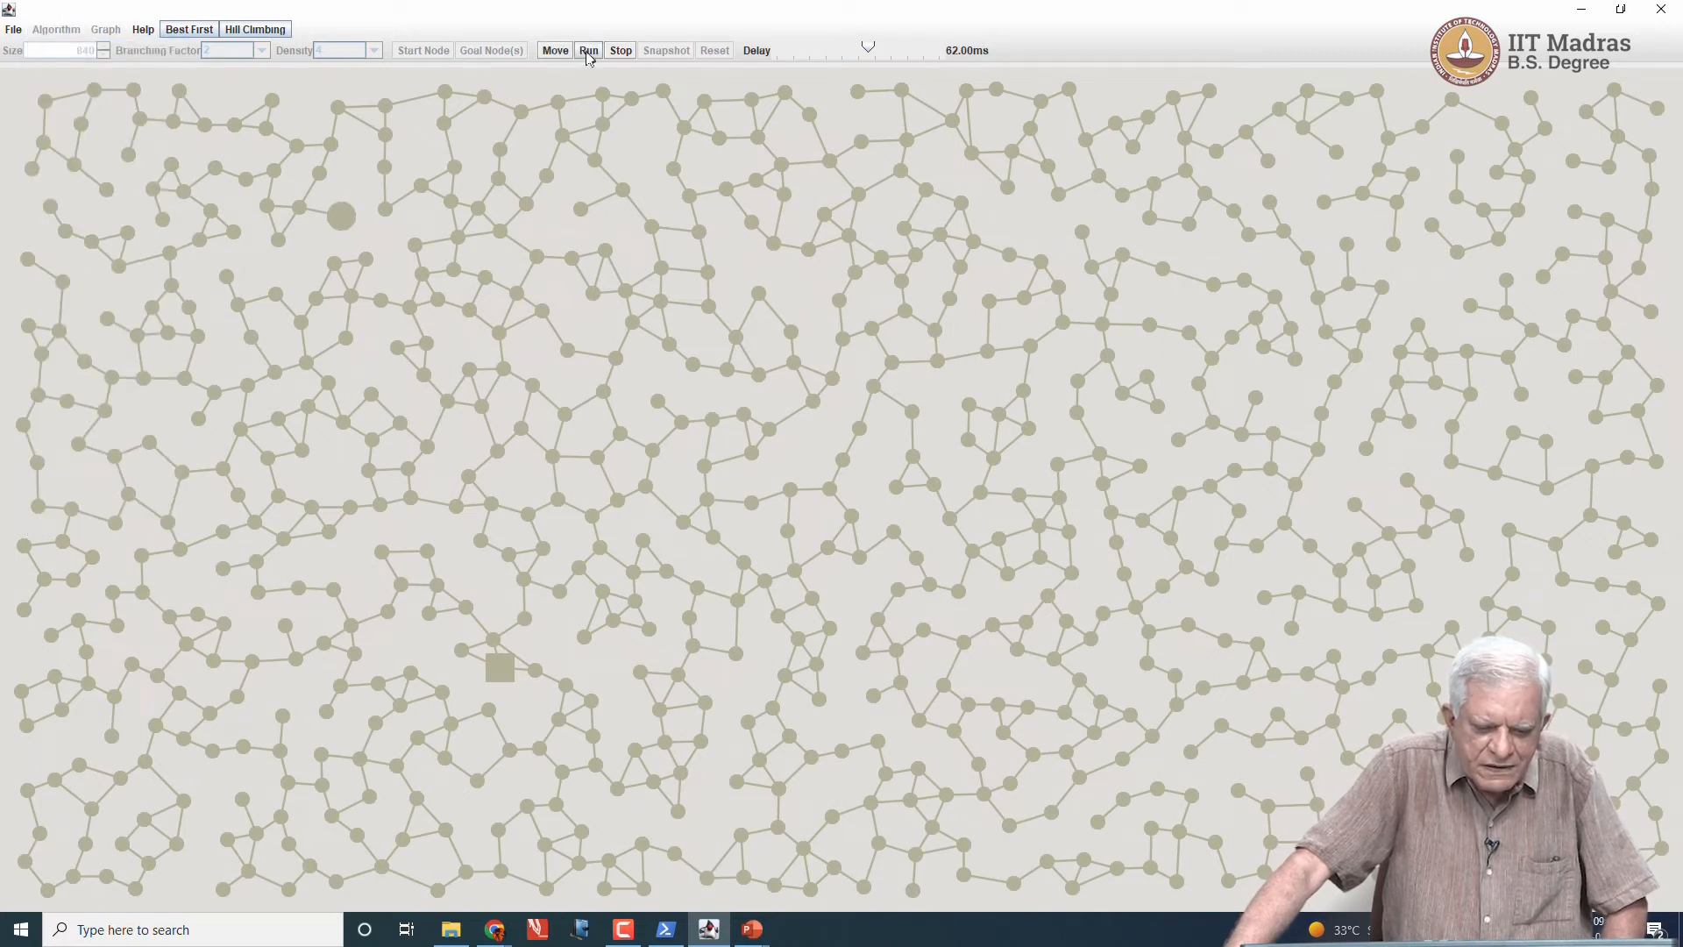
click(590, 49)
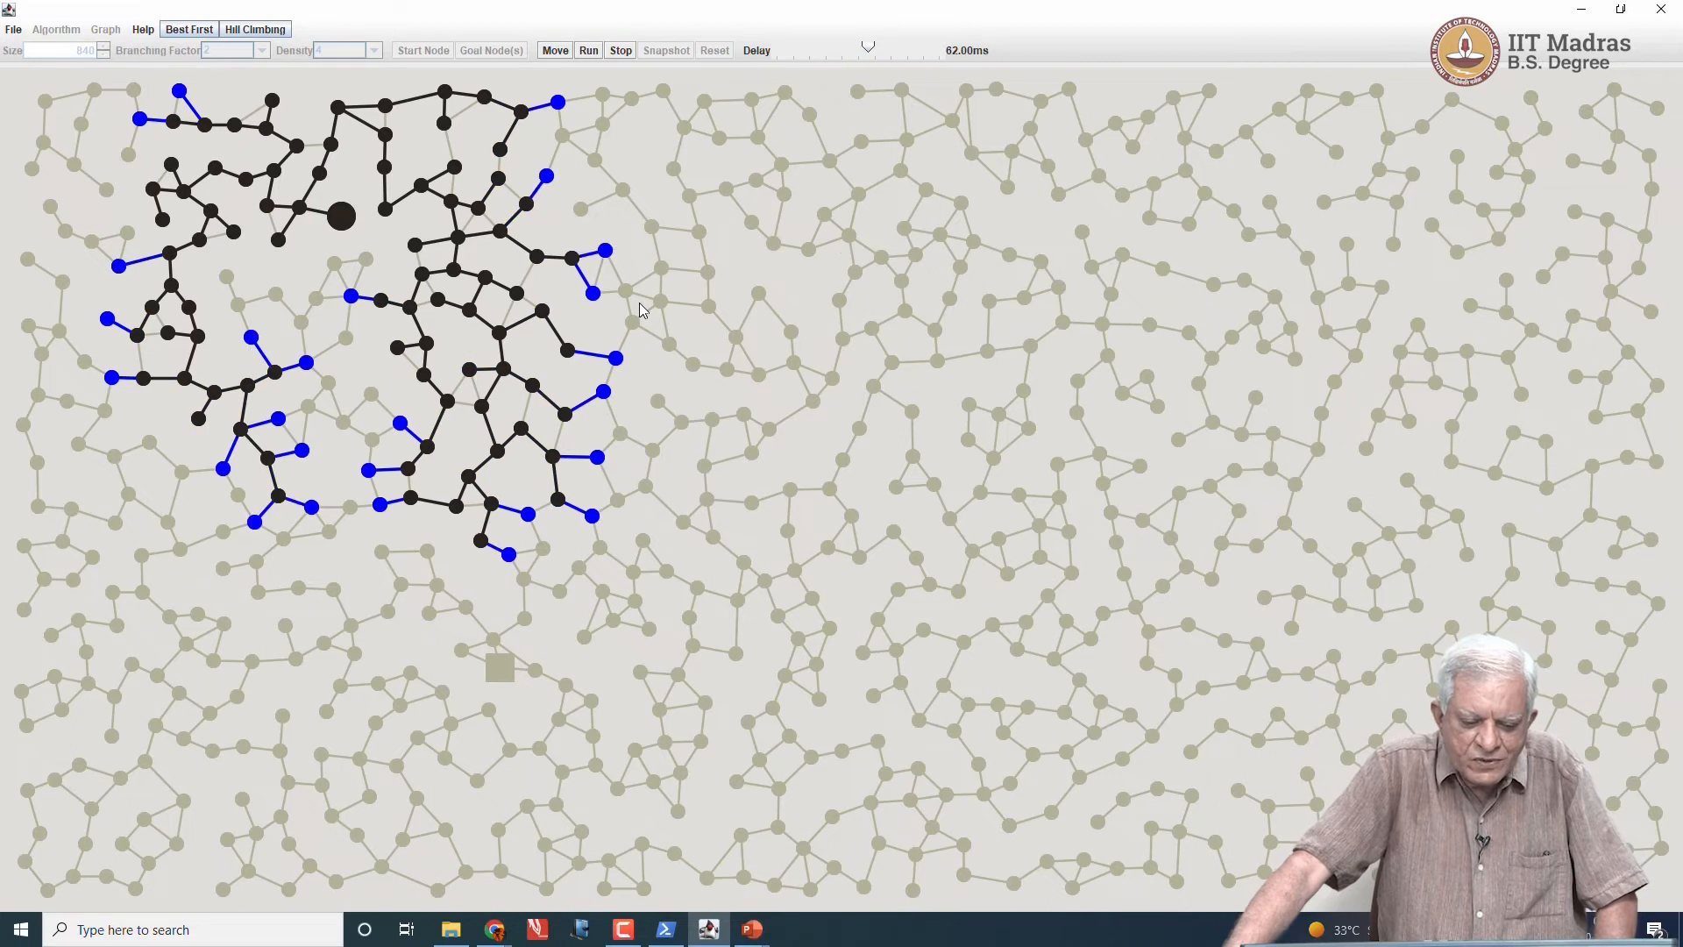
click(588, 49)
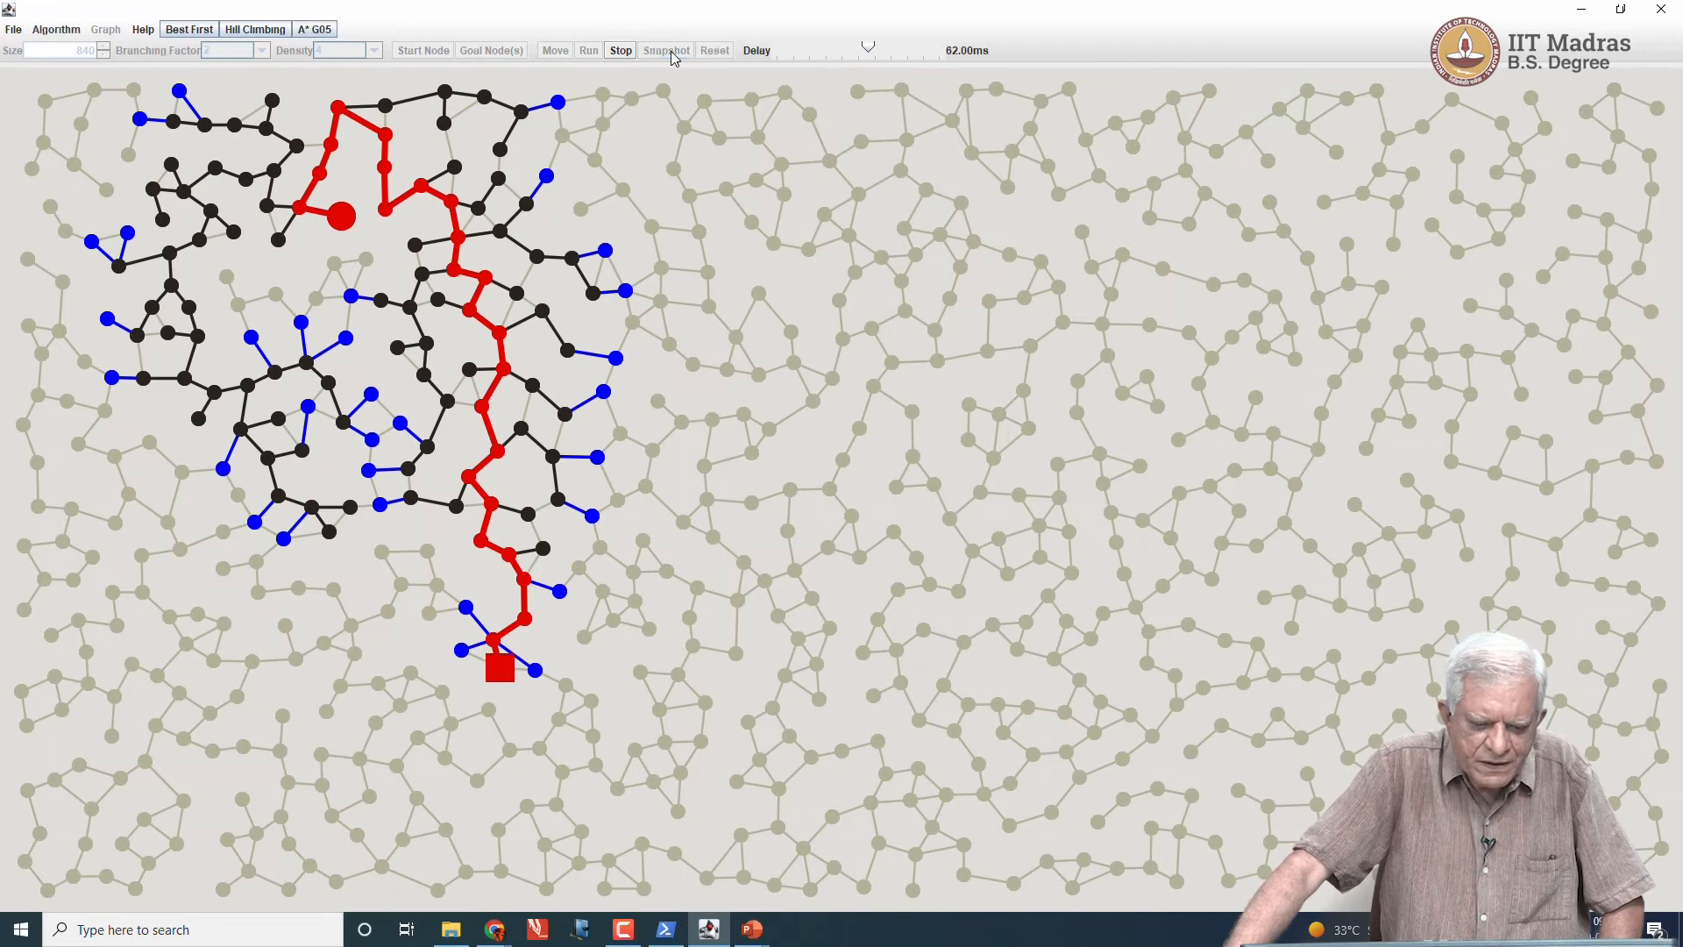
click(55, 30)
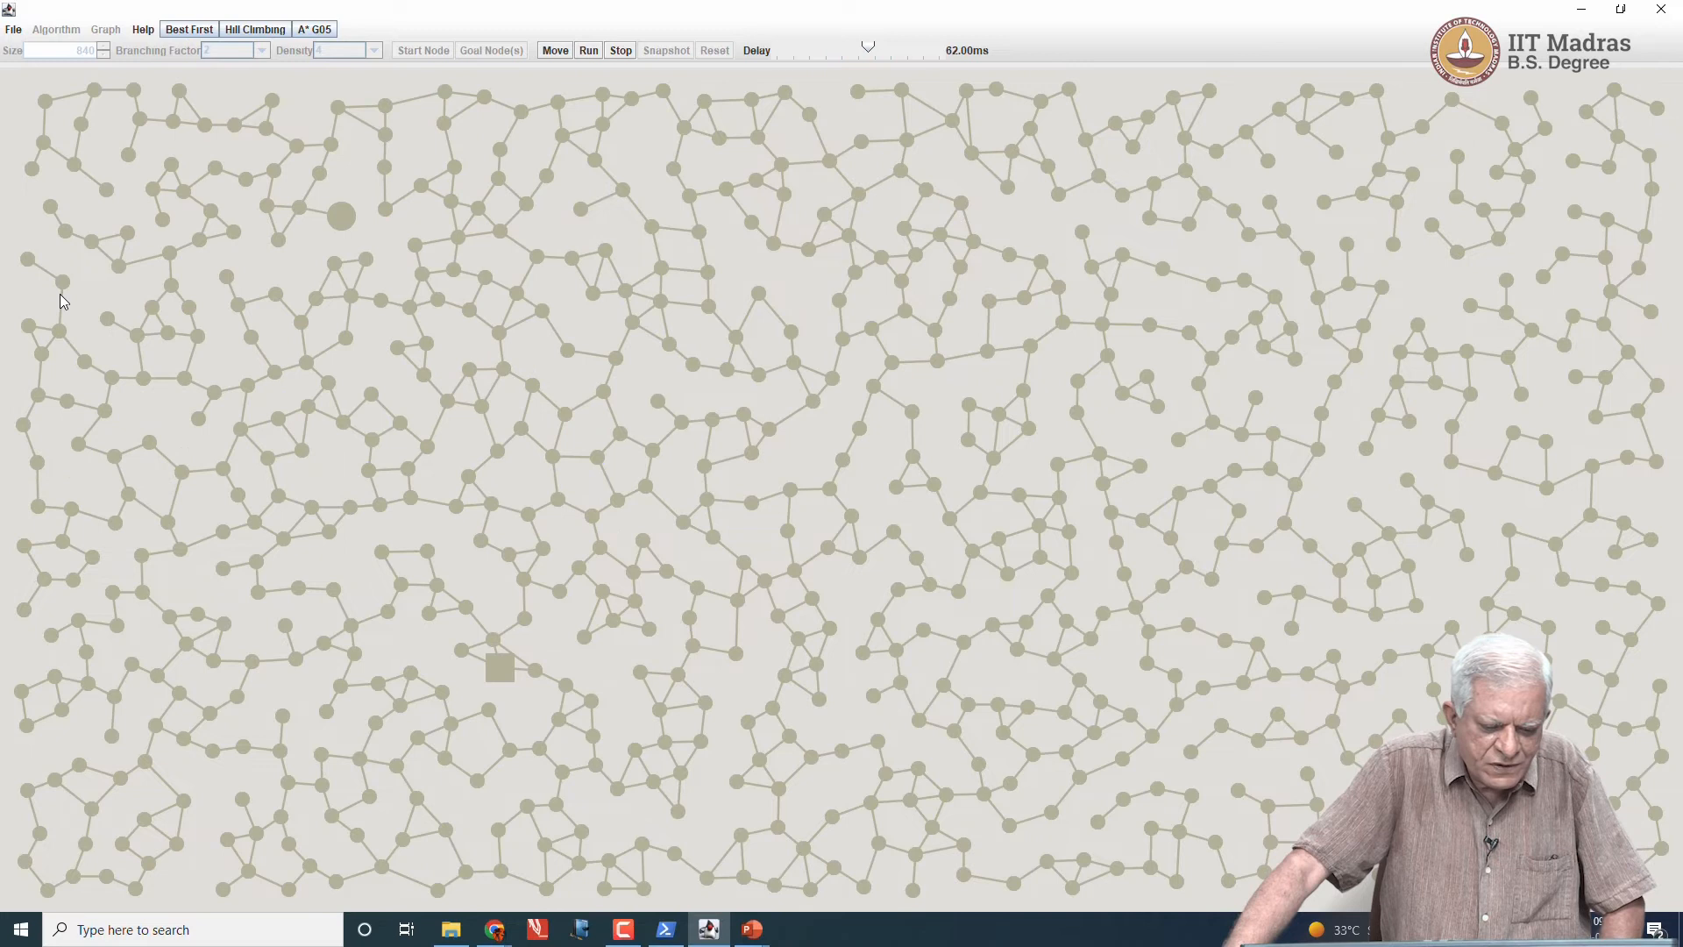
mouse_move(554, 51)
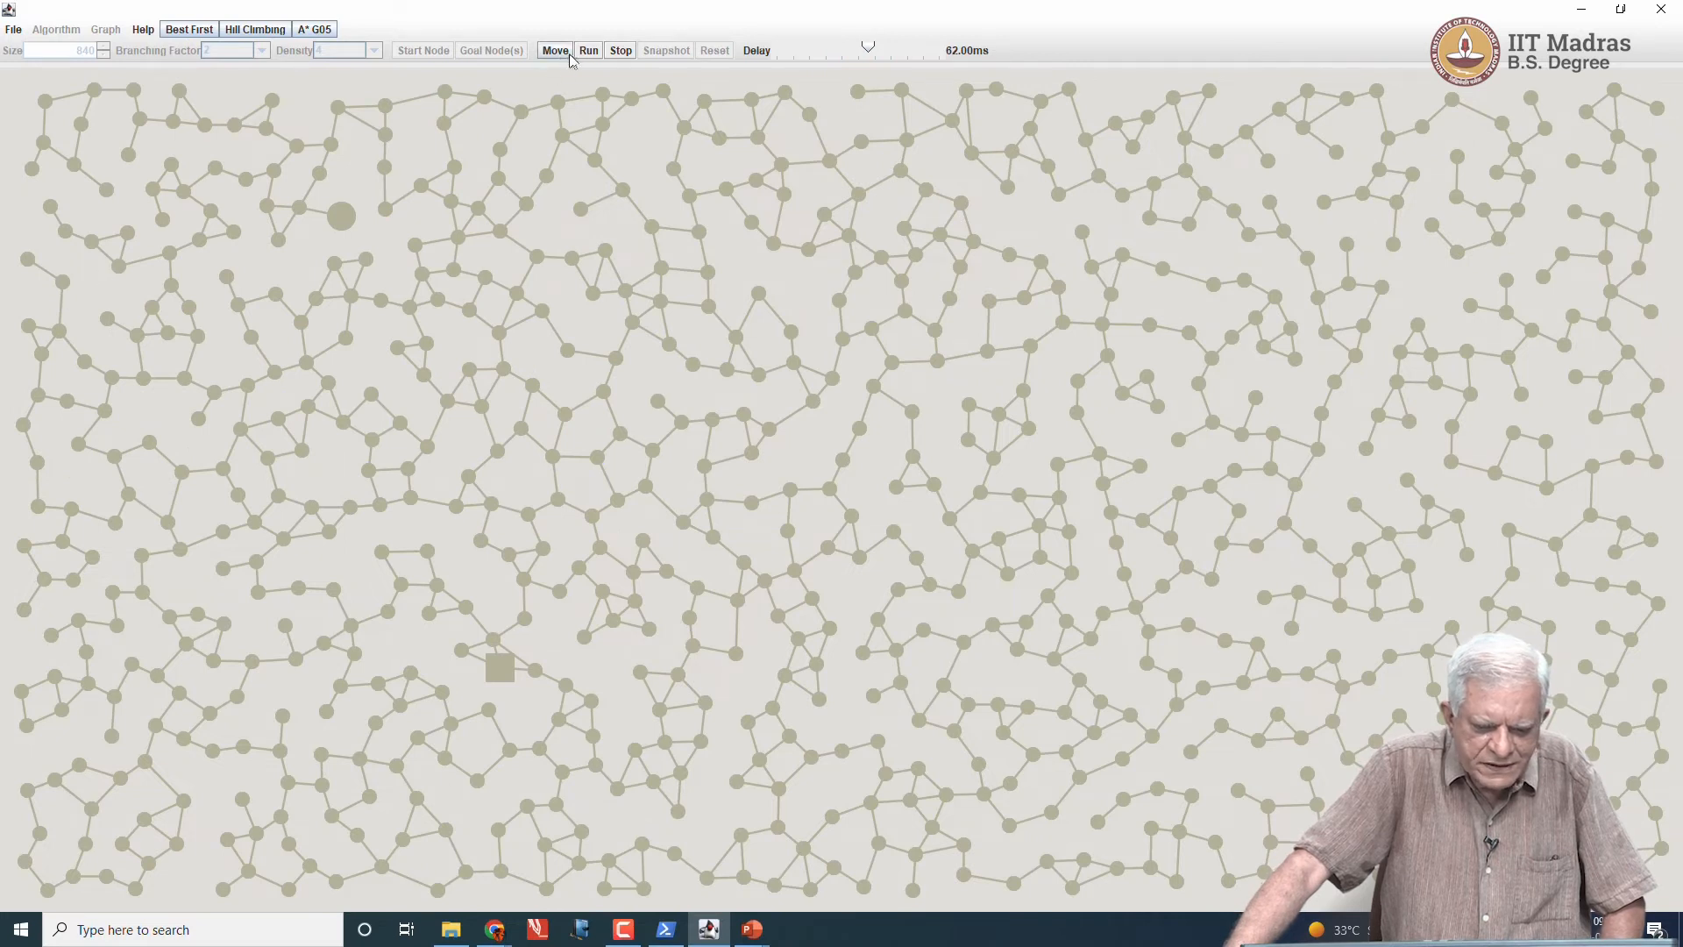
Step: Step the IDA* search once, then run it through to the goal on the sparse graph
click(589, 51)
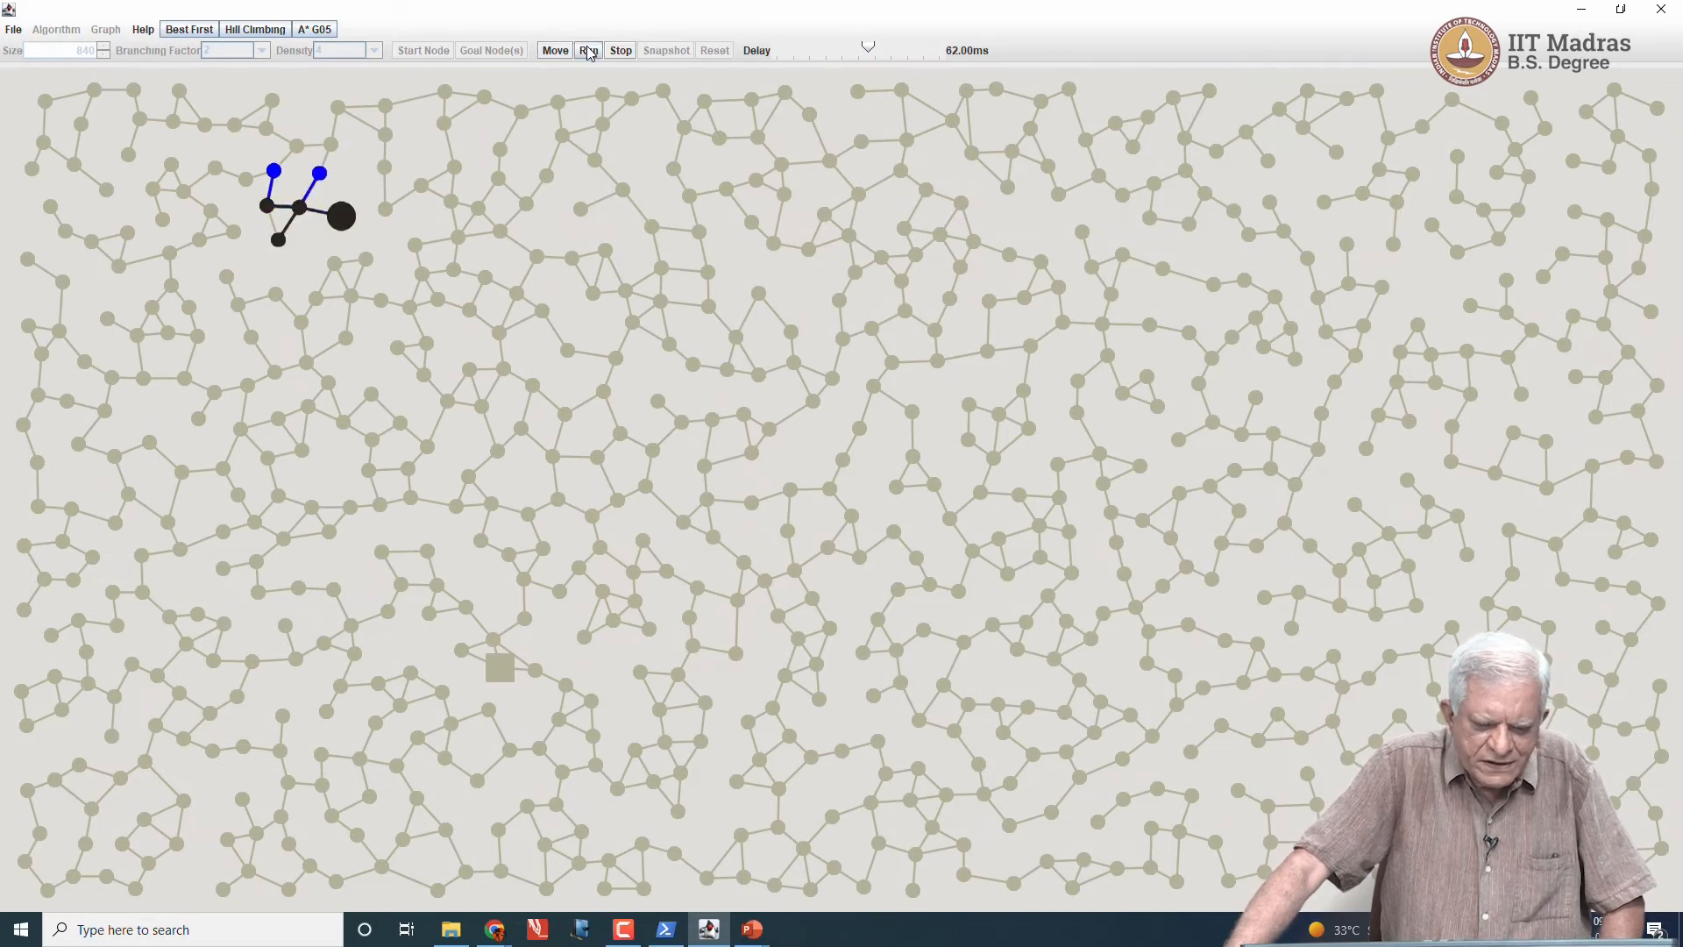
click(589, 50)
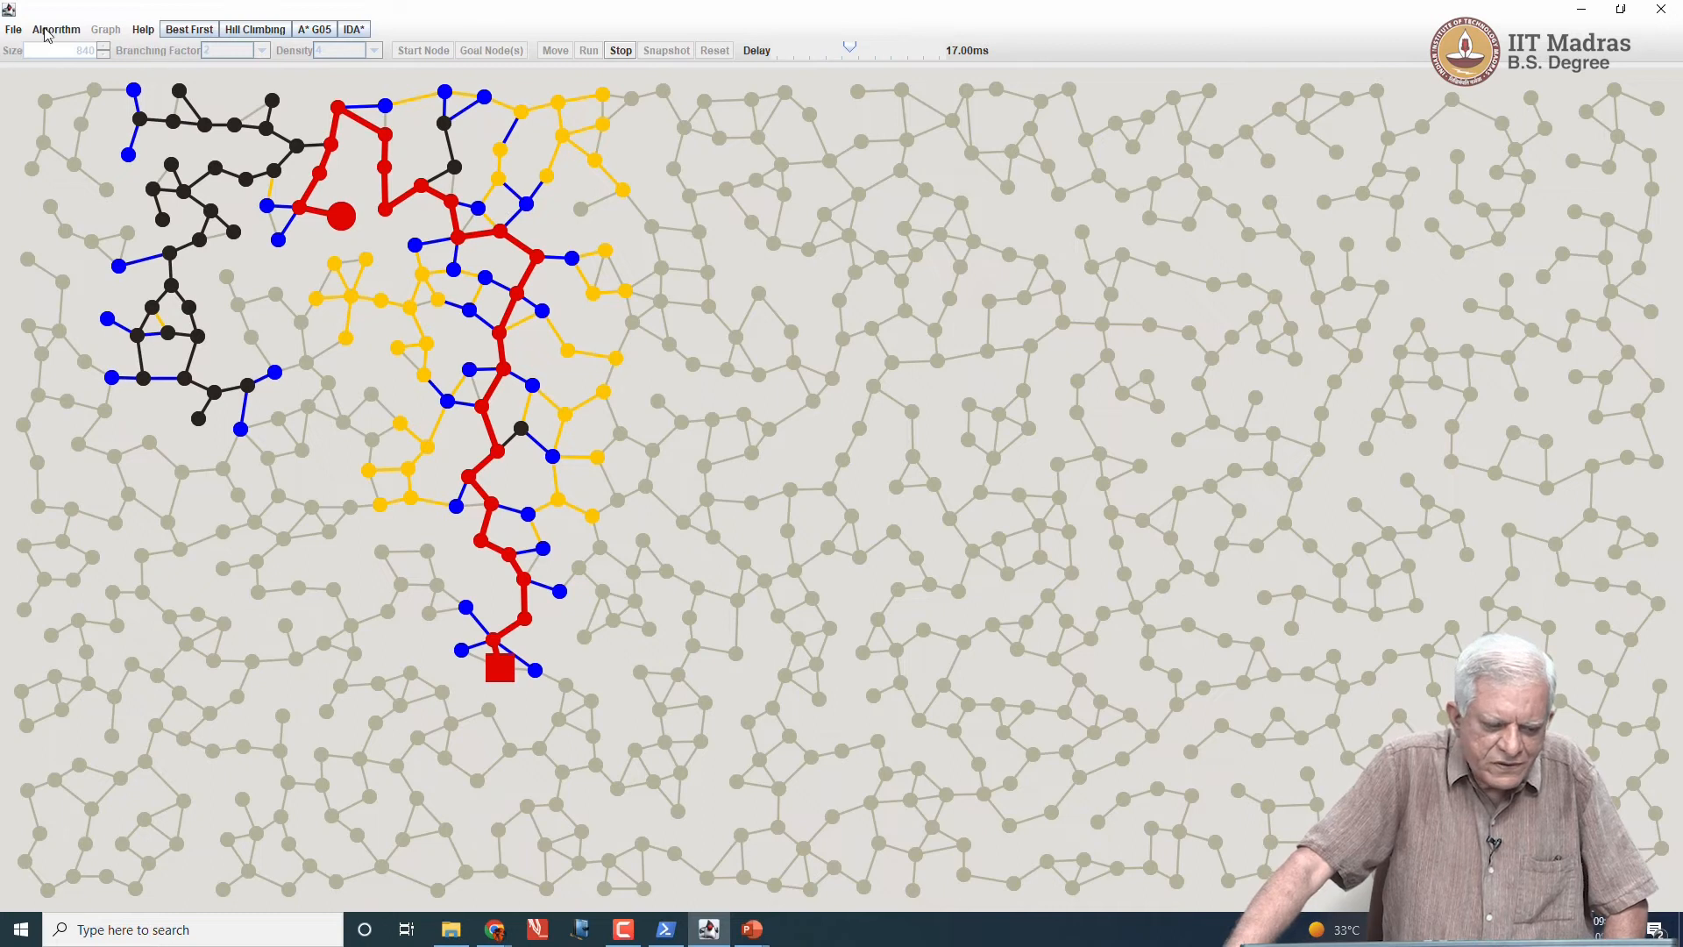
Step: Switch to RBFS and start it with heuristic weight k = 1.0 for f = g + k·h
click(55, 30)
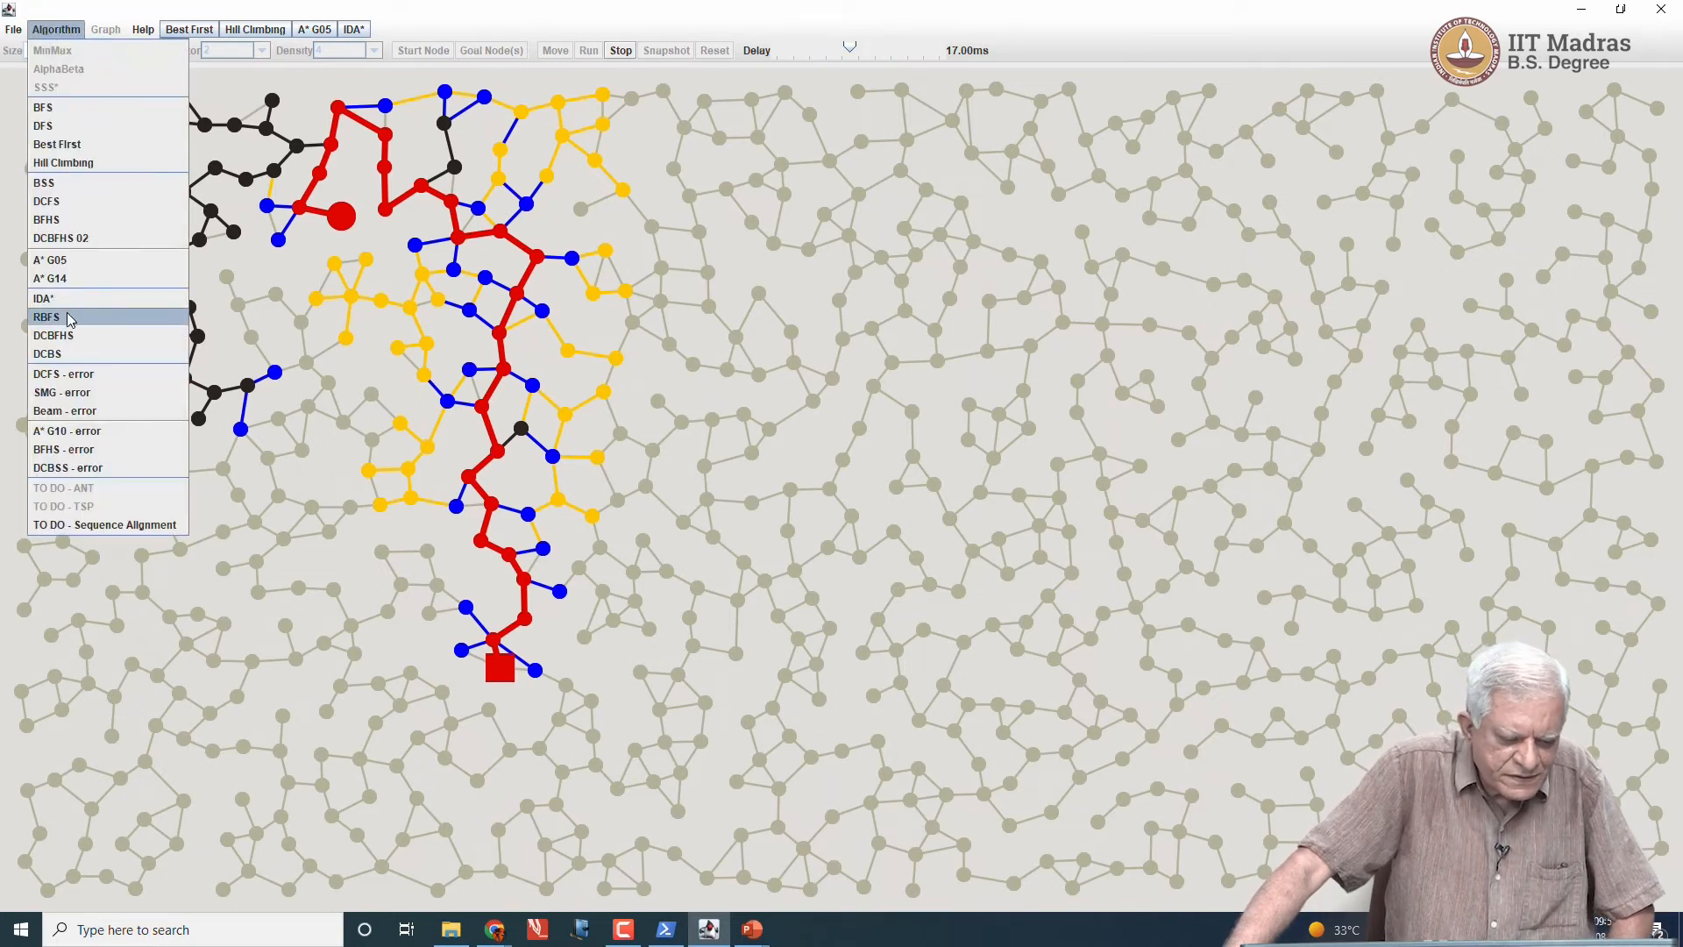
click(46, 317)
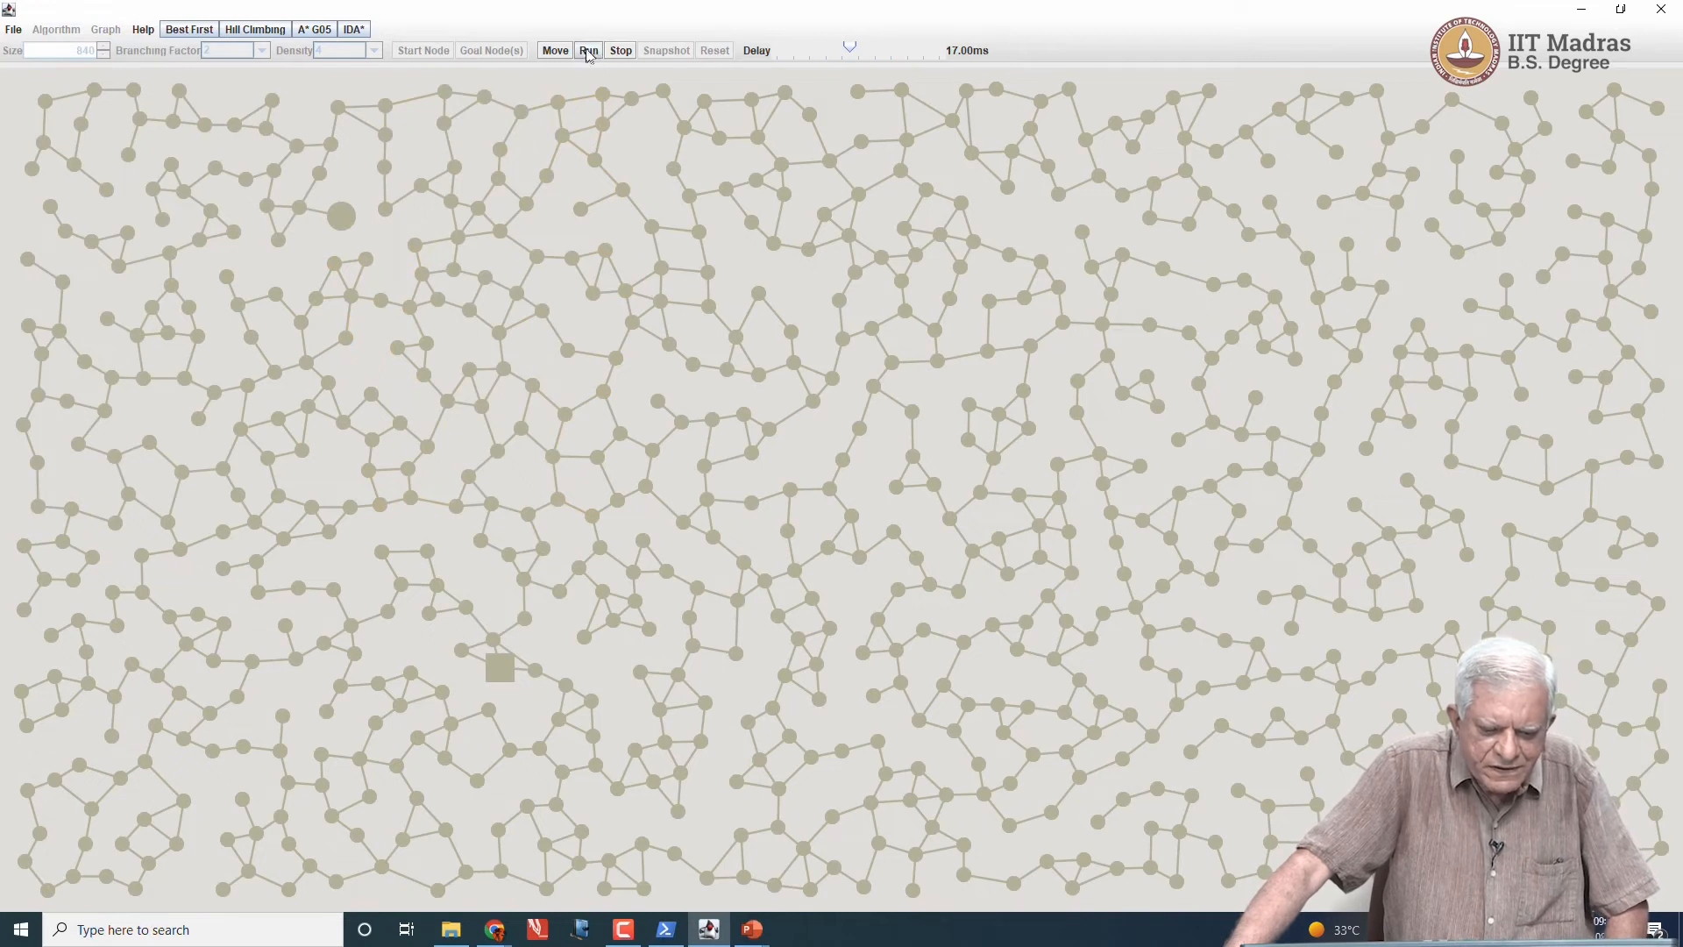
click(590, 49)
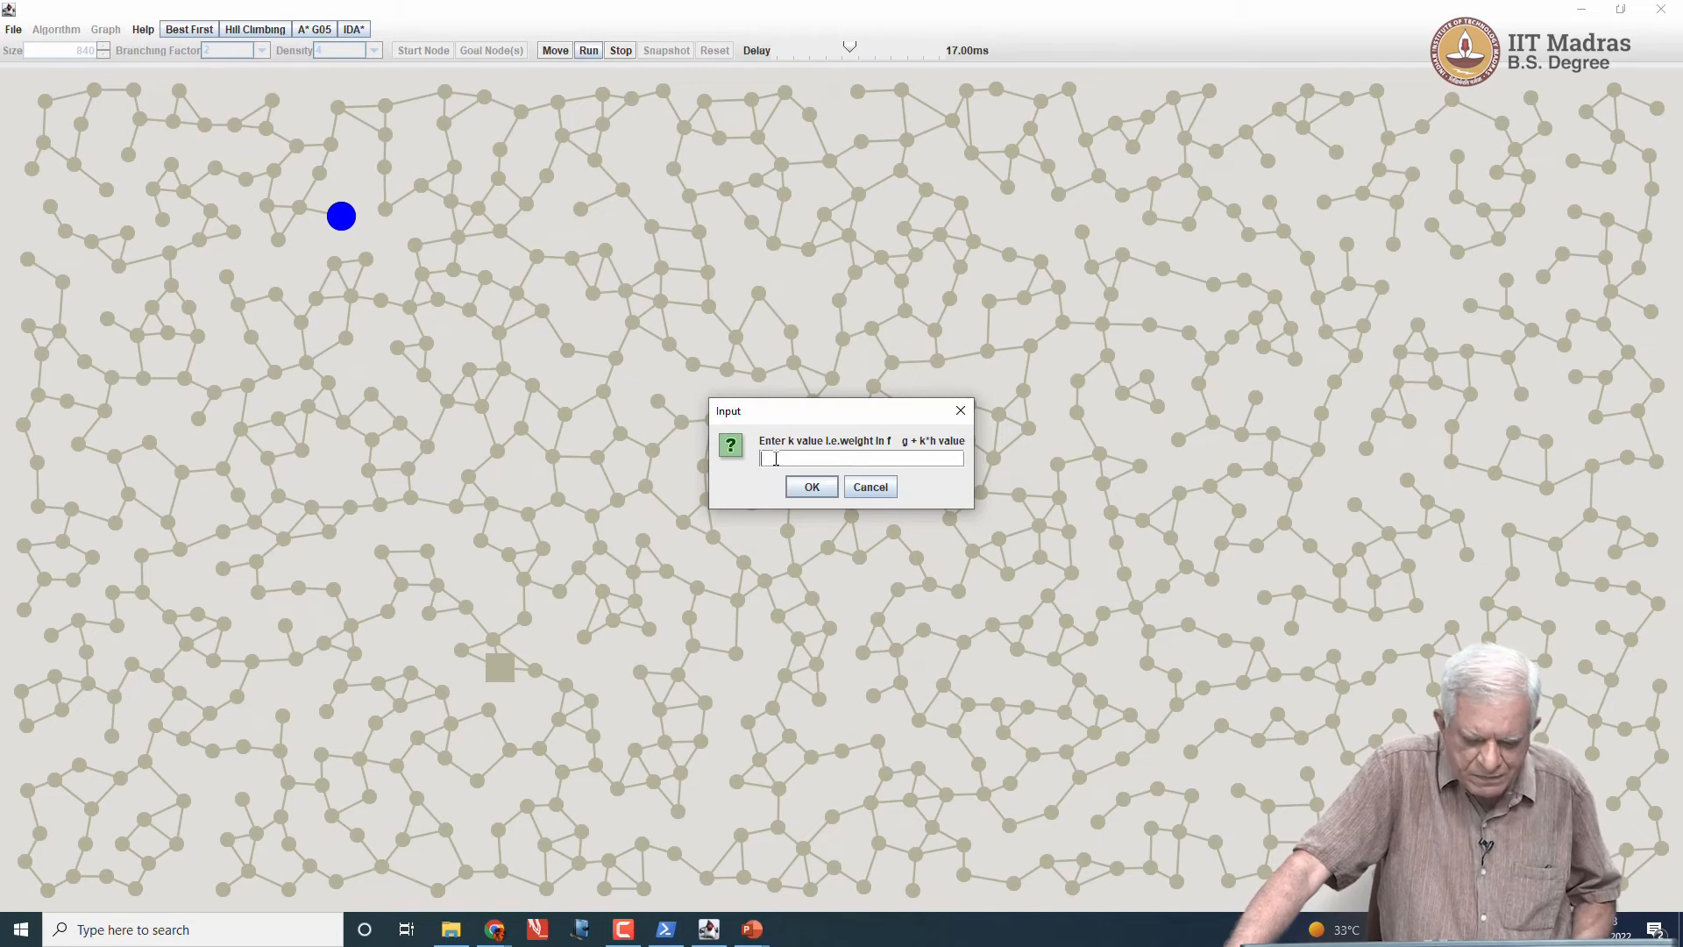
click(810, 486)
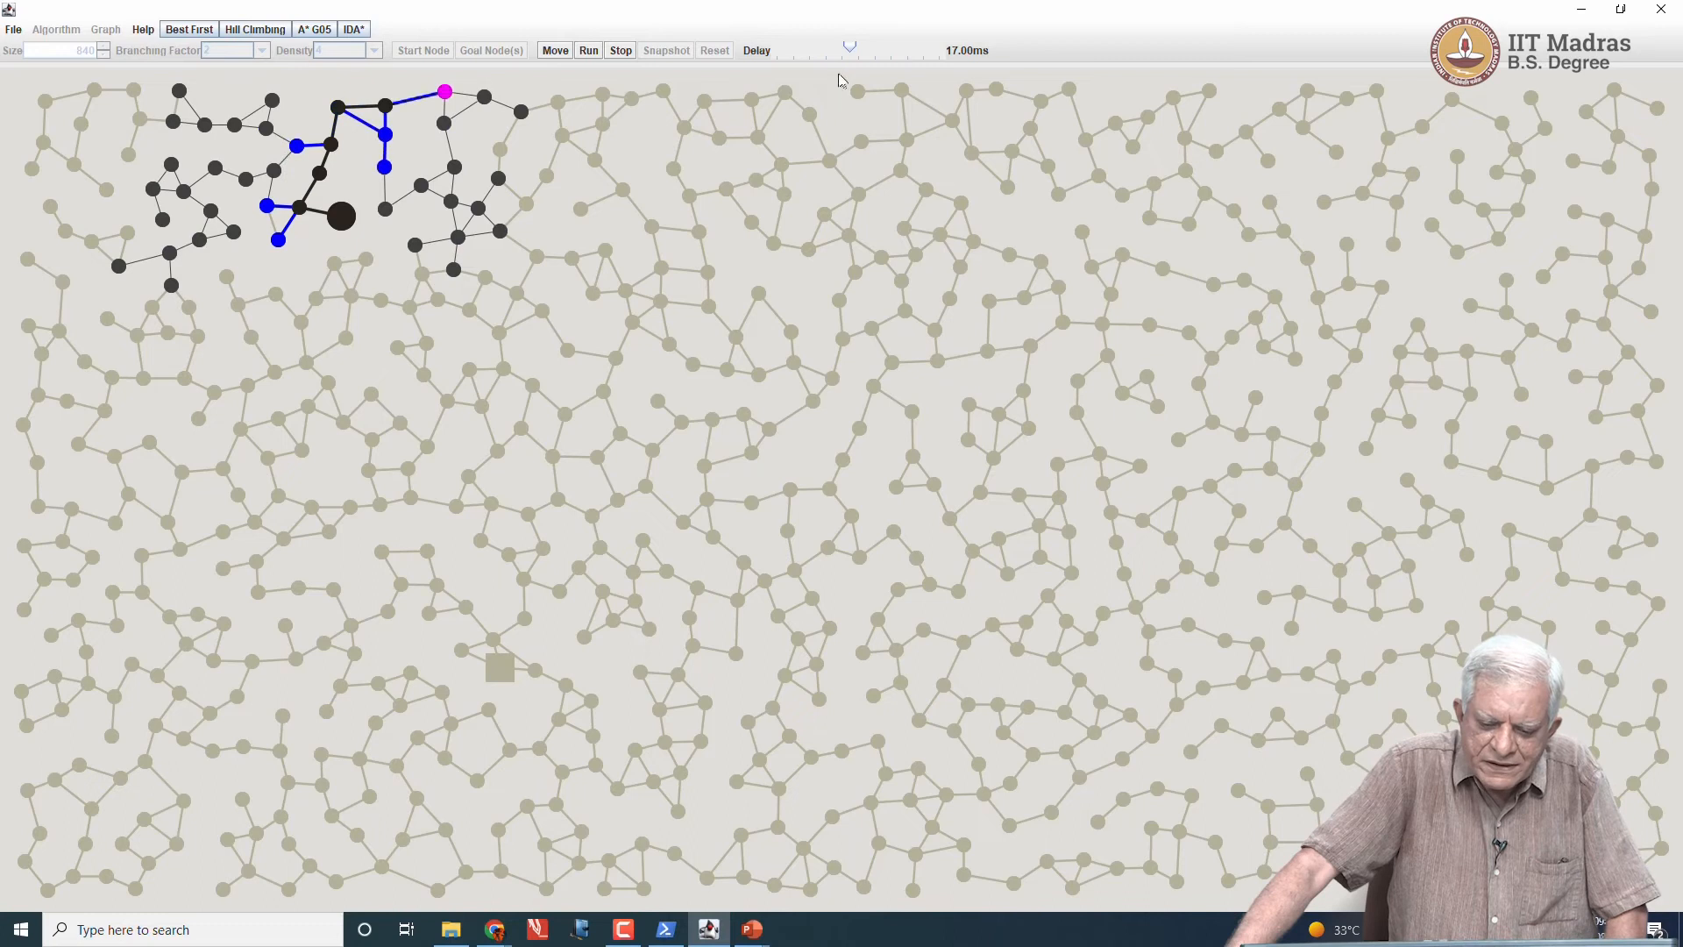
Step: Drop the animation delay to 0 ms and let RBFS finish its 27-node, cost ~1756 path
drag(848, 49, 835, 49)
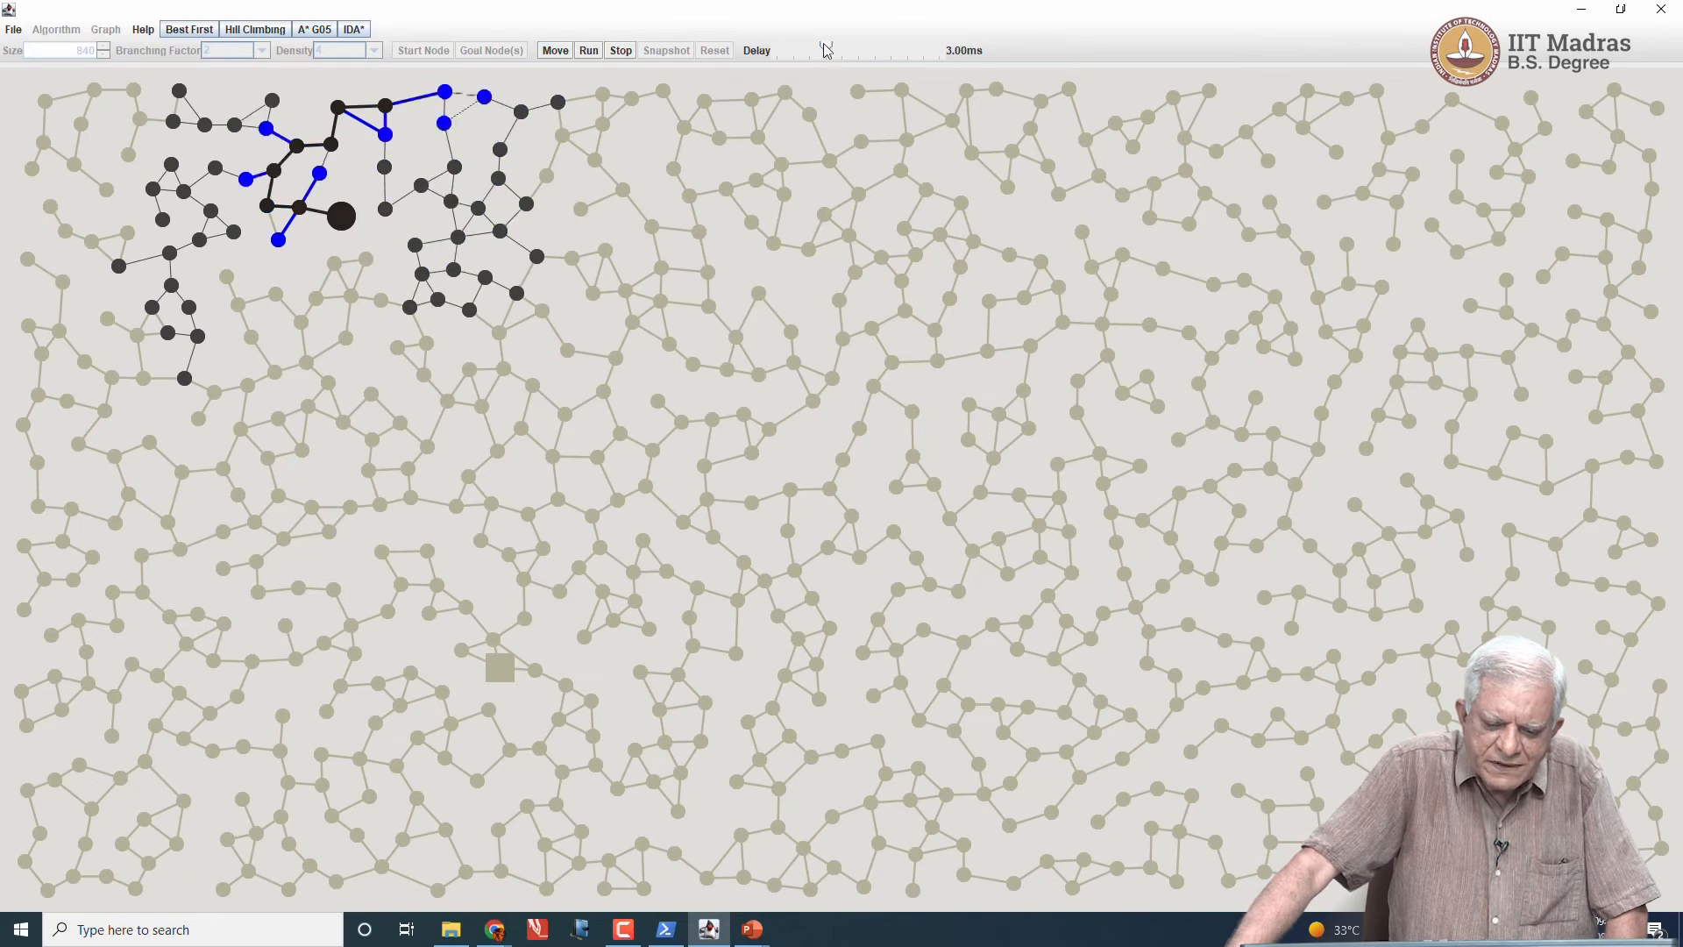
click(589, 49)
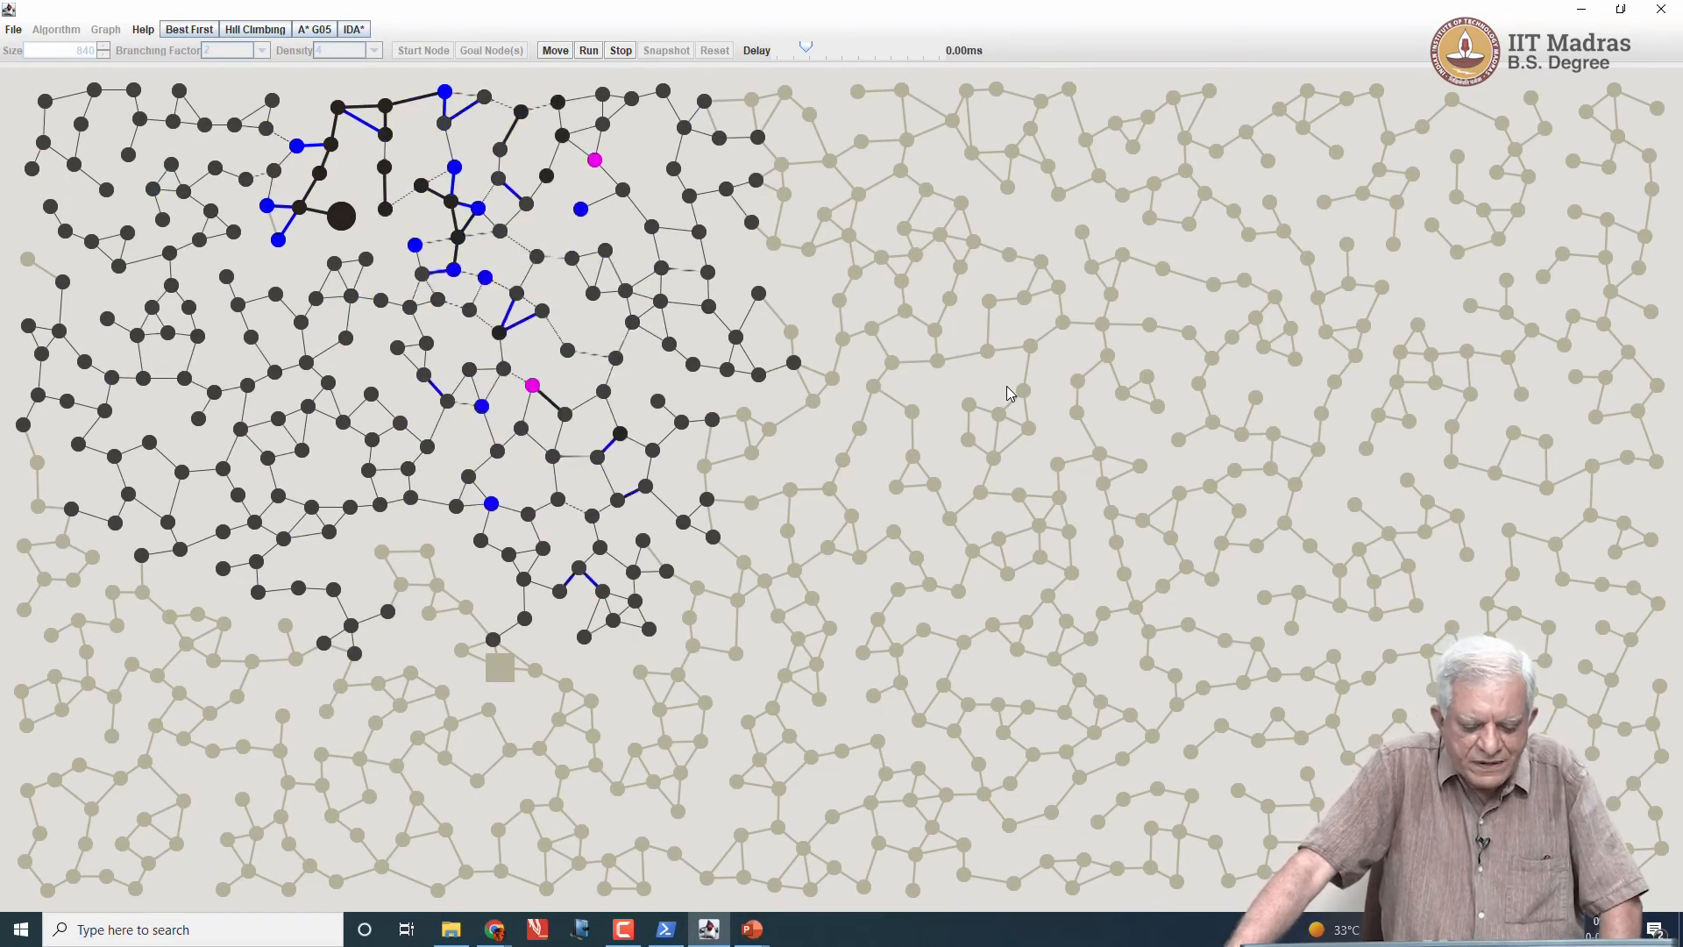
click(589, 49)
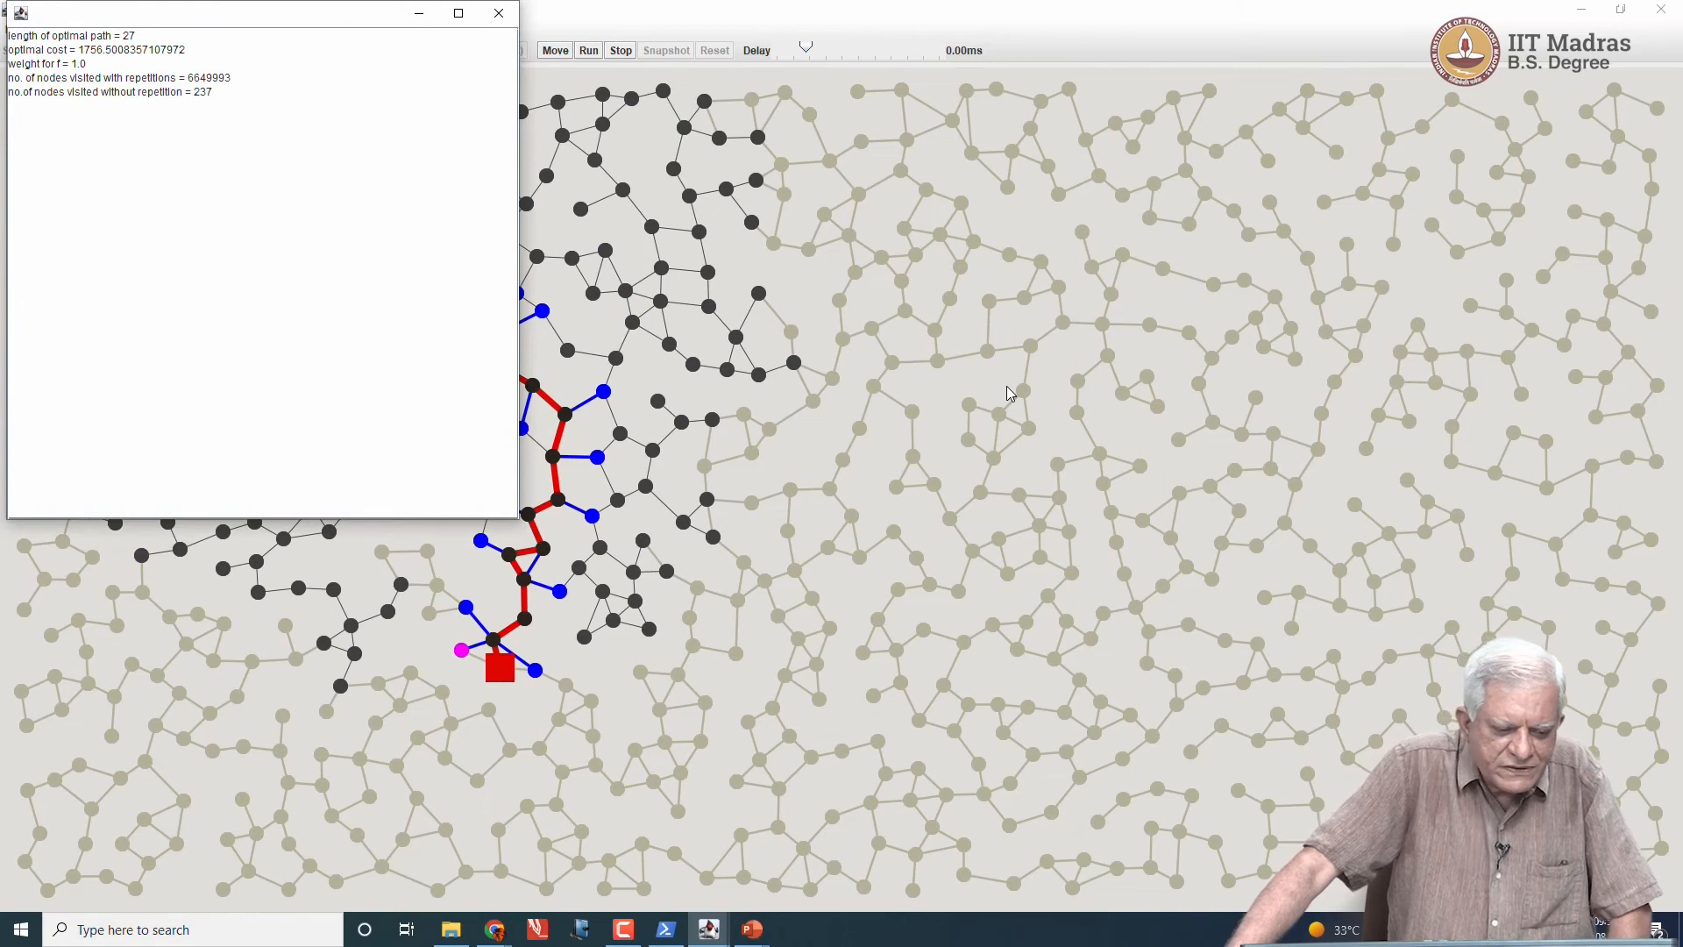
mouse_move(228, 93)
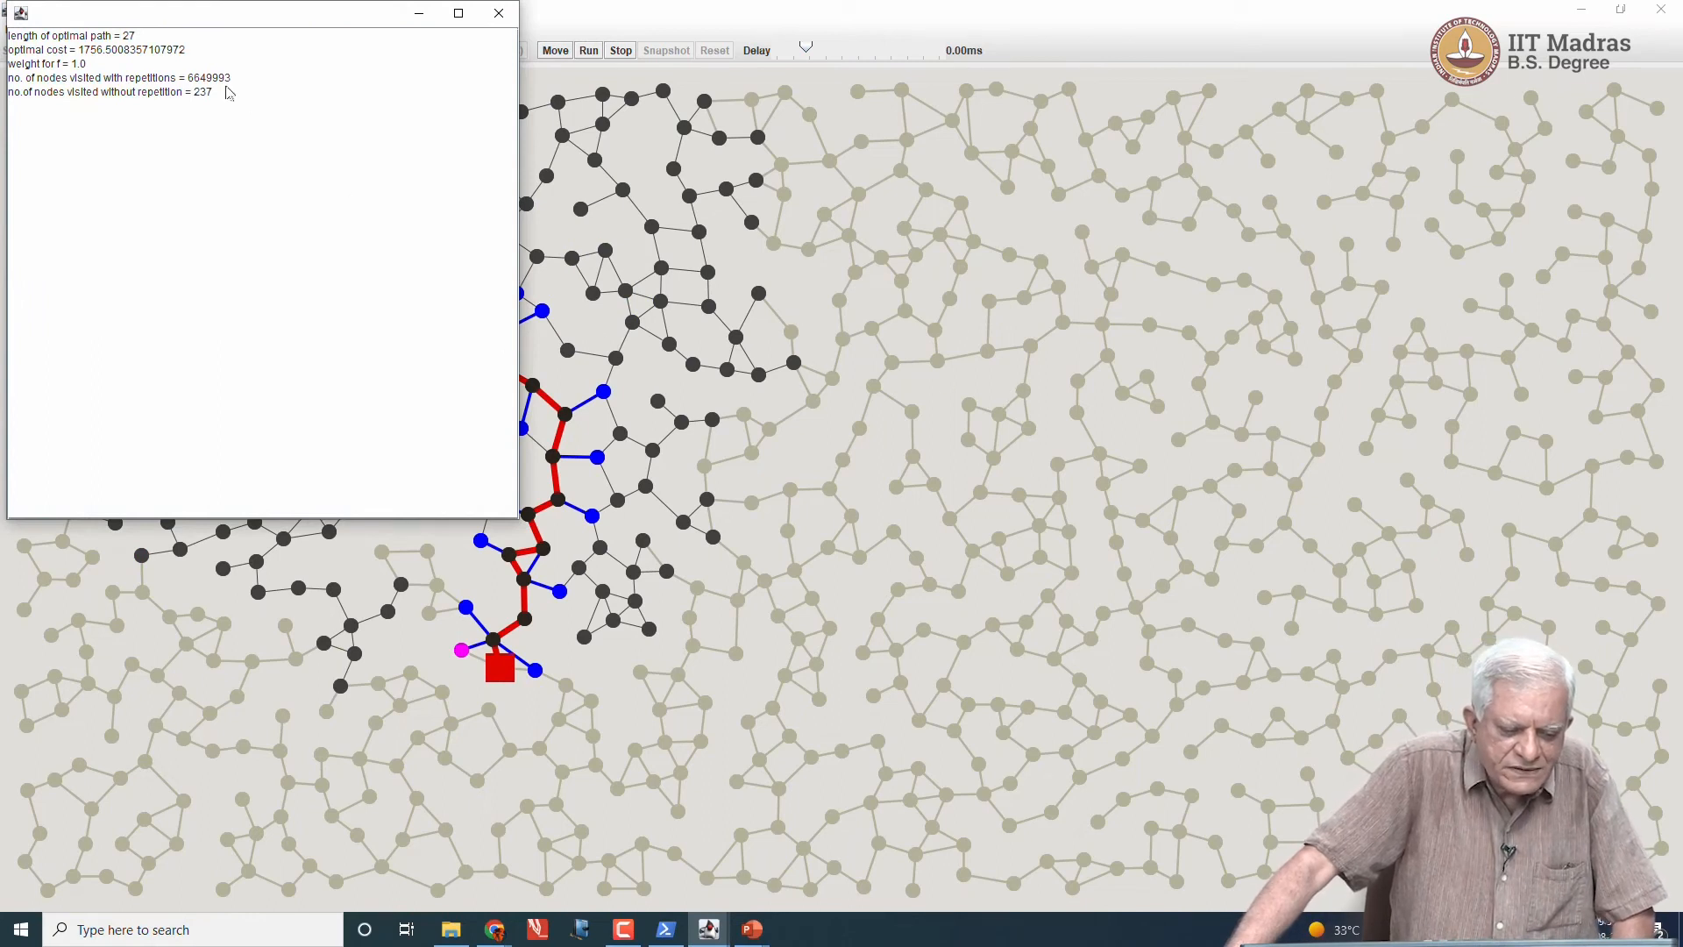
mouse_move(497, 14)
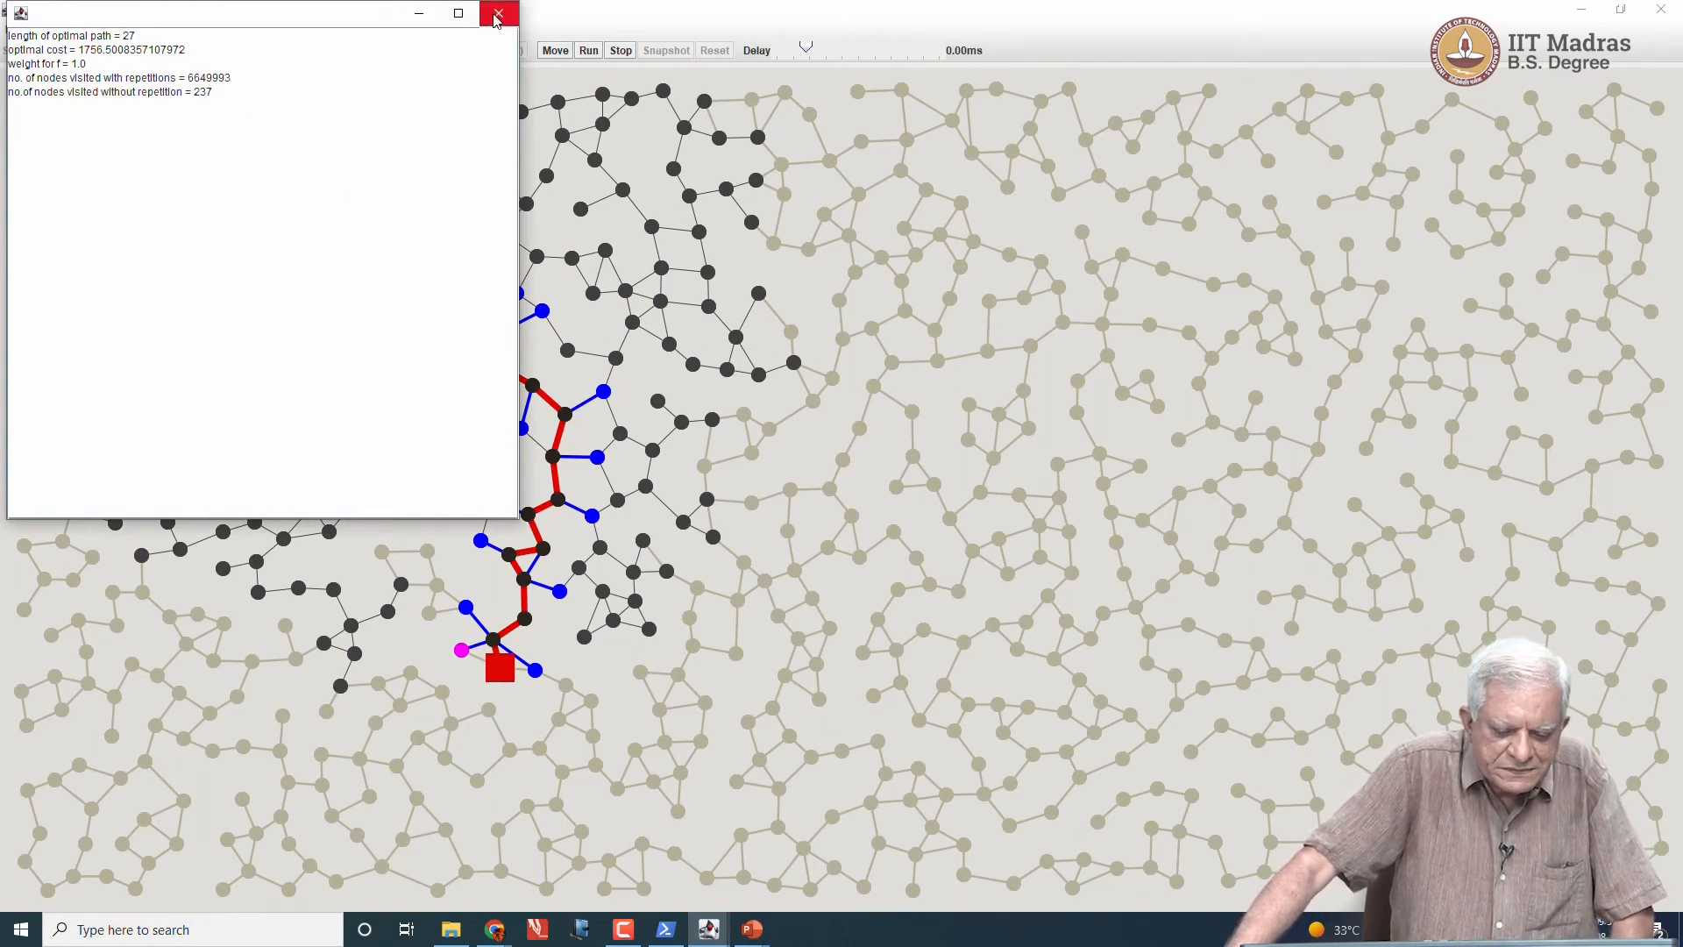
Step: Close the RBFS statistics and view the saved IDA* and A* G05 paths for comparison
click(496, 12)
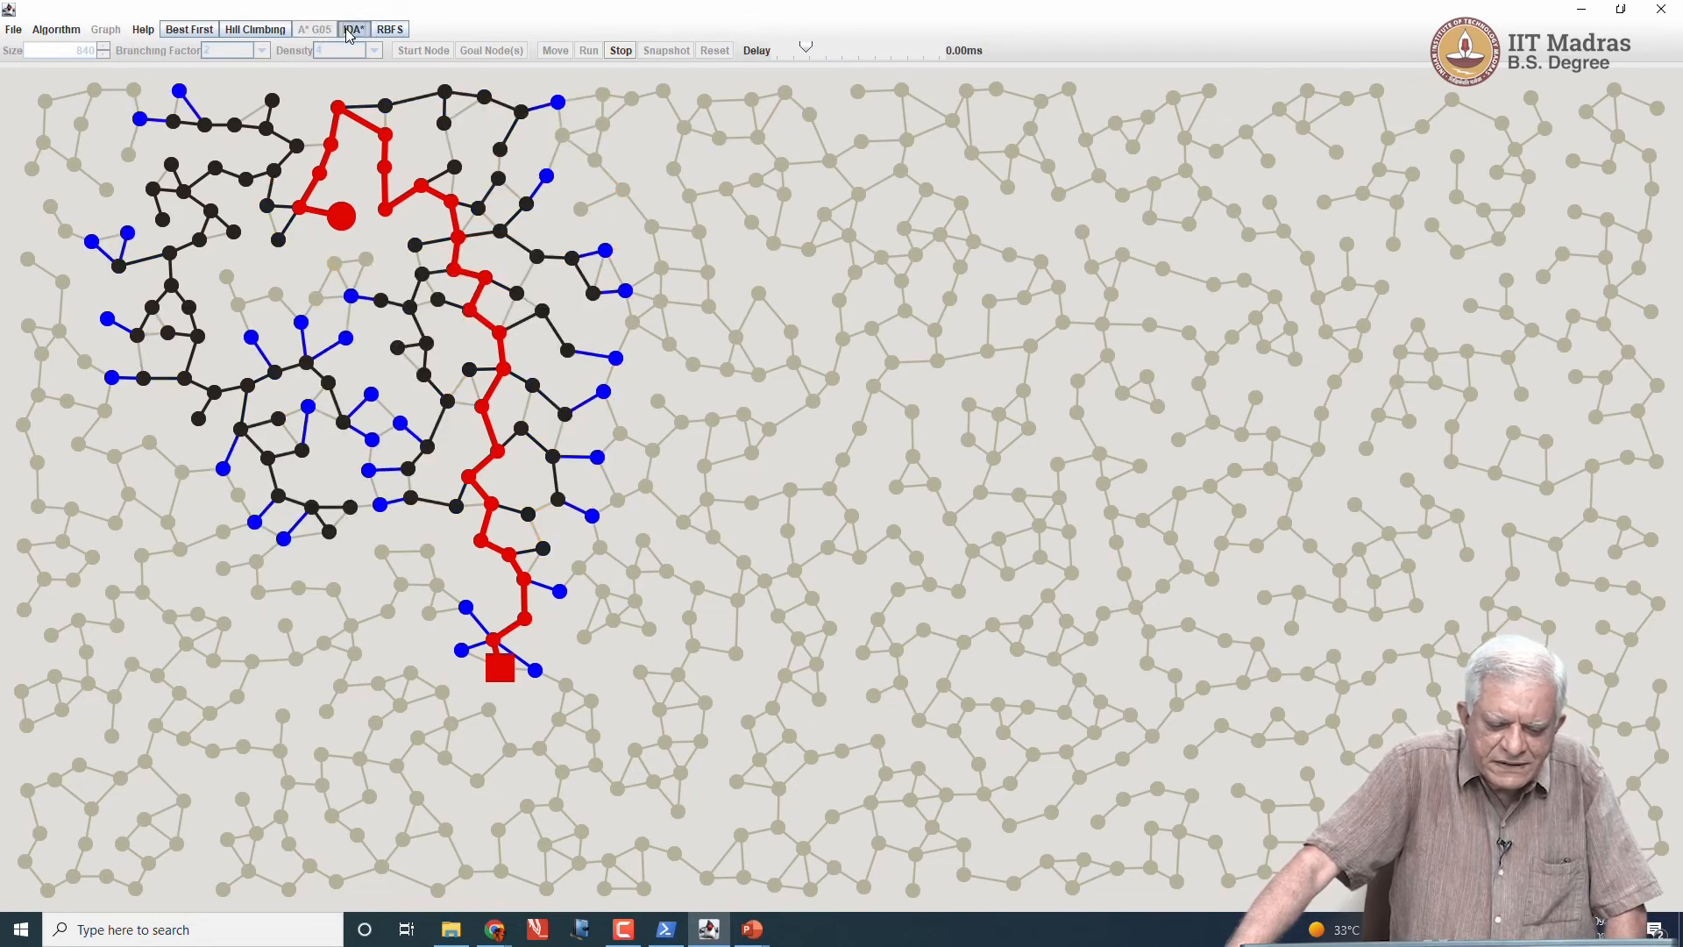
click(314, 29)
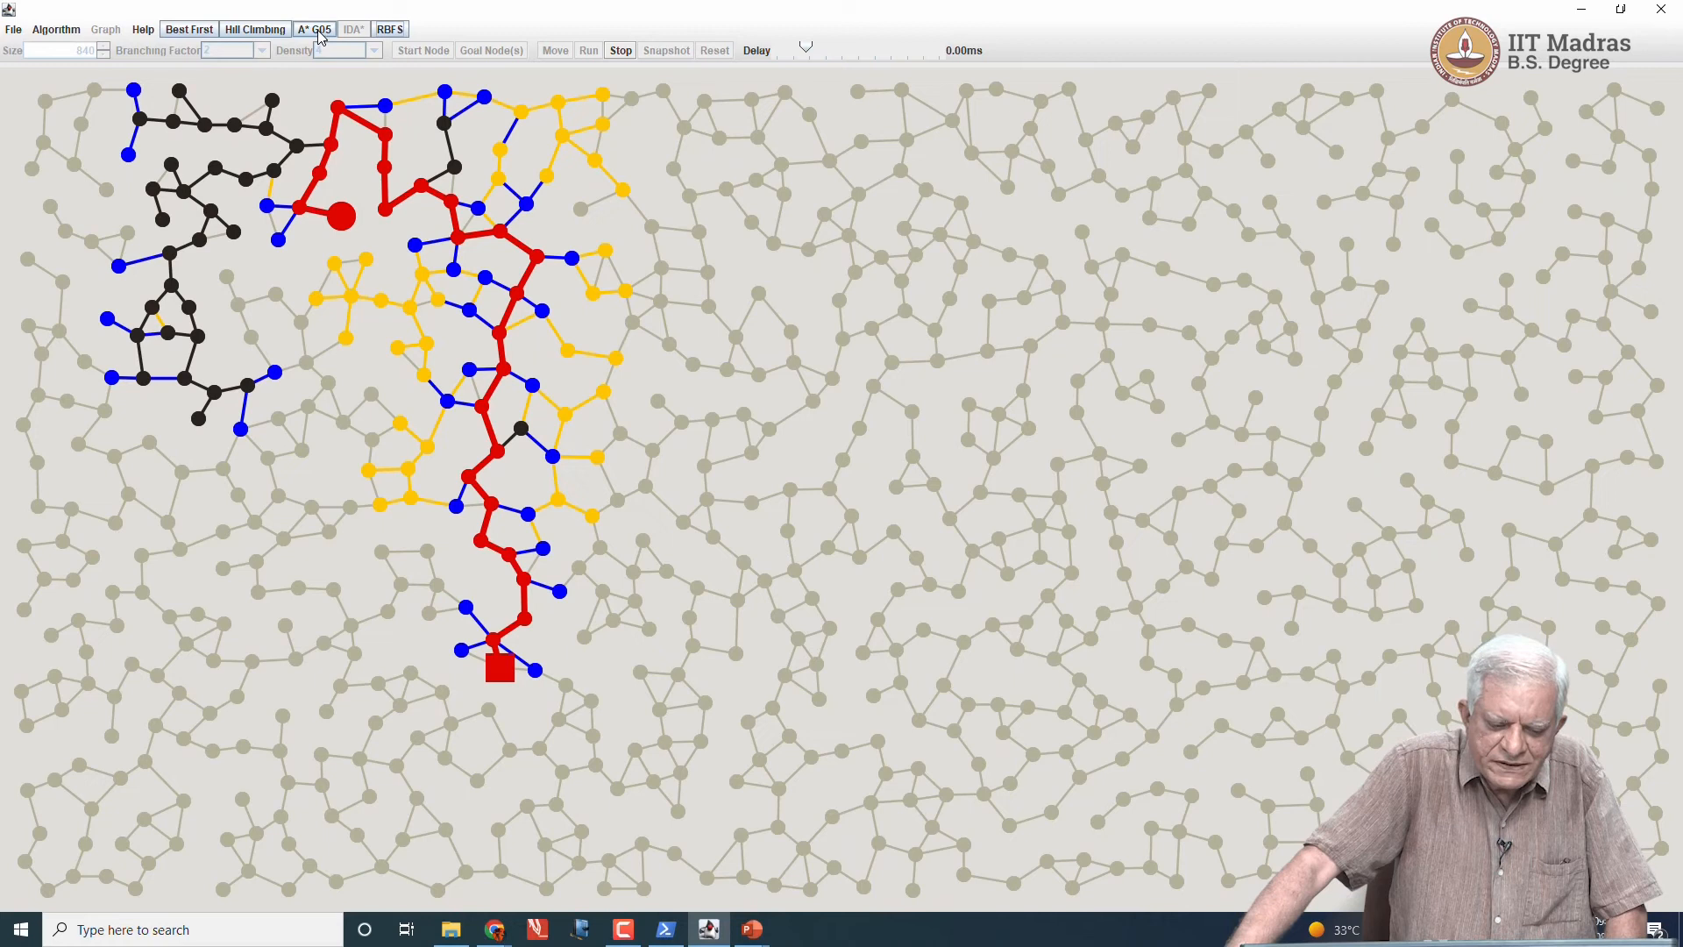
click(352, 30)
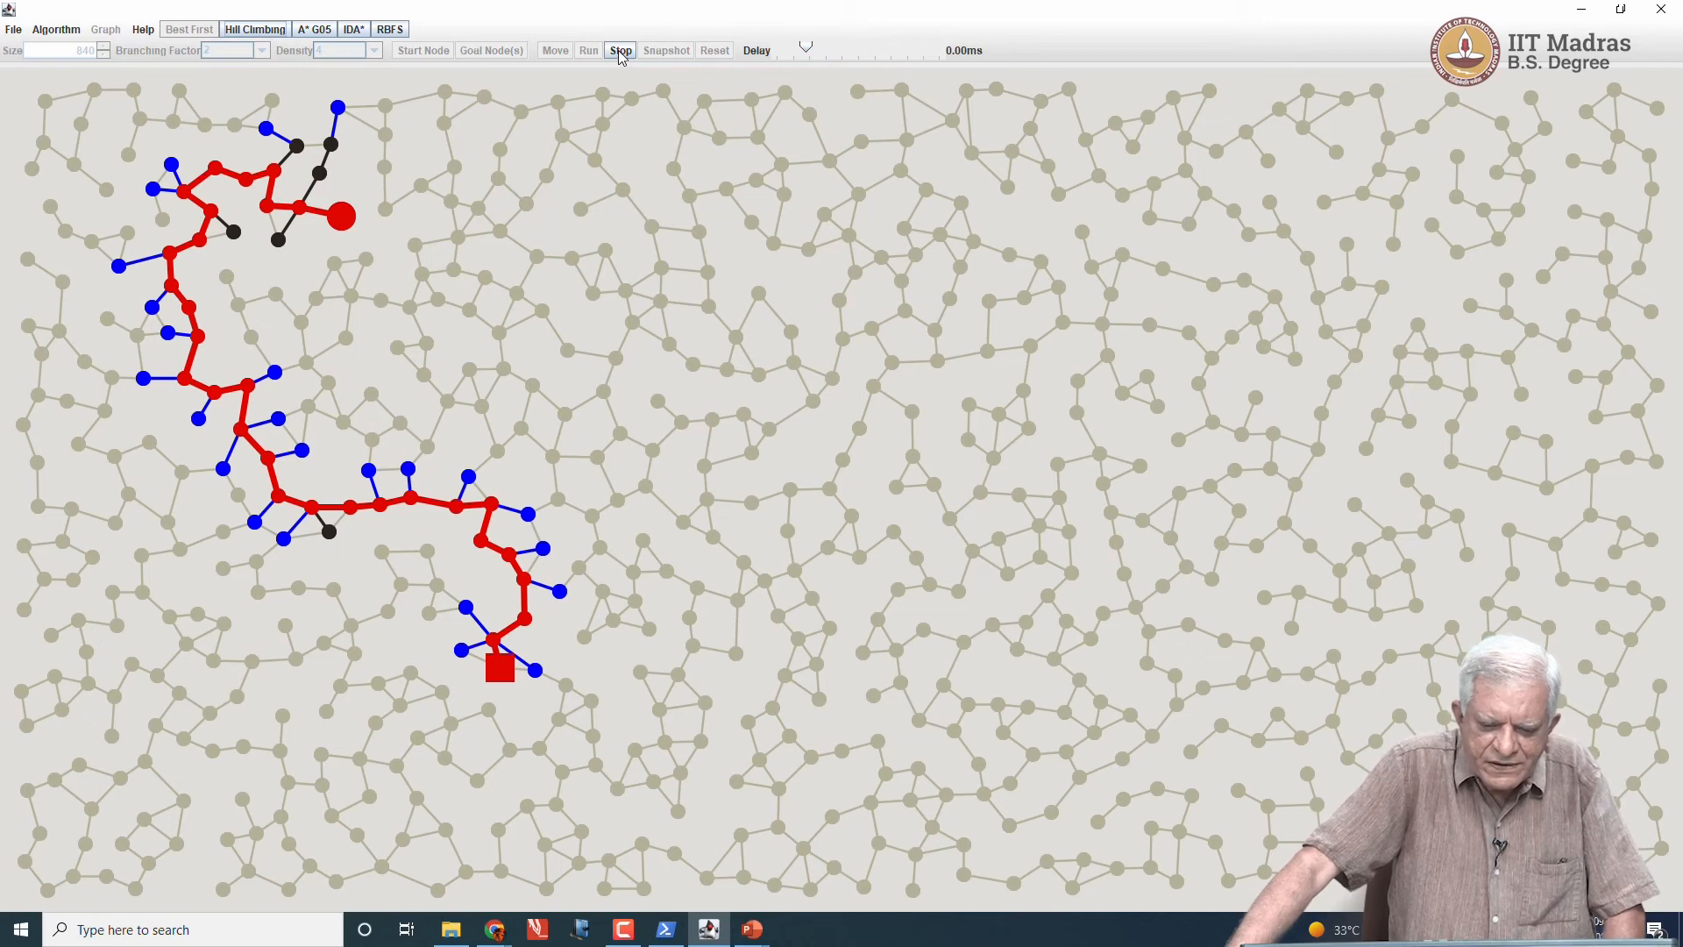
Step: Start a new blank problem with Best First search and bring up the graph type list
click(12, 29)
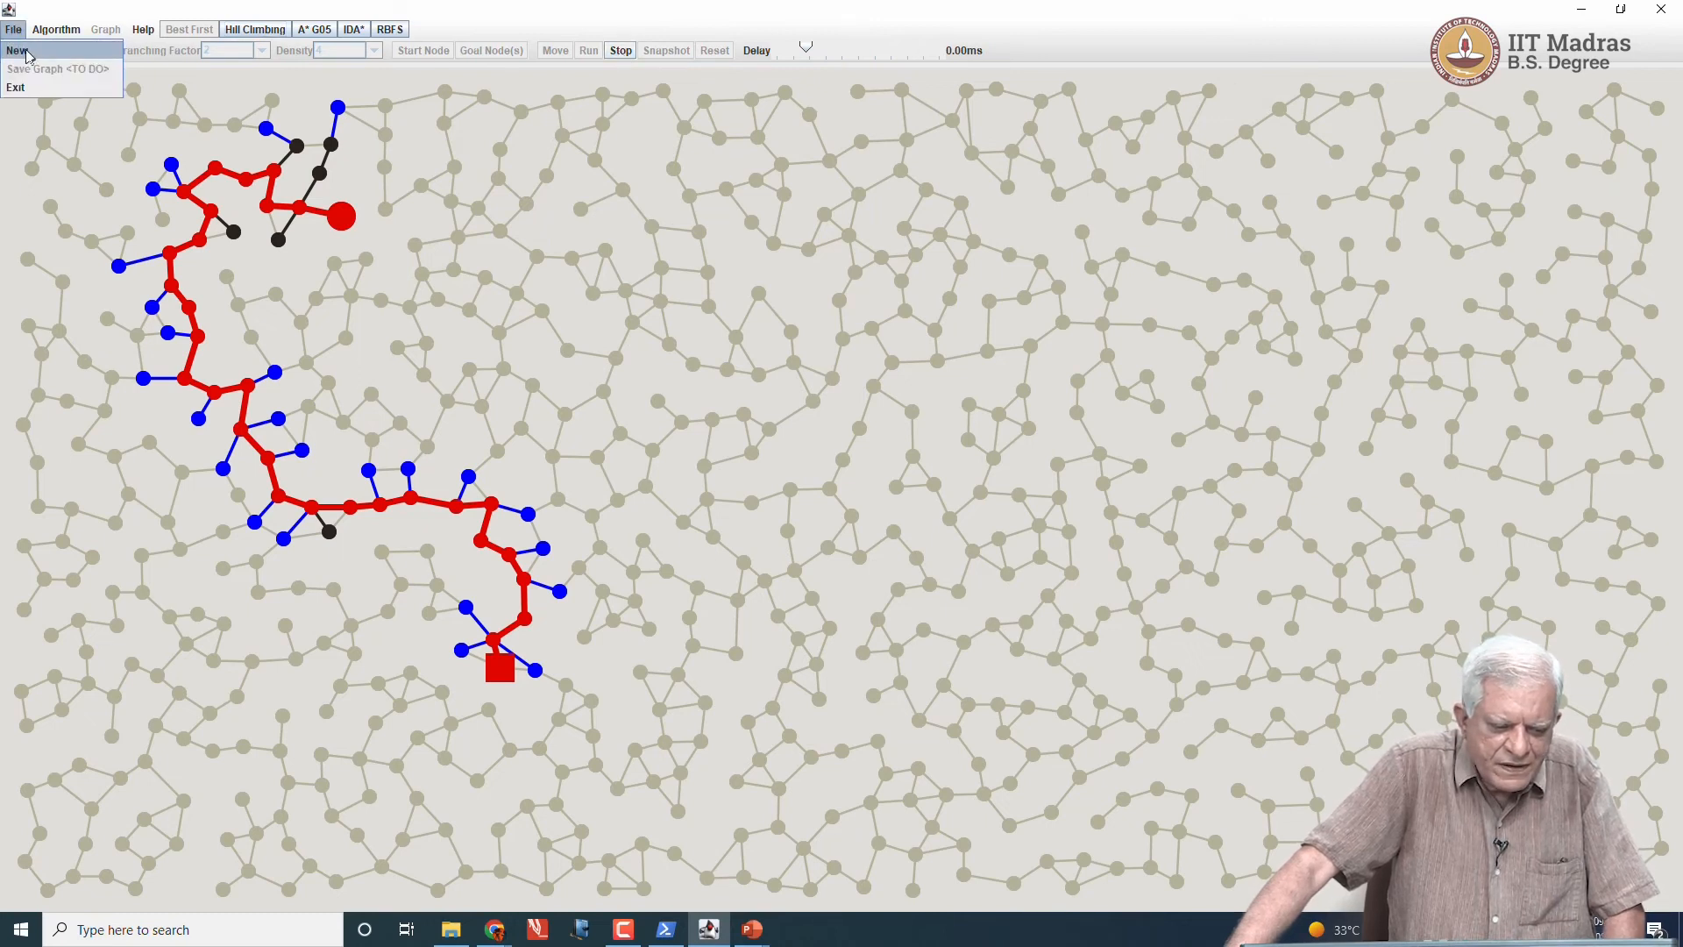
click(54, 30)
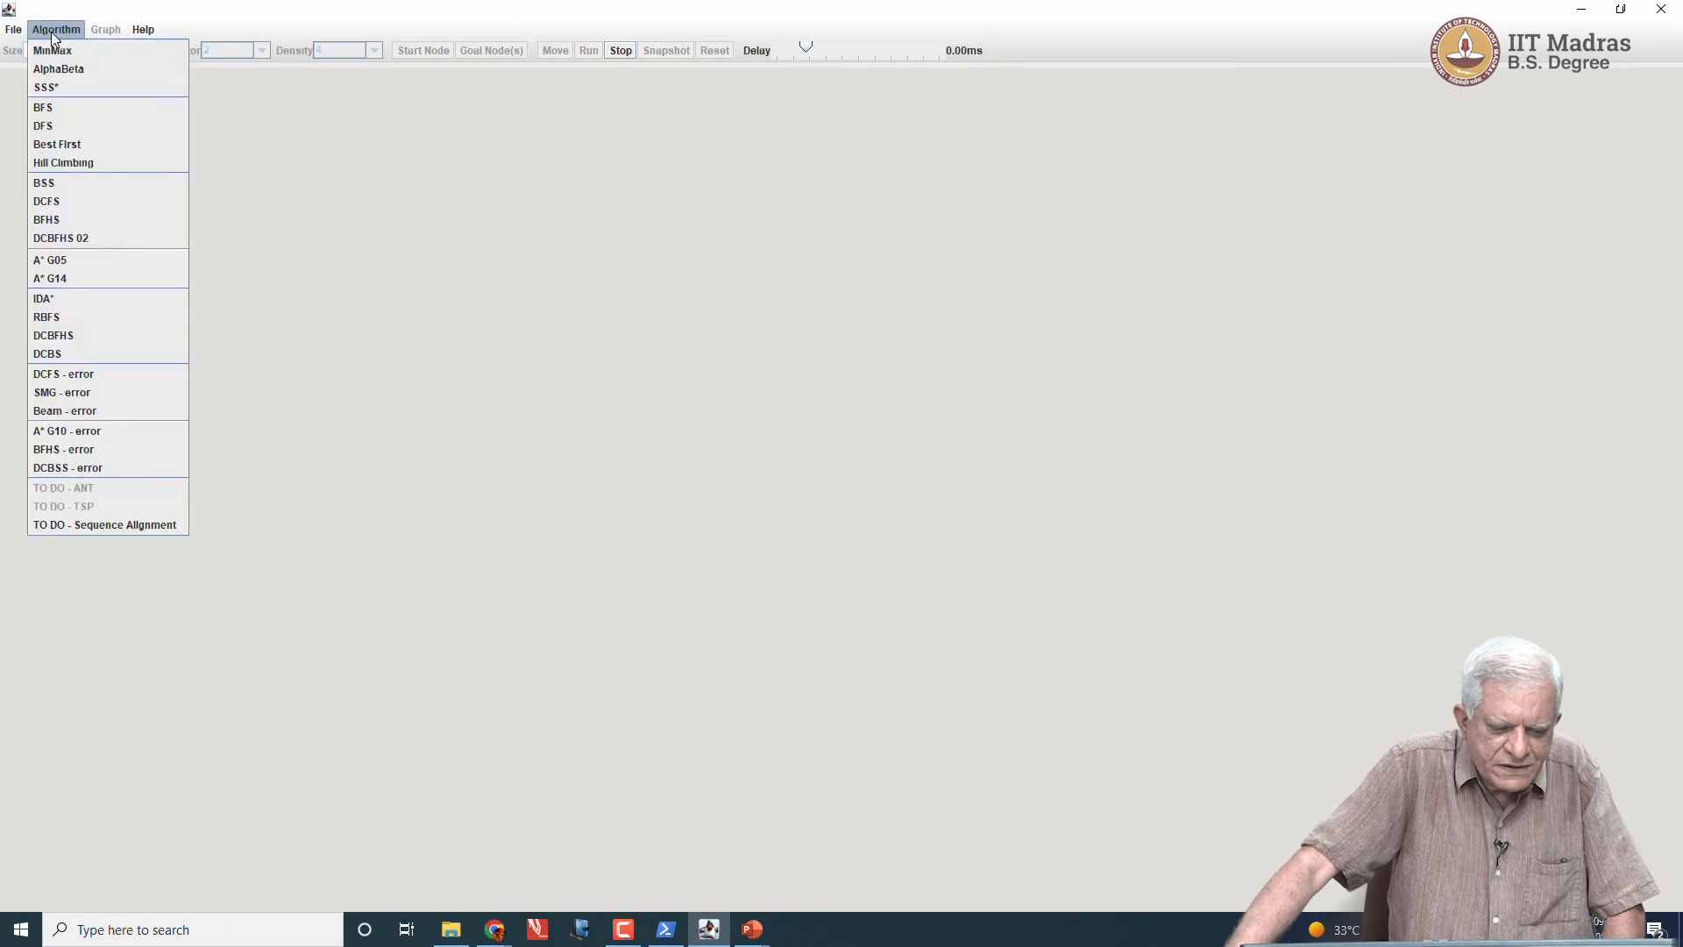
mouse_move(56, 144)
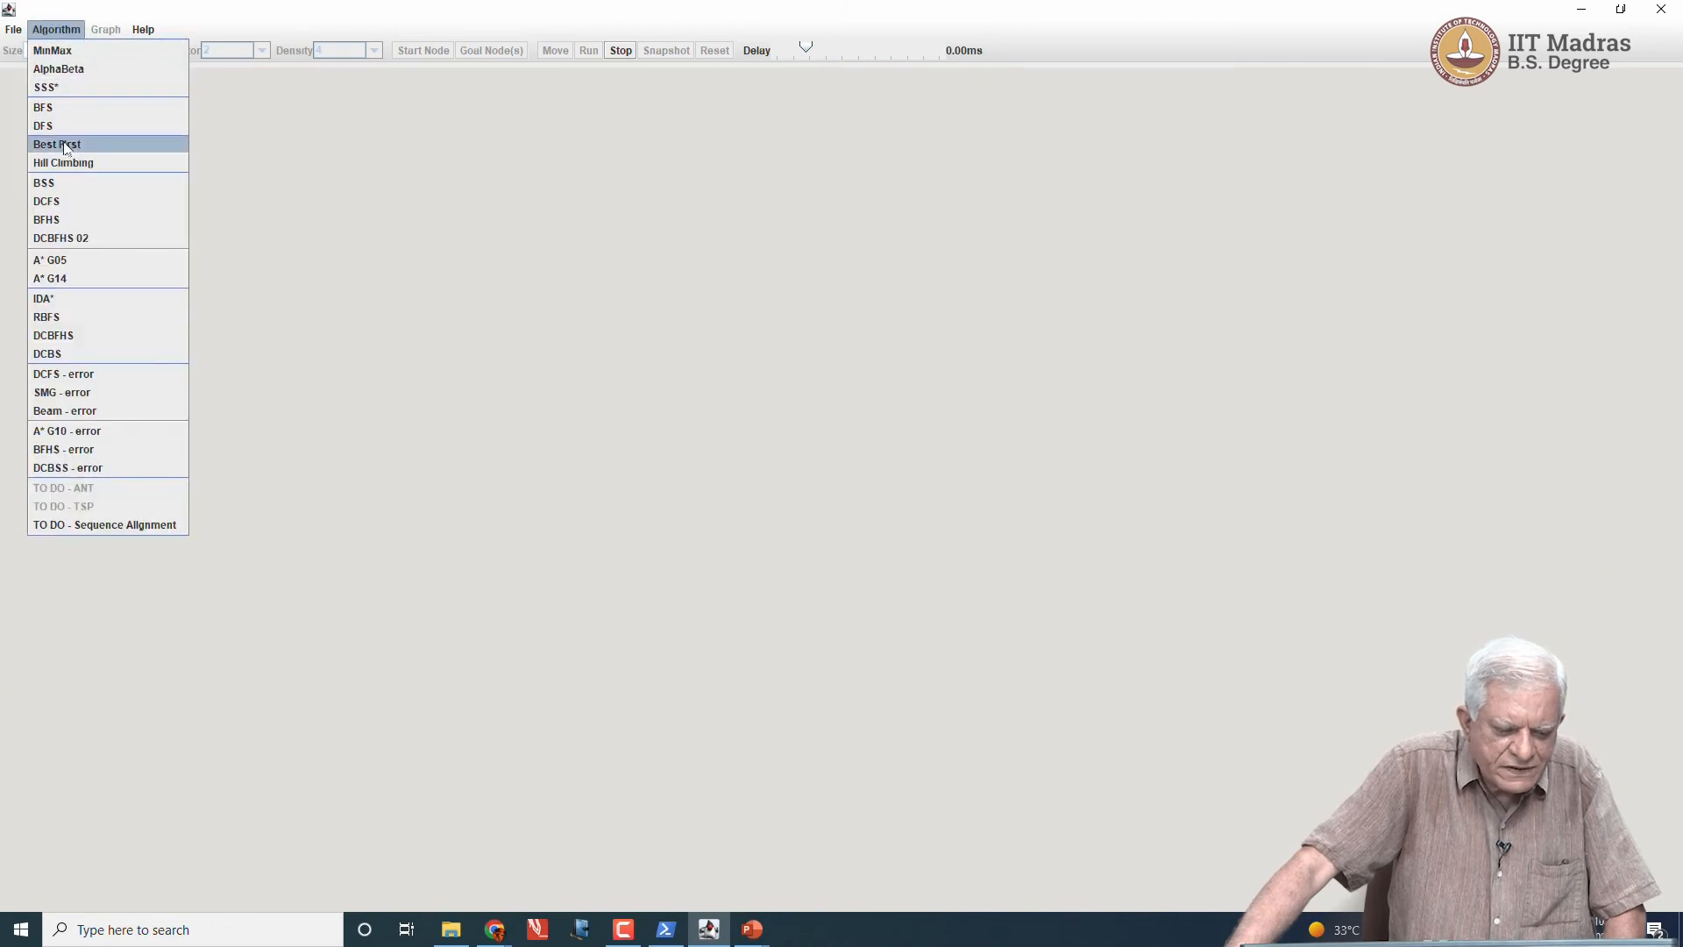
click(56, 144)
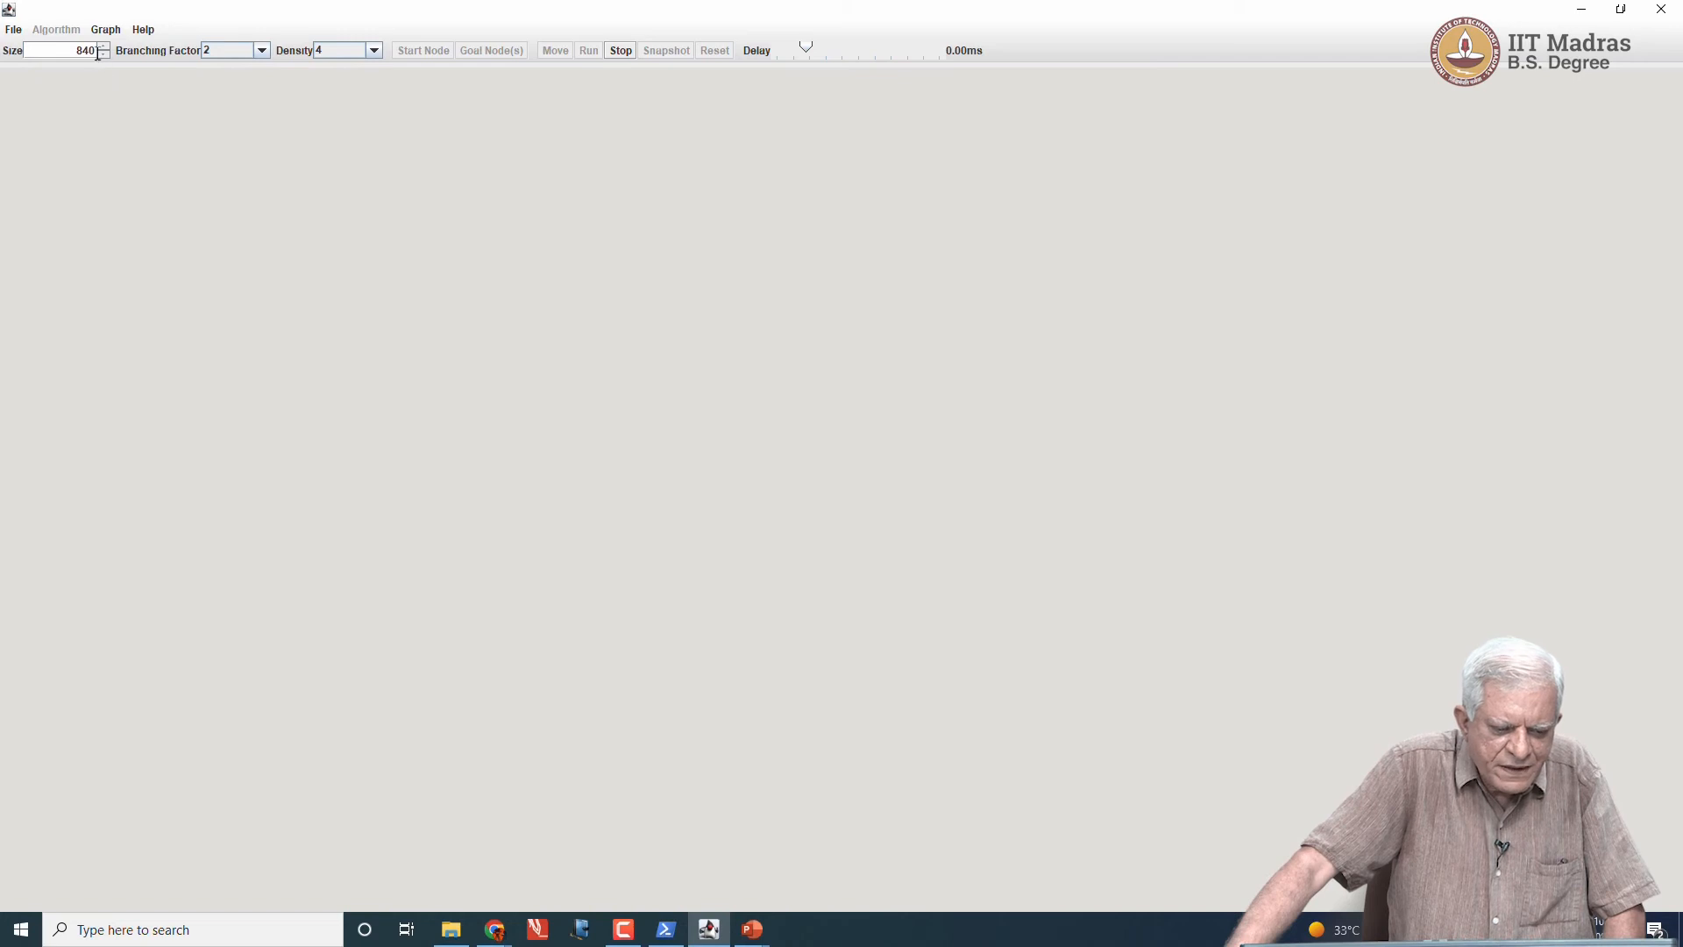
click(105, 30)
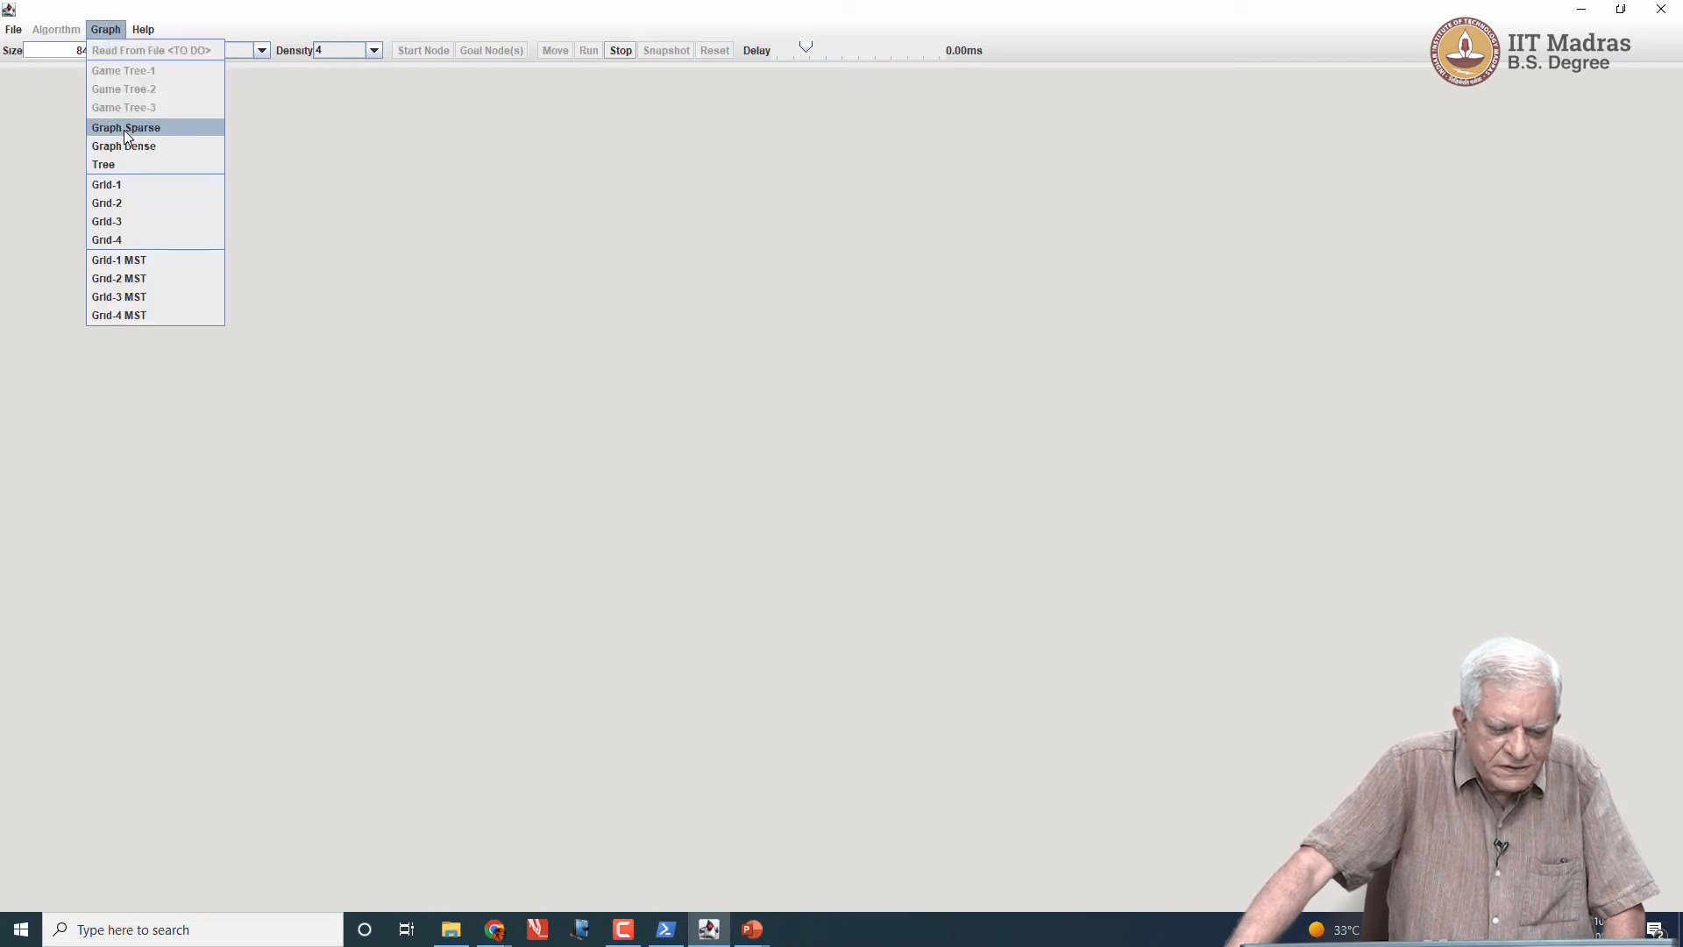
Step: Generate a sparse random graph, mark a goal above centre, and set a 48 ms delay
click(125, 126)
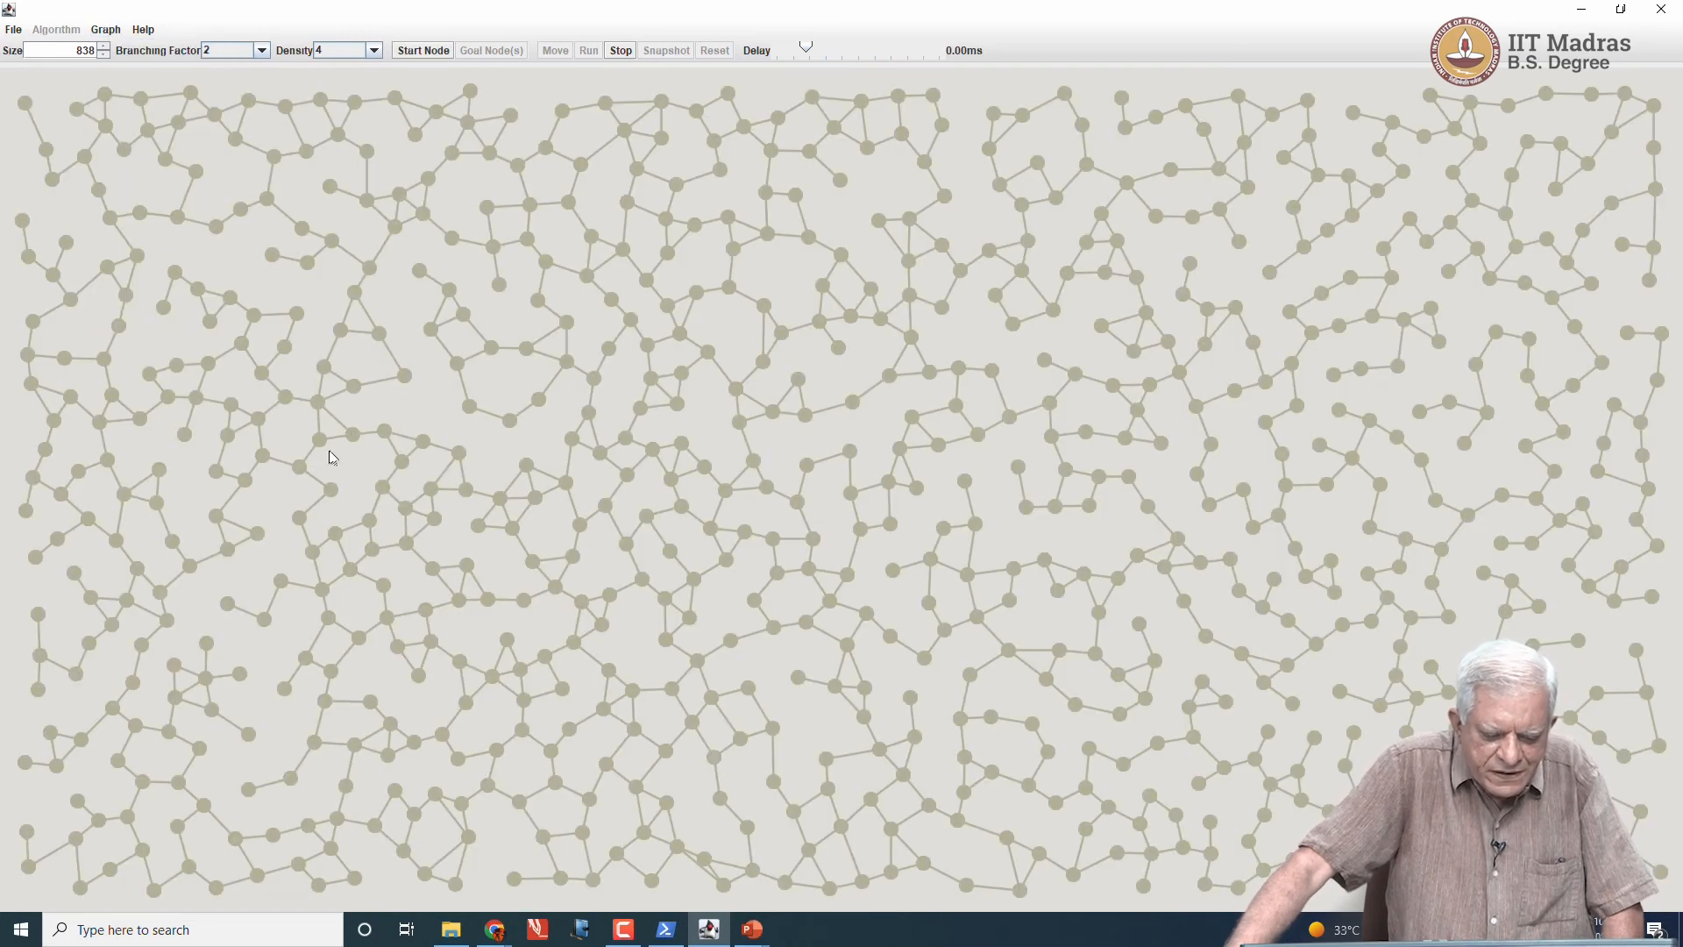
mouse_move(312, 471)
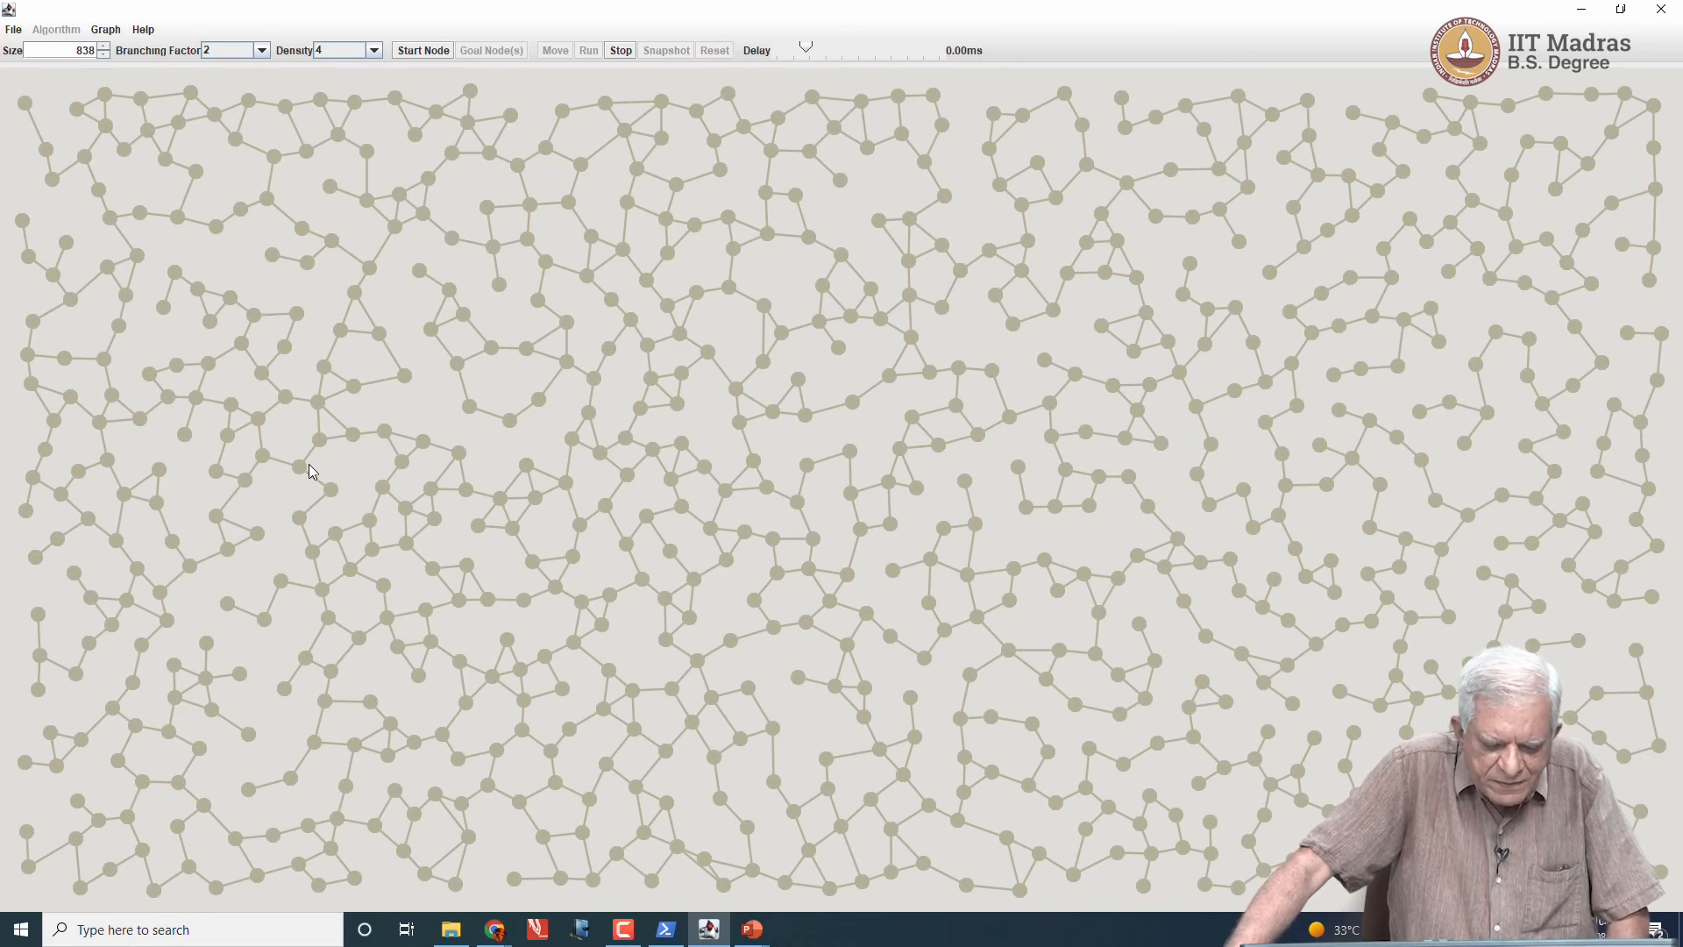
mouse_move(326, 410)
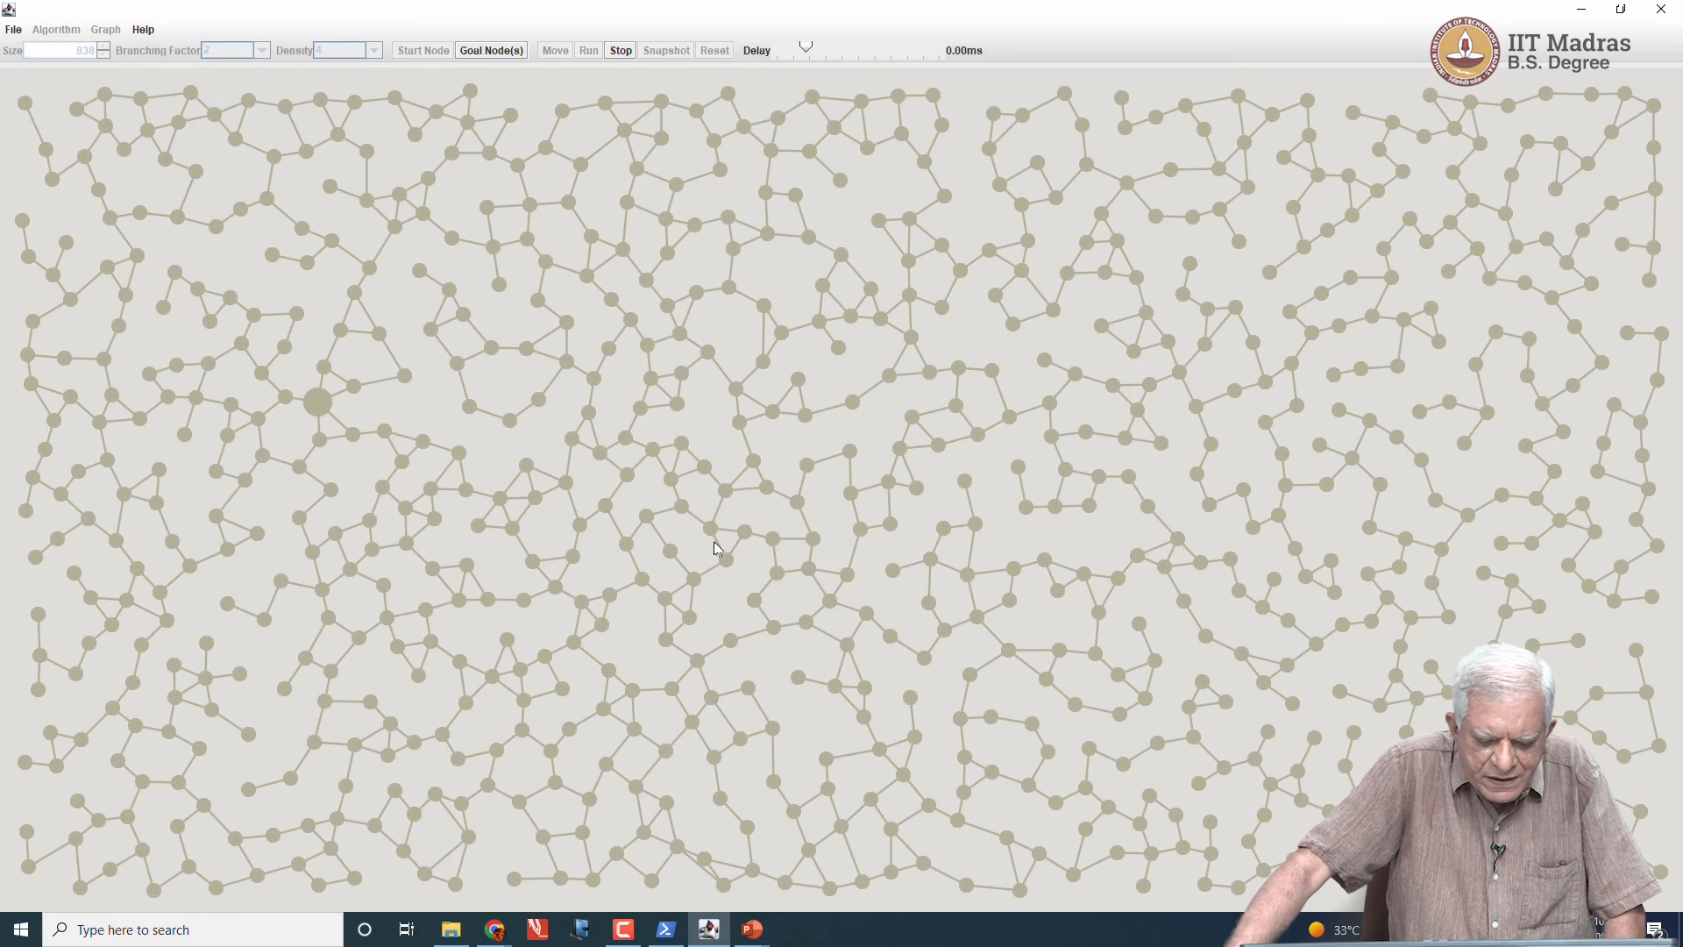
mouse_move(714, 262)
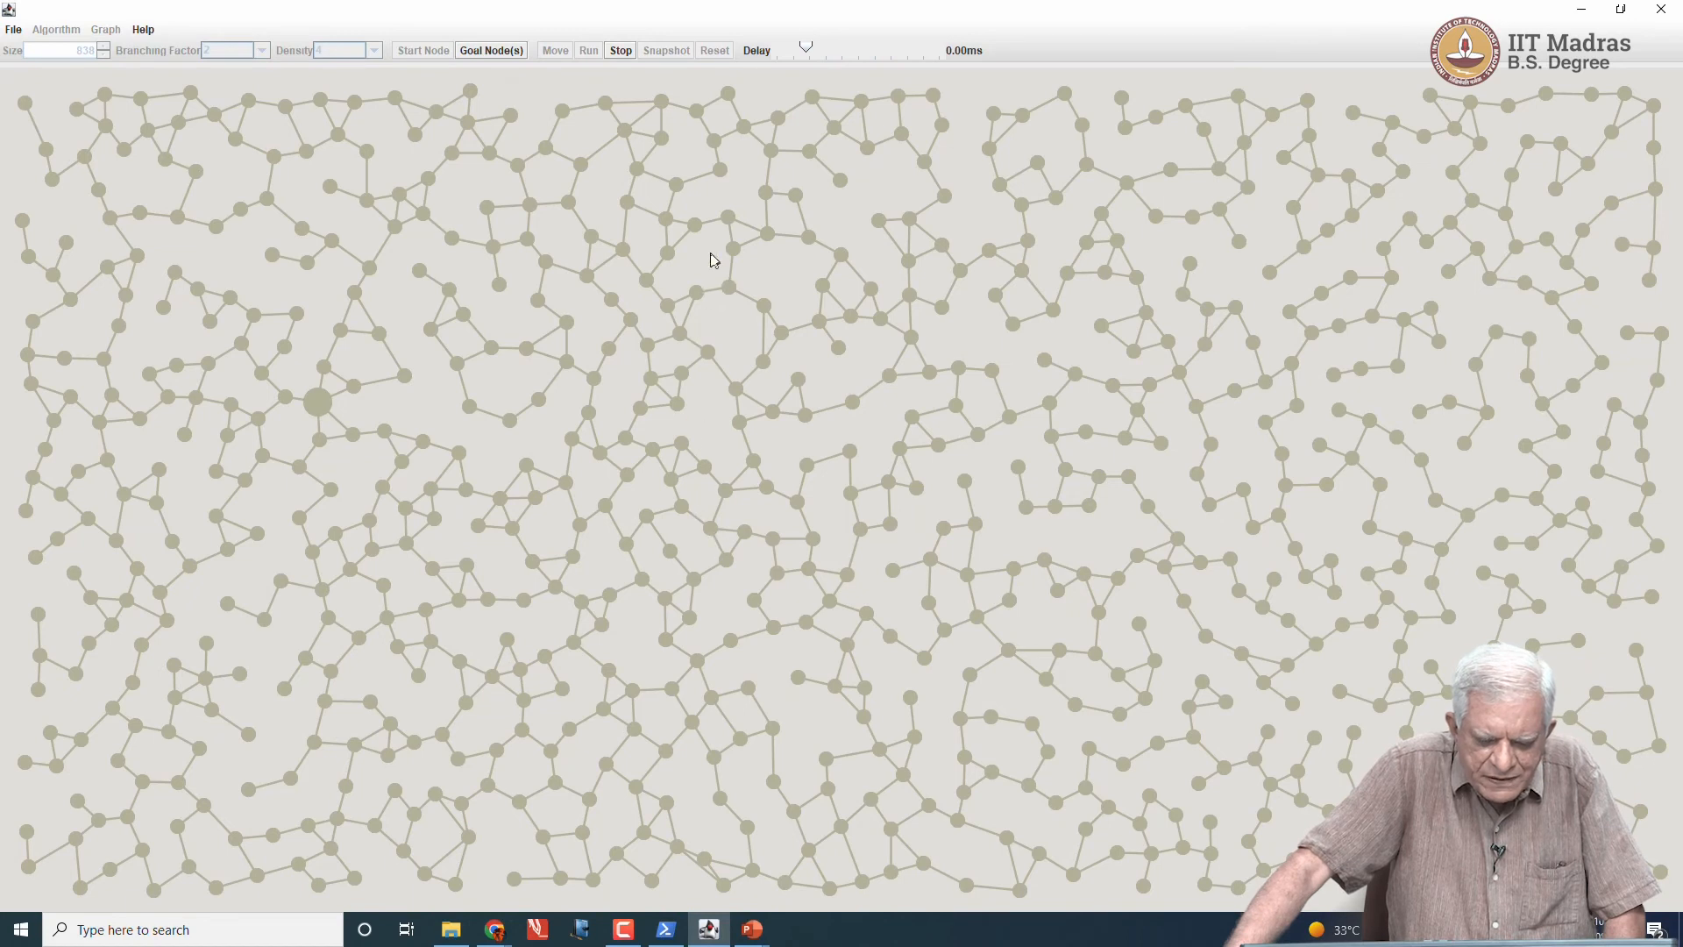
click(768, 233)
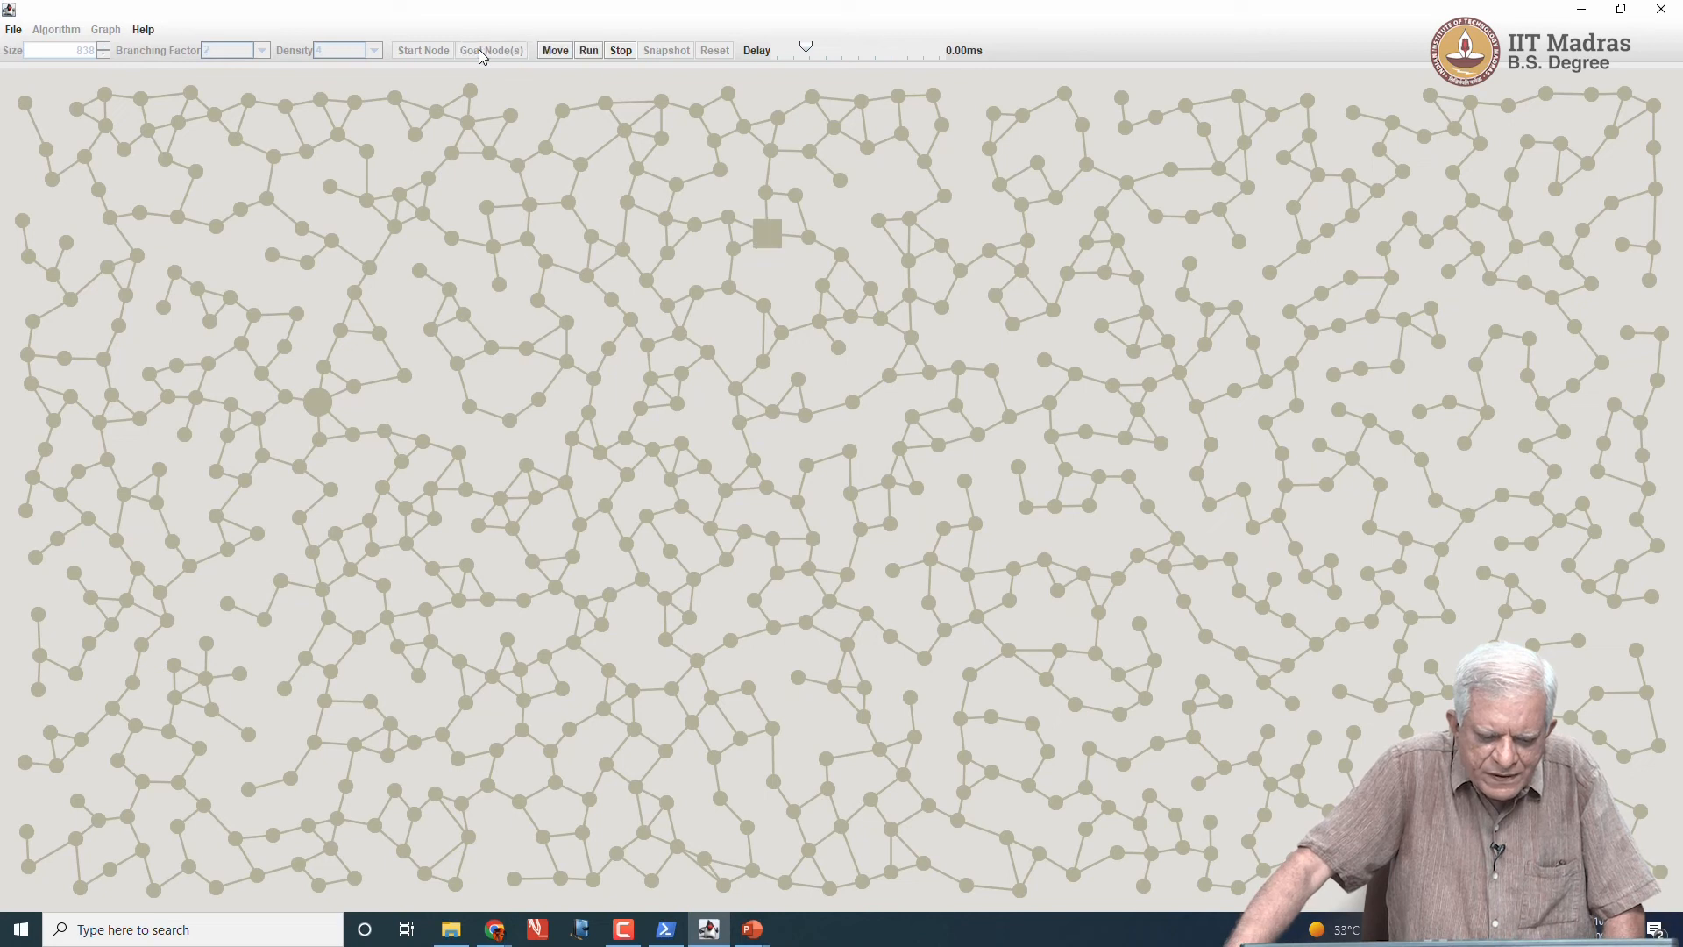
mouse_move(707, 175)
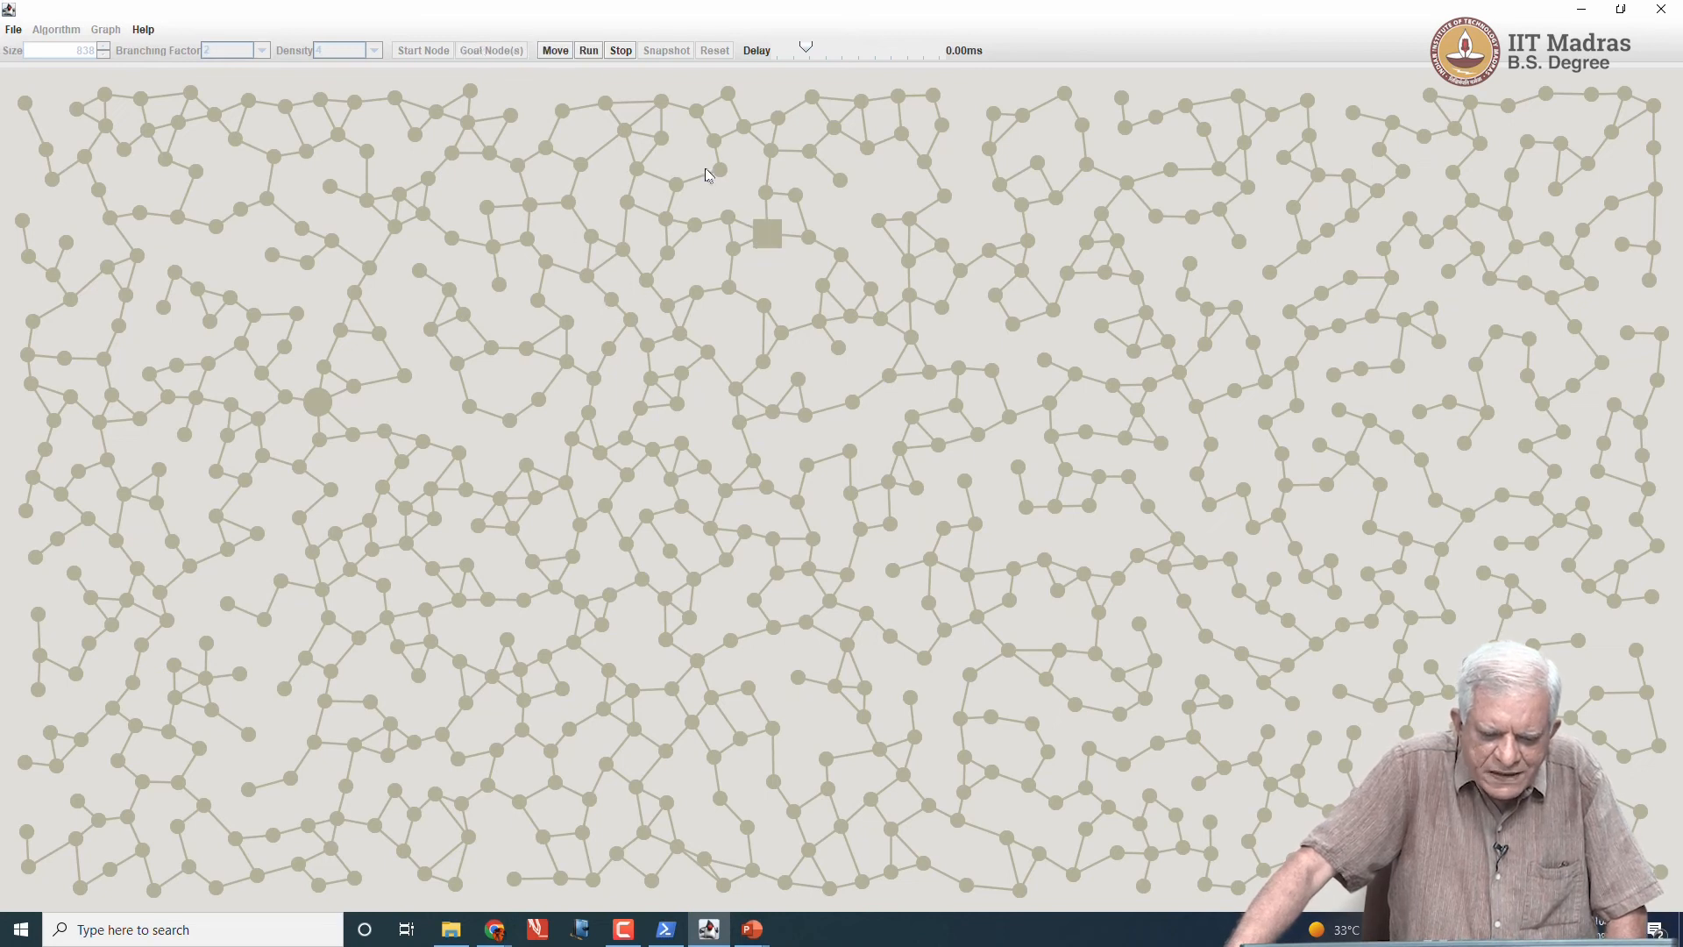
drag(803, 50, 834, 49)
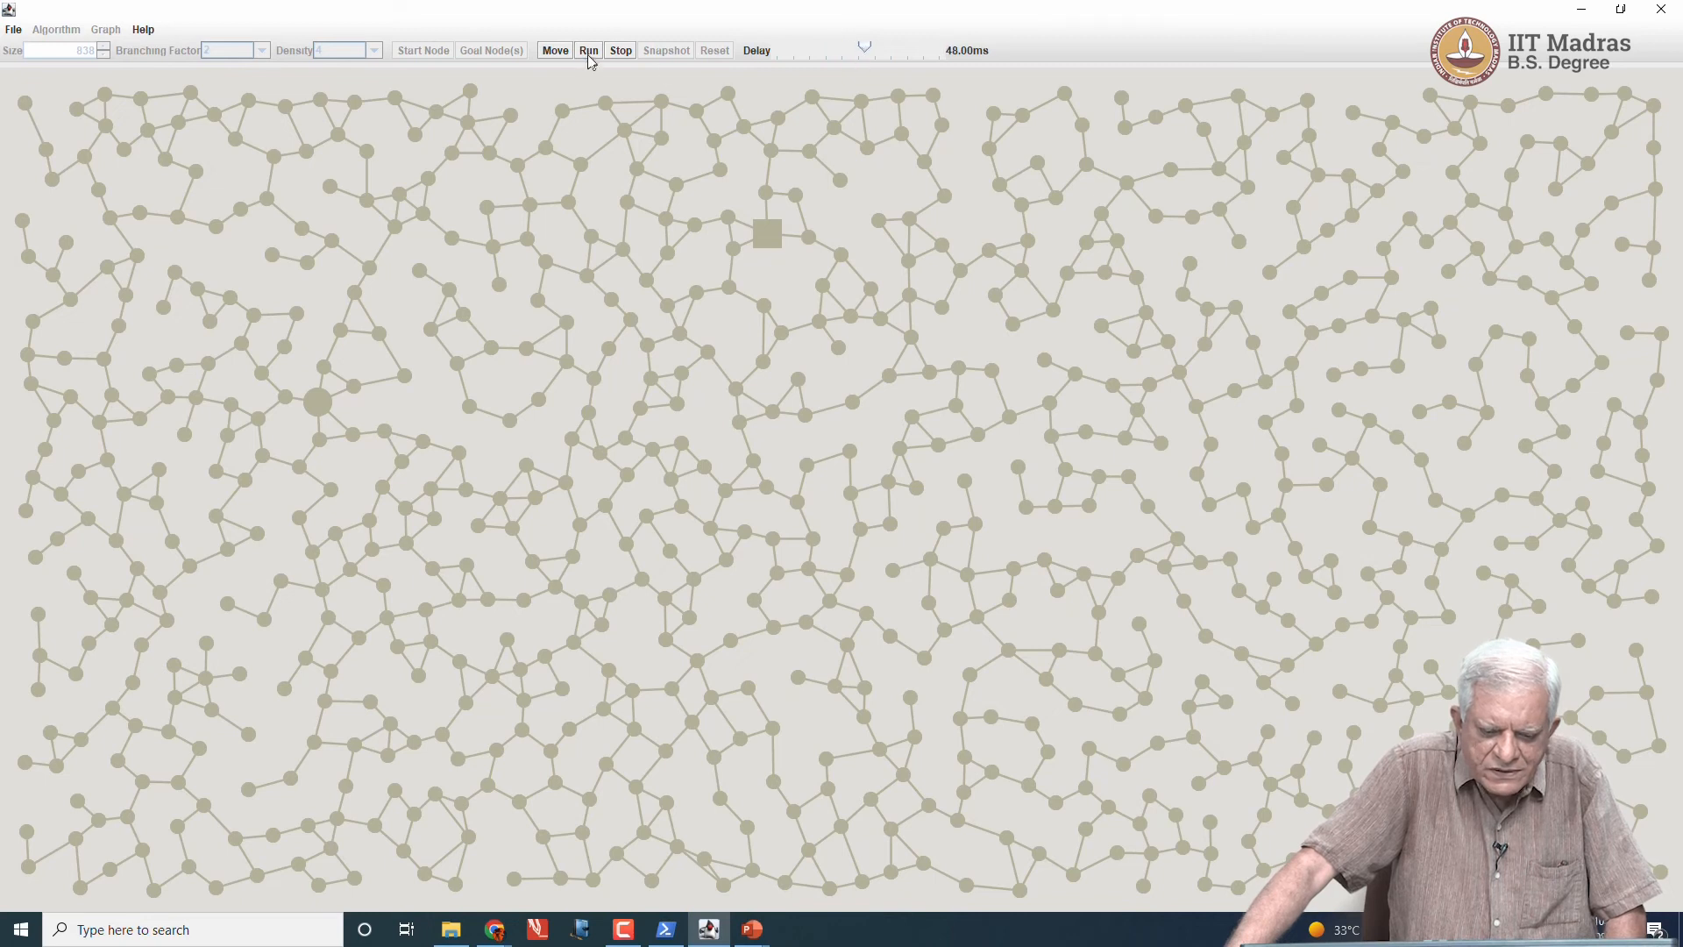
Step: Run Hill Climbing from the start node; it expands only a few neighbours
click(589, 49)
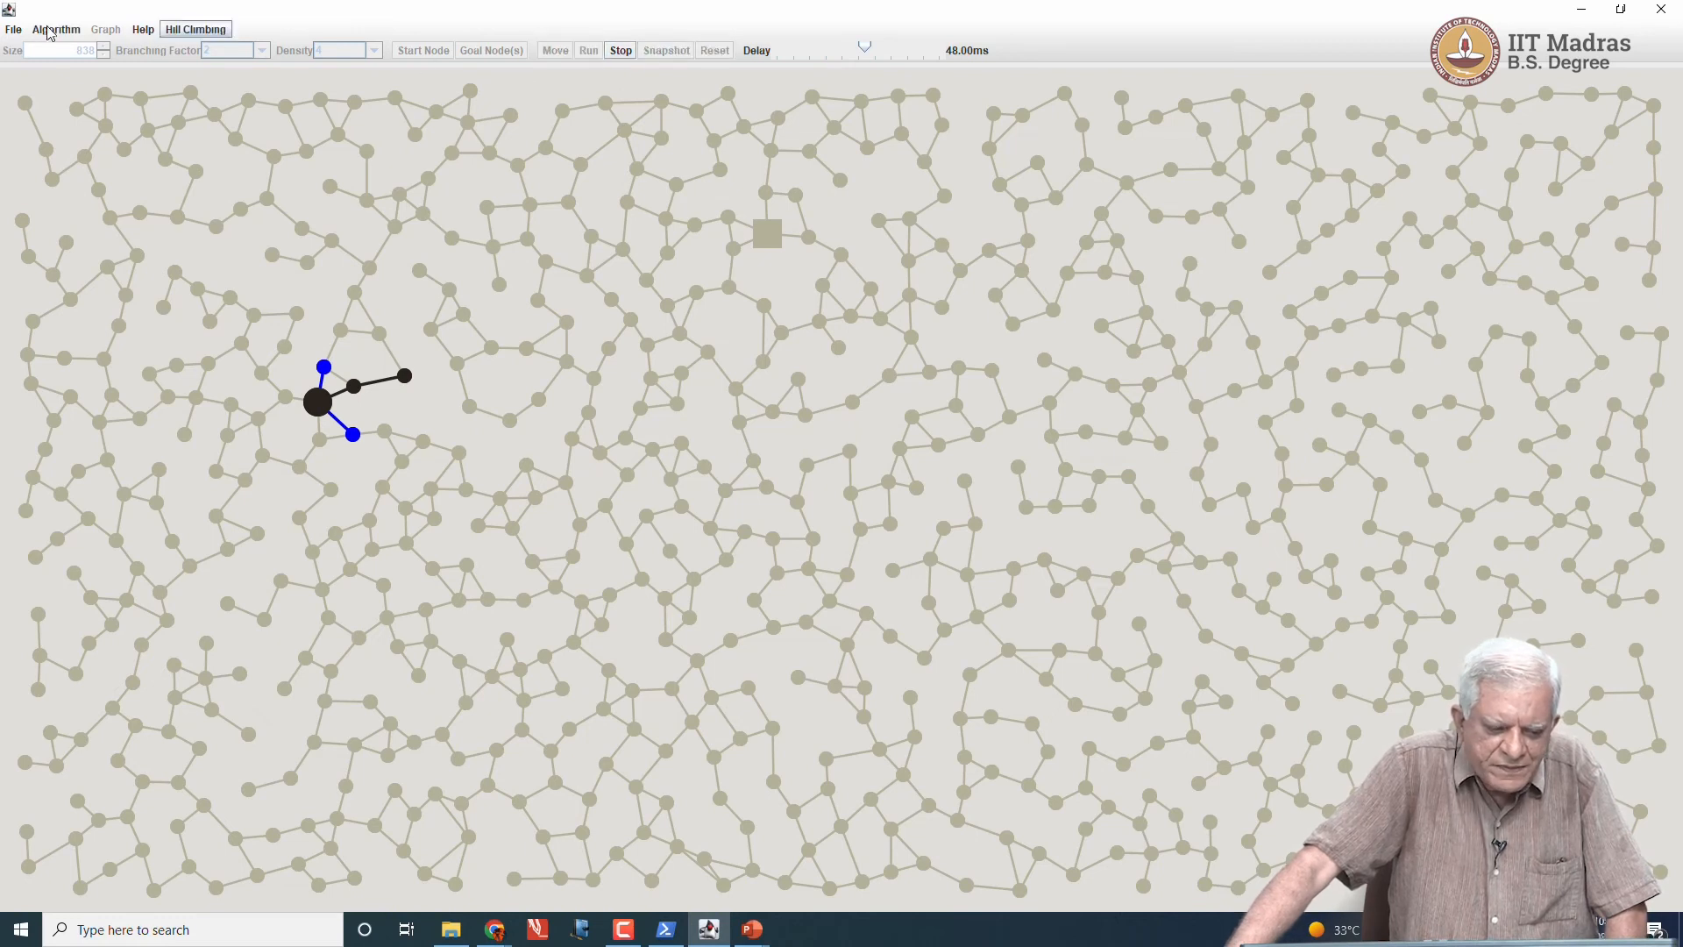
Step: Pick another algorithm, run it to a red start-goal path, and add a Best First tab
click(56, 30)
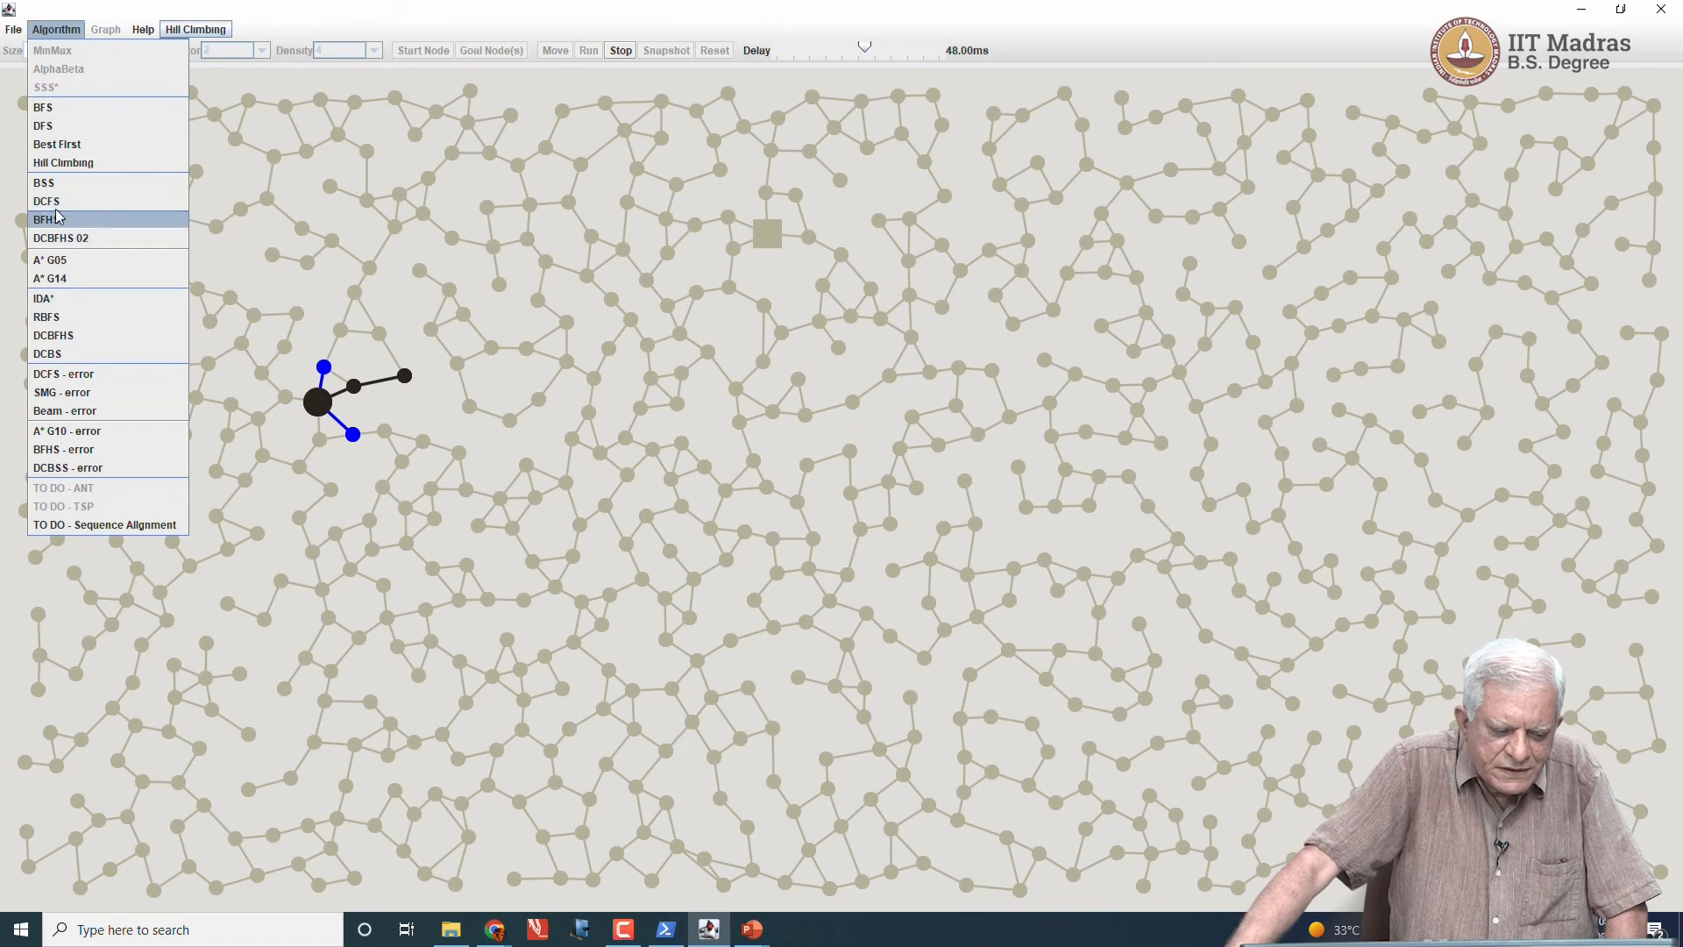
mouse_move(63, 200)
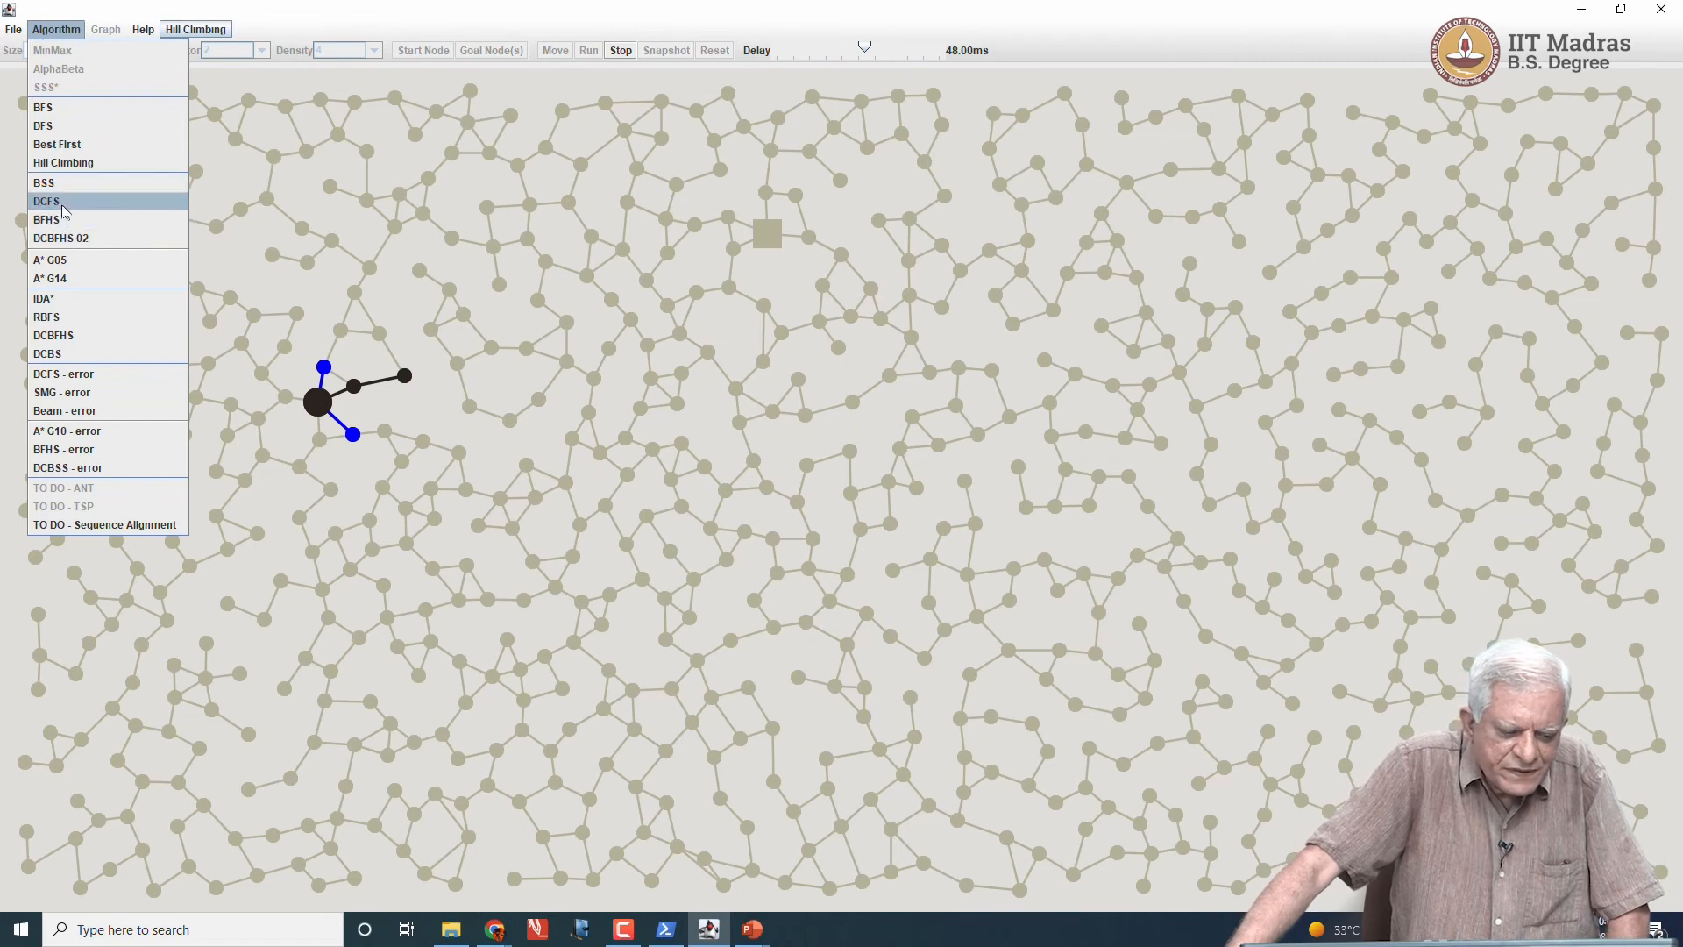
click(44, 200)
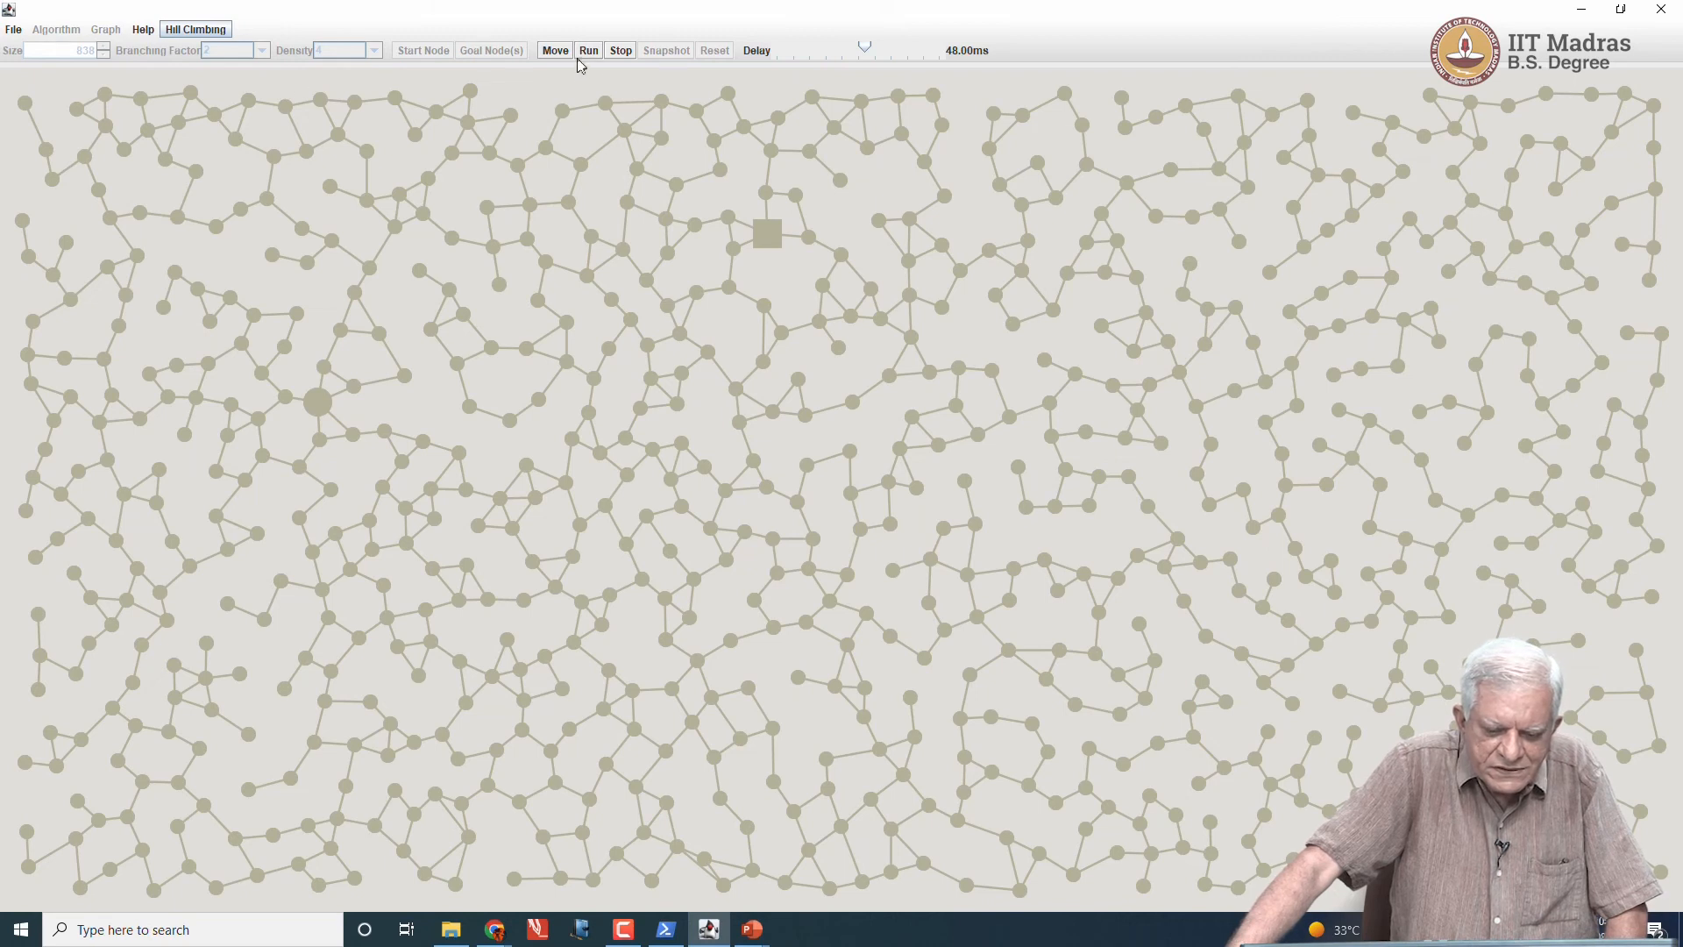
click(589, 49)
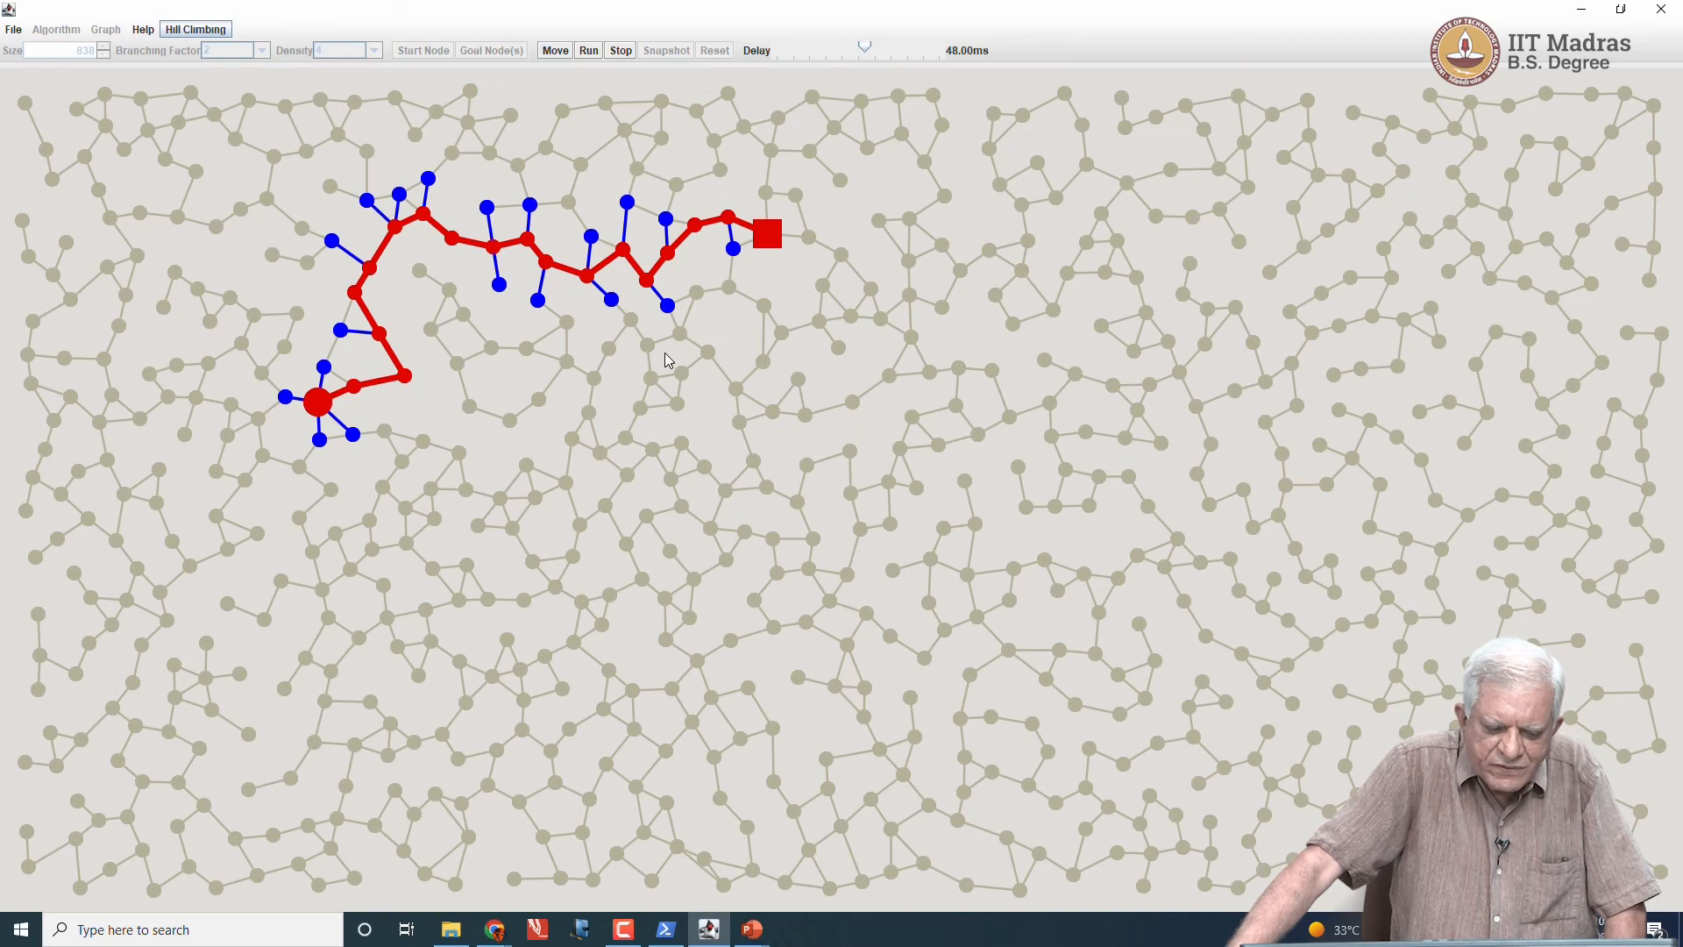
mouse_move(403, 367)
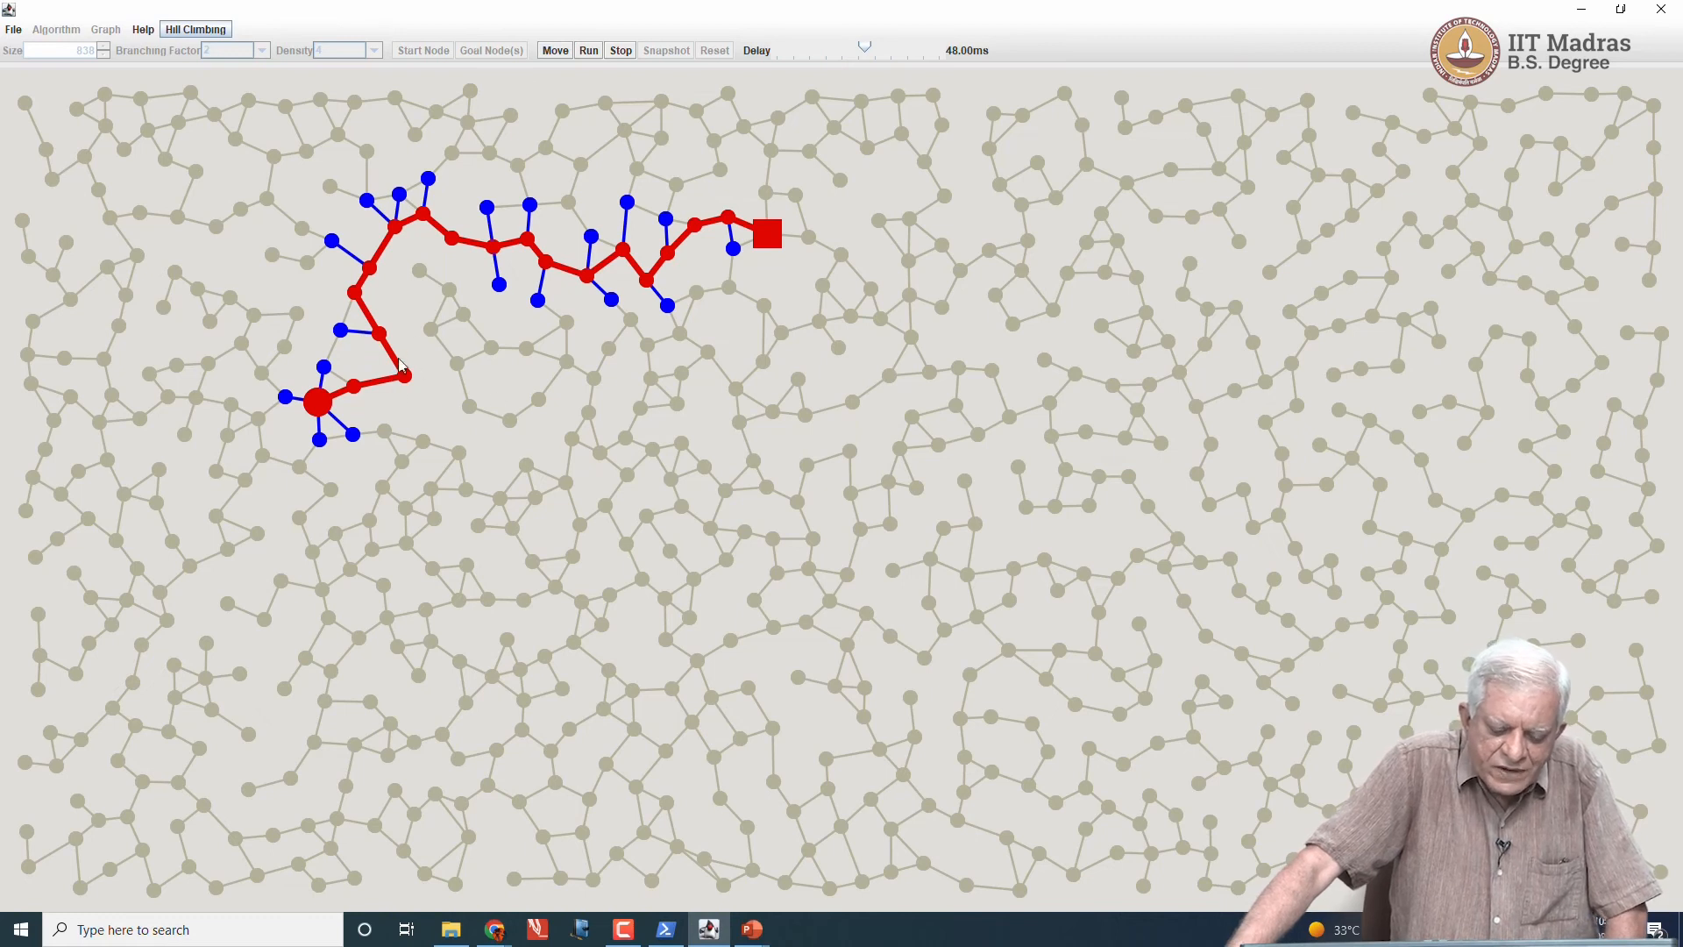
mouse_move(389, 353)
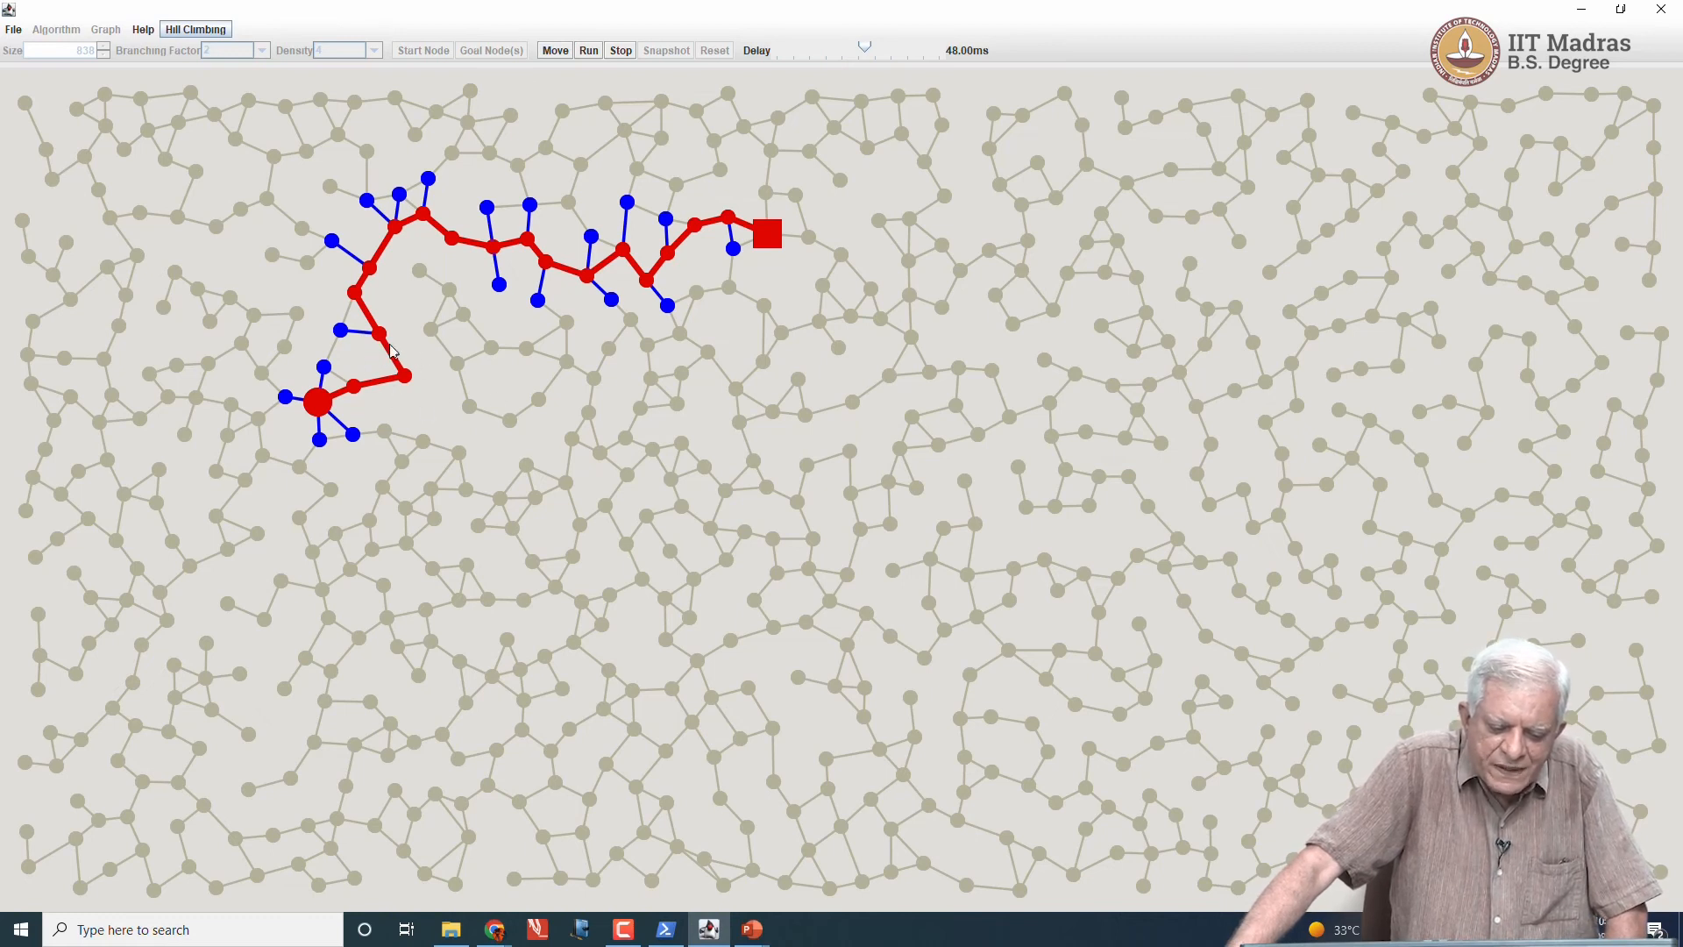
mouse_move(360, 314)
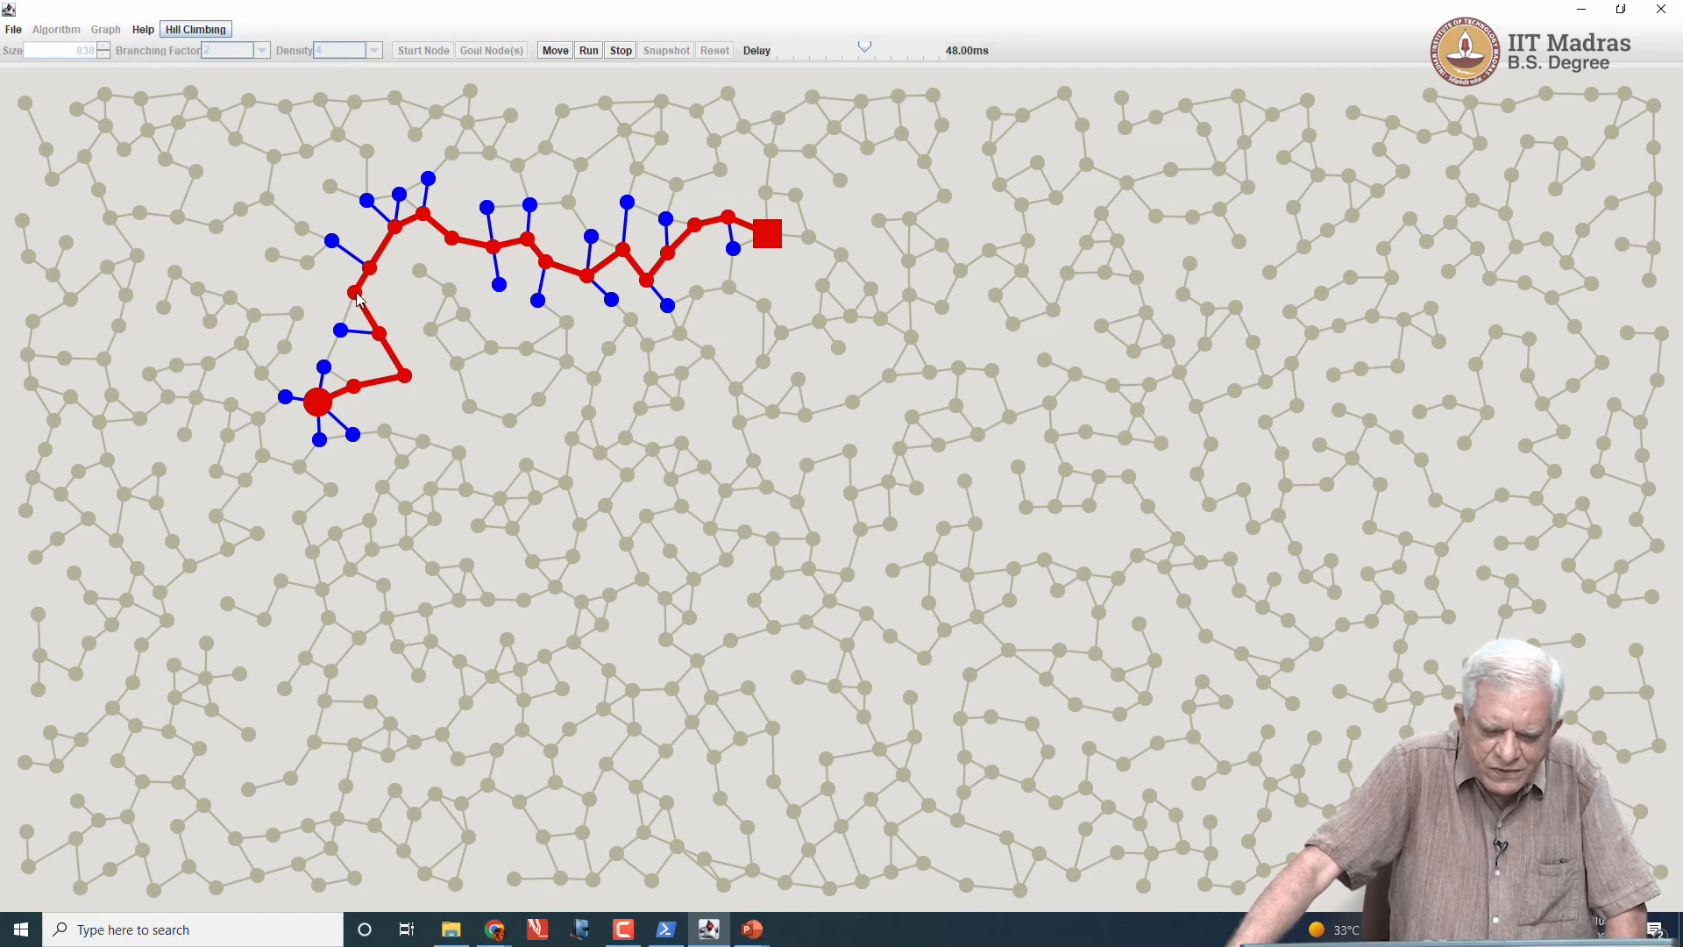
mouse_move(752, 245)
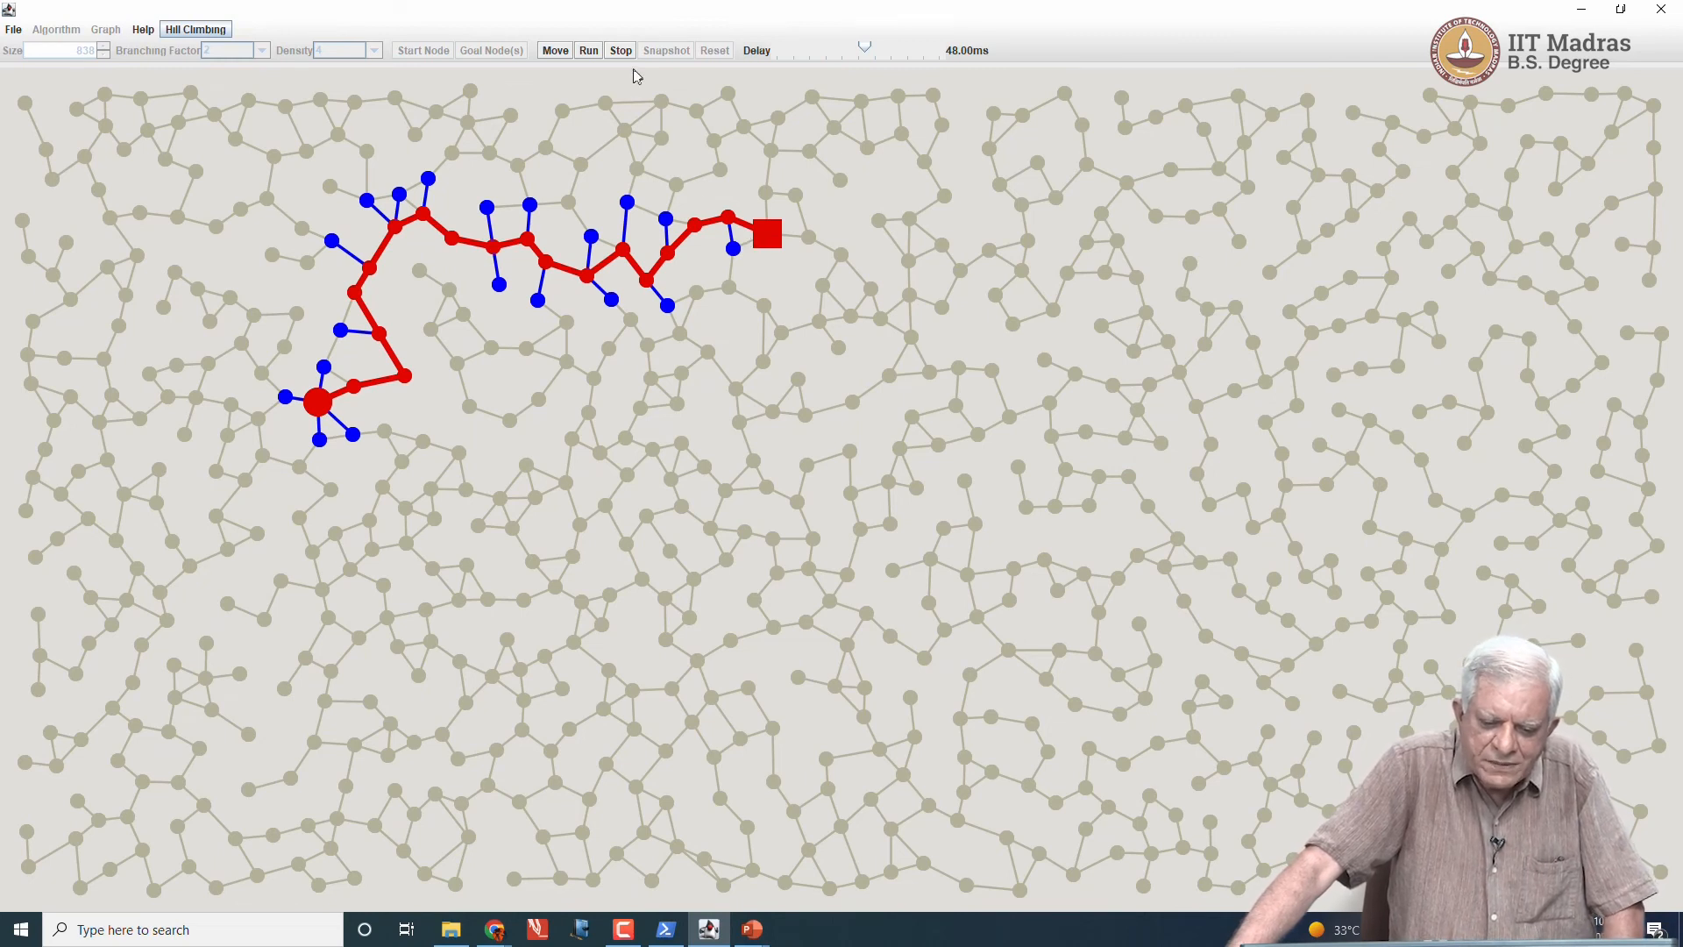
click(620, 50)
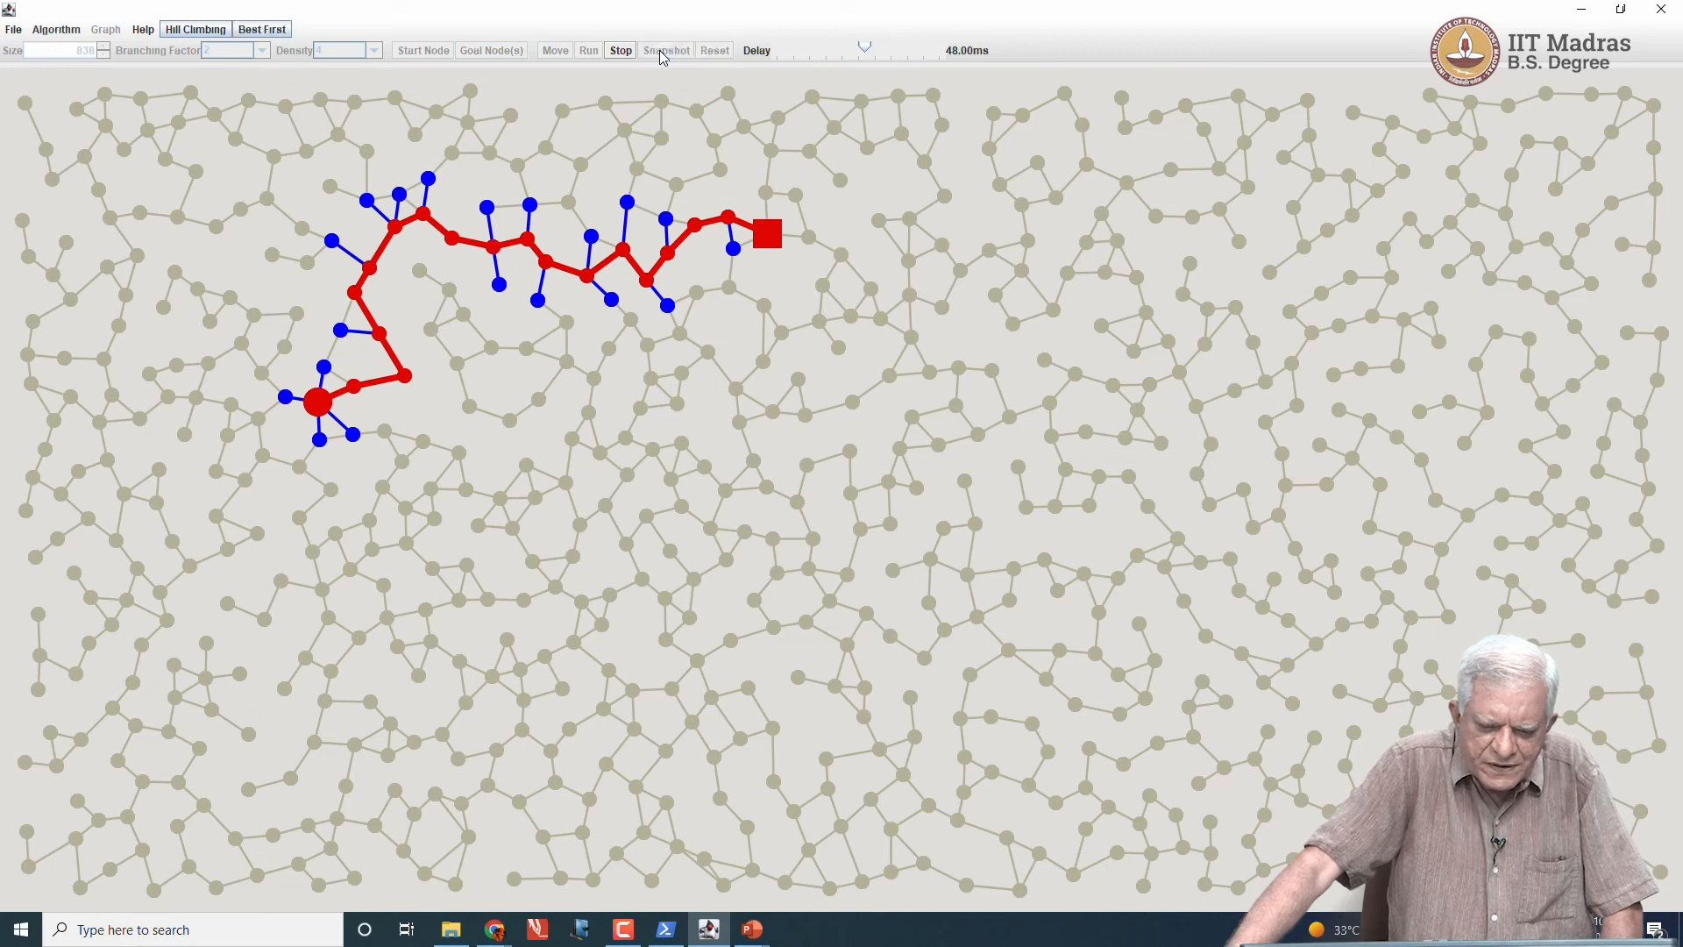
Step: Reset the graph and run Best First until it reaches the goal with a red path
click(54, 30)
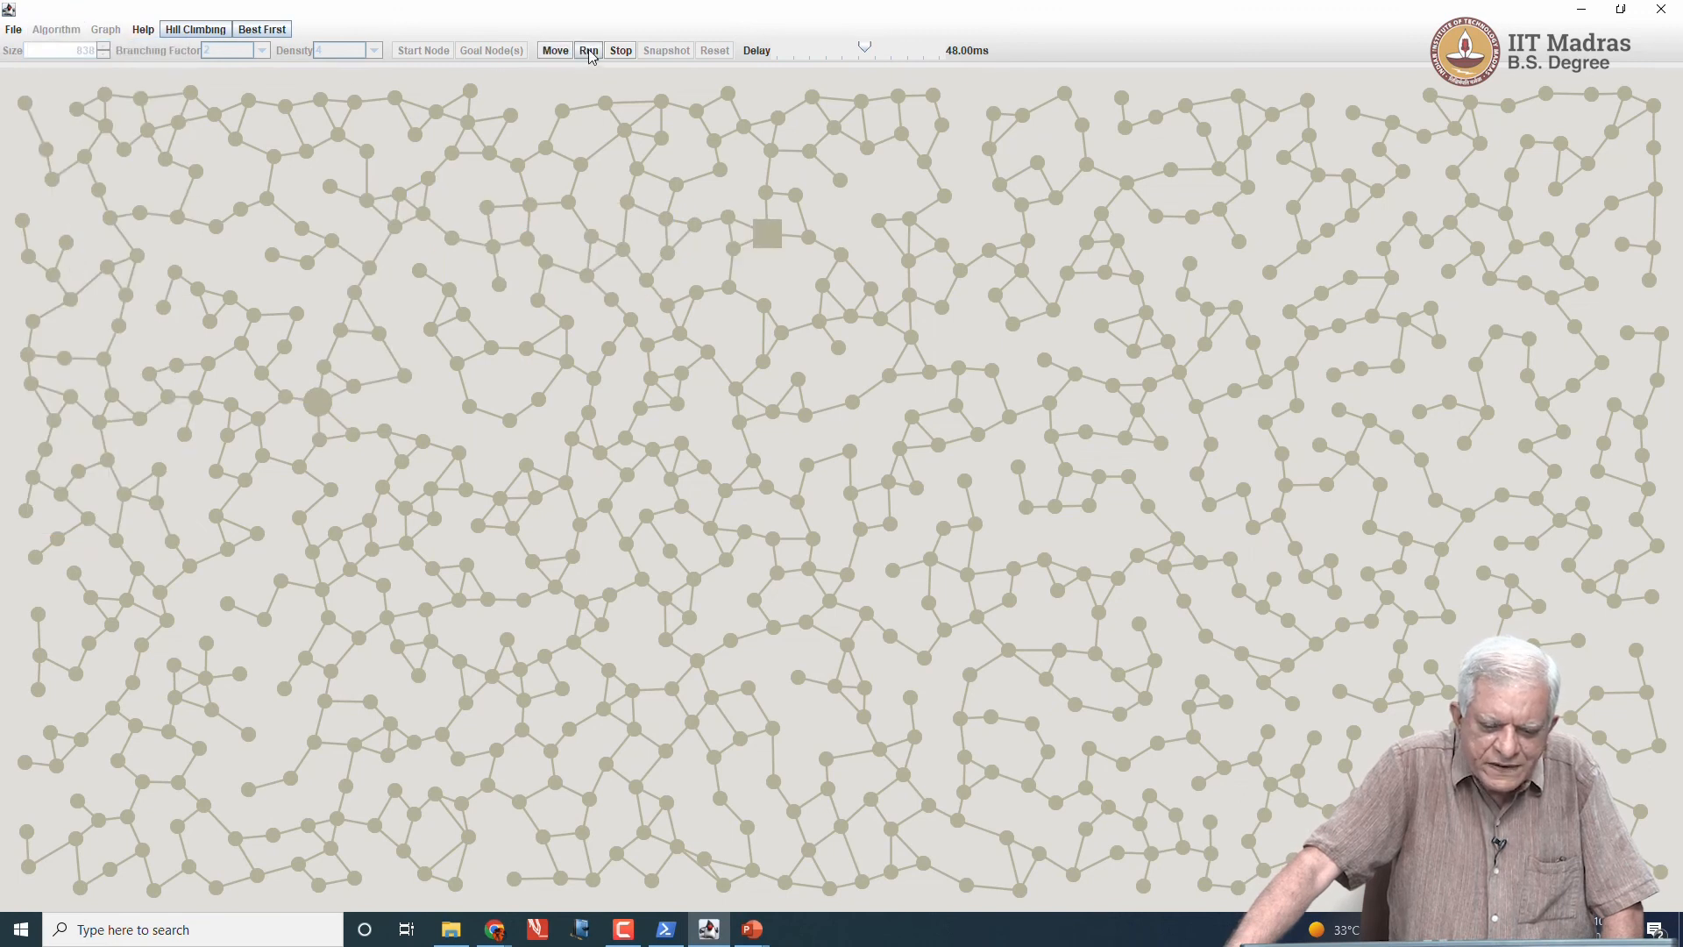
click(587, 49)
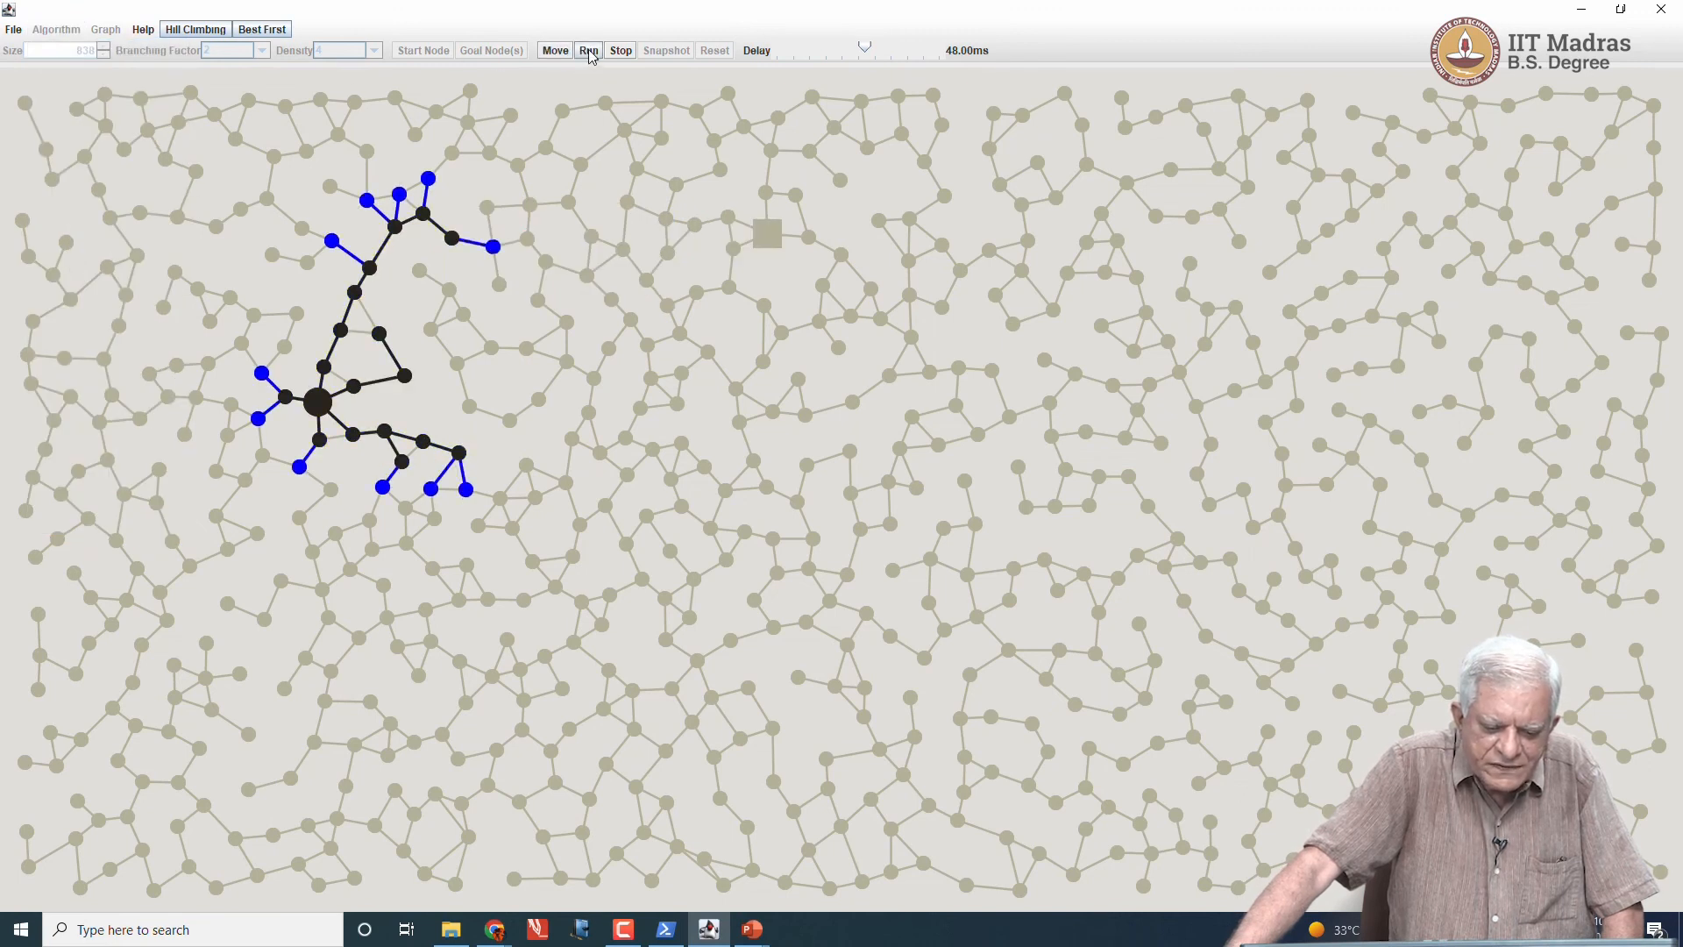
click(587, 51)
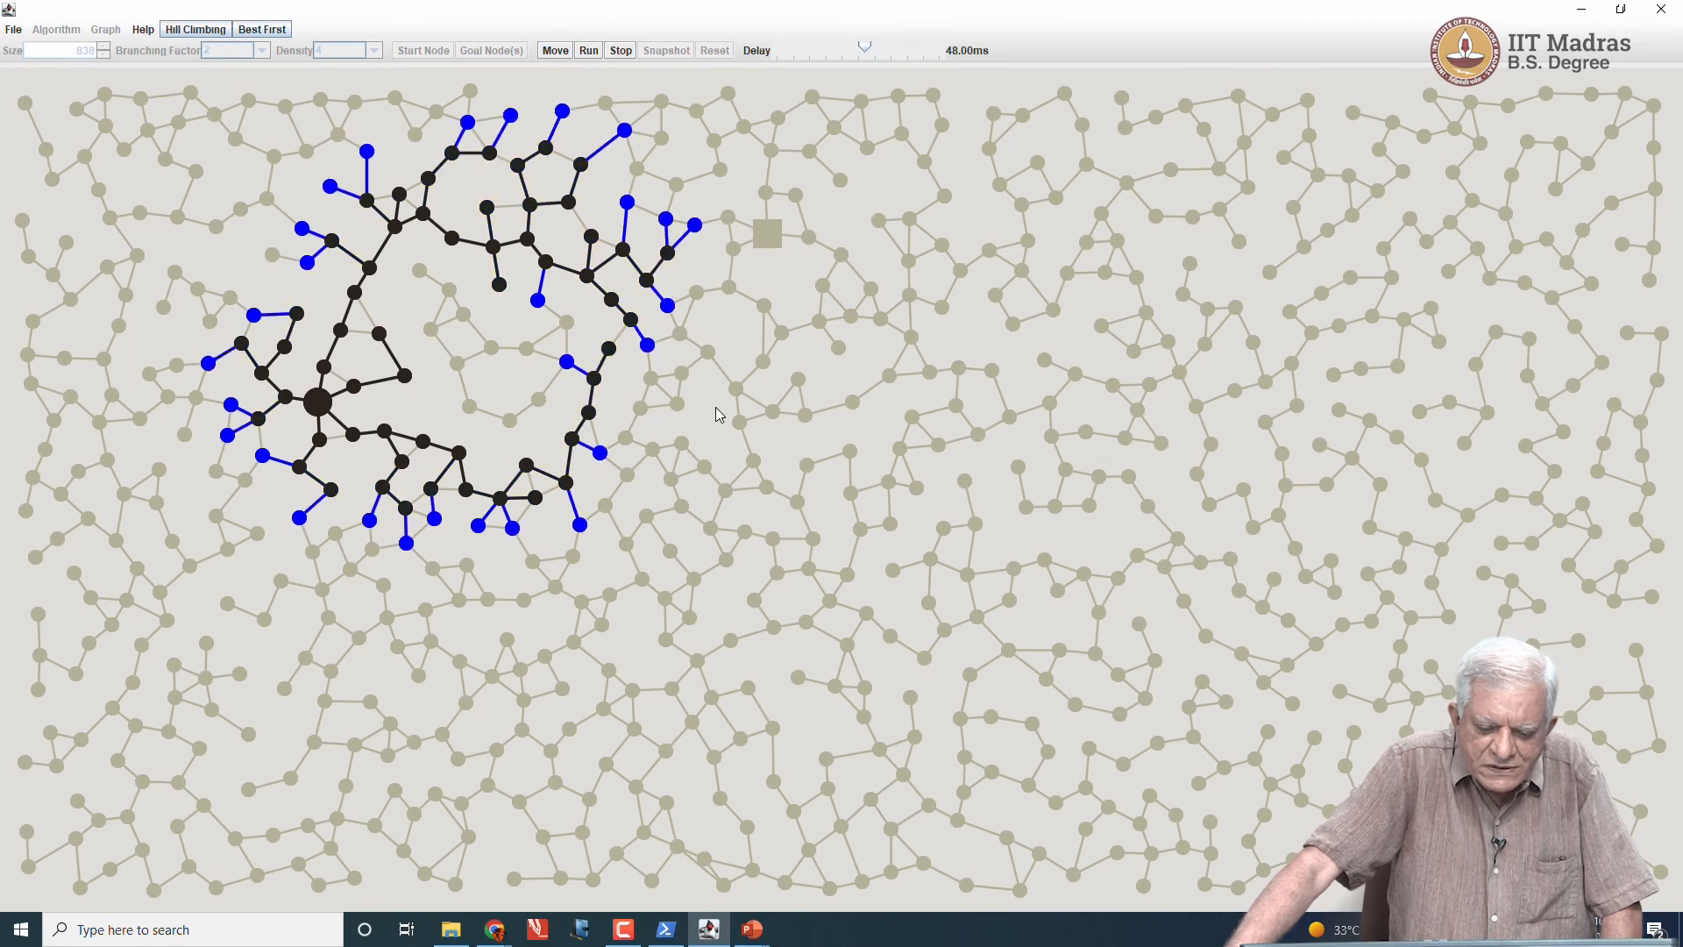
click(587, 49)
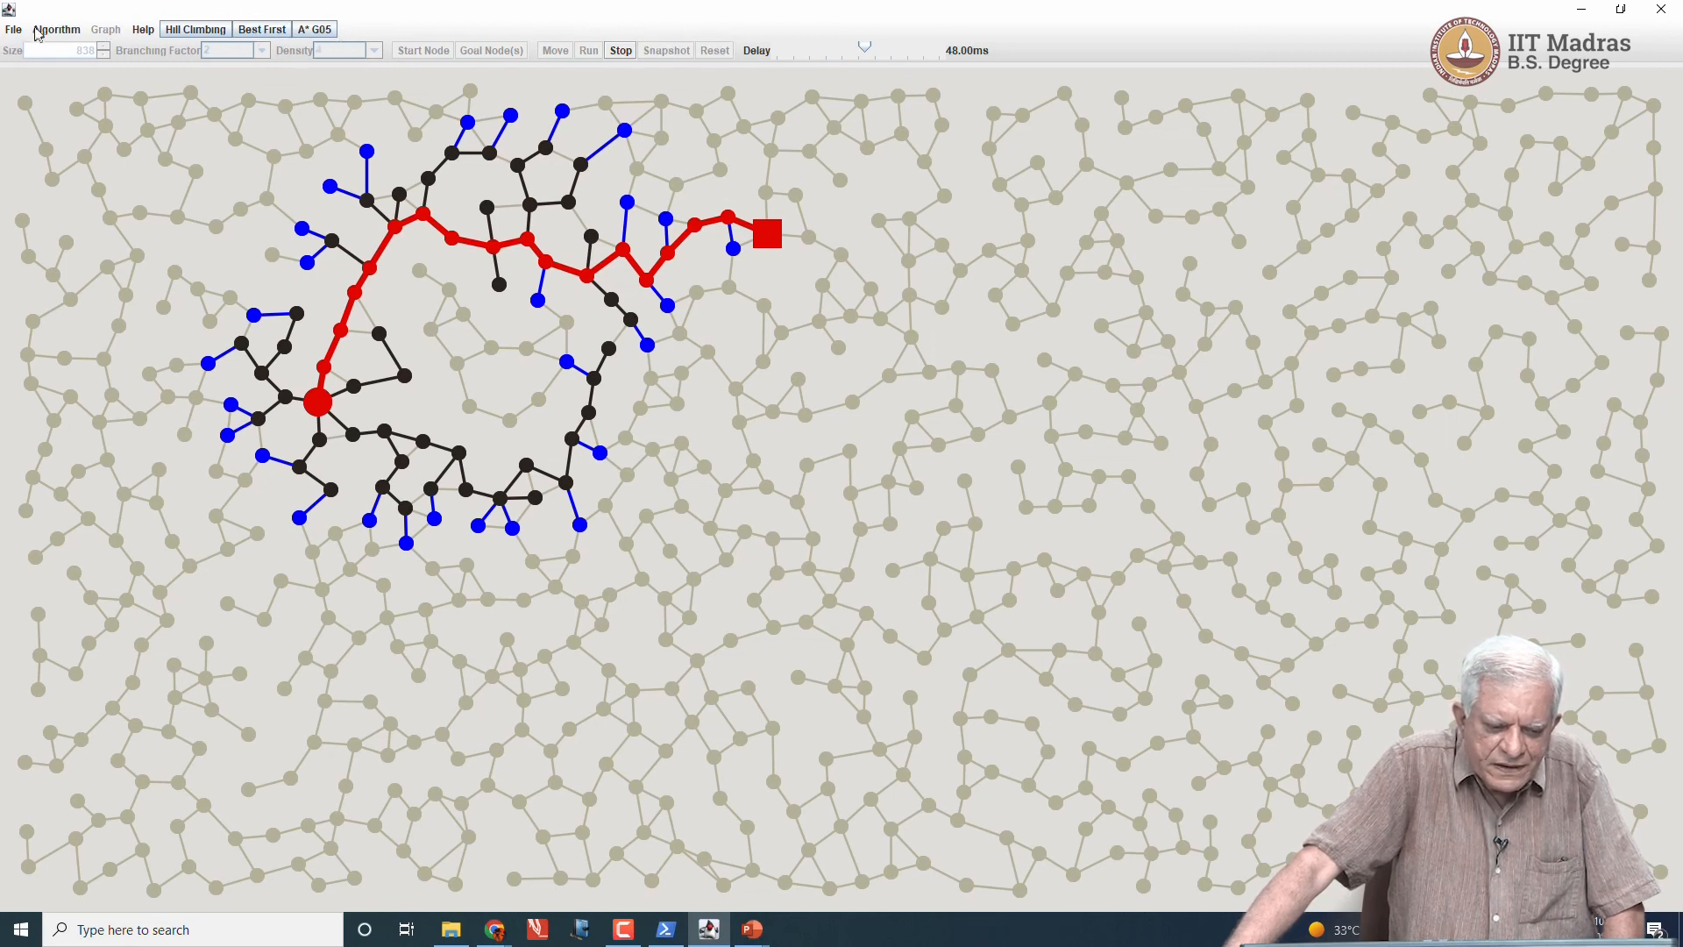
Step: Reset and run A* G05 at a 5 ms delay to a red goal path, then add an IDA* tab
click(56, 30)
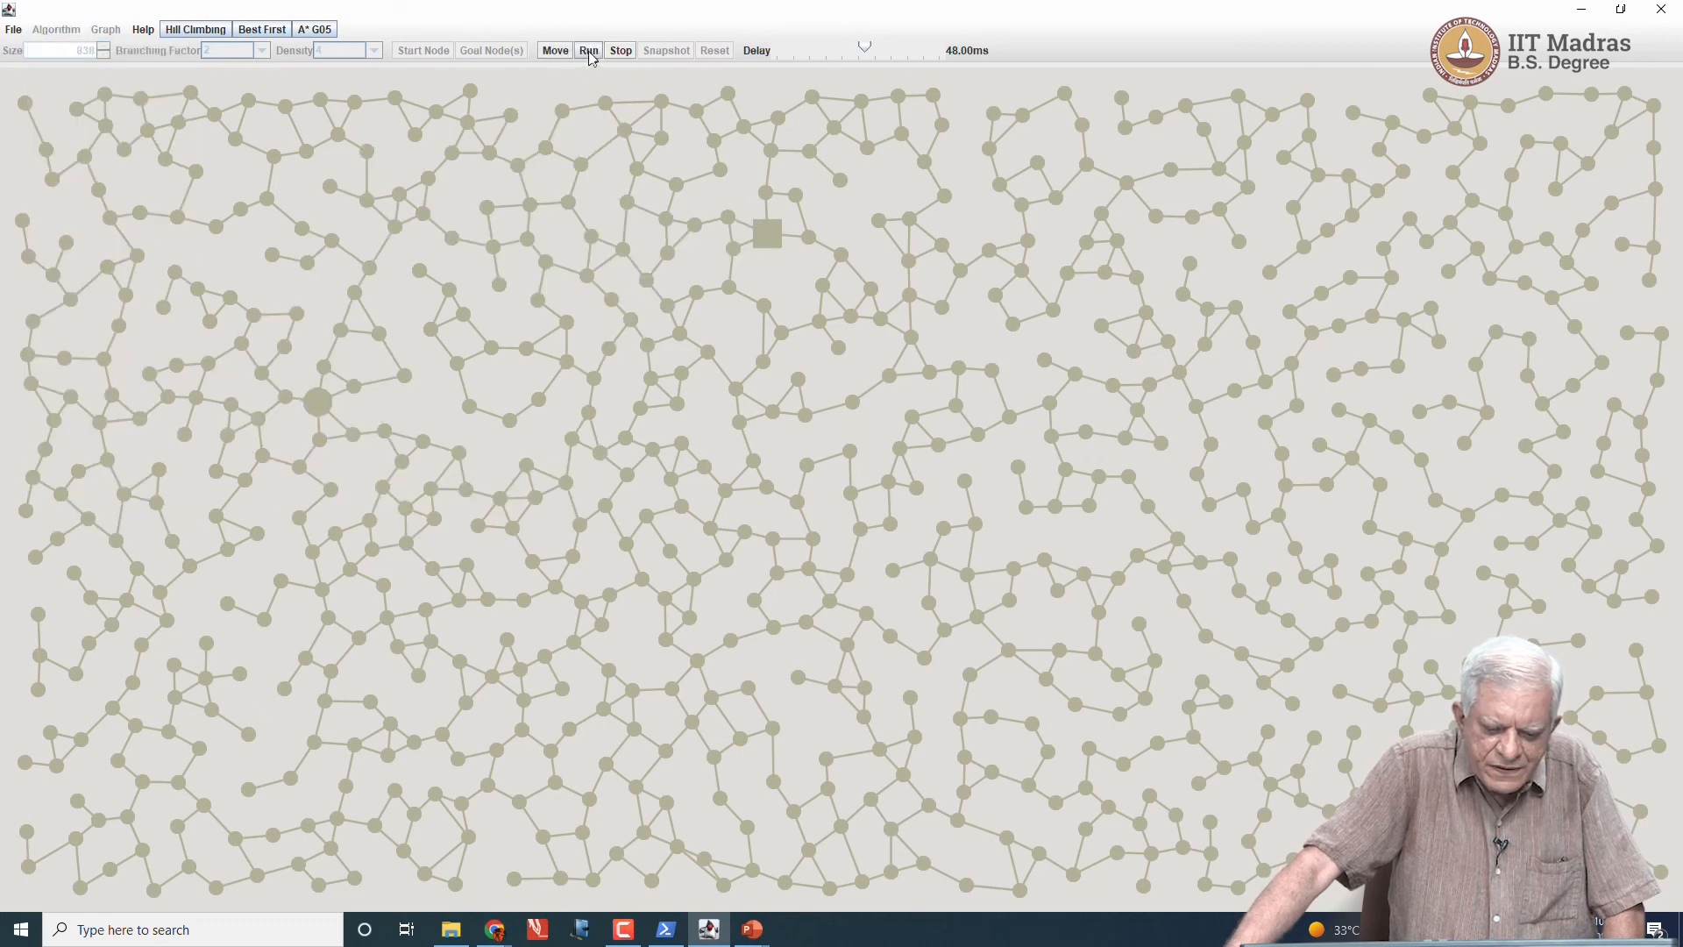
click(588, 49)
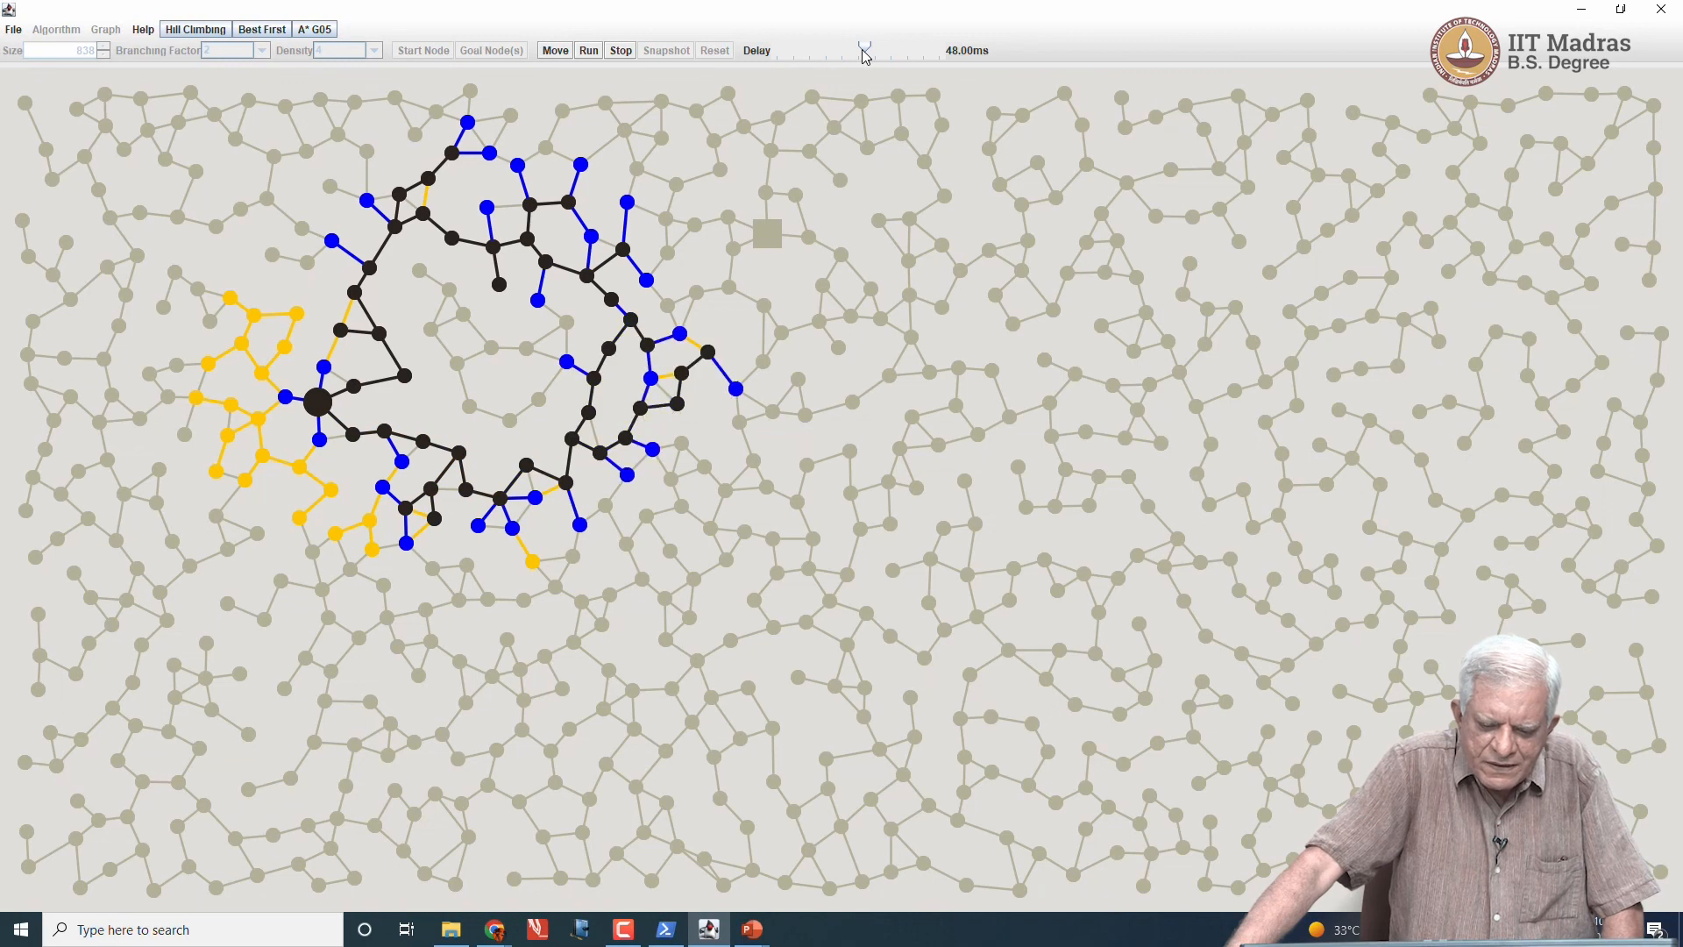
drag(865, 51, 831, 51)
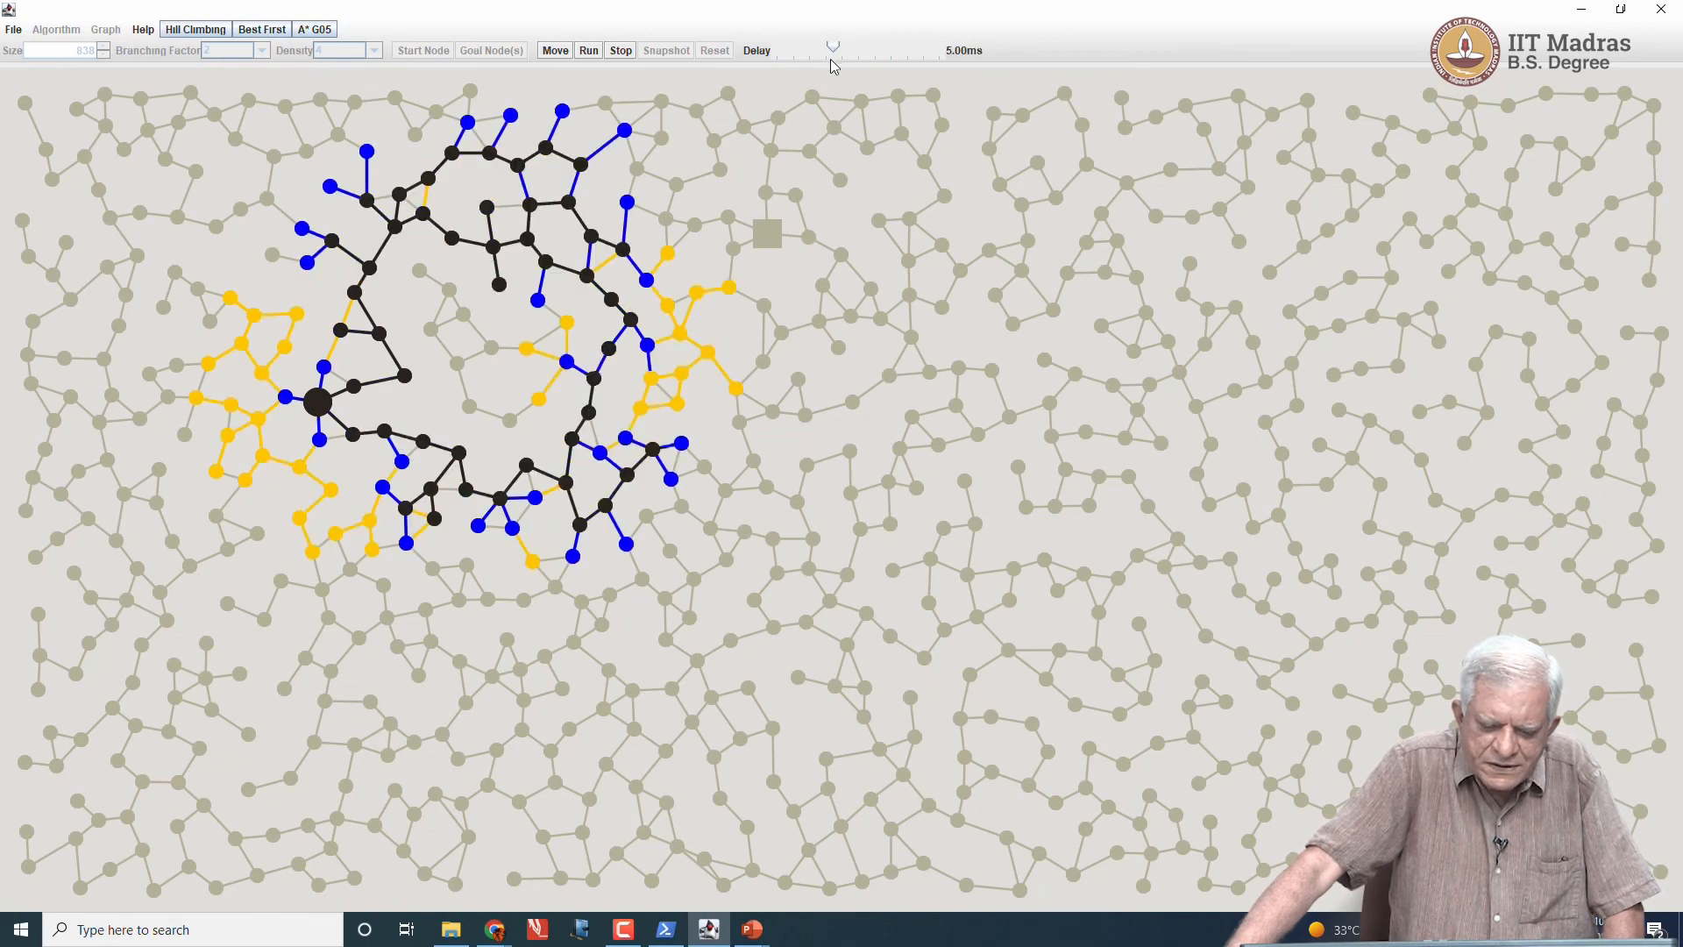
click(589, 49)
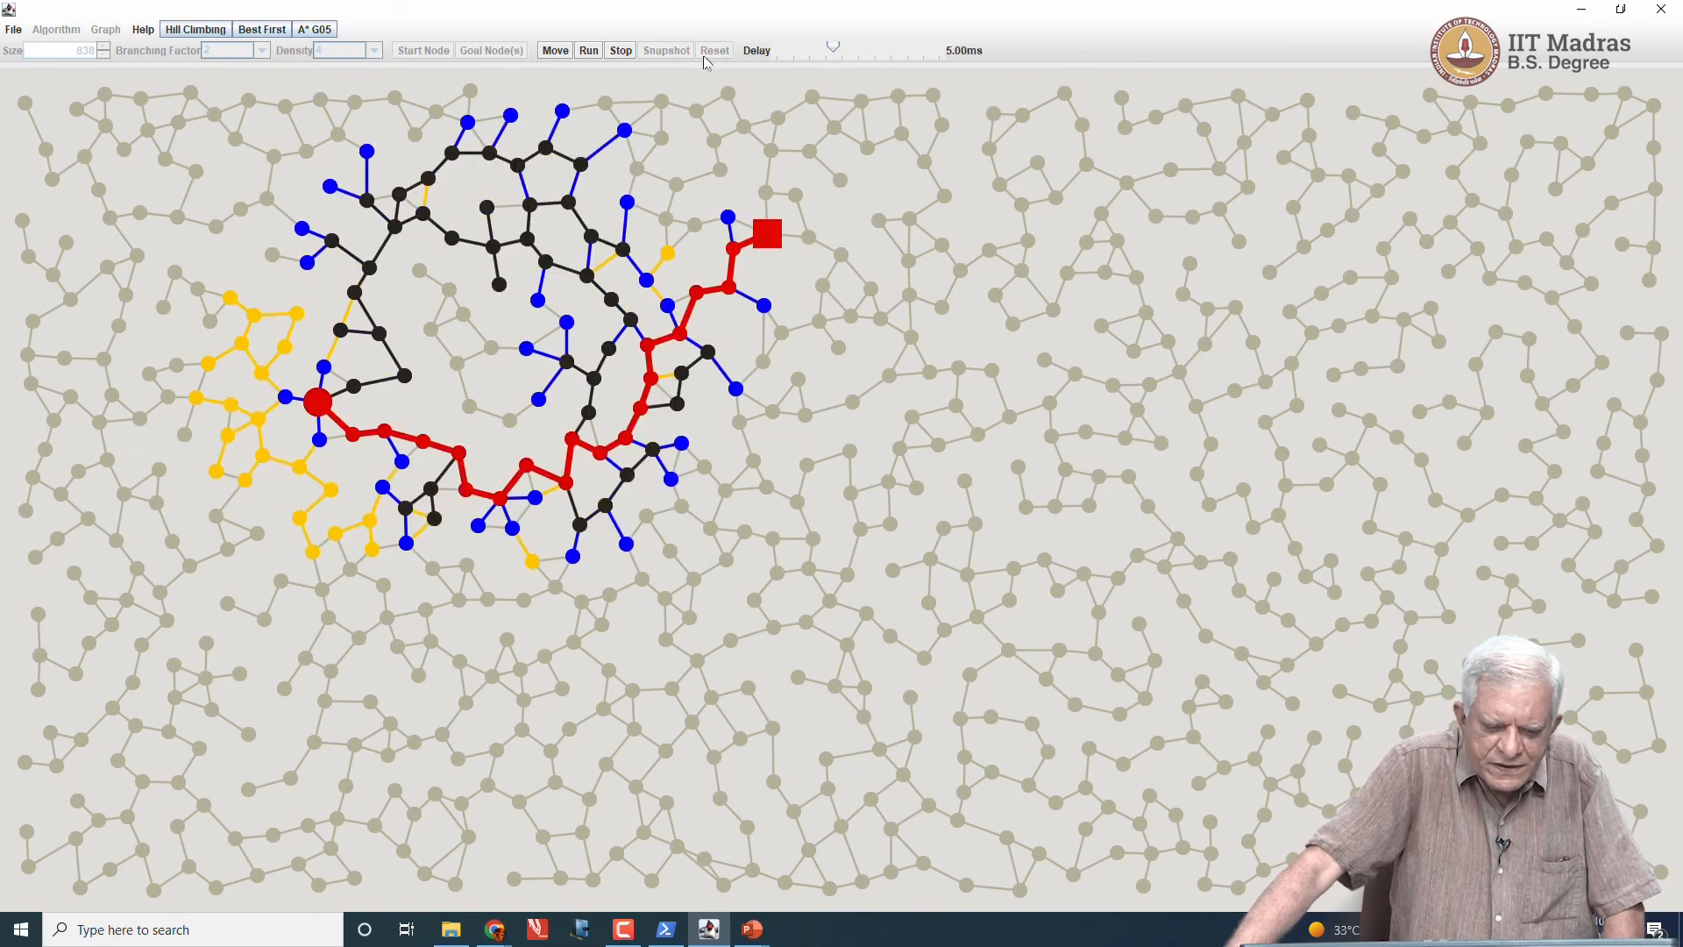
click(619, 51)
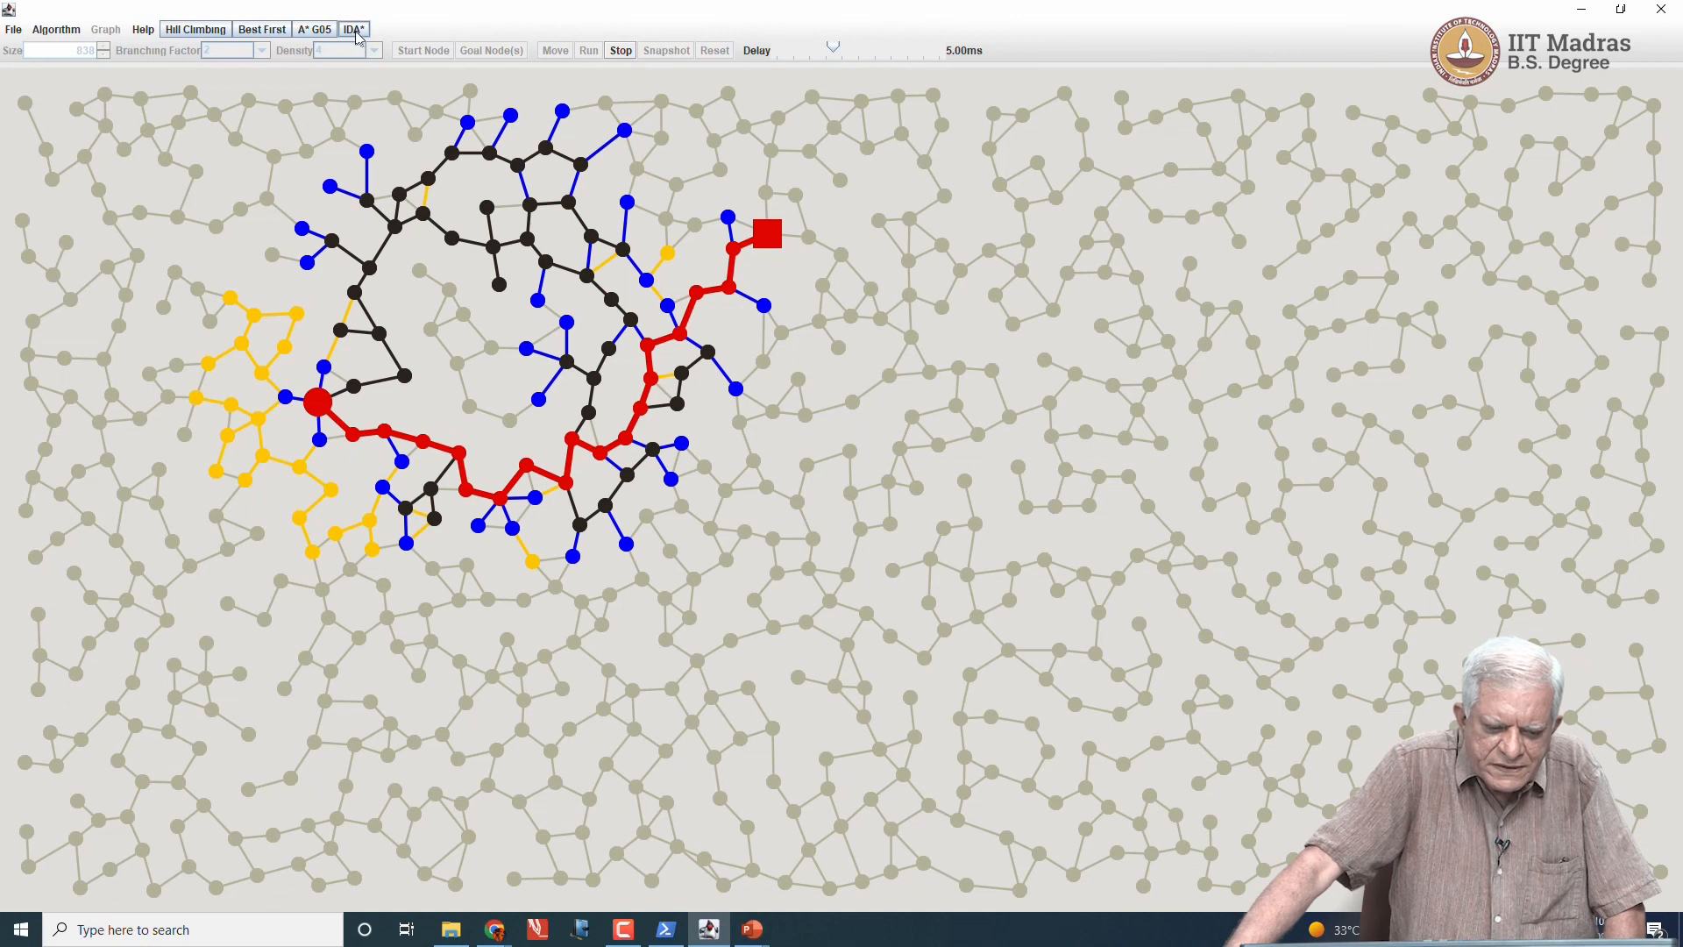
click(314, 30)
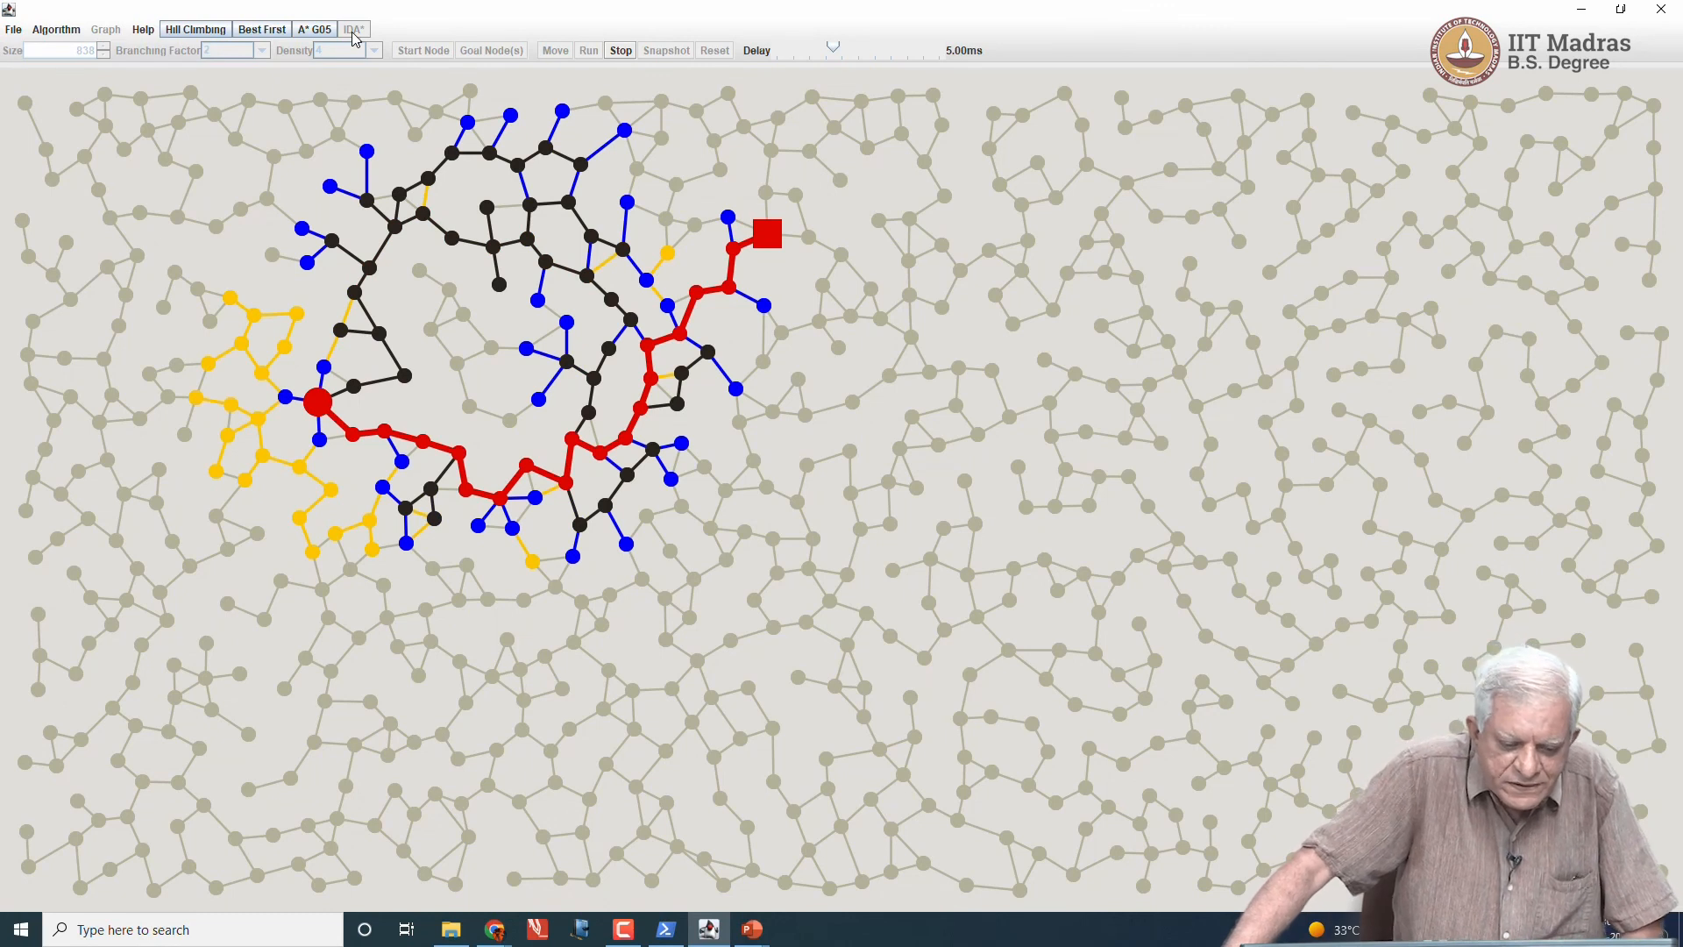
click(261, 30)
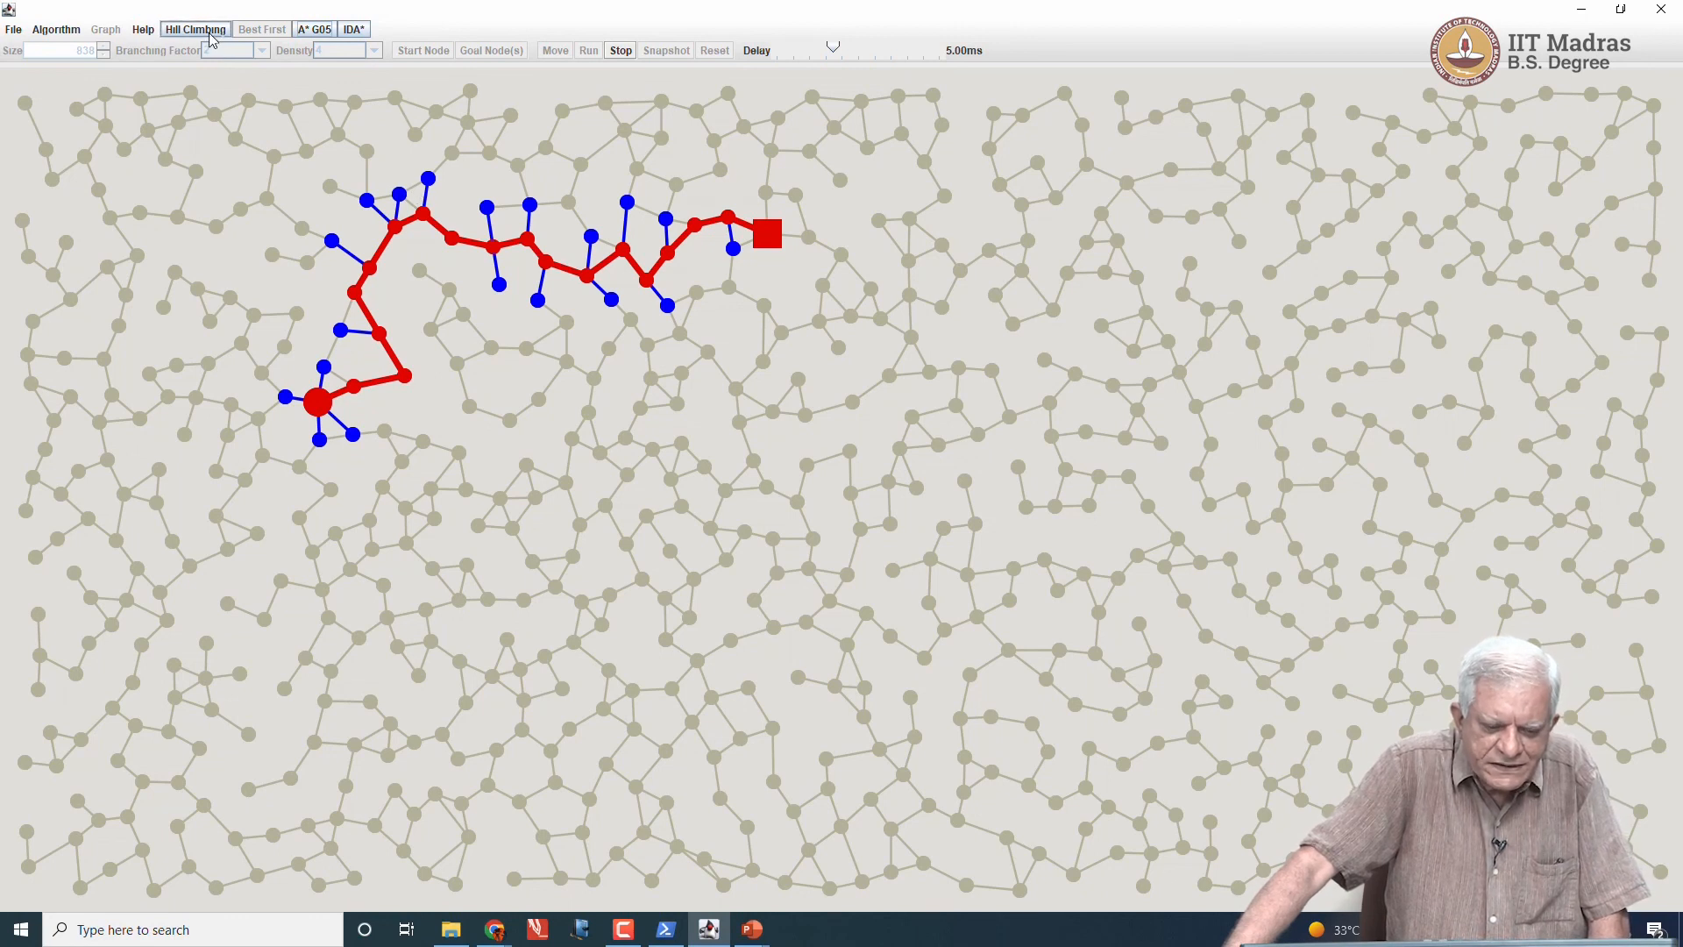
click(261, 30)
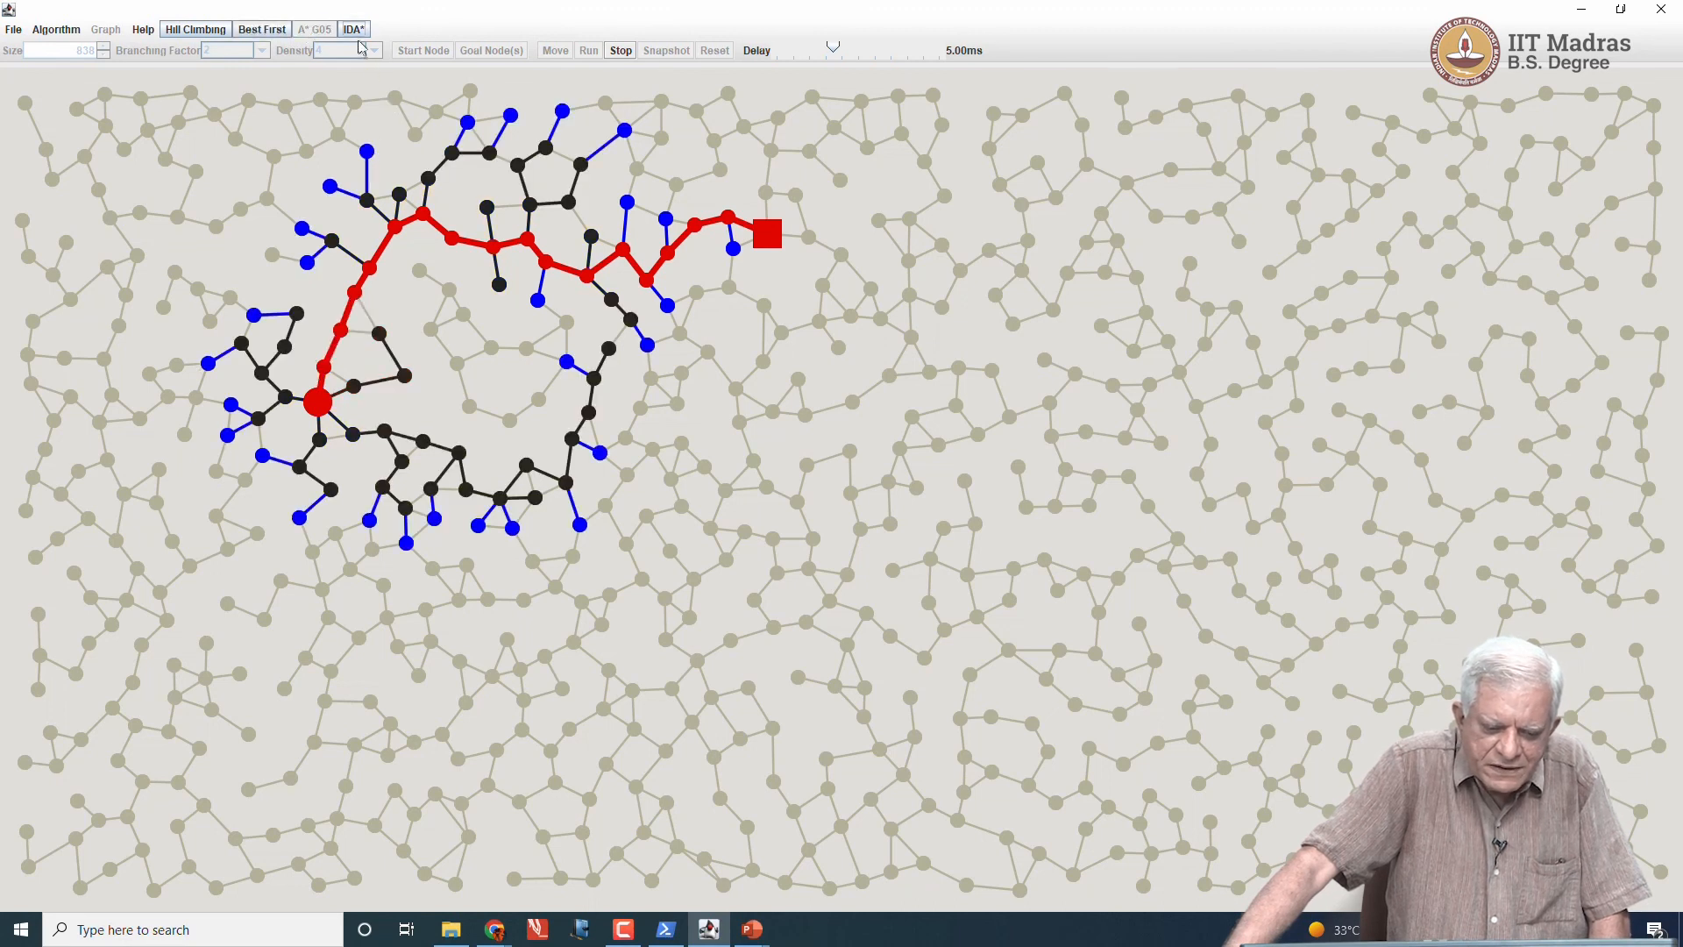
click(353, 30)
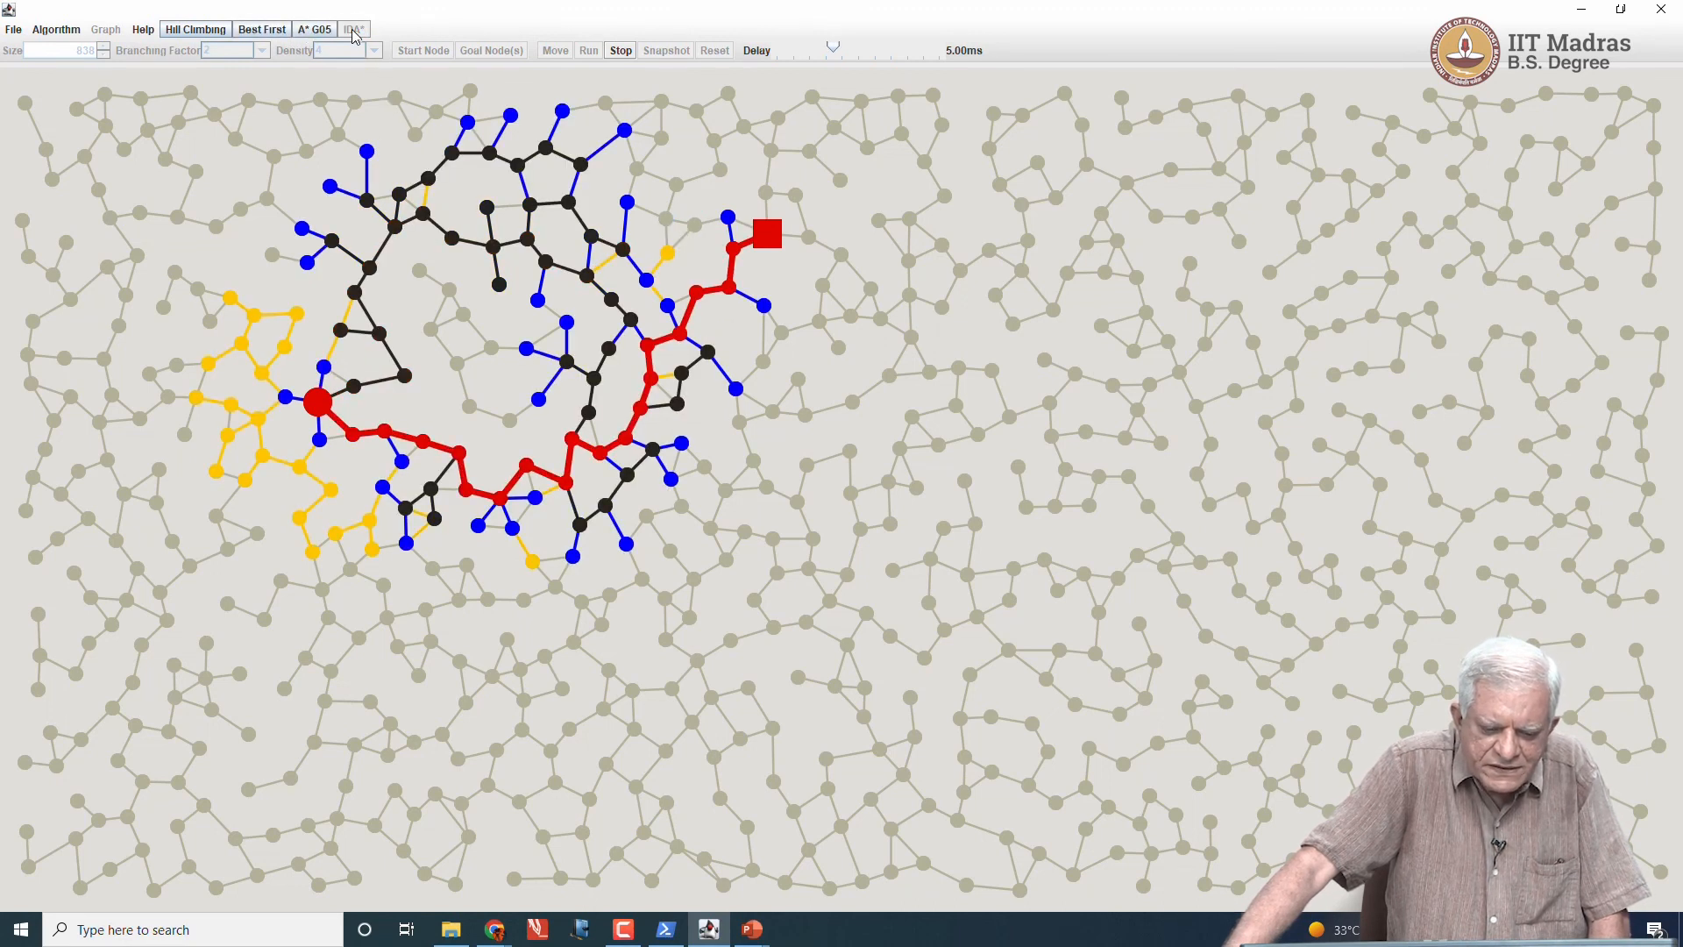